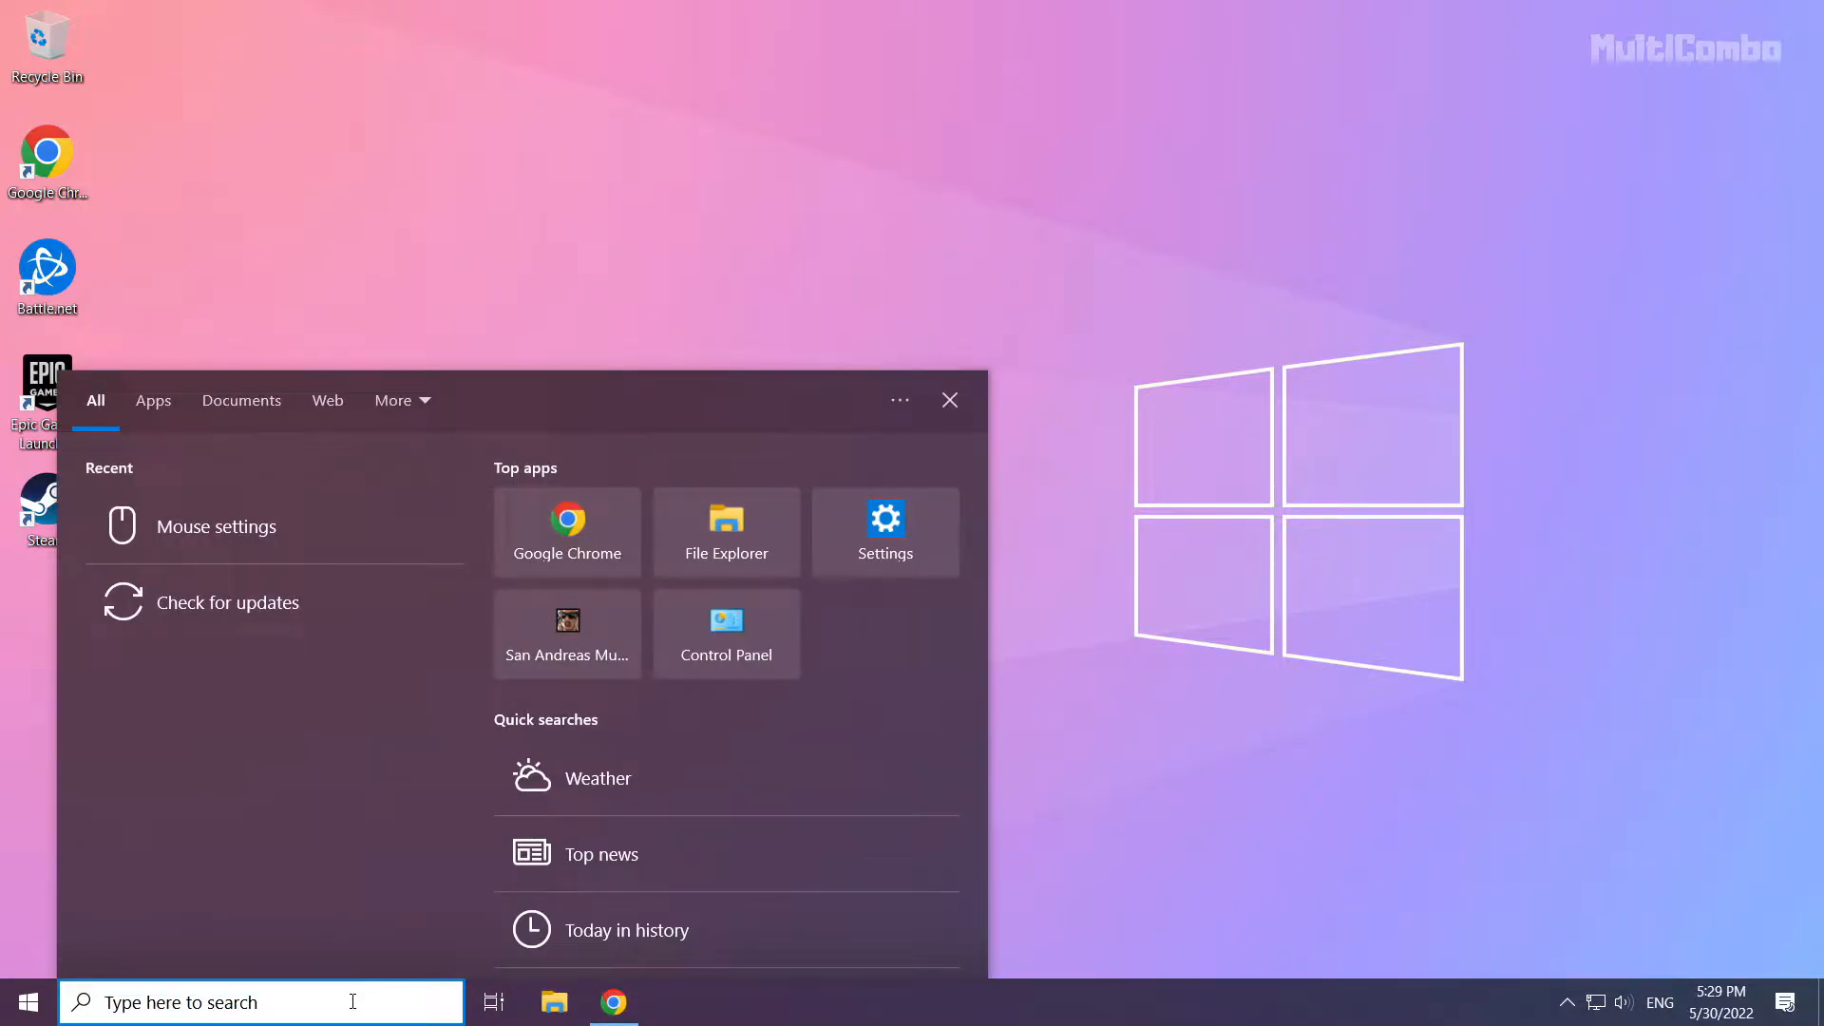
# Search the taskbar for 'device manager' and launch Device Manager from the best match.
pyautogui.write('device Manager')
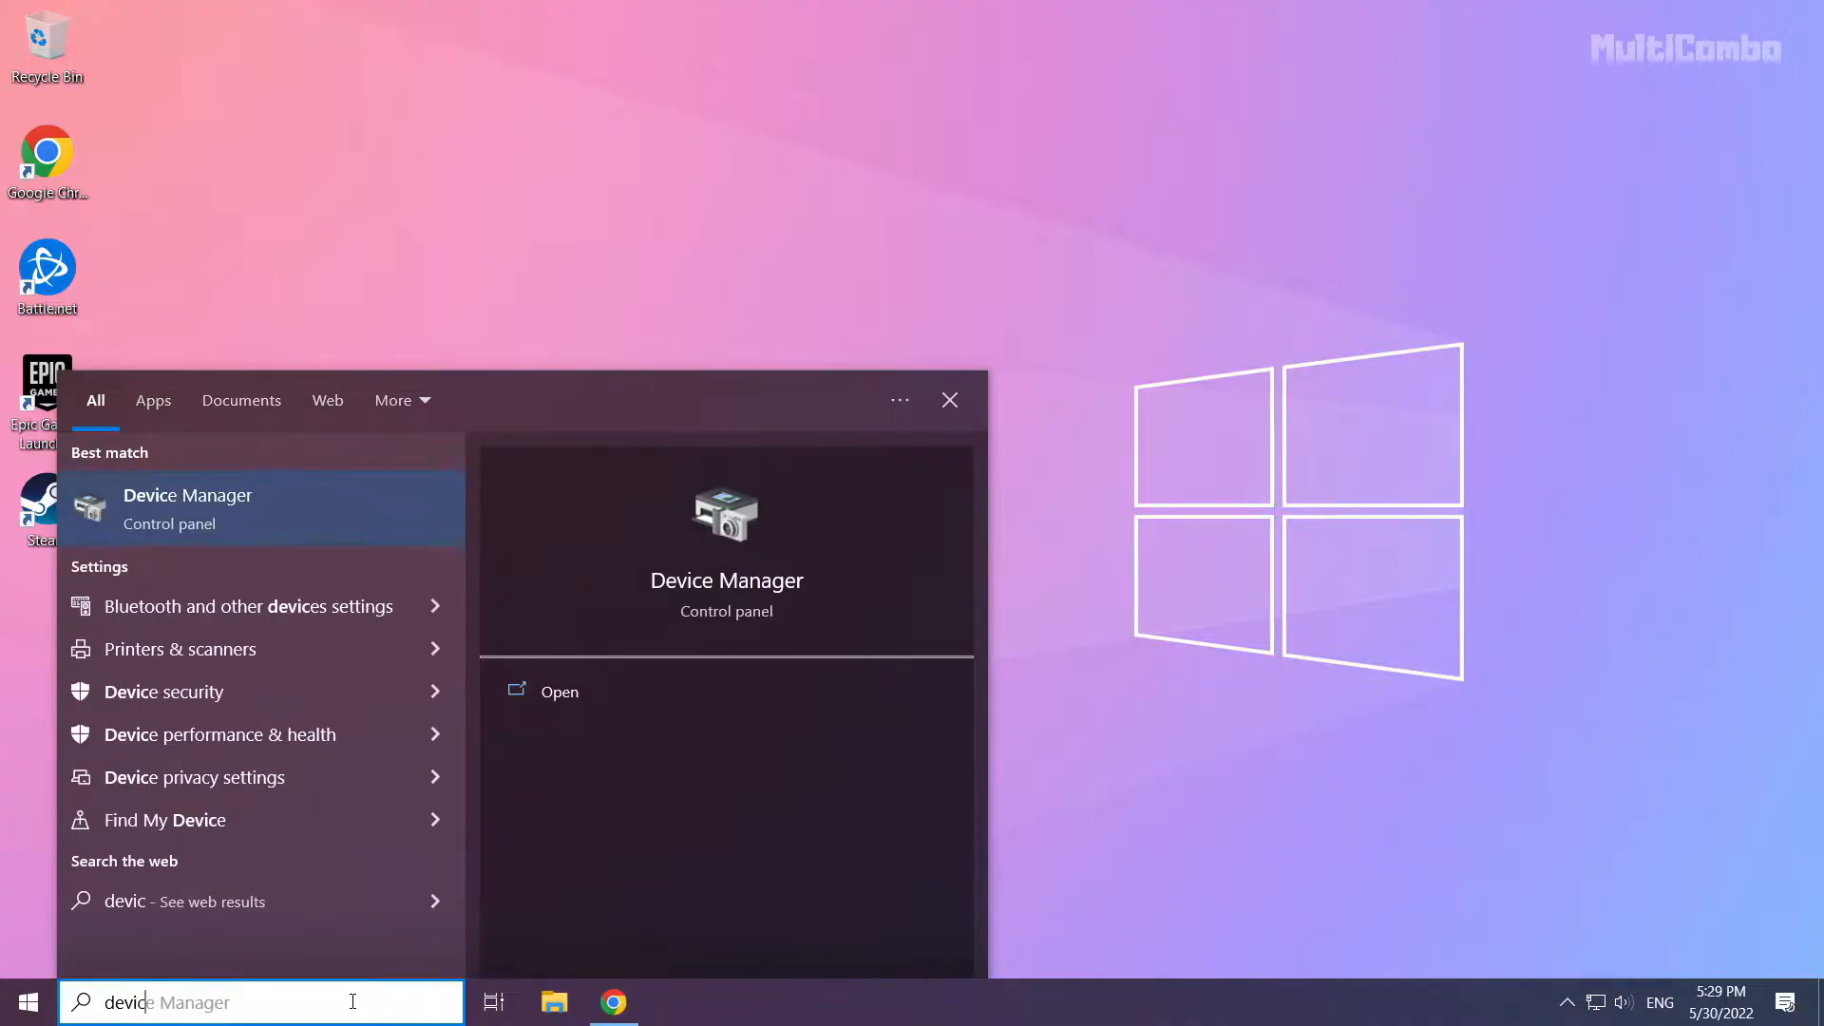
pyautogui.write('device manager')
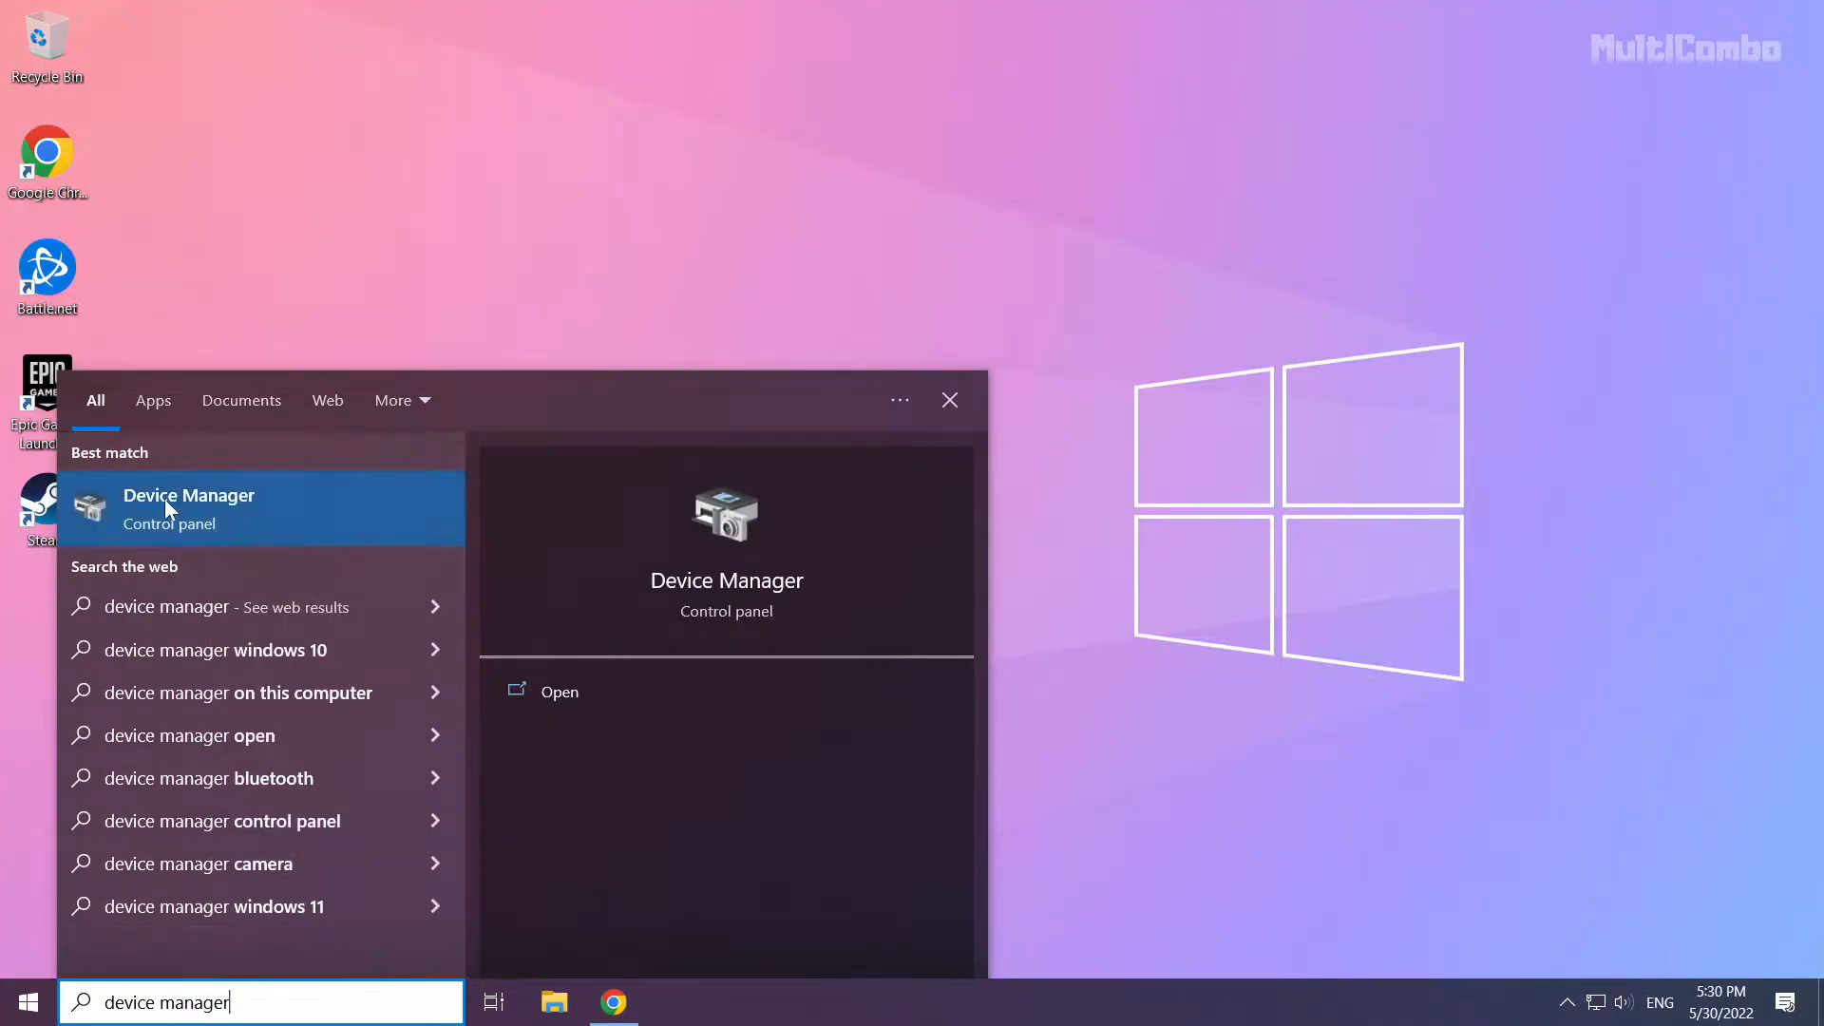
pyautogui.moveTo(211, 513)
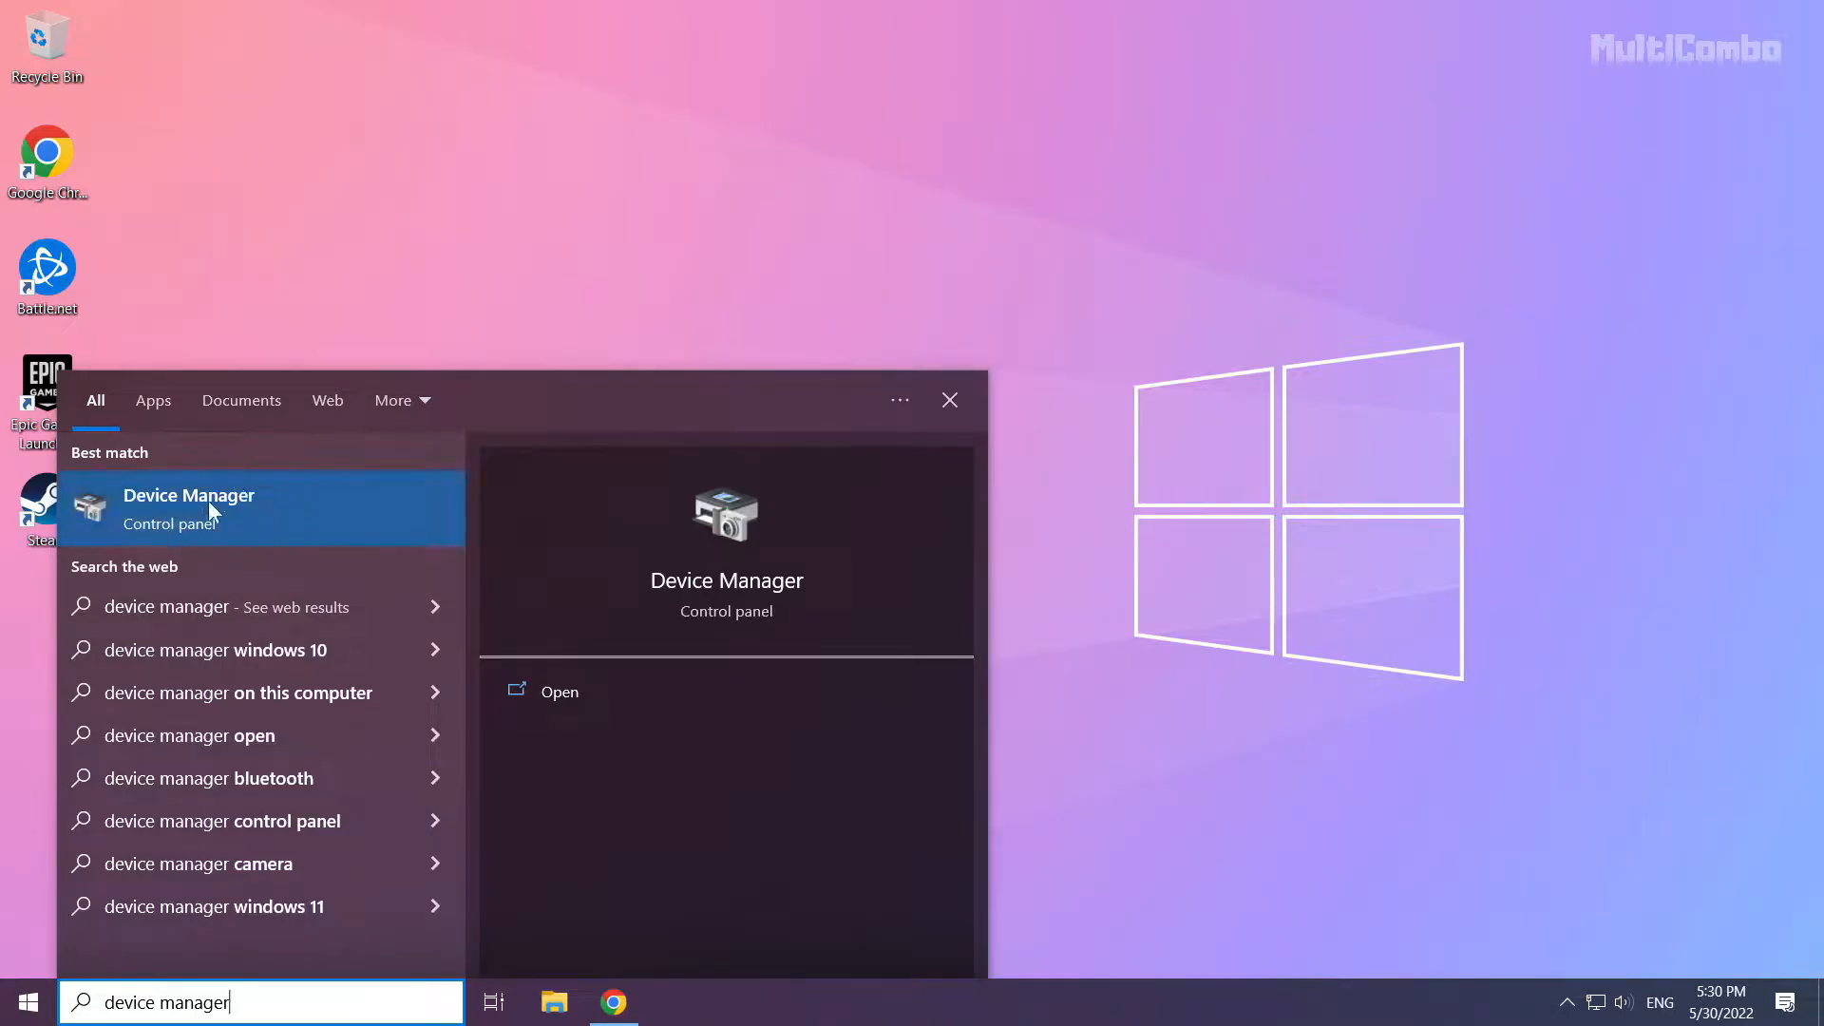
pyautogui.click(188, 509)
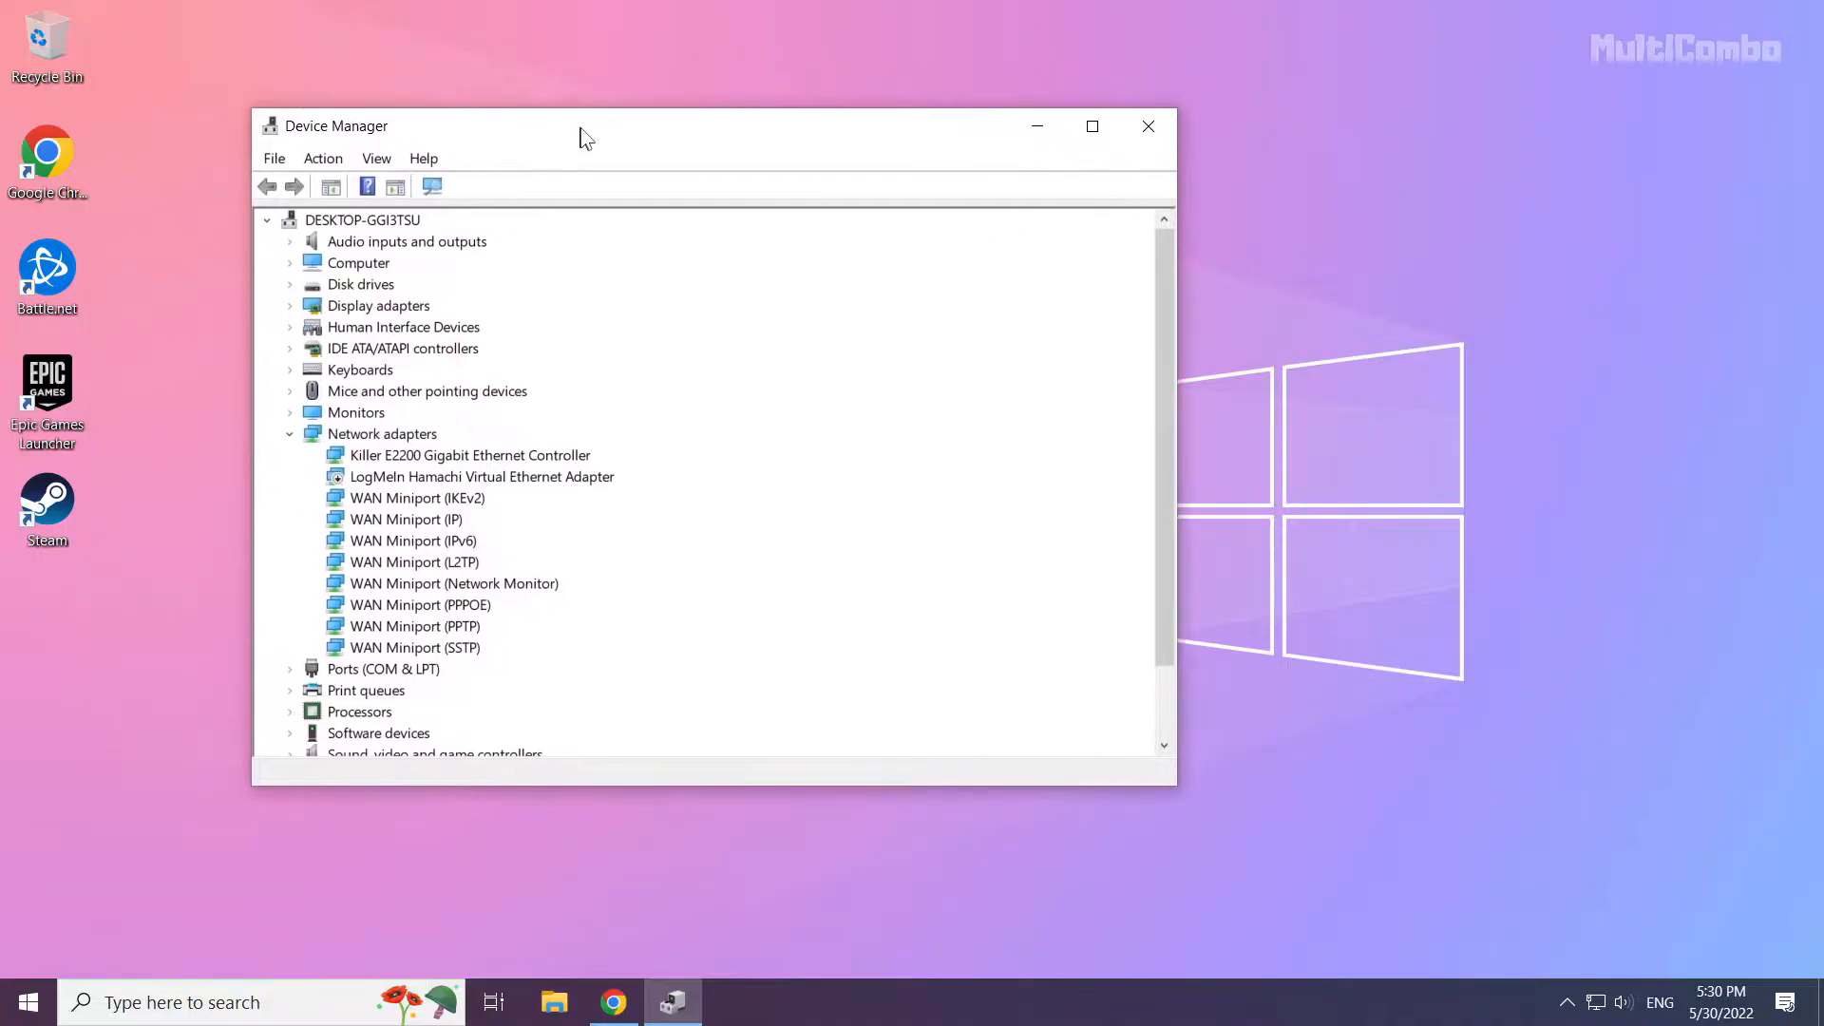
# Expand Display adapters and select the NVIDIA GeForce GTX 1050 Ti.
pyautogui.moveTo(581, 126); pyautogui.dragTo(762, 184)
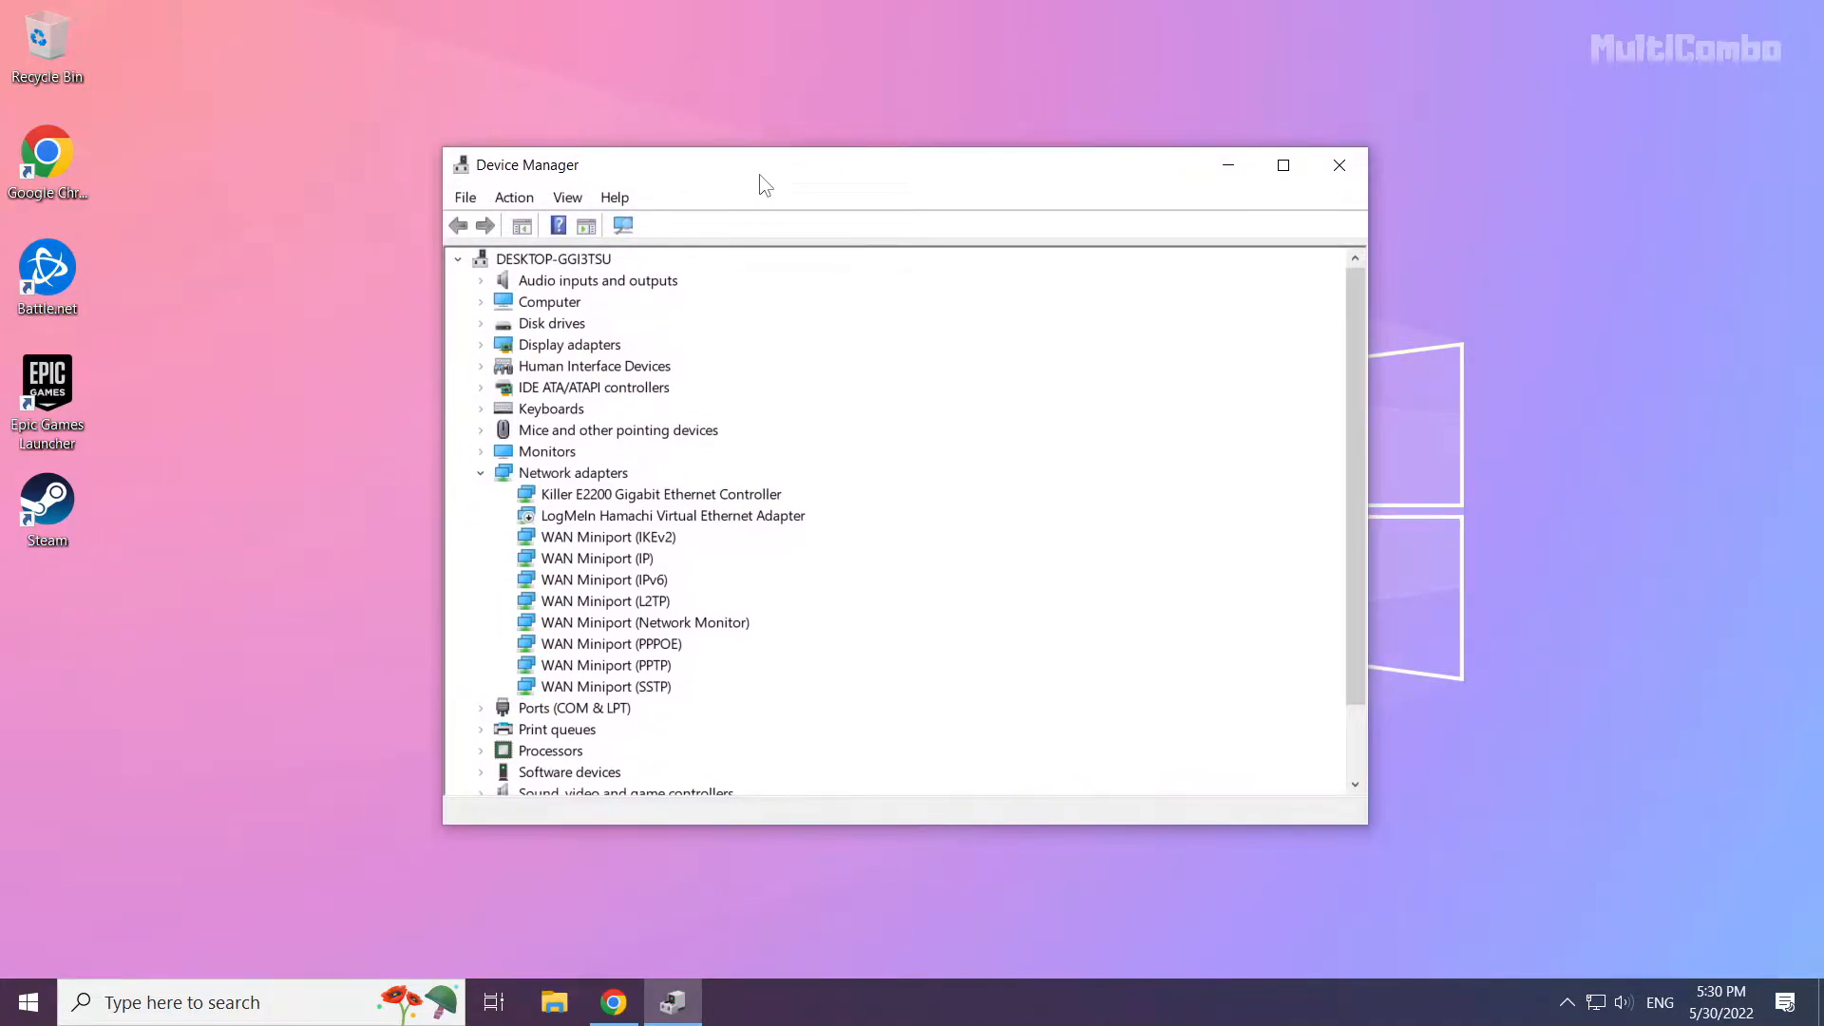
pyautogui.click(568, 344)
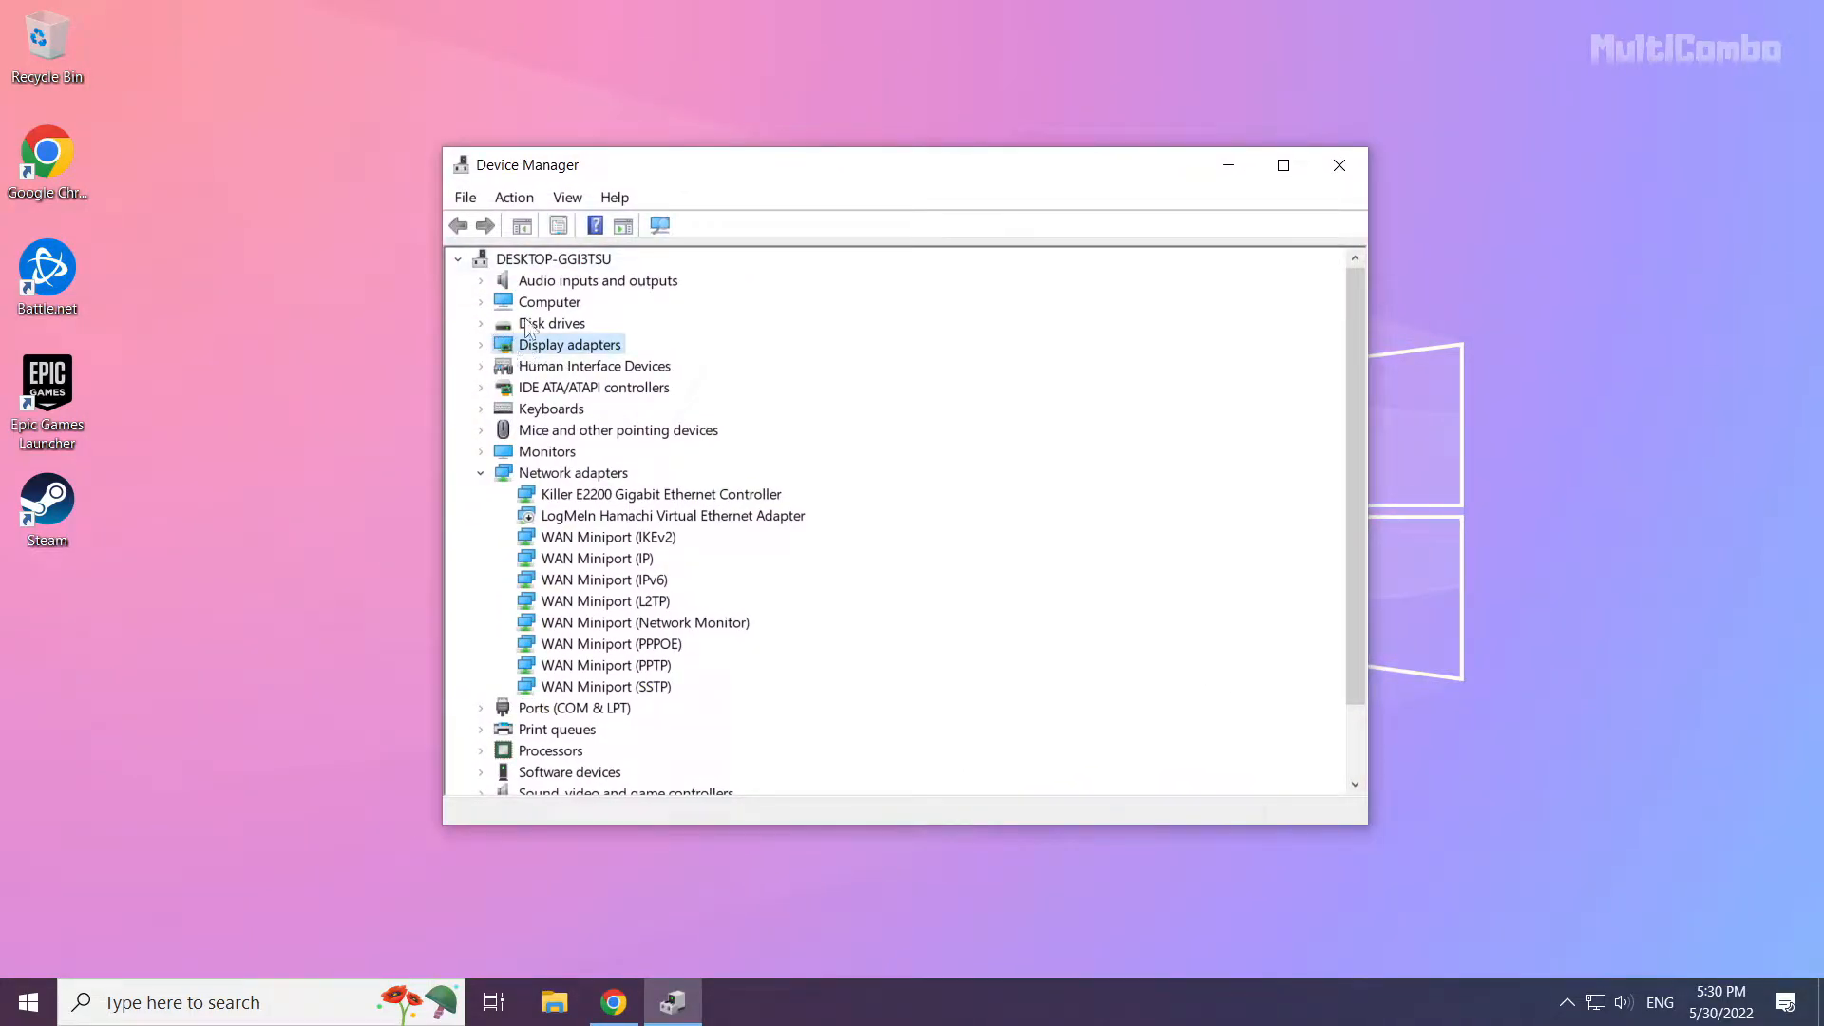
pyautogui.moveTo(612, 373)
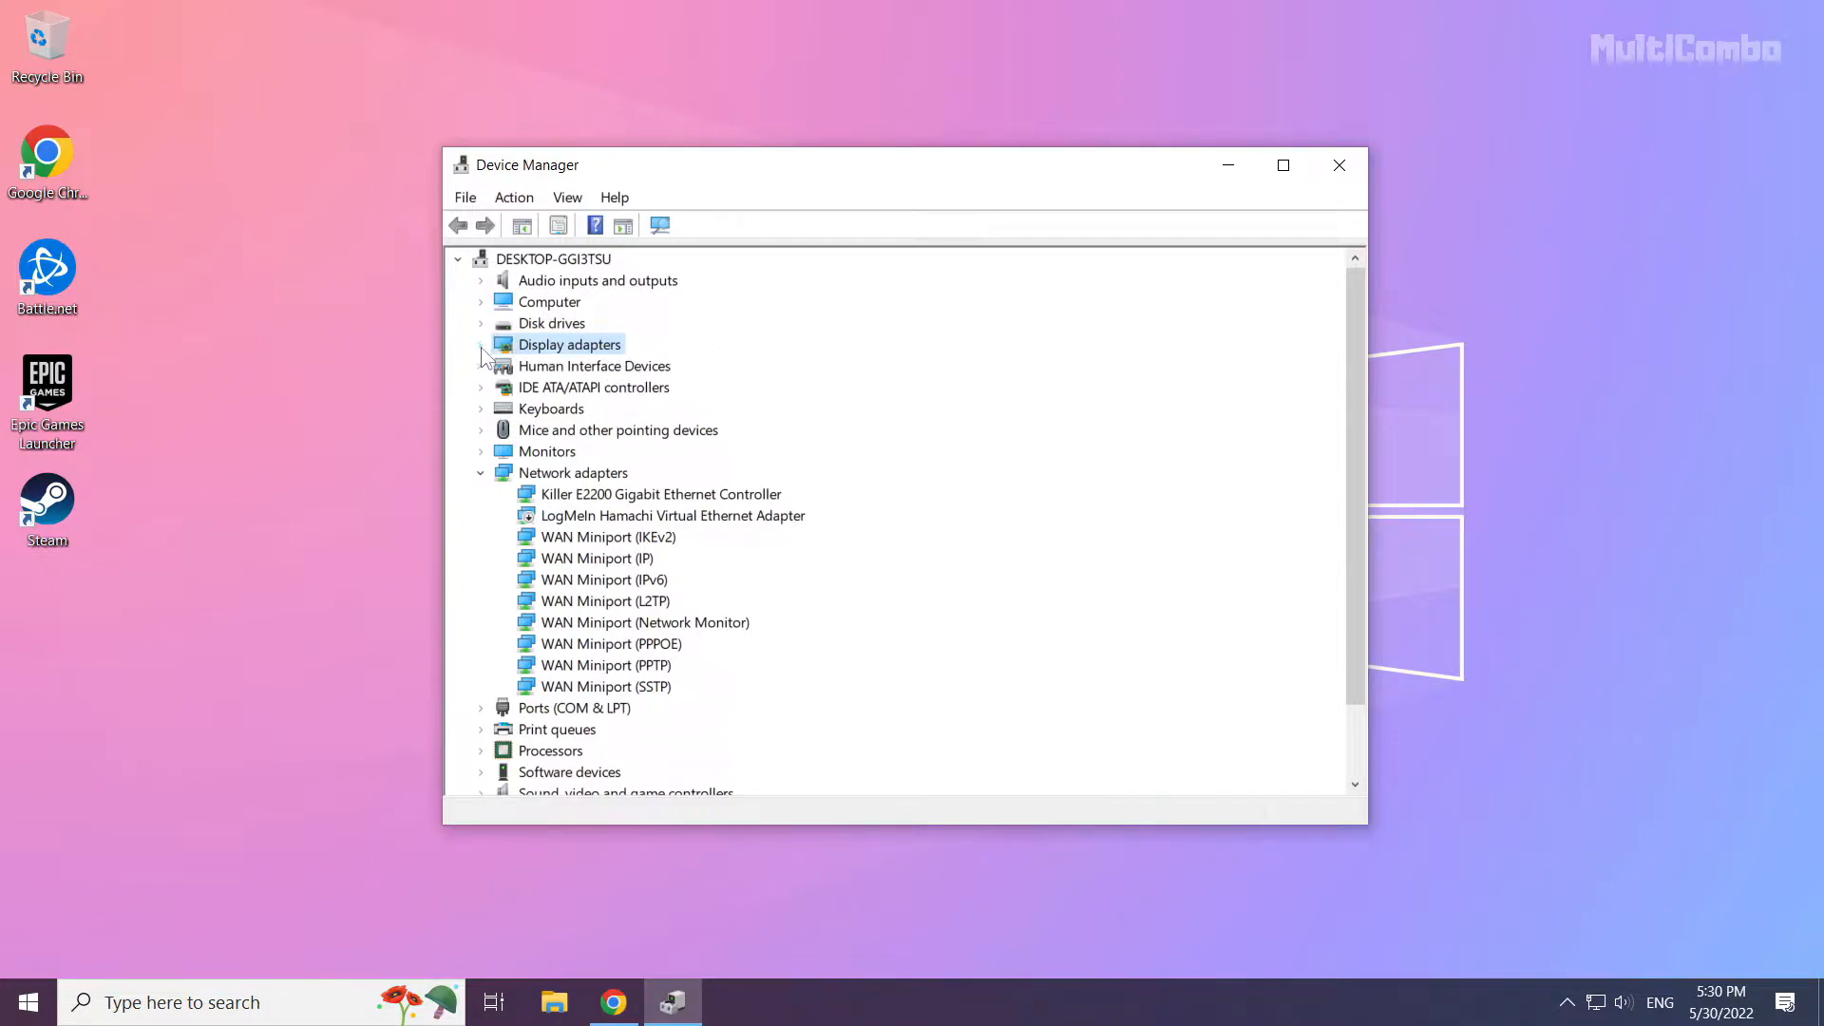
pyautogui.click(482, 343)
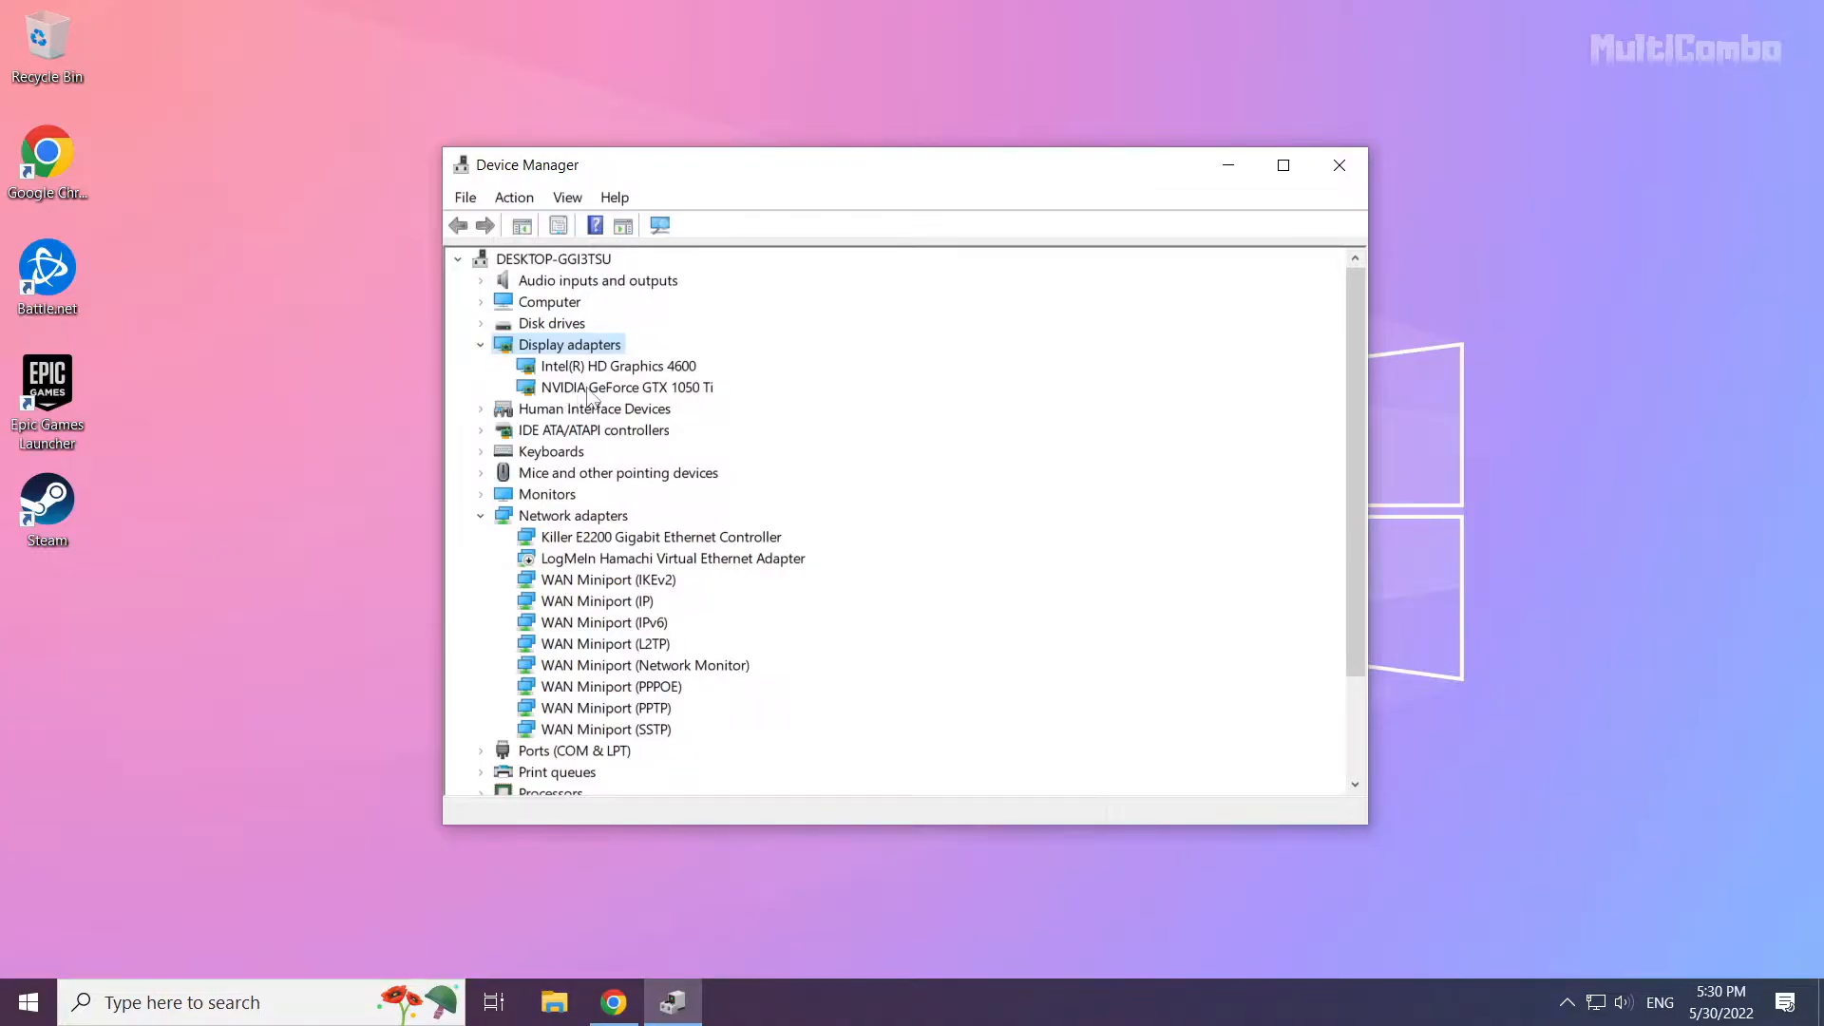
pyautogui.click(616, 388)
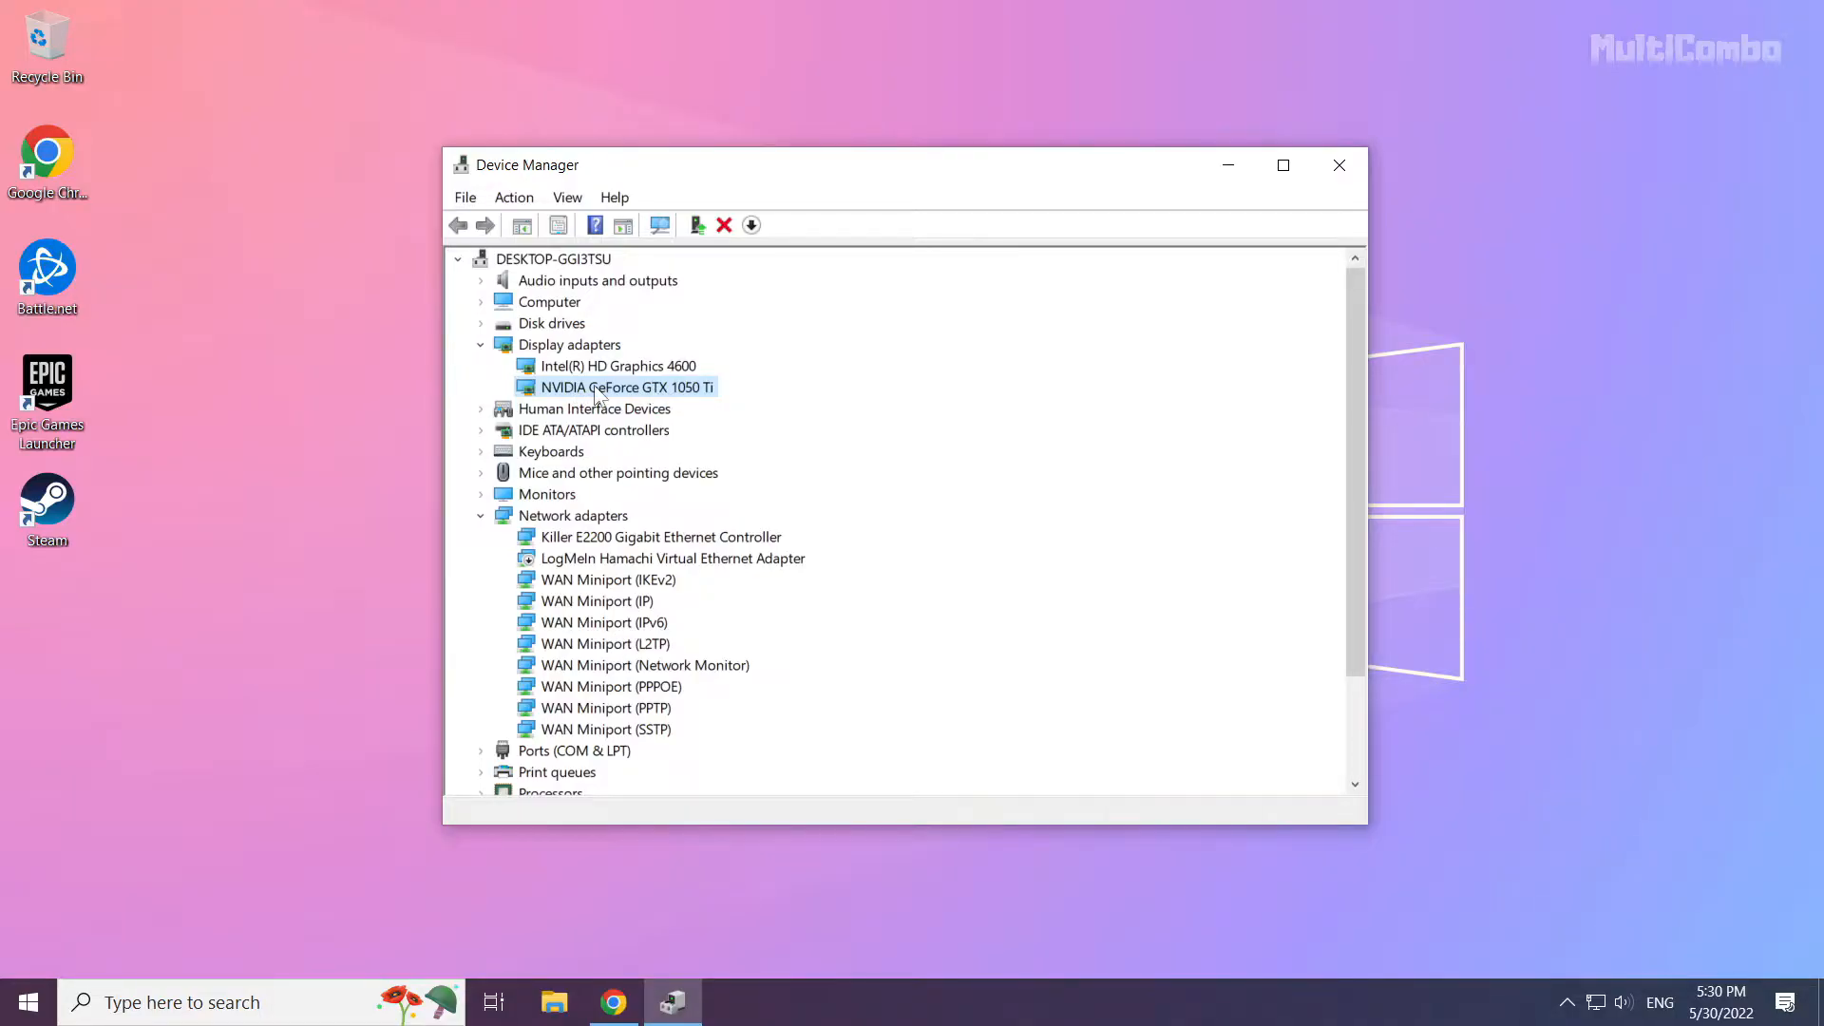
# Update the NVIDIA driver by automatic search, confirming the best driver is already installed.
pyautogui.rightClick(619, 388)
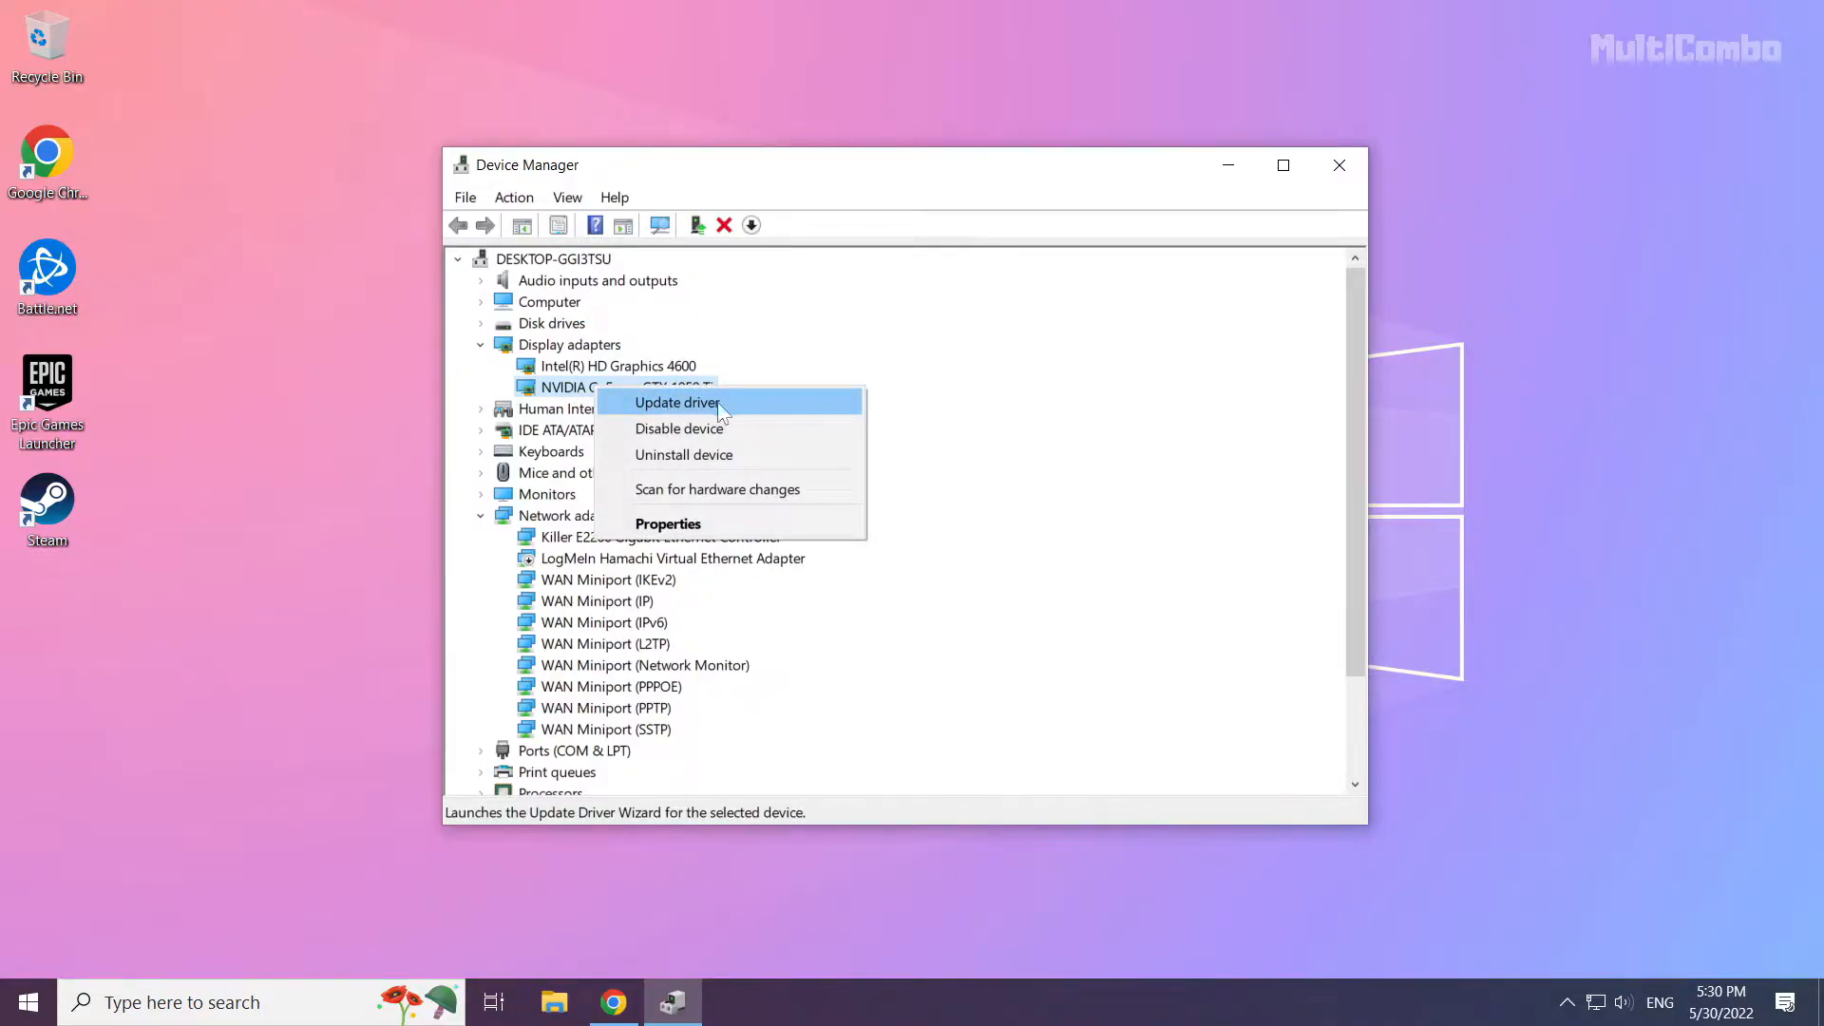
pyautogui.click(676, 403)
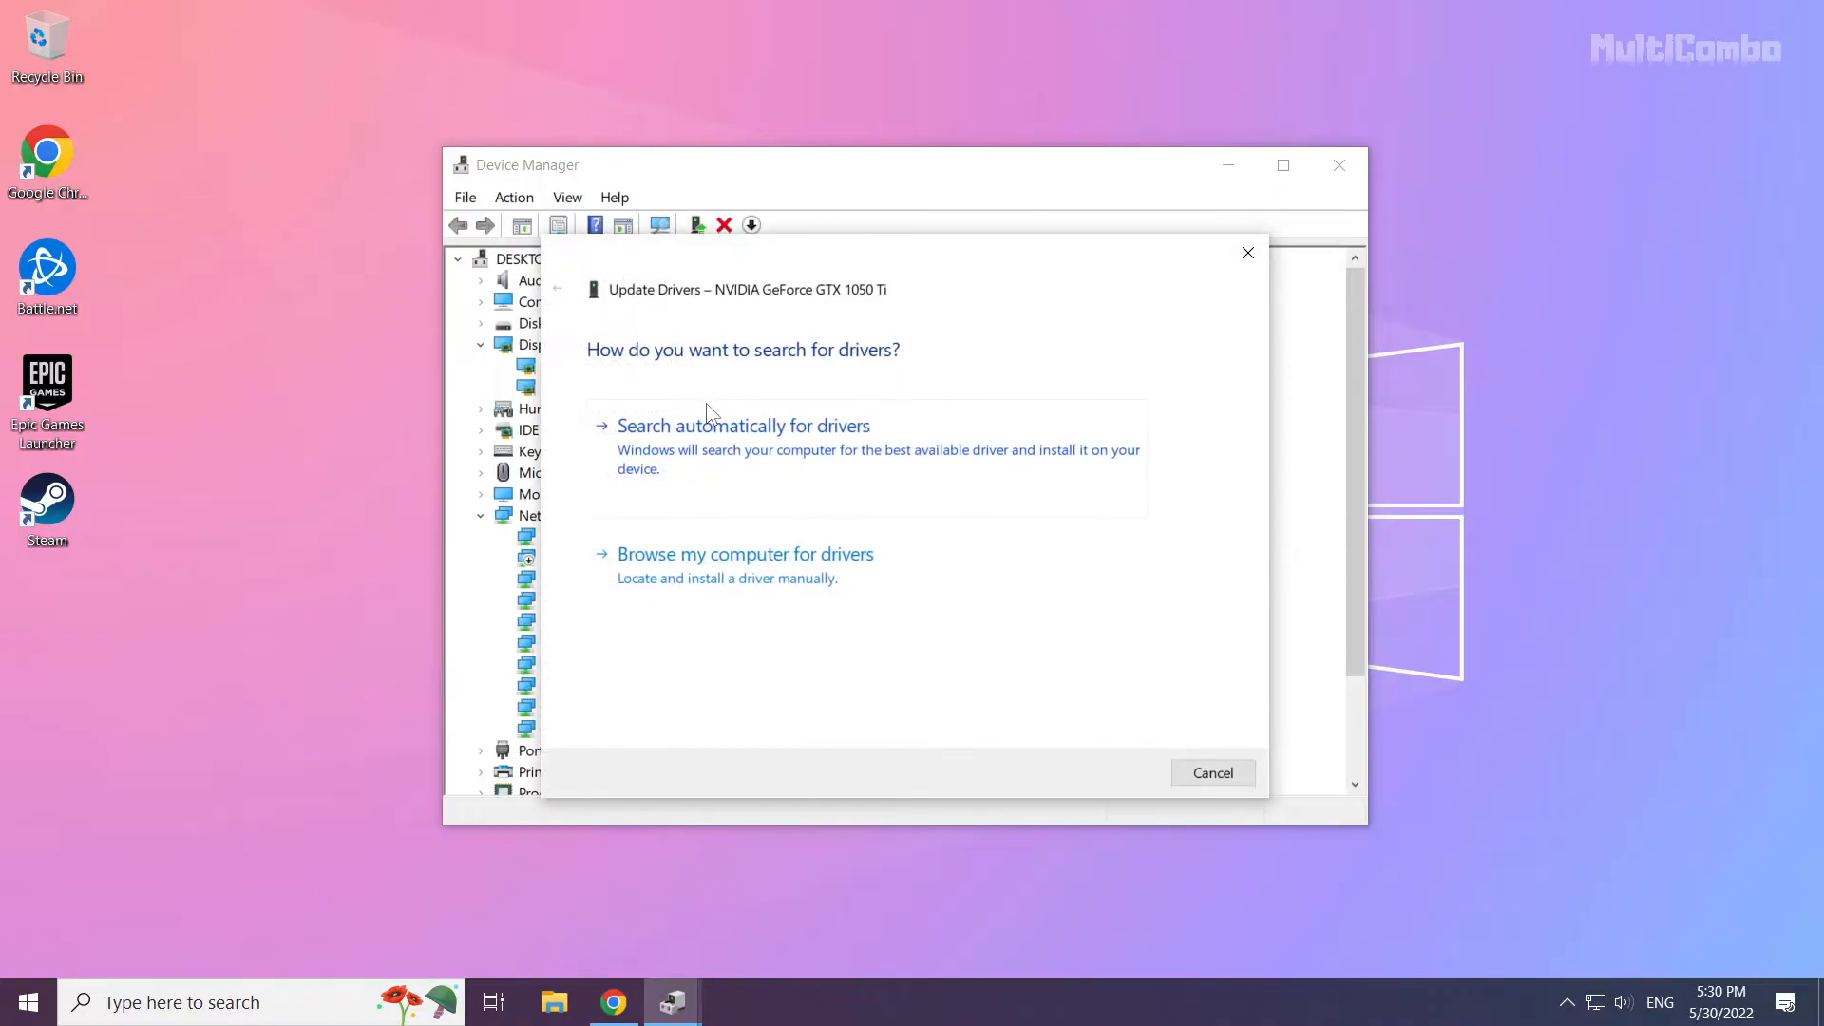
pyautogui.moveTo(606, 420)
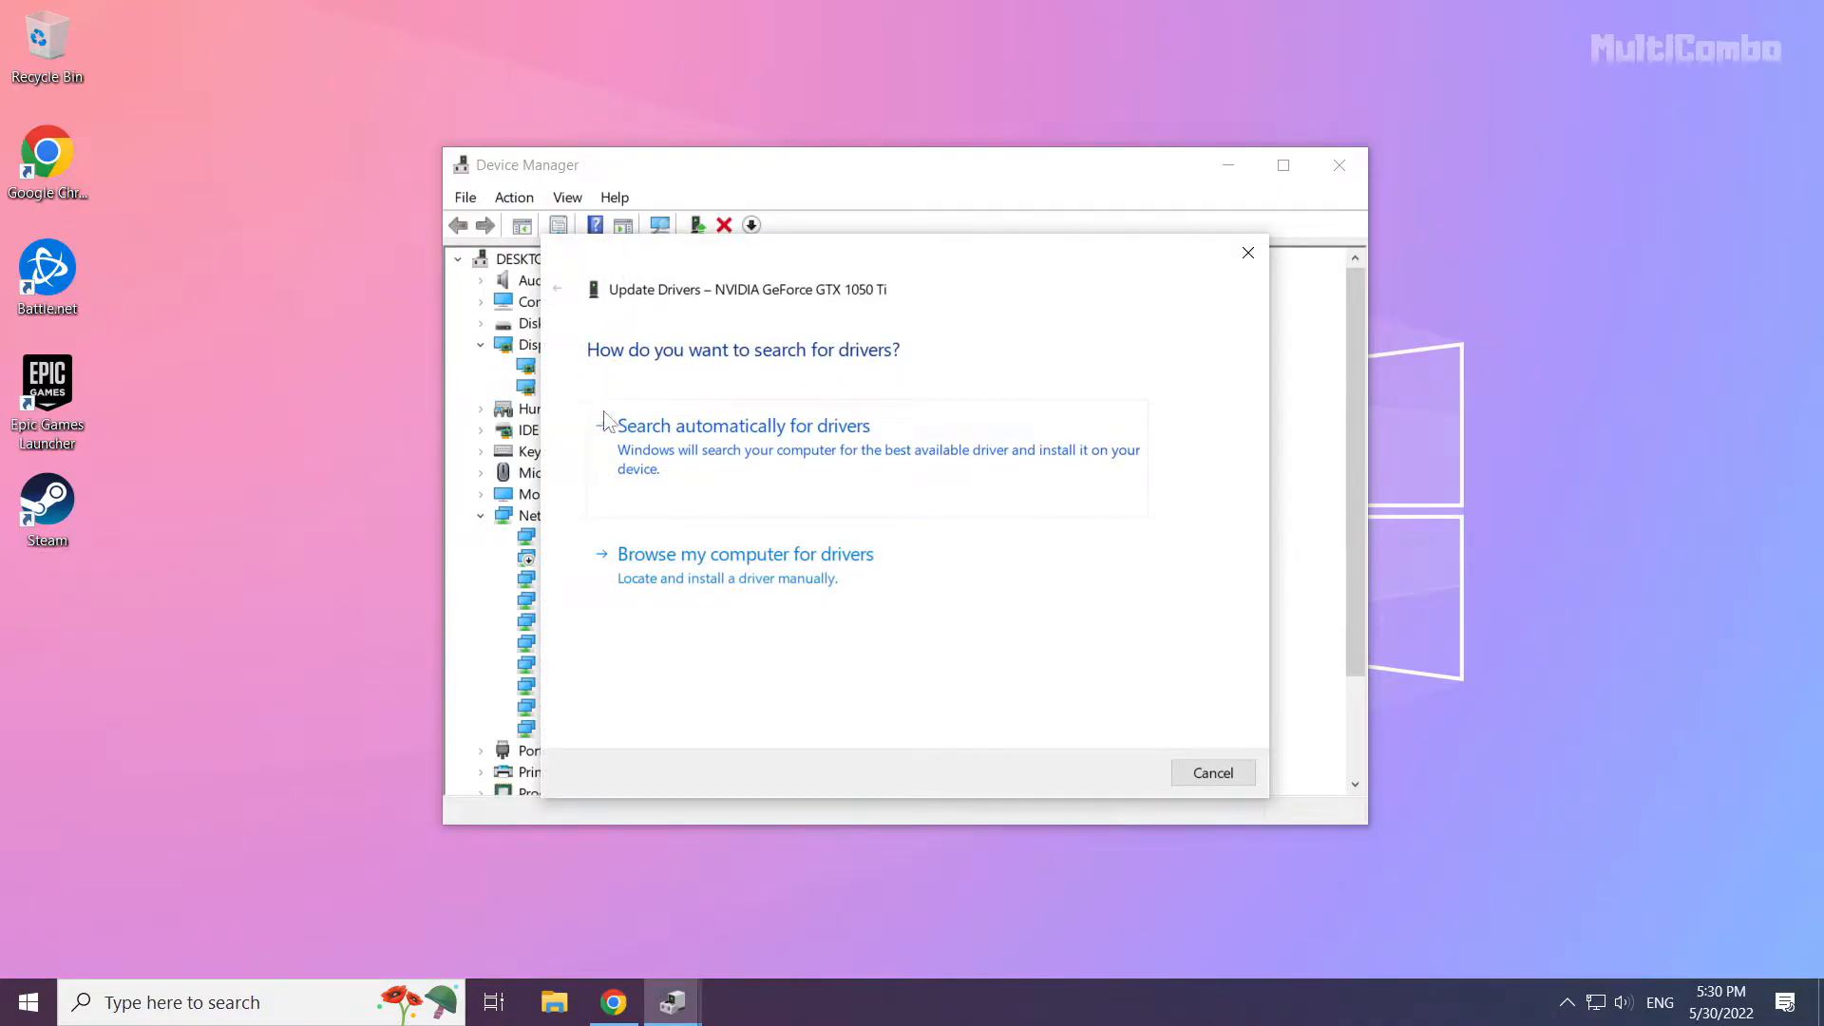
pyautogui.moveTo(714, 479)
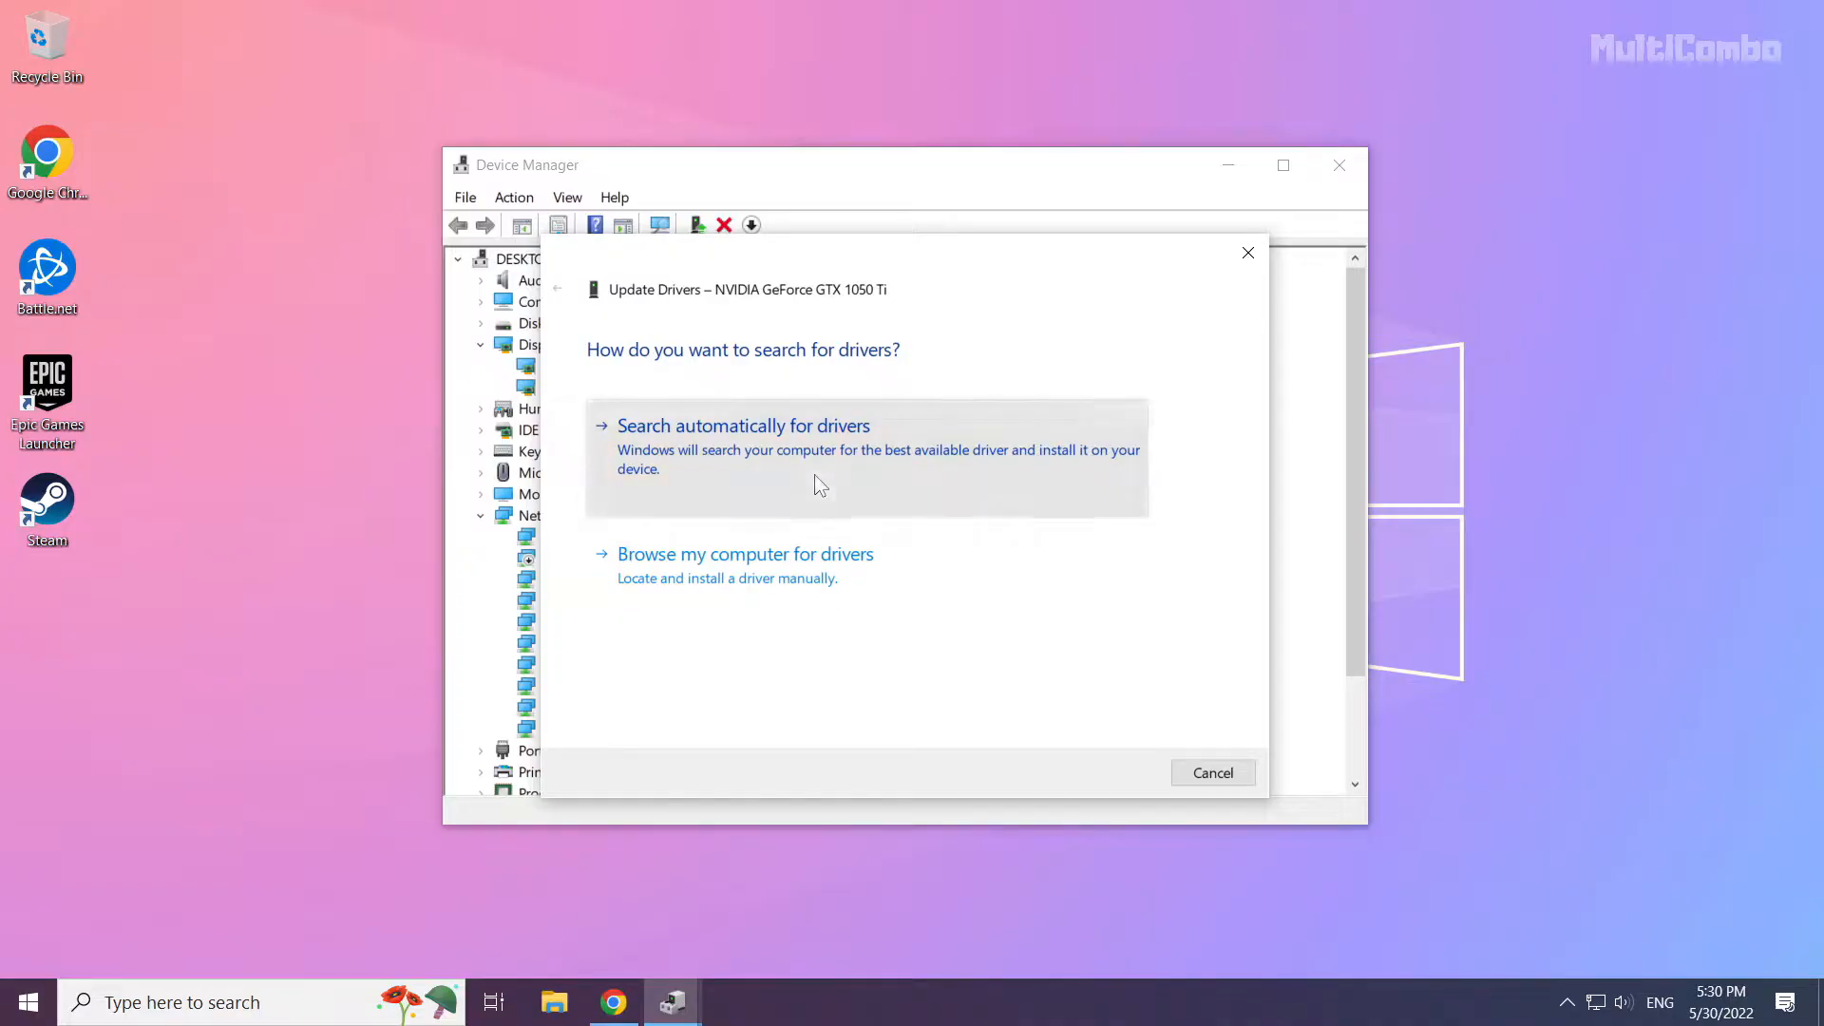
pyautogui.click(743, 425)
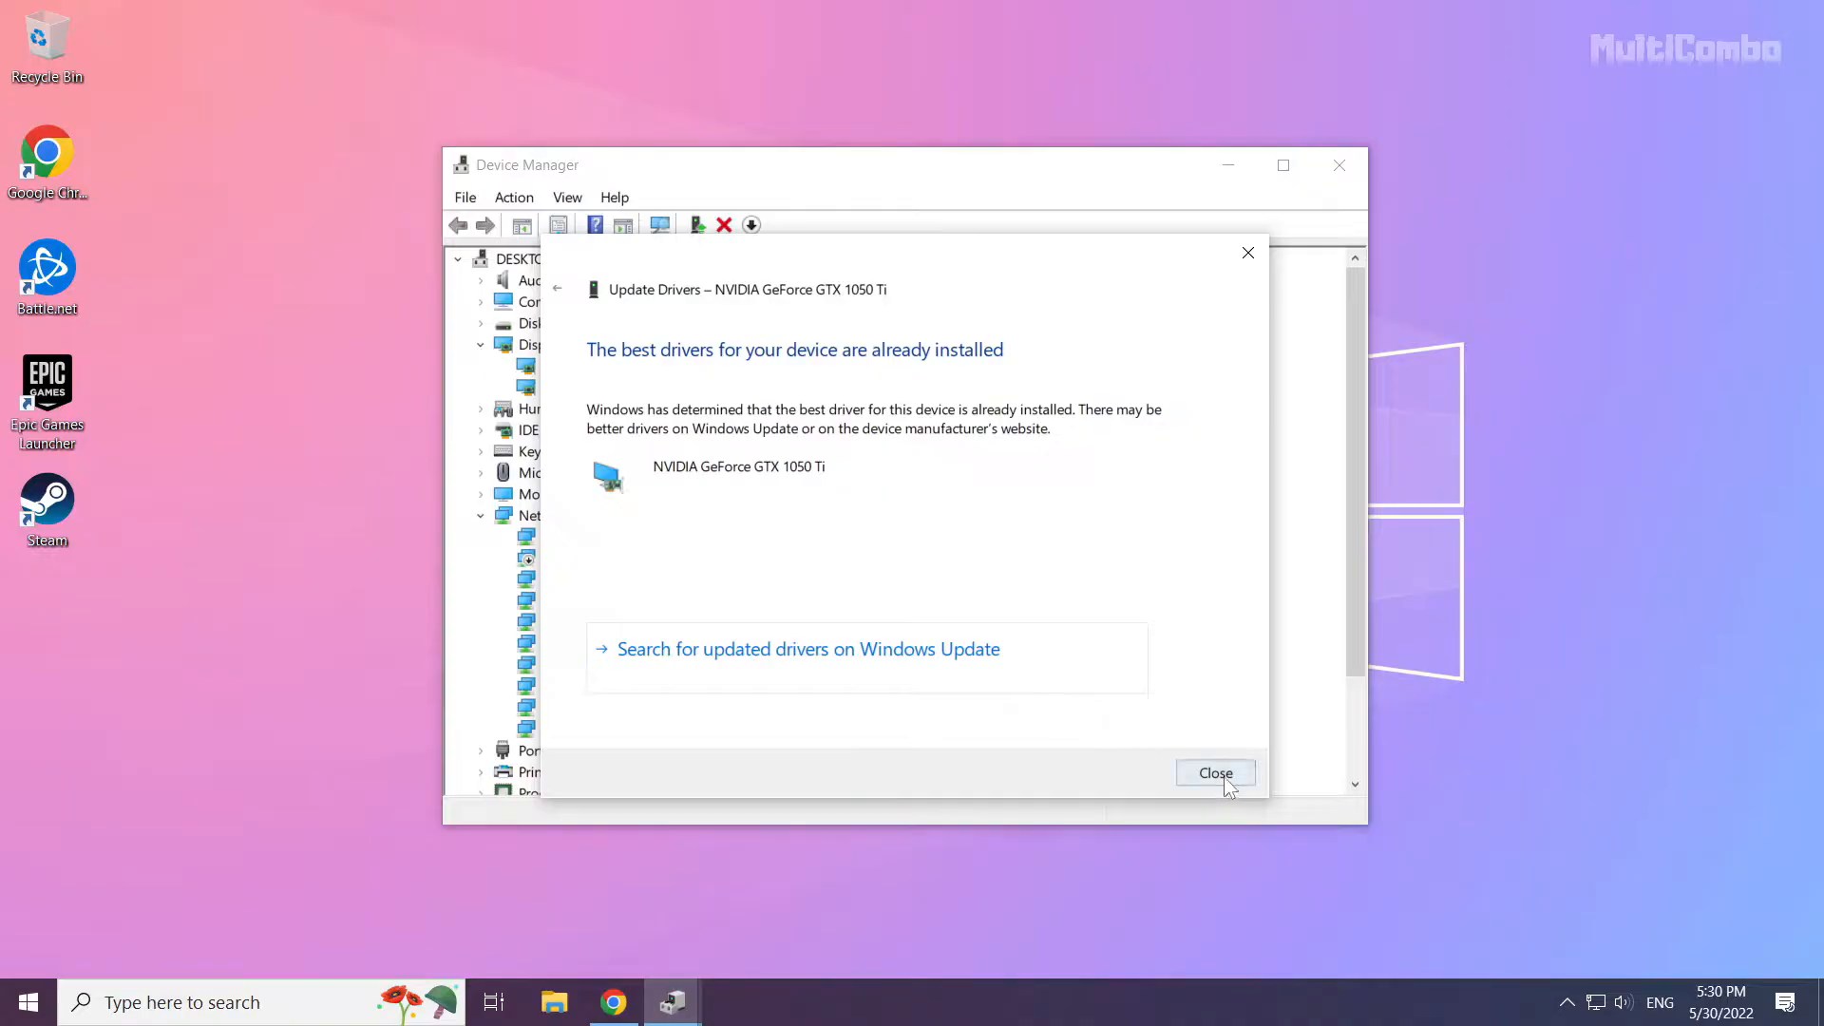
pyautogui.click(1216, 771)
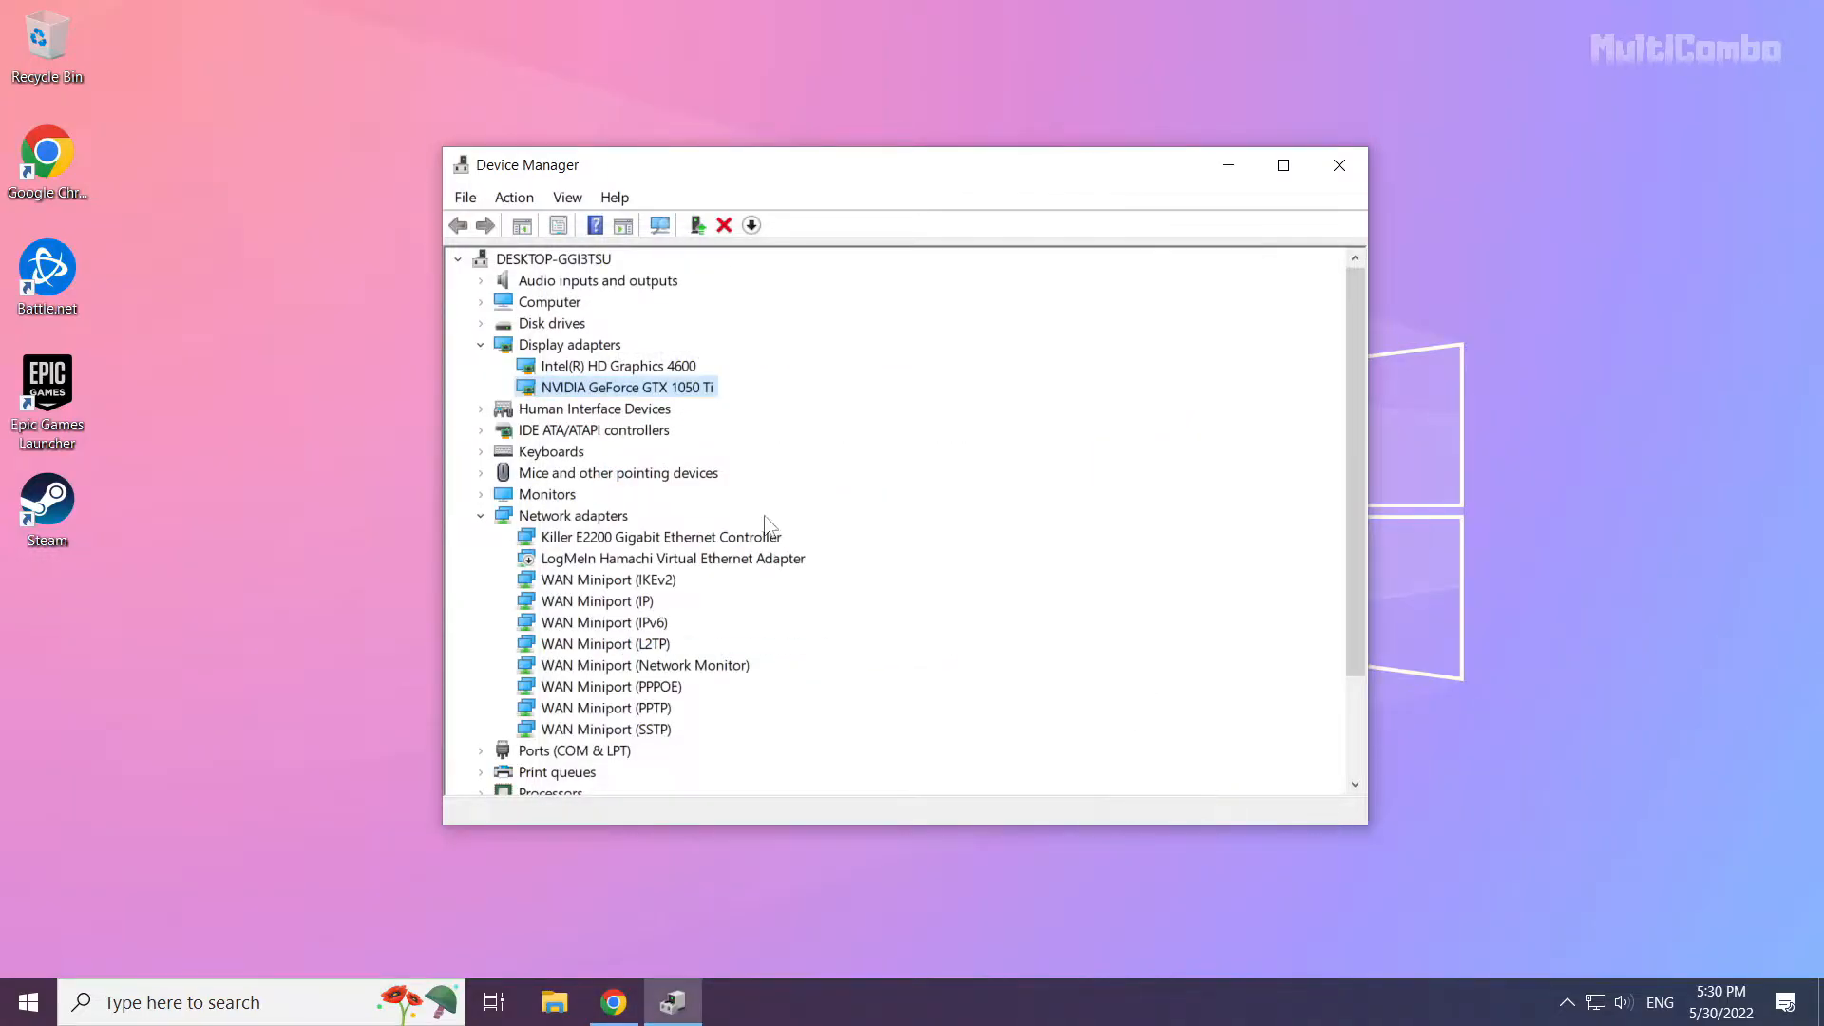
# Run an automatic driver search for Intel HD Graphics 4600, confirm it's current, and close Device Manager.
pyautogui.click(618, 366)
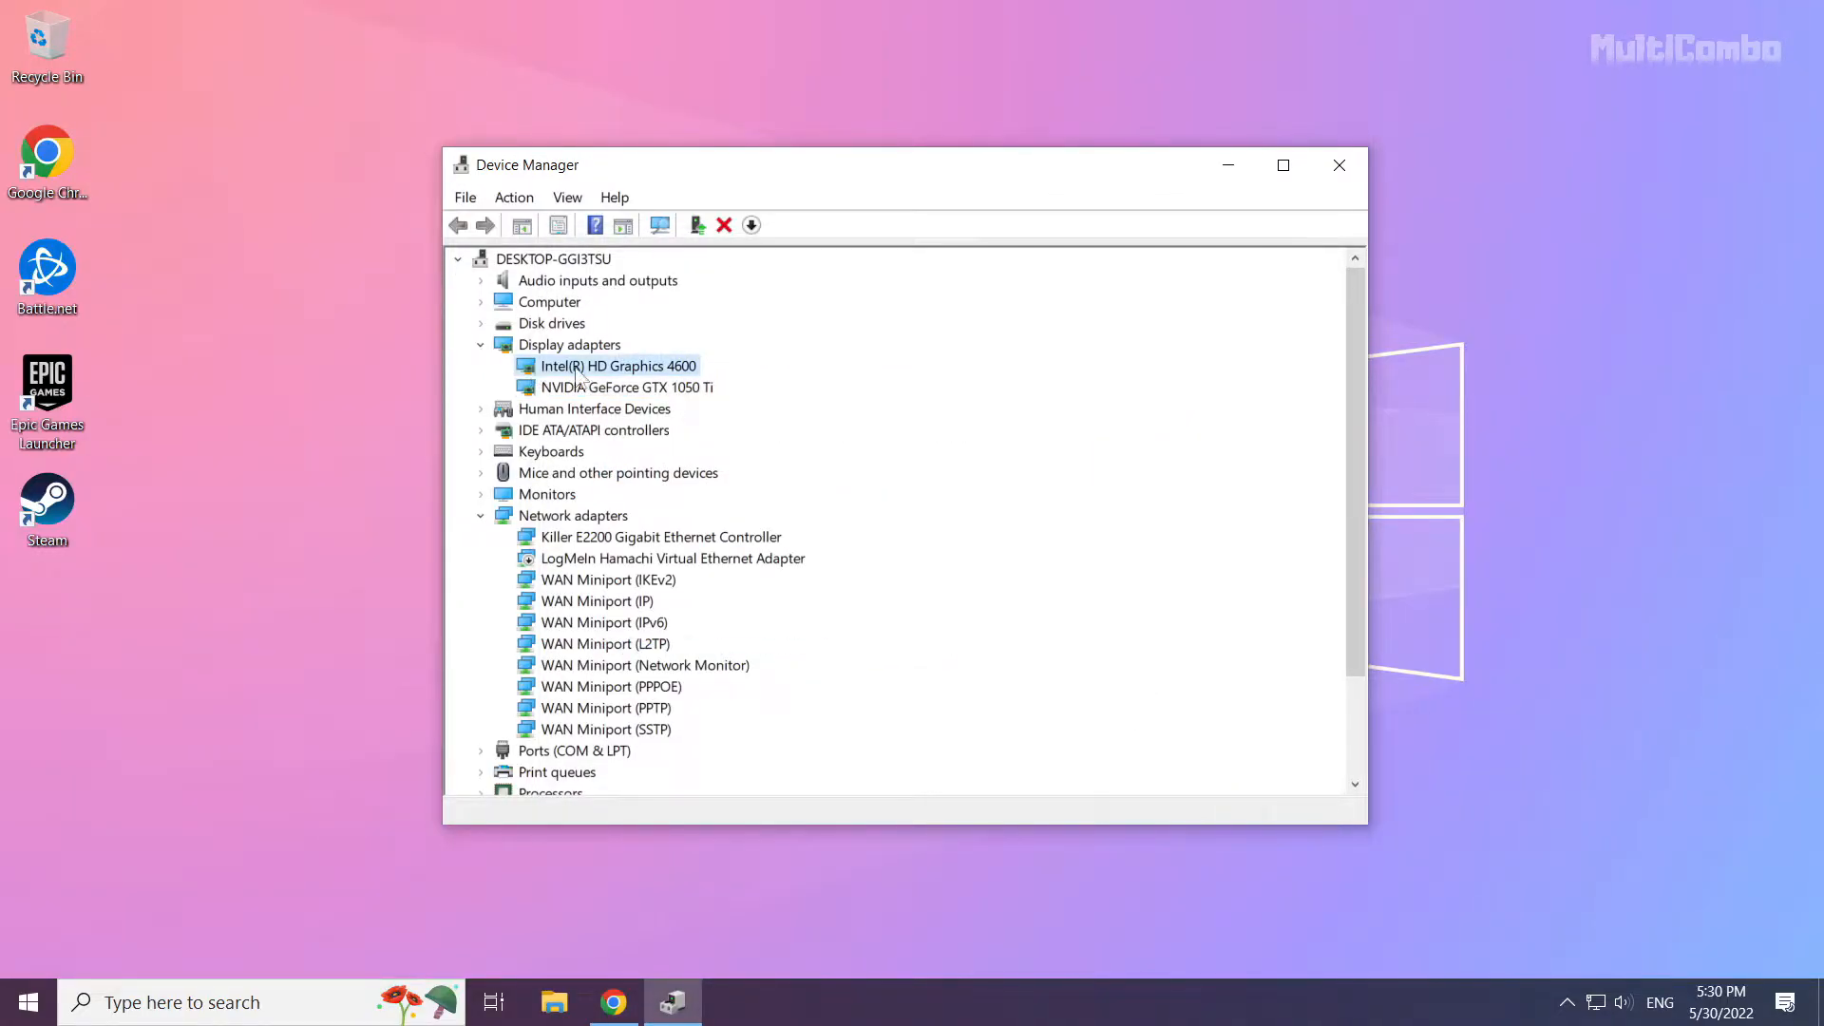
pyautogui.rightClick(617, 366)
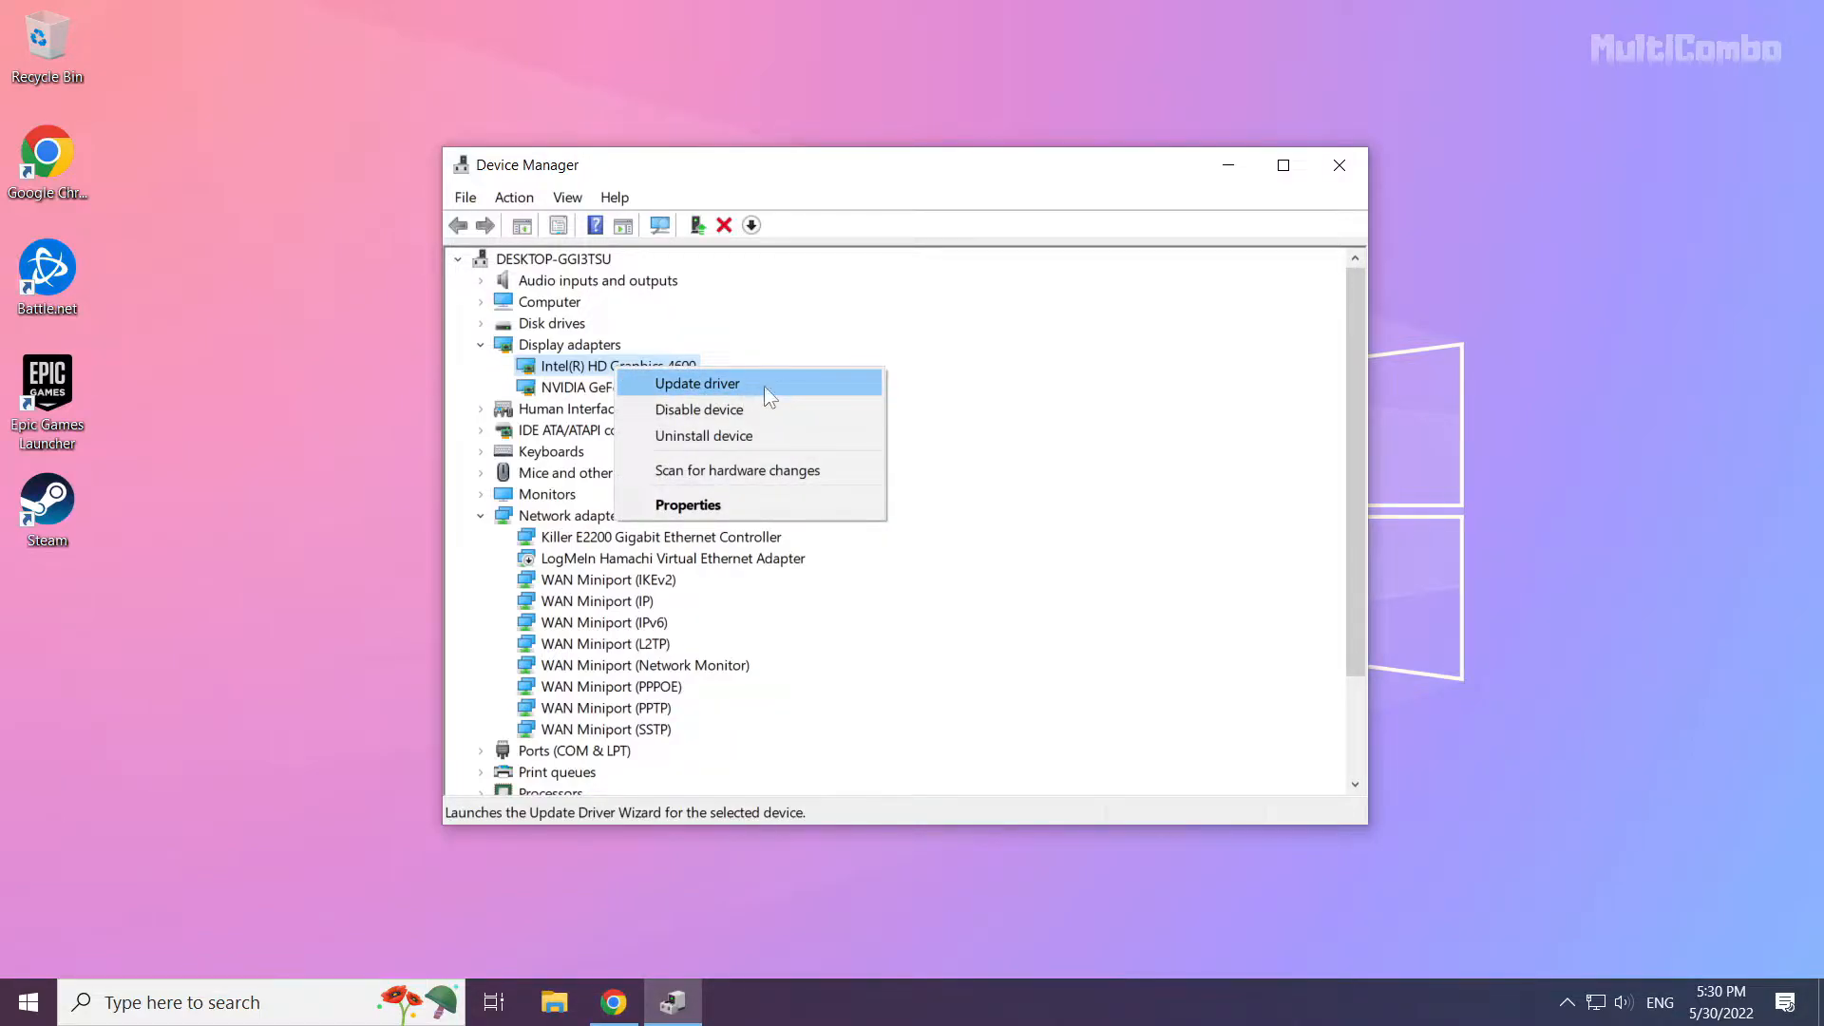
pyautogui.click(696, 383)
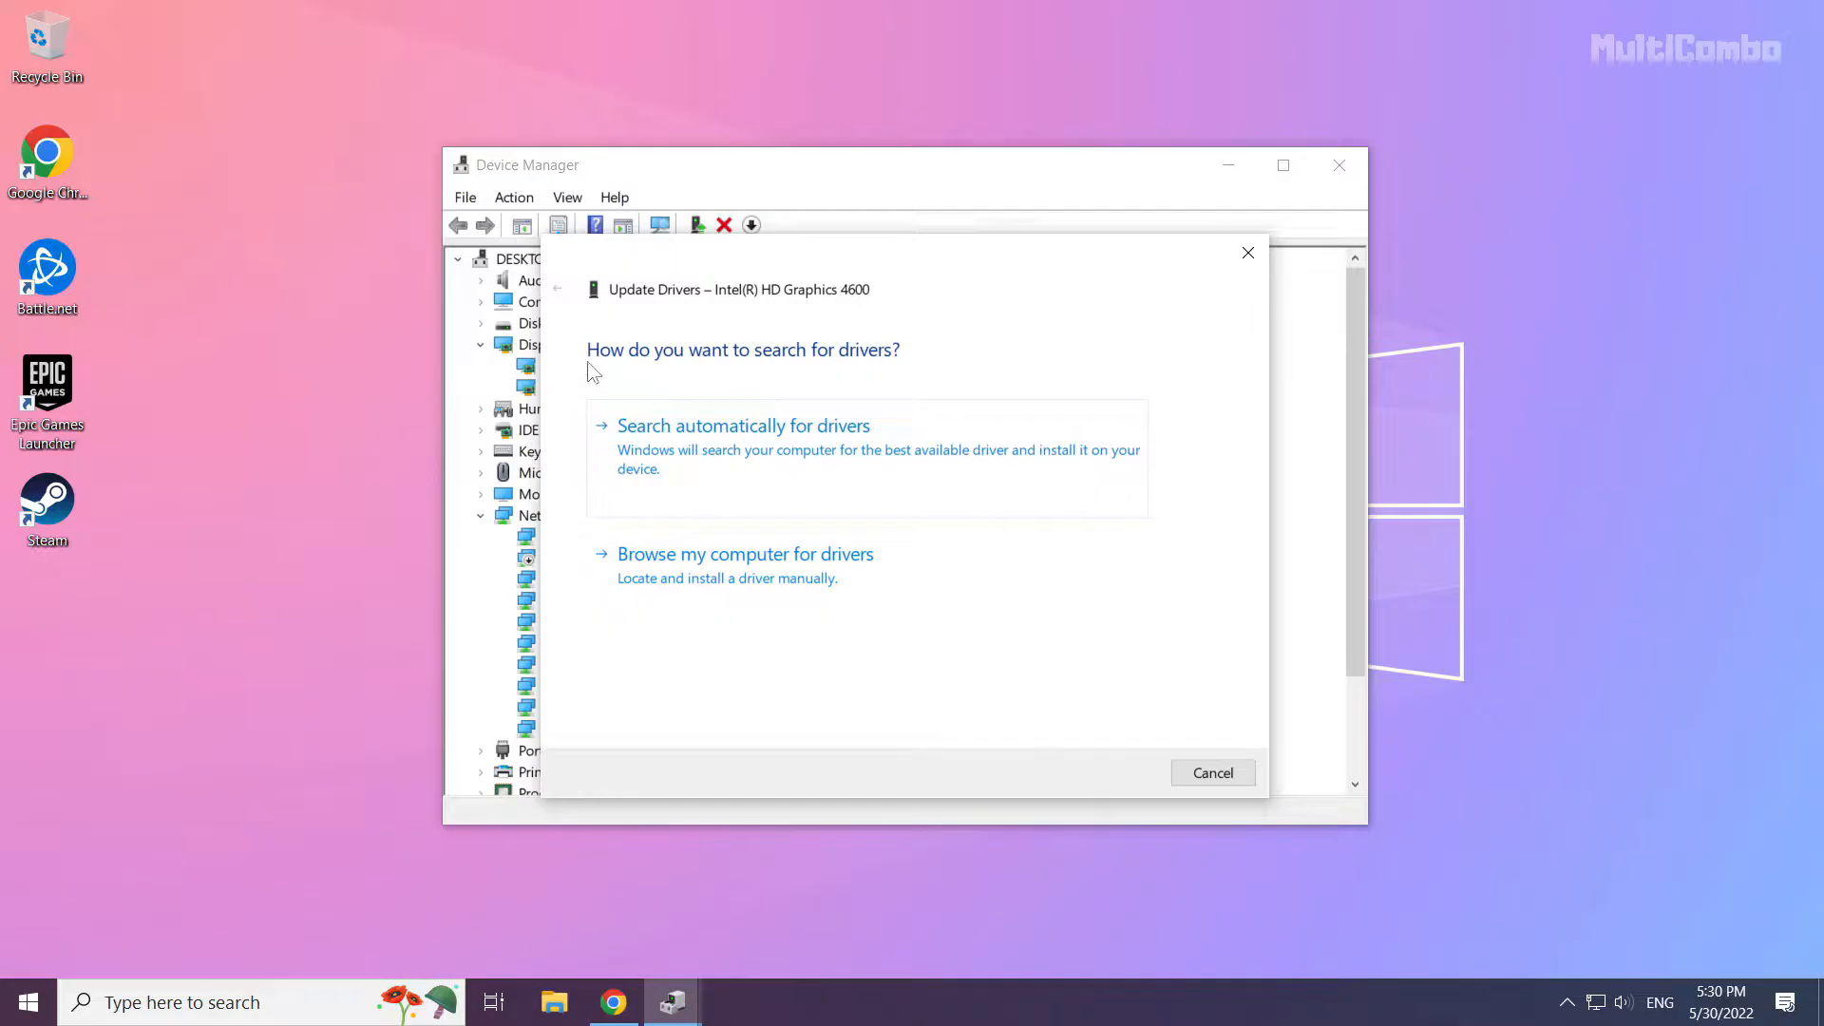
pyautogui.moveTo(760, 449)
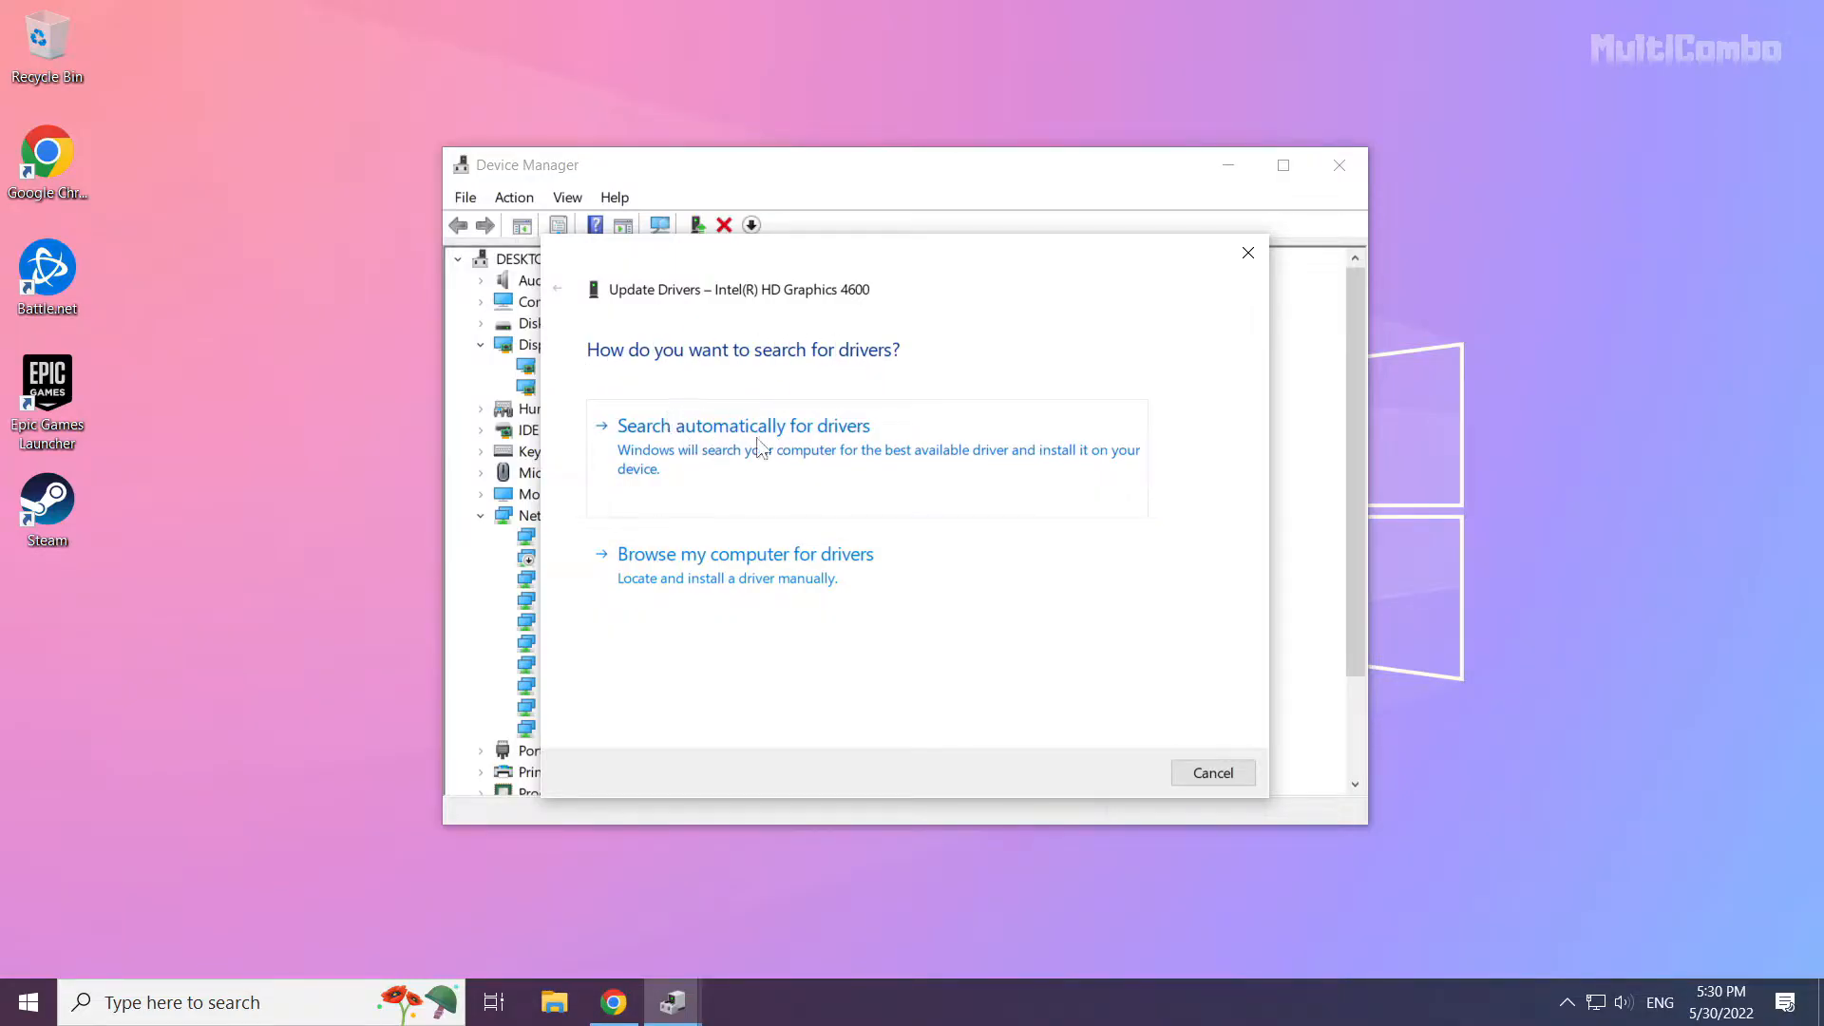
pyautogui.click(743, 426)
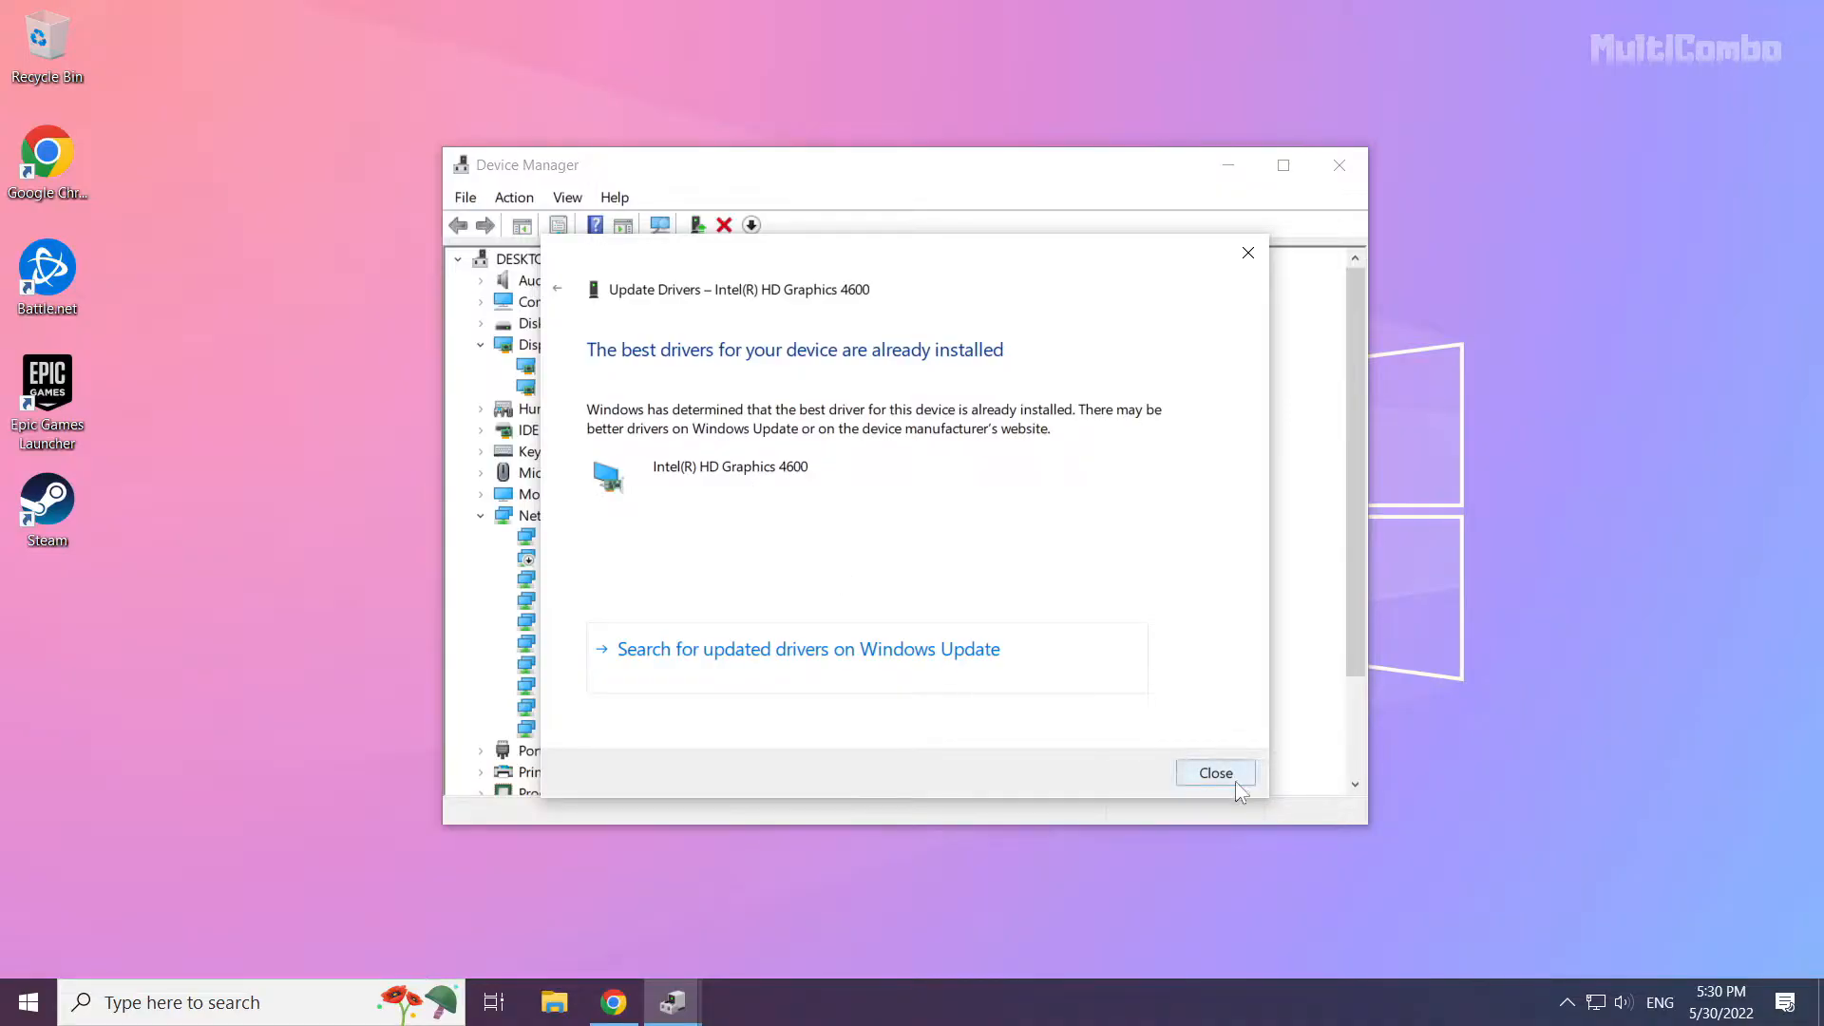
pyautogui.click(1216, 773)
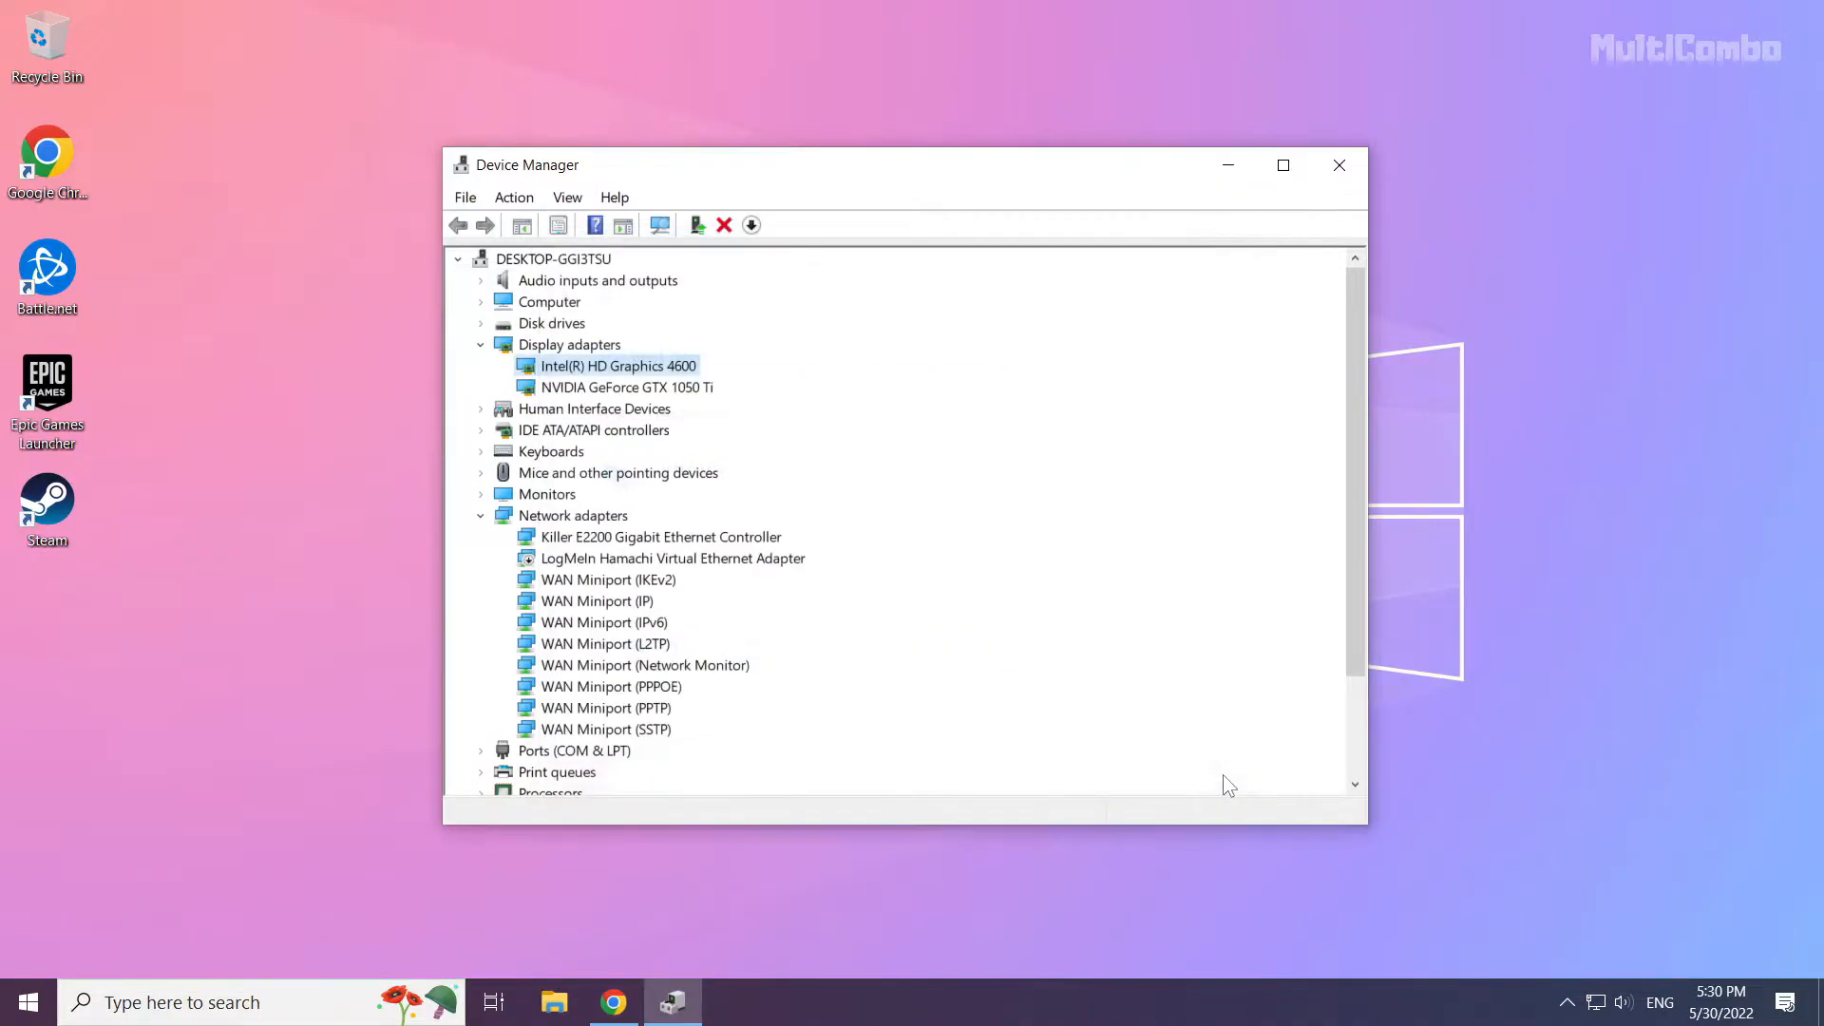
pyautogui.moveTo(1341, 165)
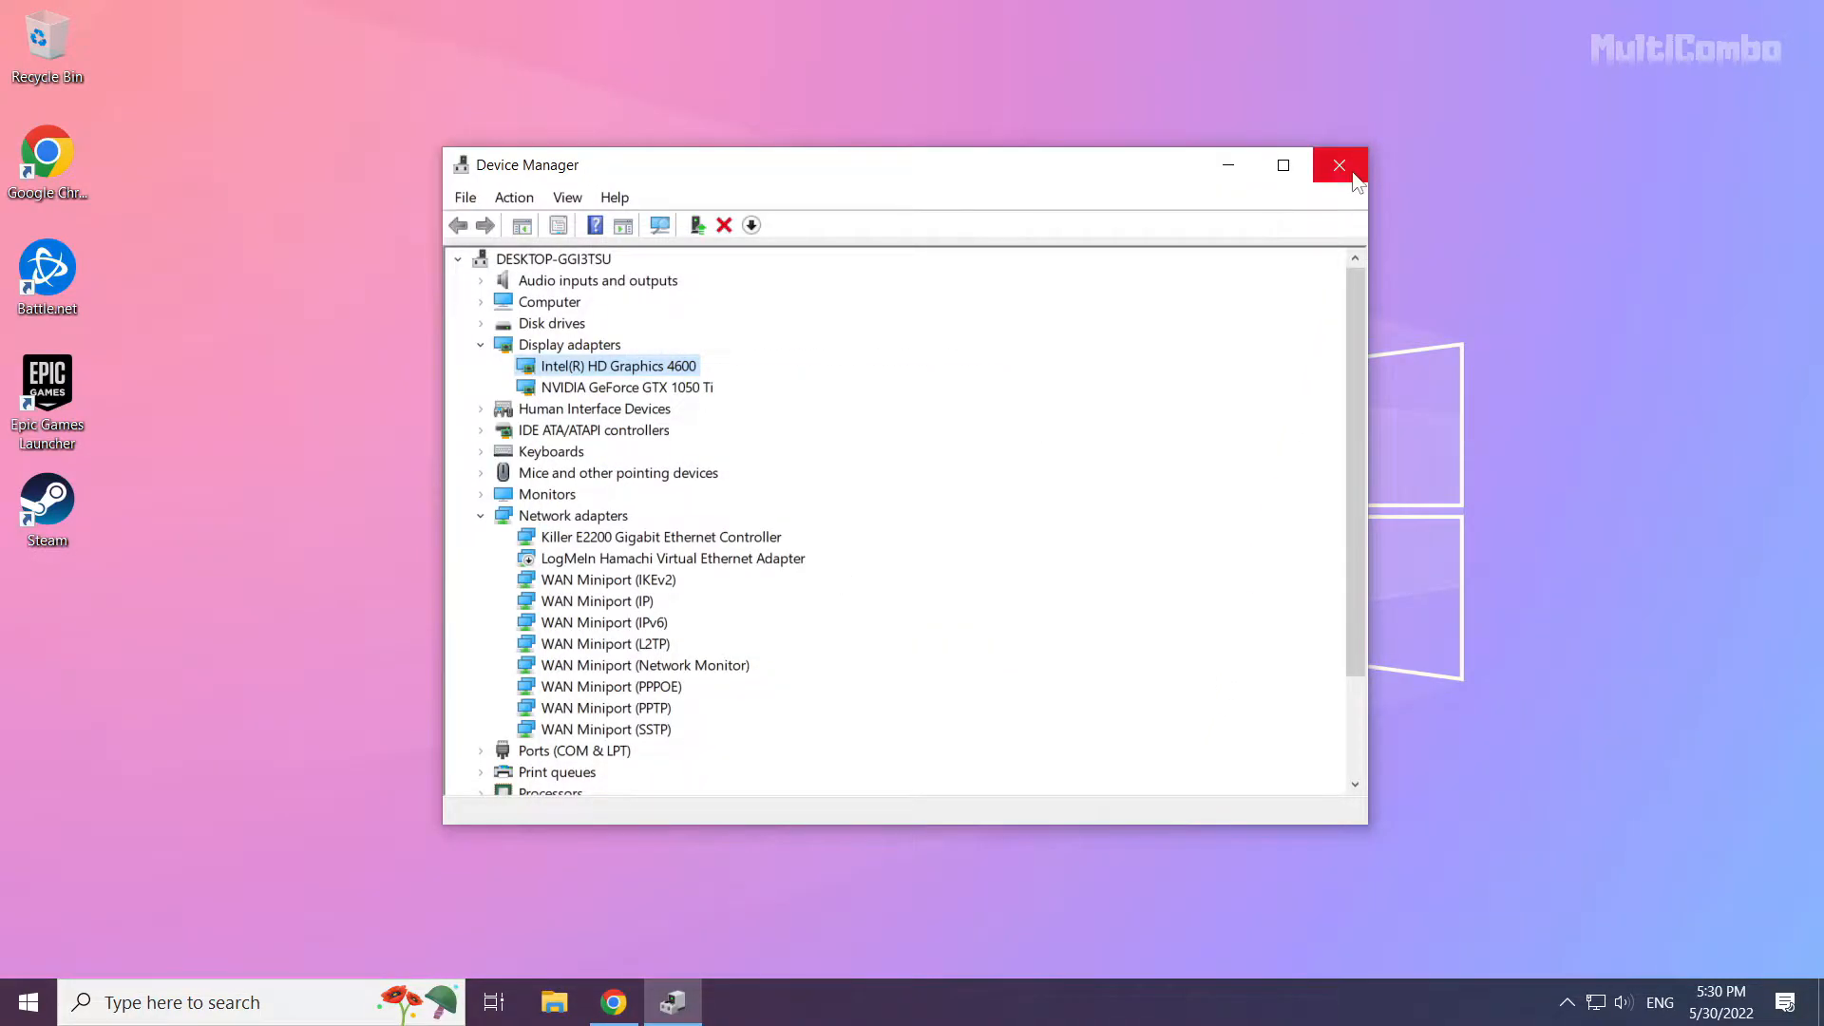
pyautogui.moveTo(1340, 169)
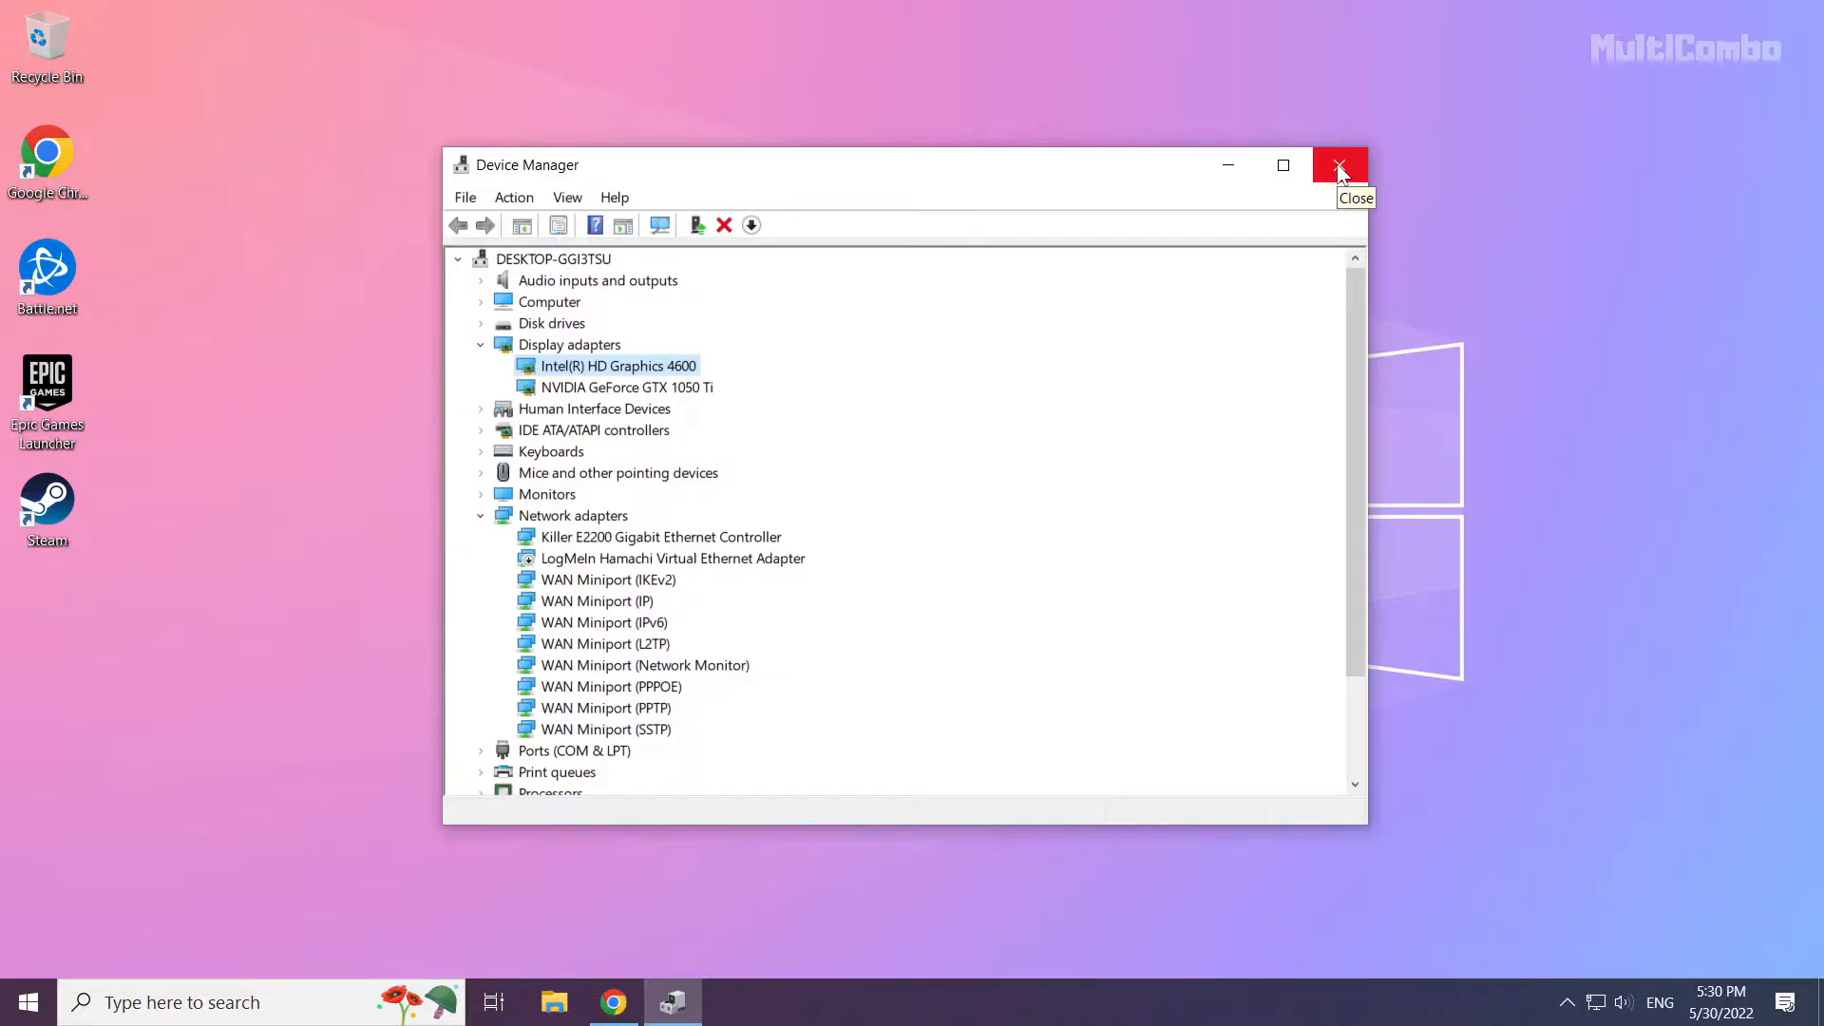
pyautogui.click(1340, 163)
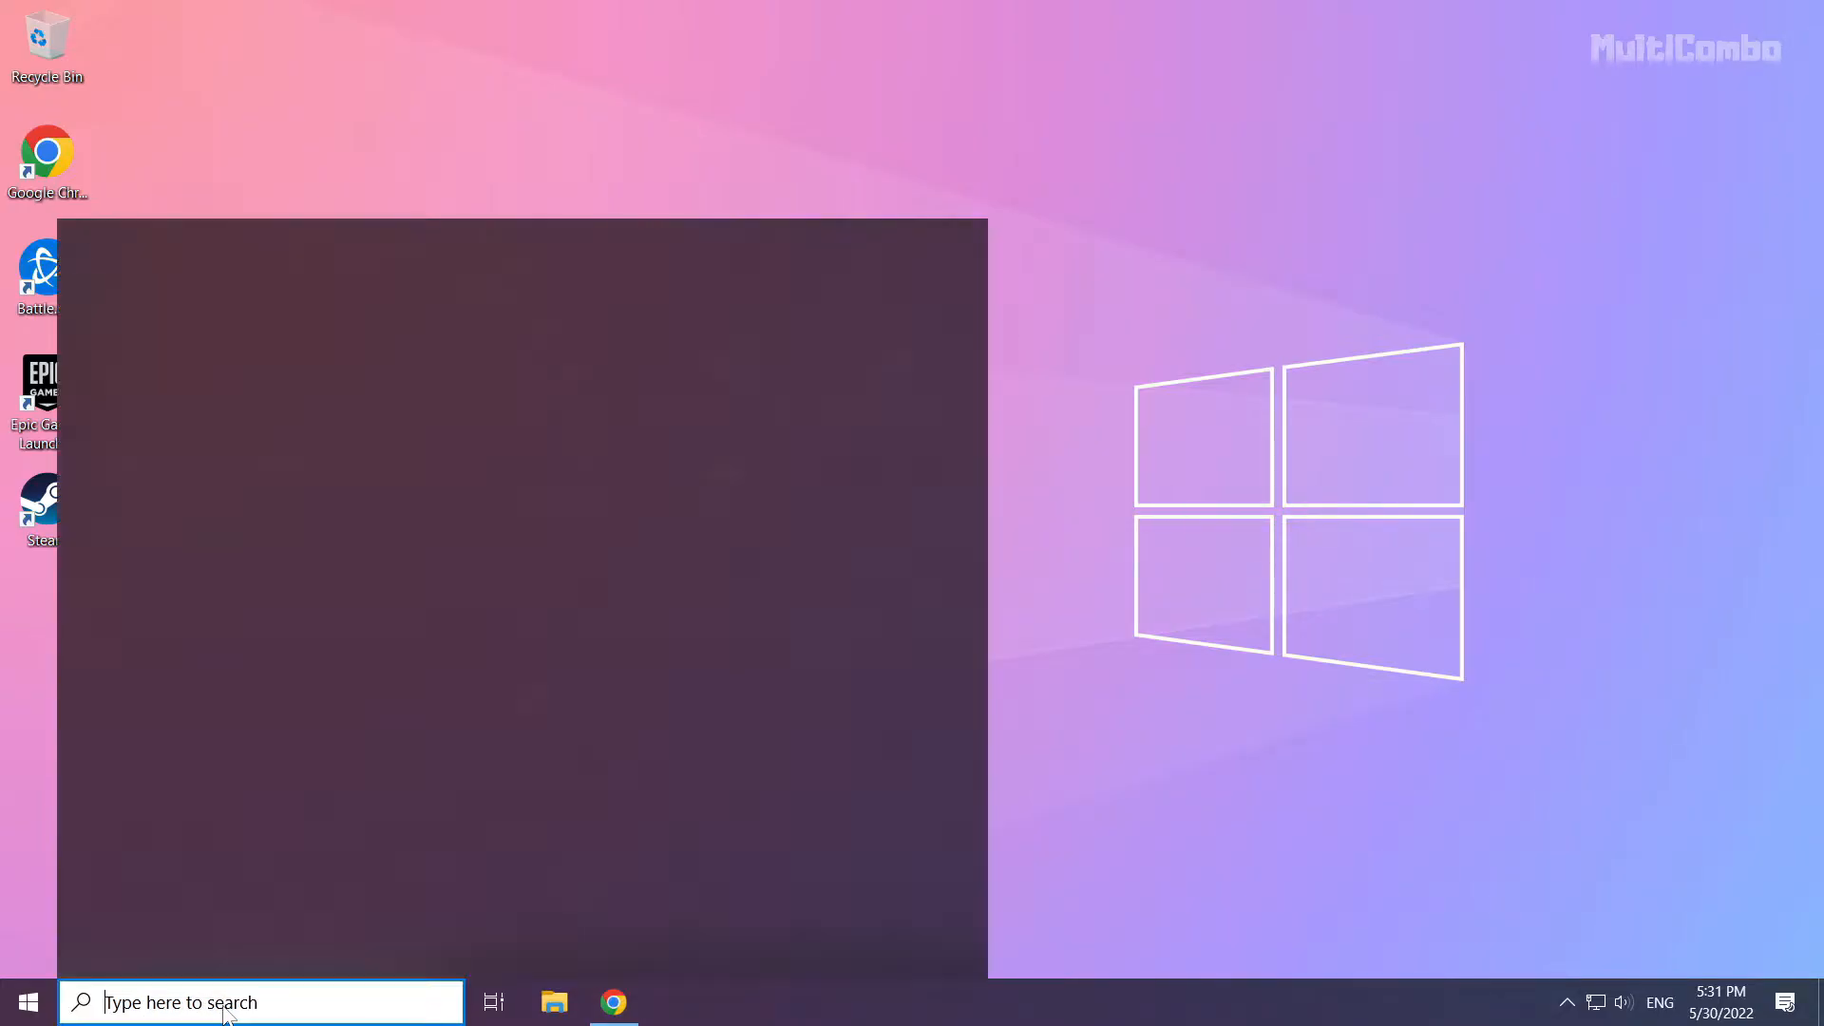
# Search the taskbar for 'update' and launch the Check for updates settings page.
pyautogui.click(228, 1003)
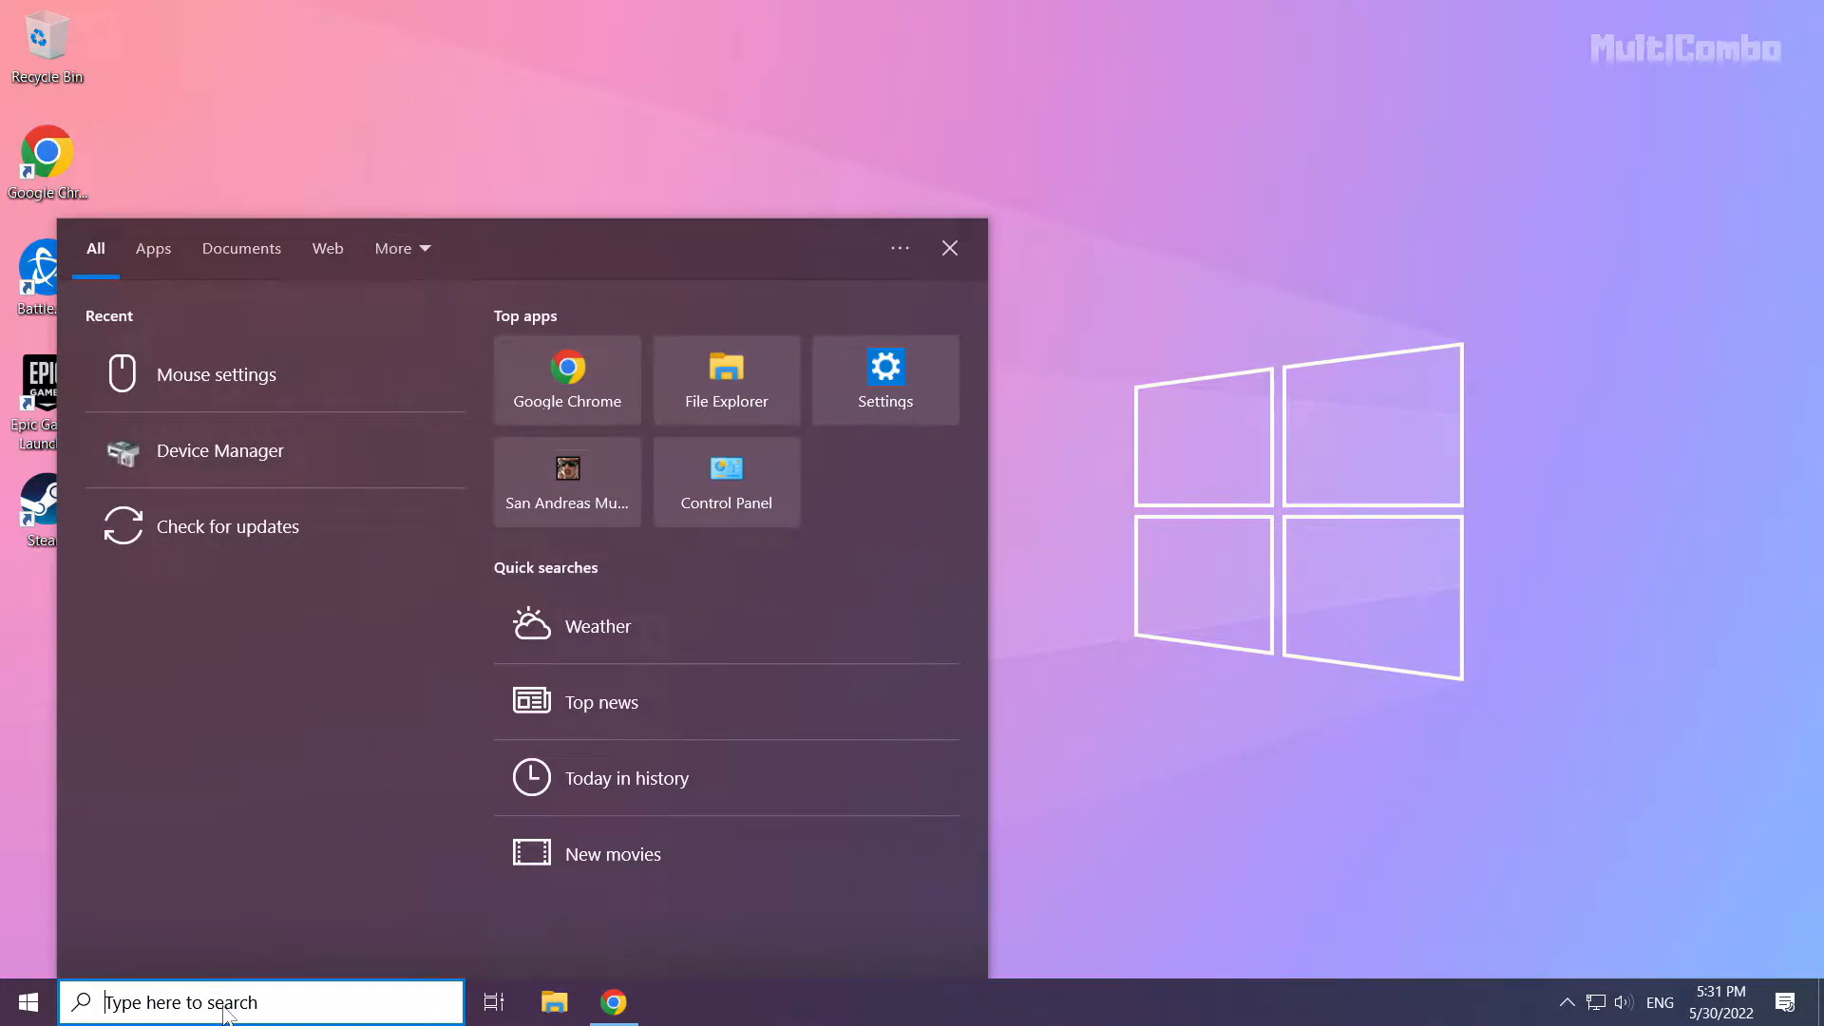
pyautogui.write('update')
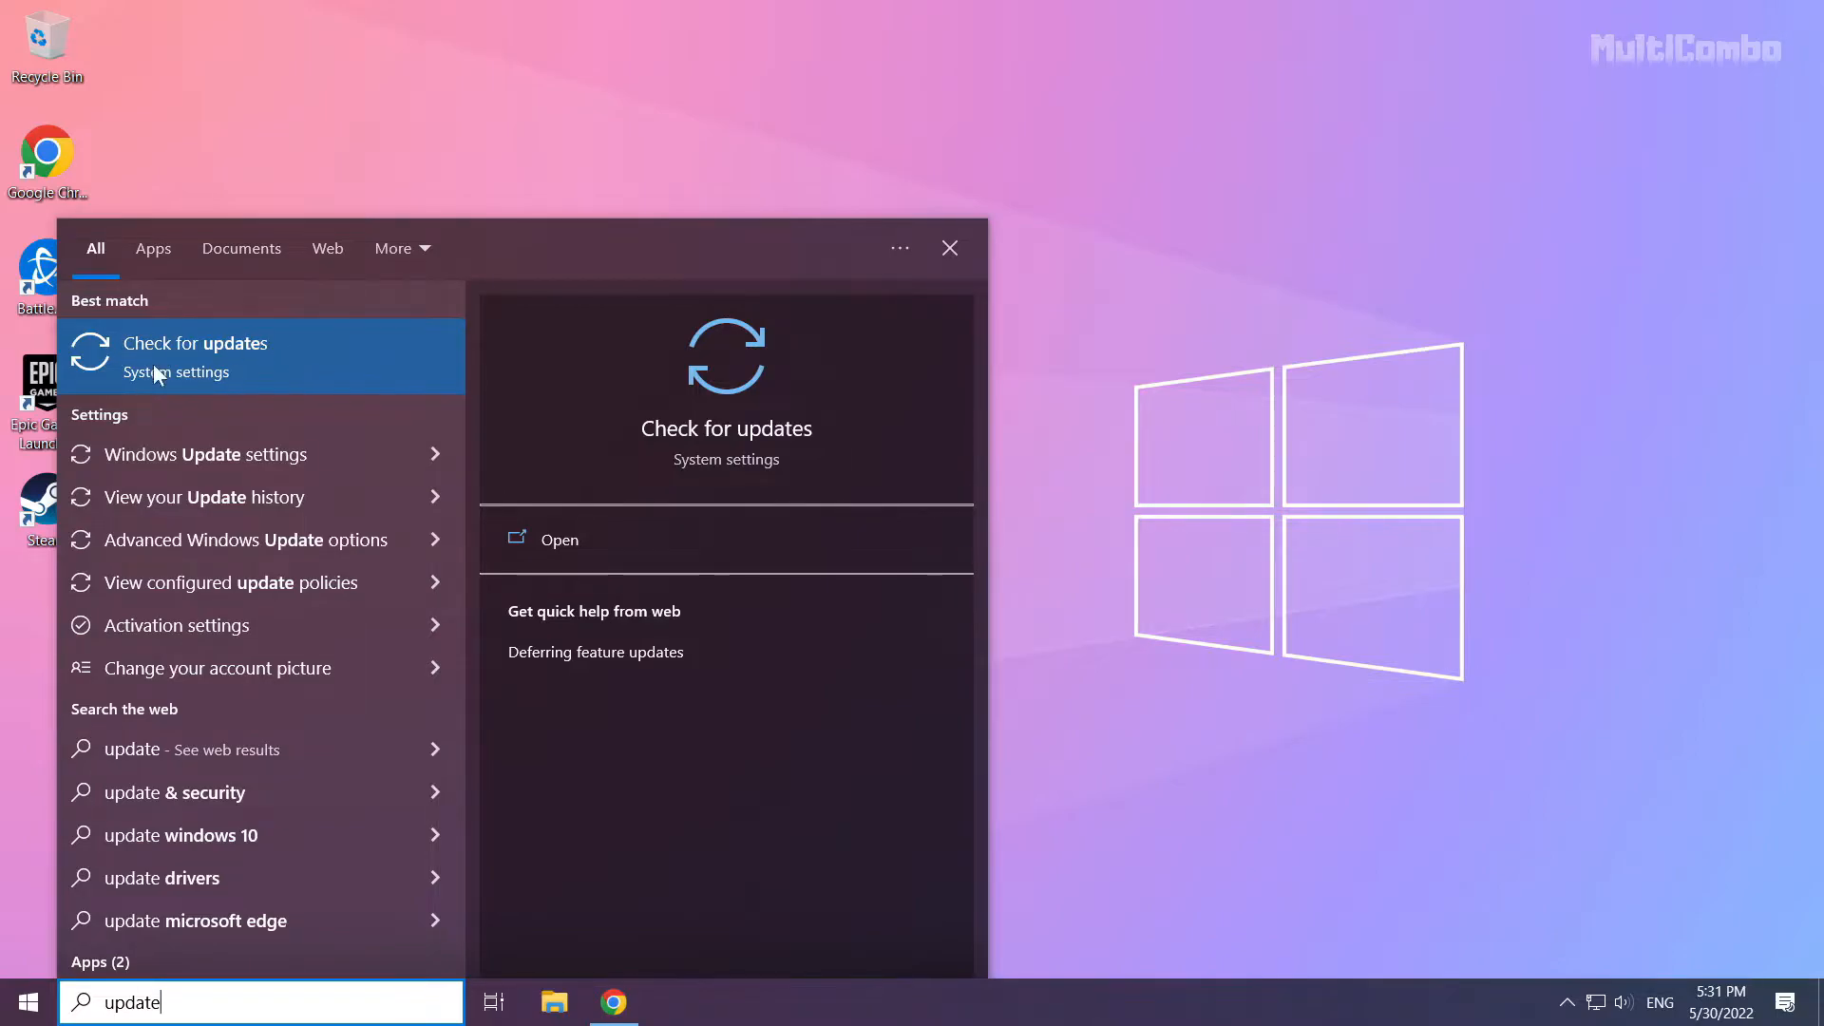
pyautogui.click(194, 342)
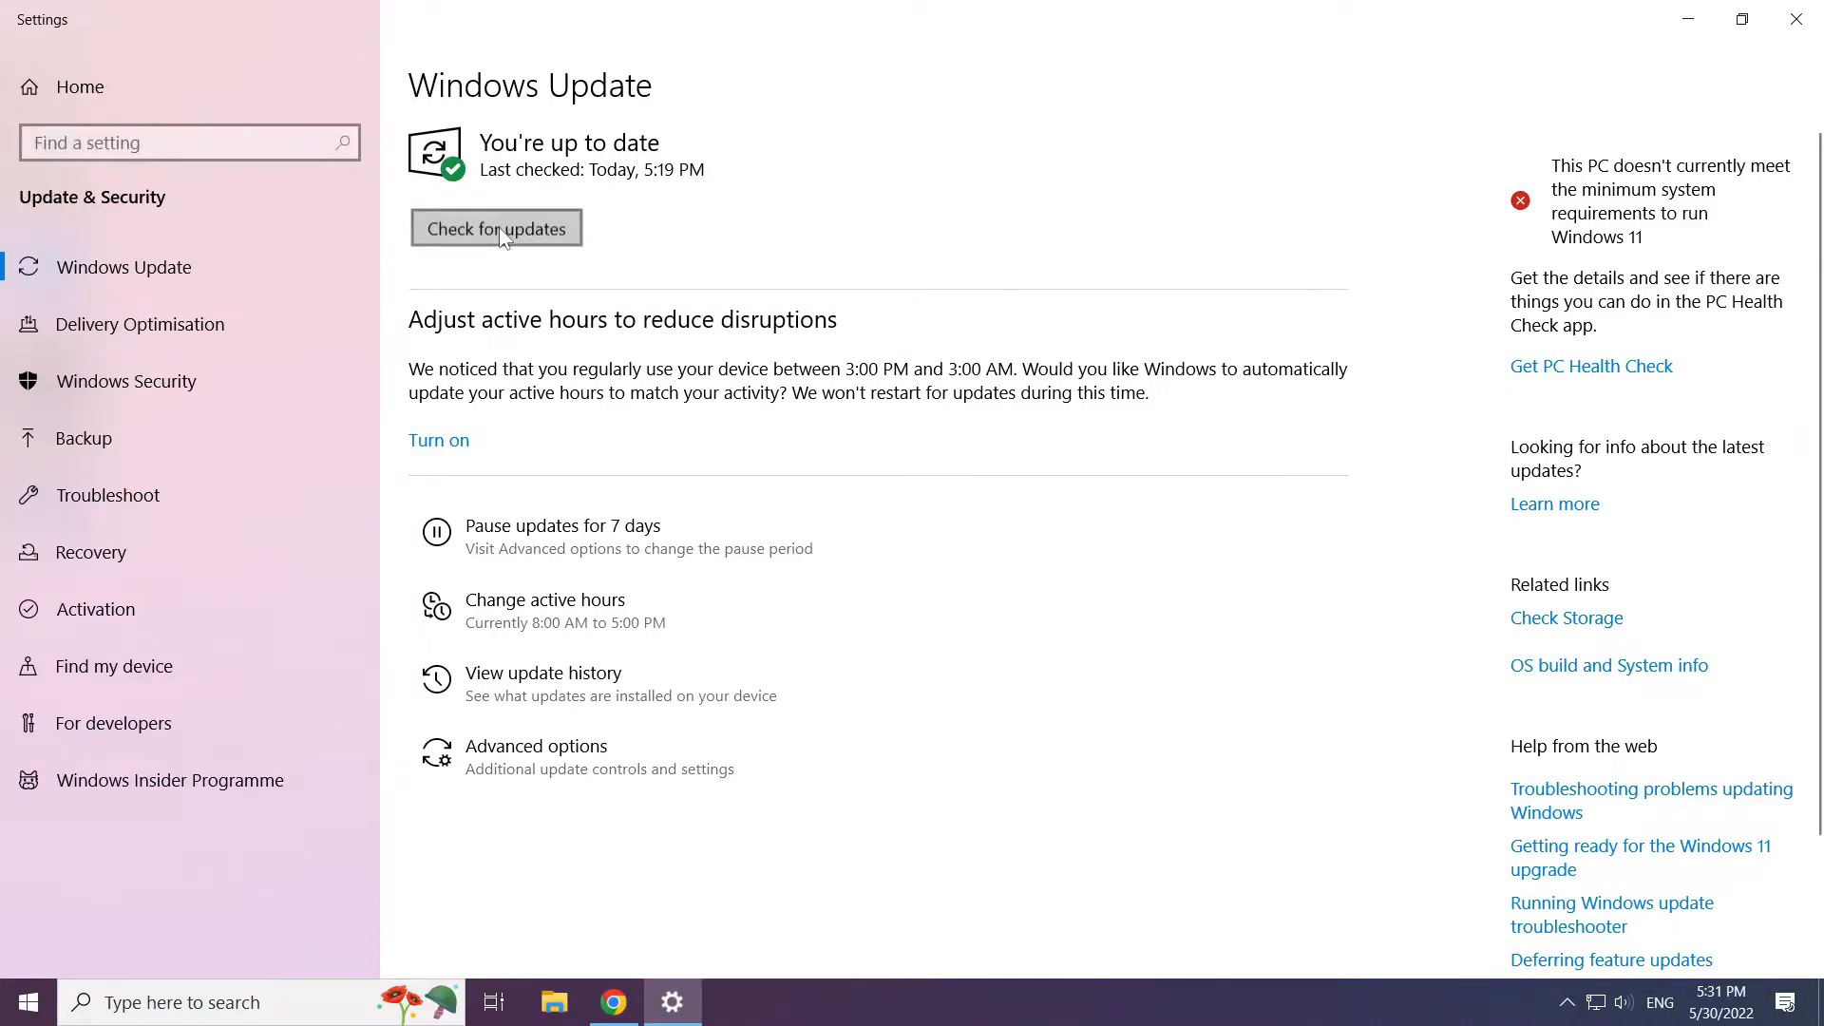
# Check Windows Update, see the PC is up to date, and close Settings.
pyautogui.click(498, 228)
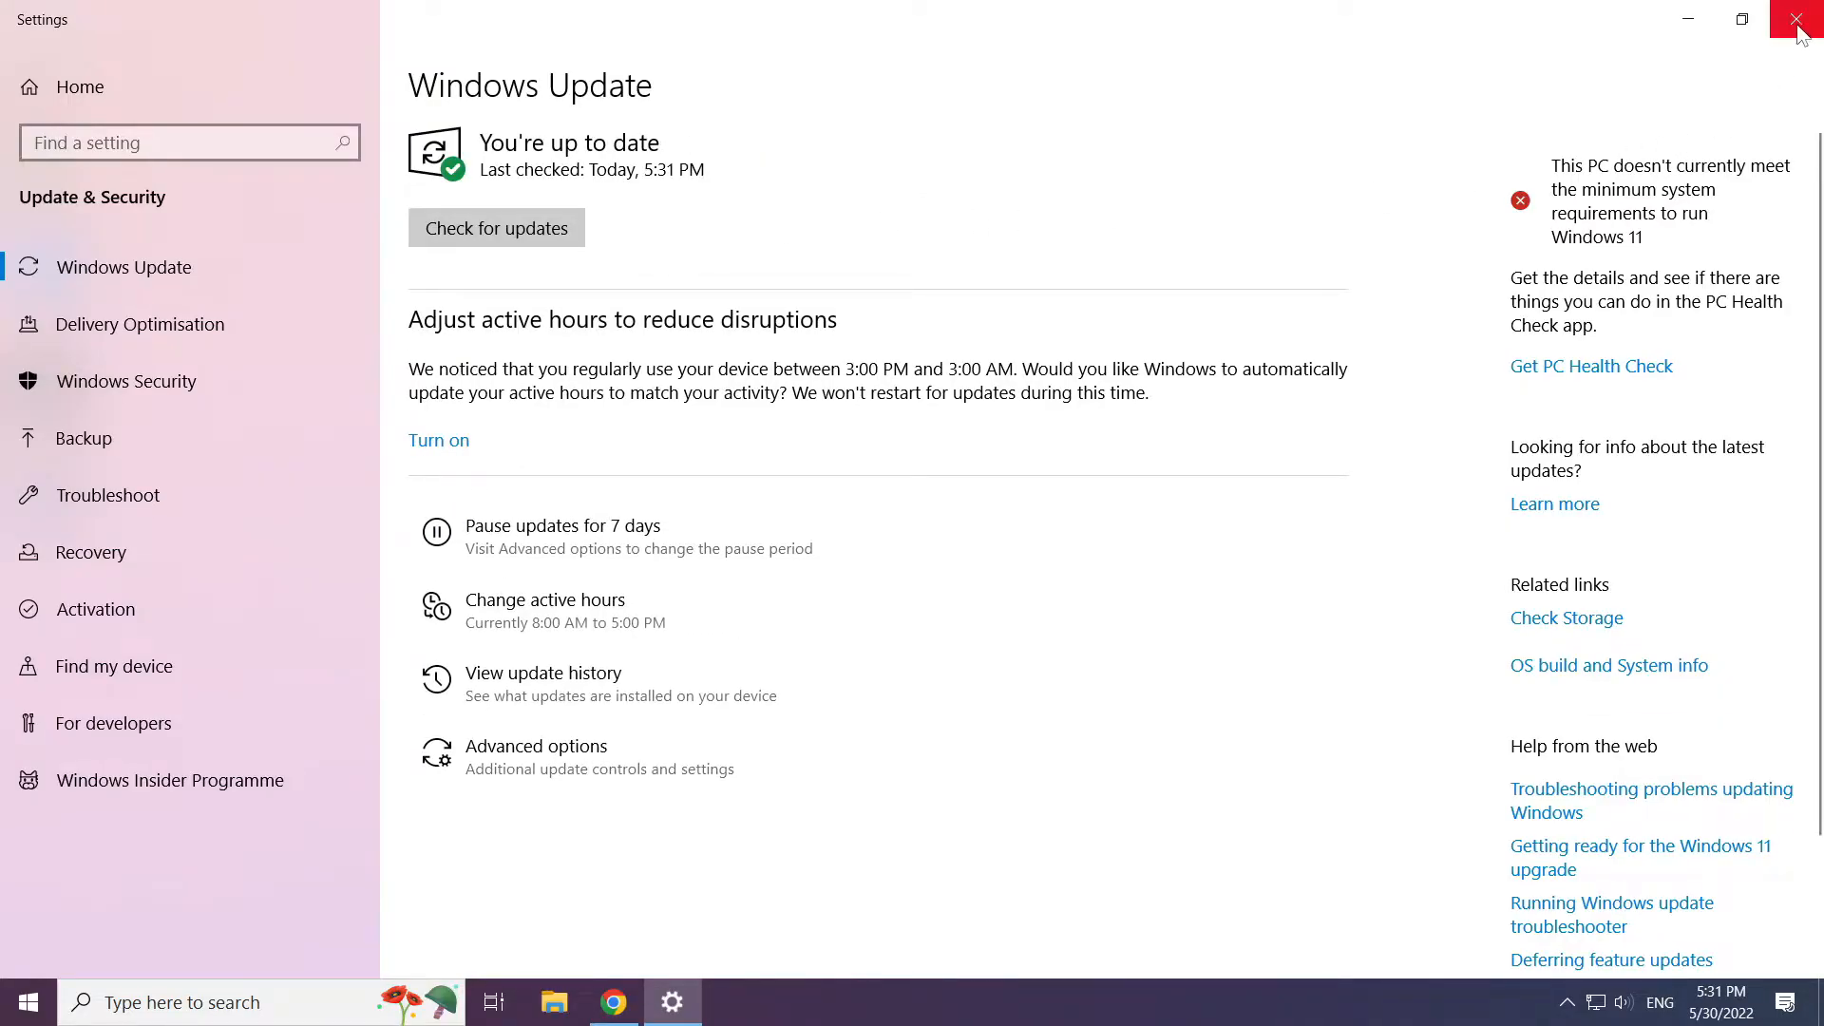
pyautogui.click(1793, 19)
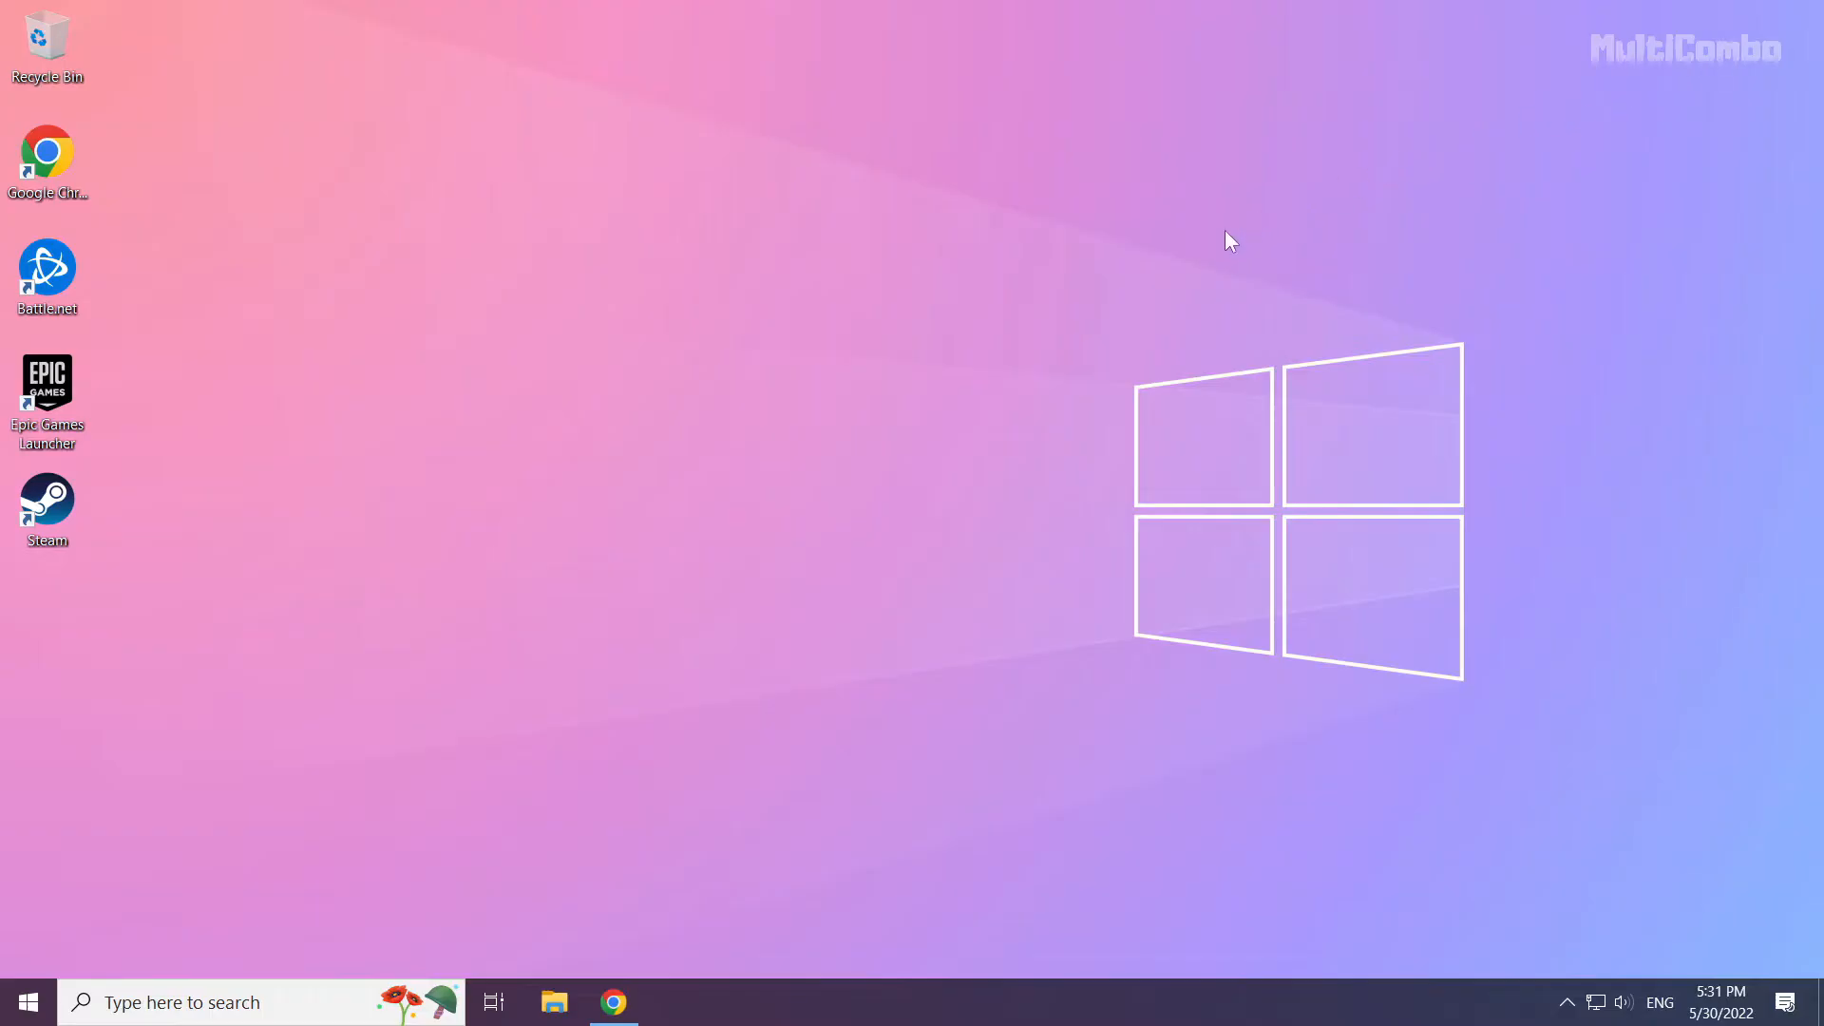
pyautogui.moveTo(848, 527)
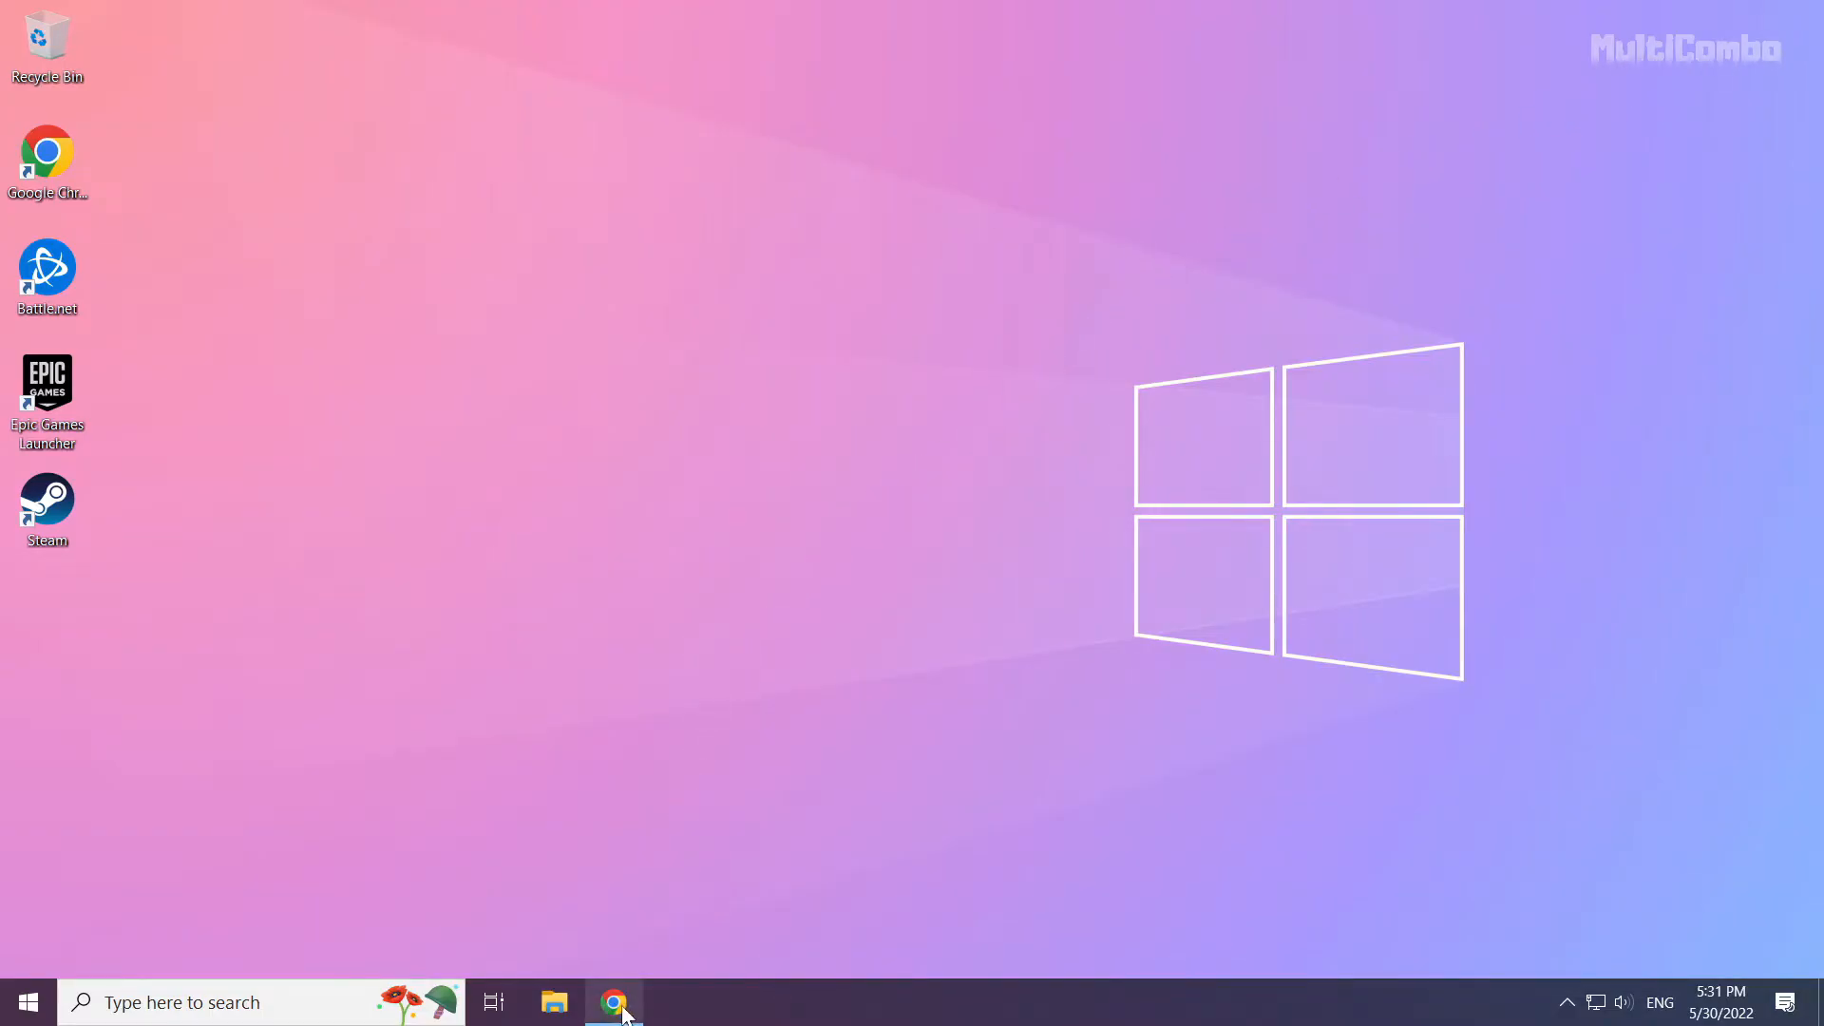
# Restore Chrome and download the DirectX End-User Runtime Web Installer.
pyautogui.click(612, 1001)
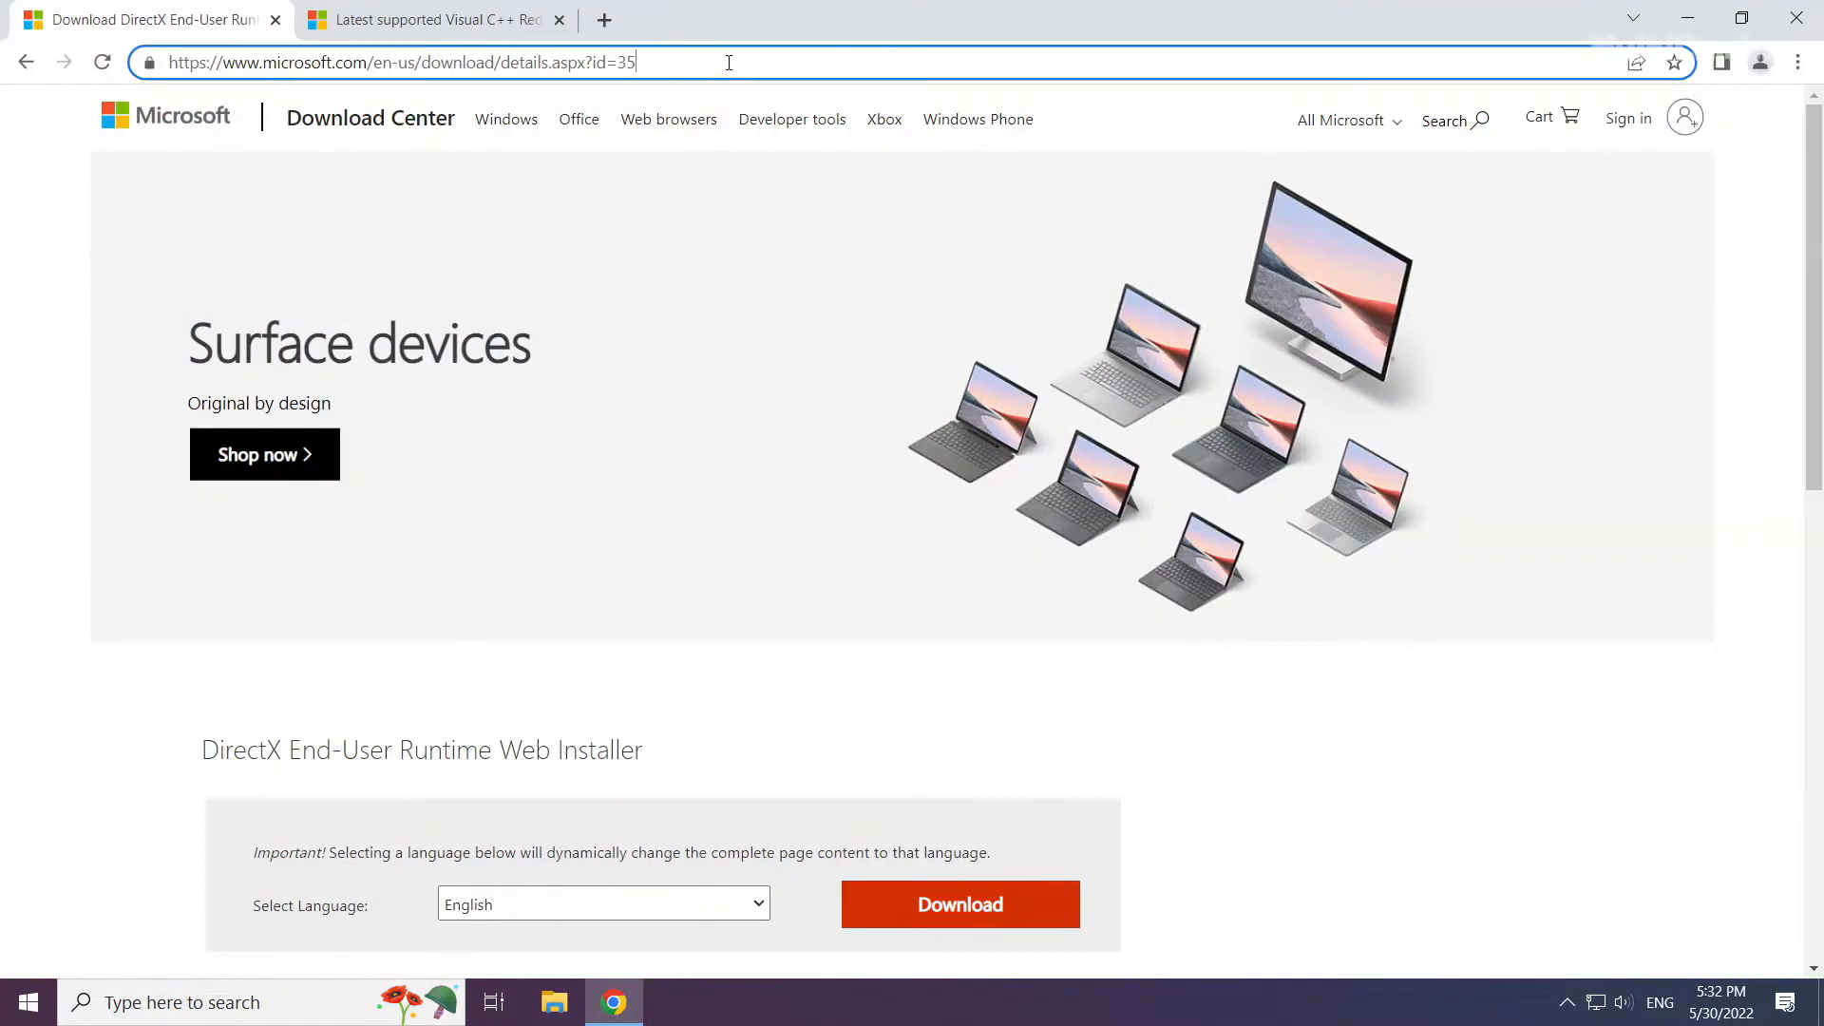
pyautogui.moveTo(768, 55)
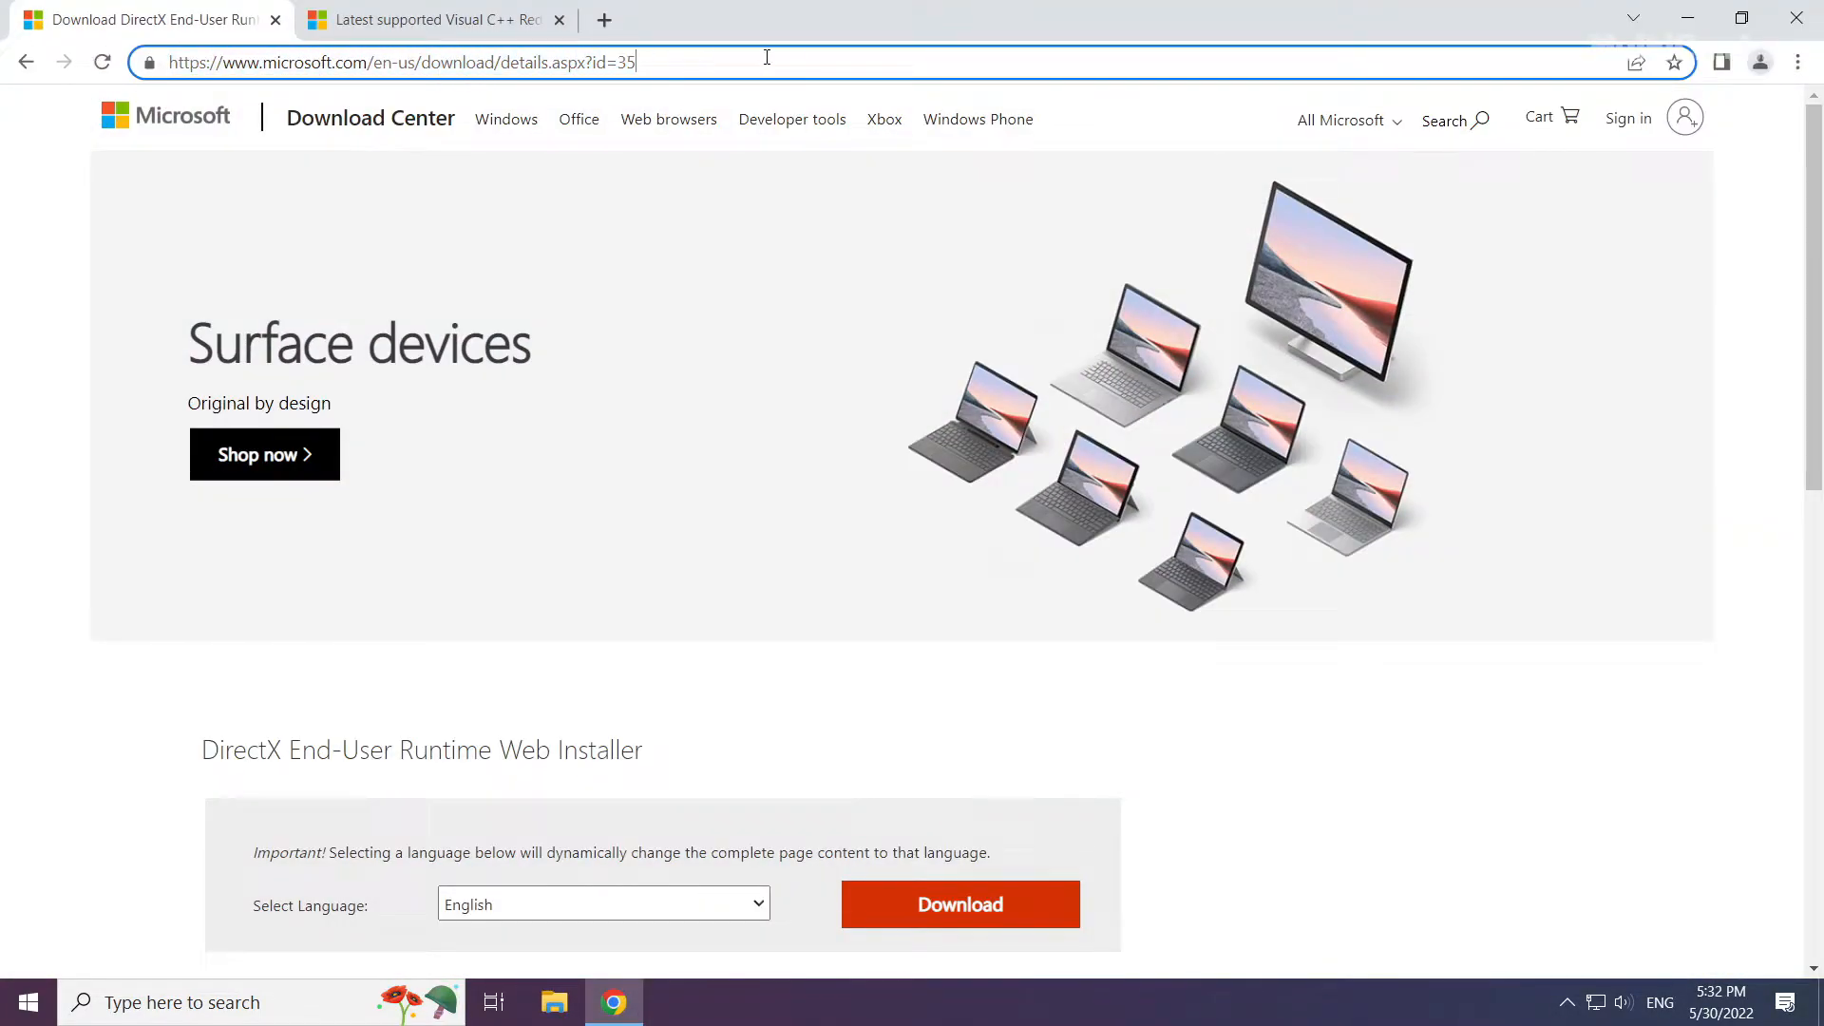
pyautogui.scroll(-3)
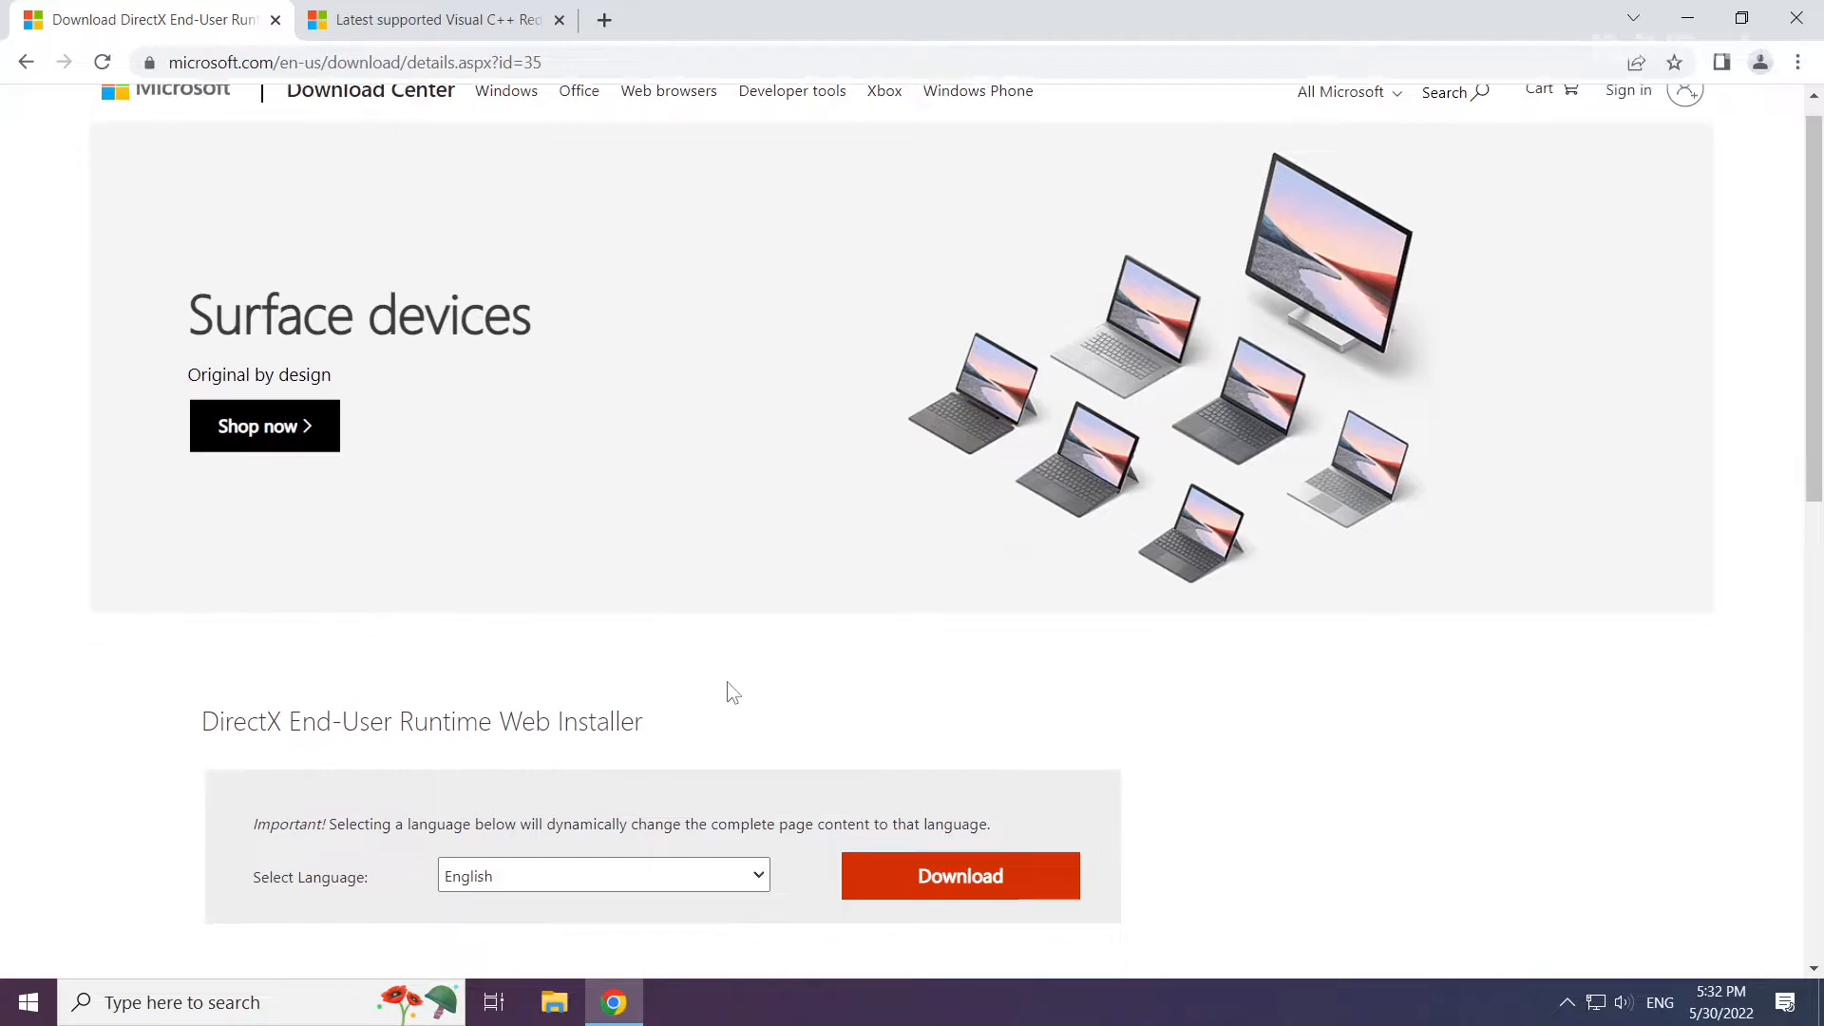
pyautogui.scroll(-3)
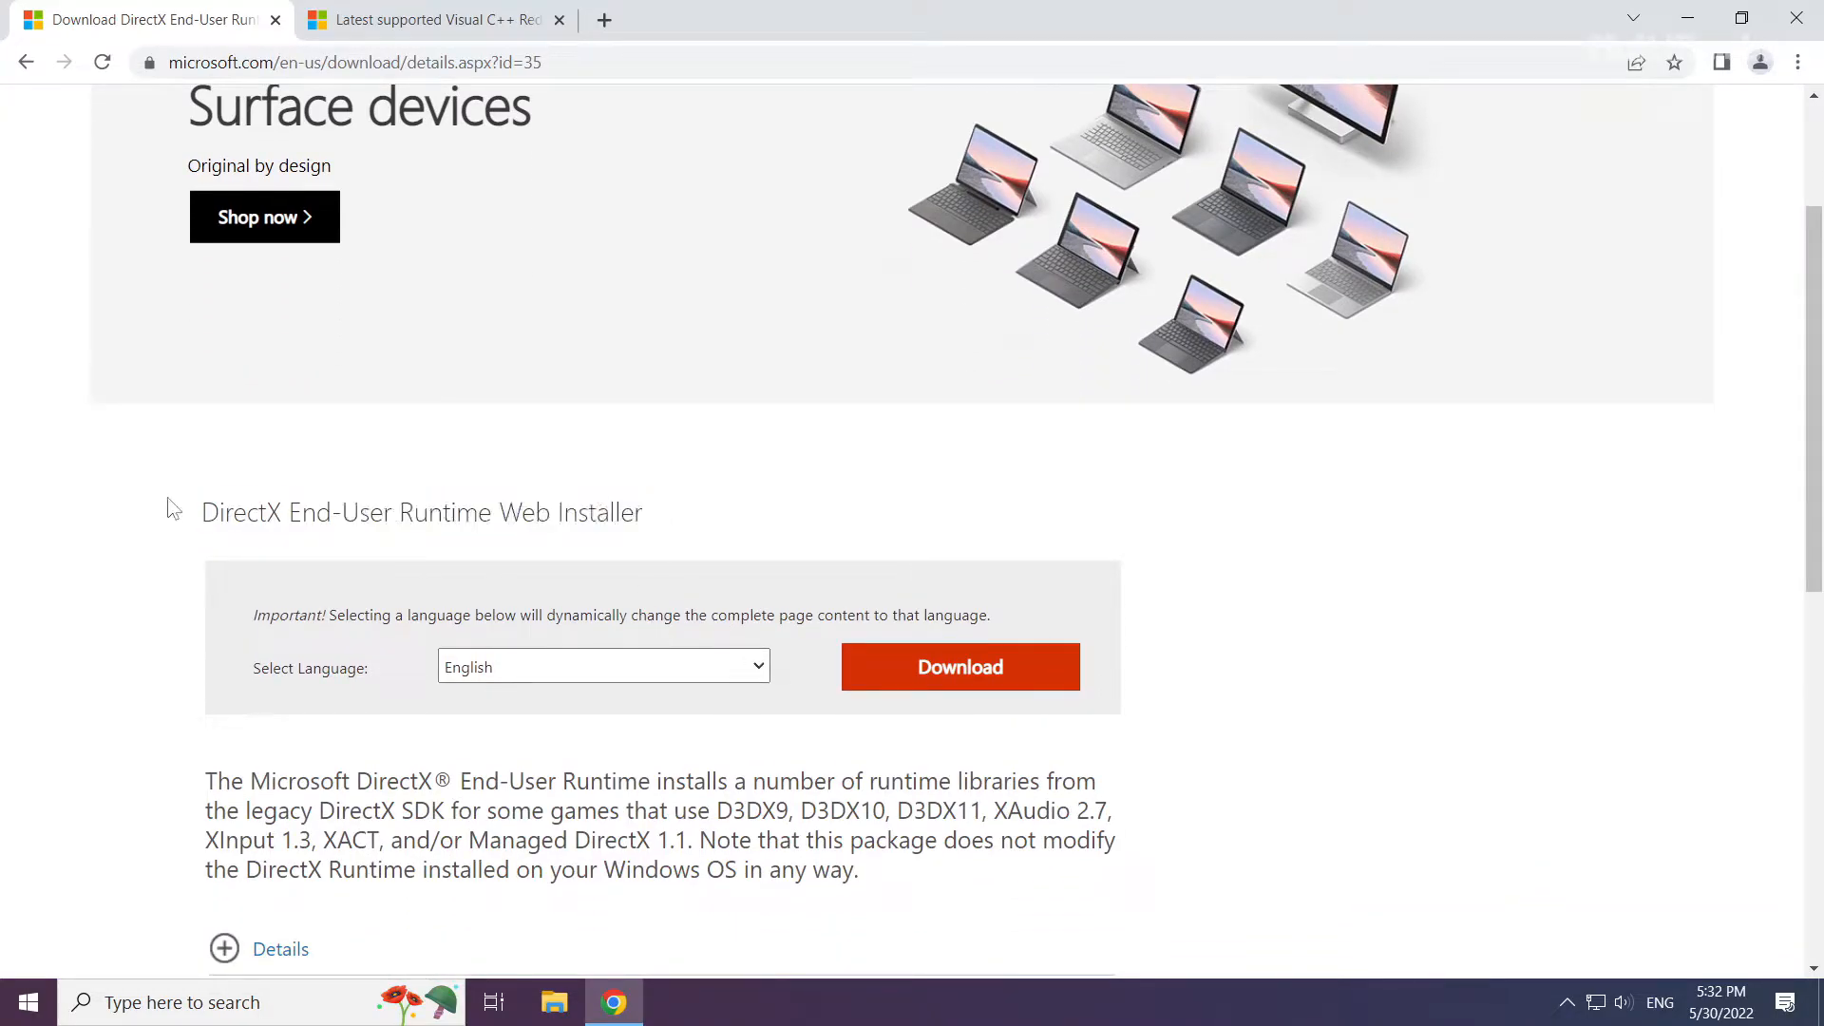
pyautogui.moveTo(946, 682)
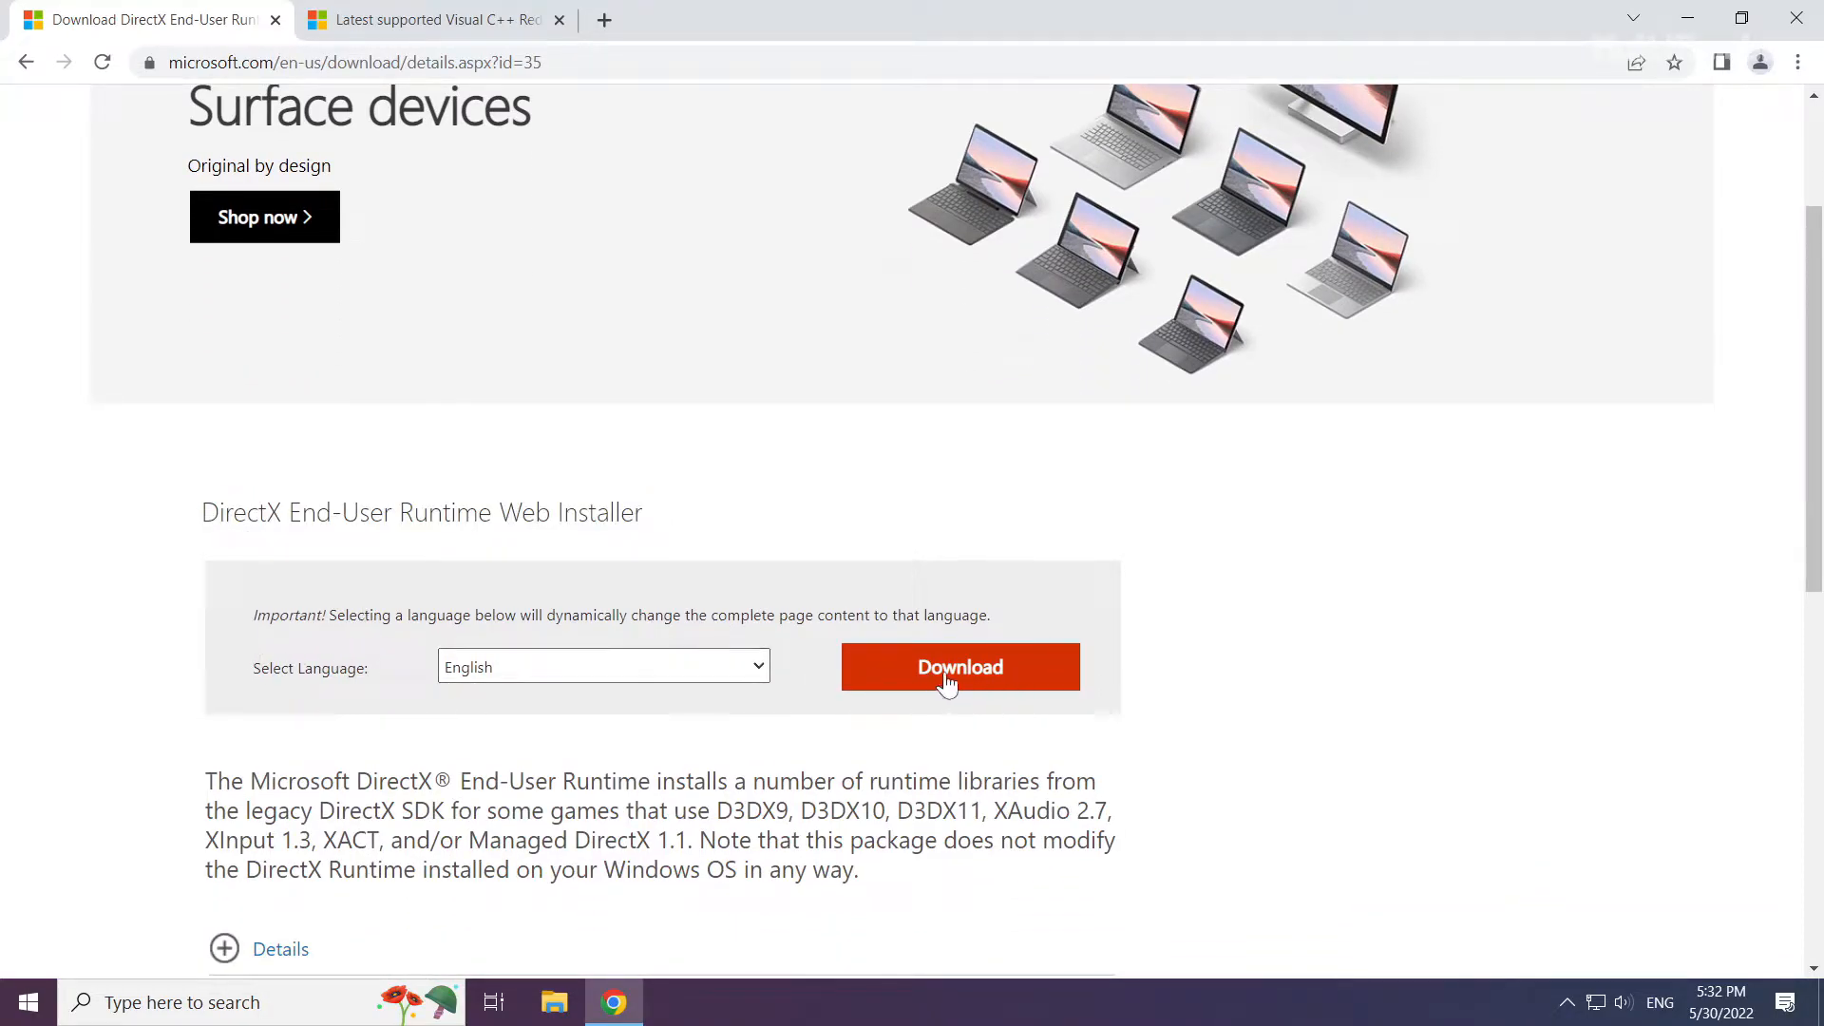
pyautogui.click(959, 667)
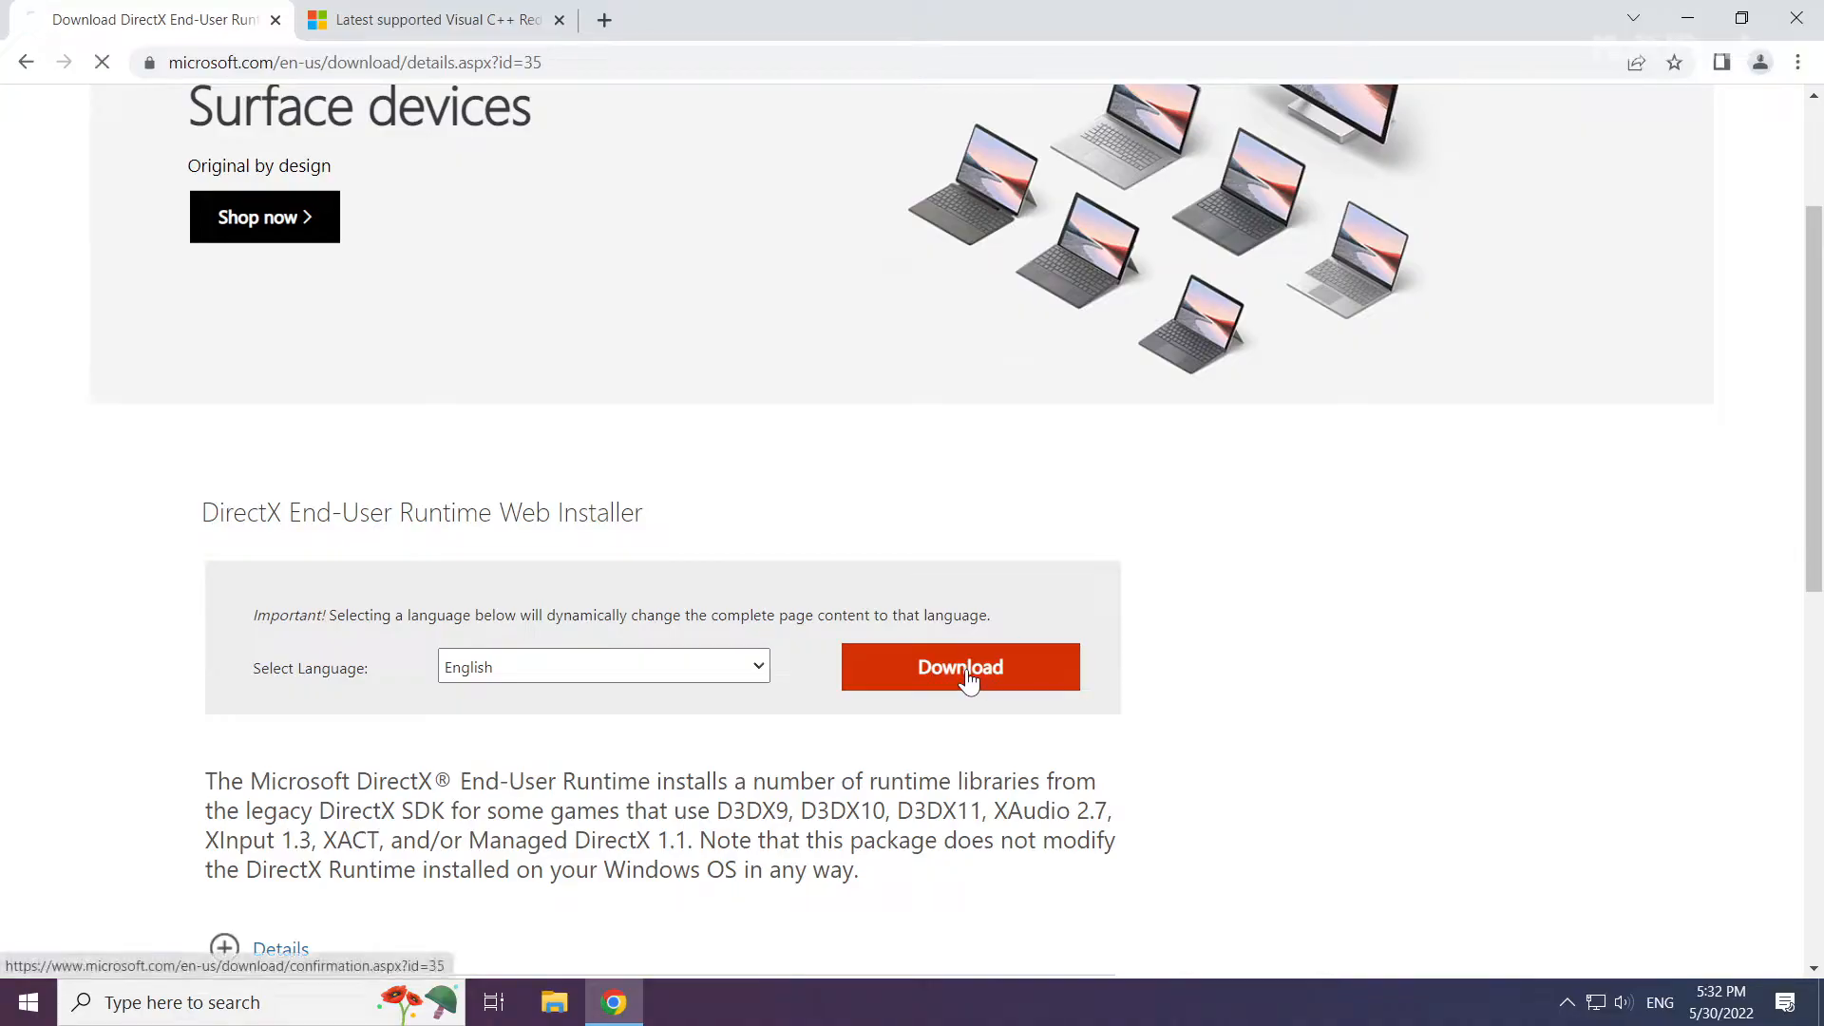
pyautogui.click(959, 667)
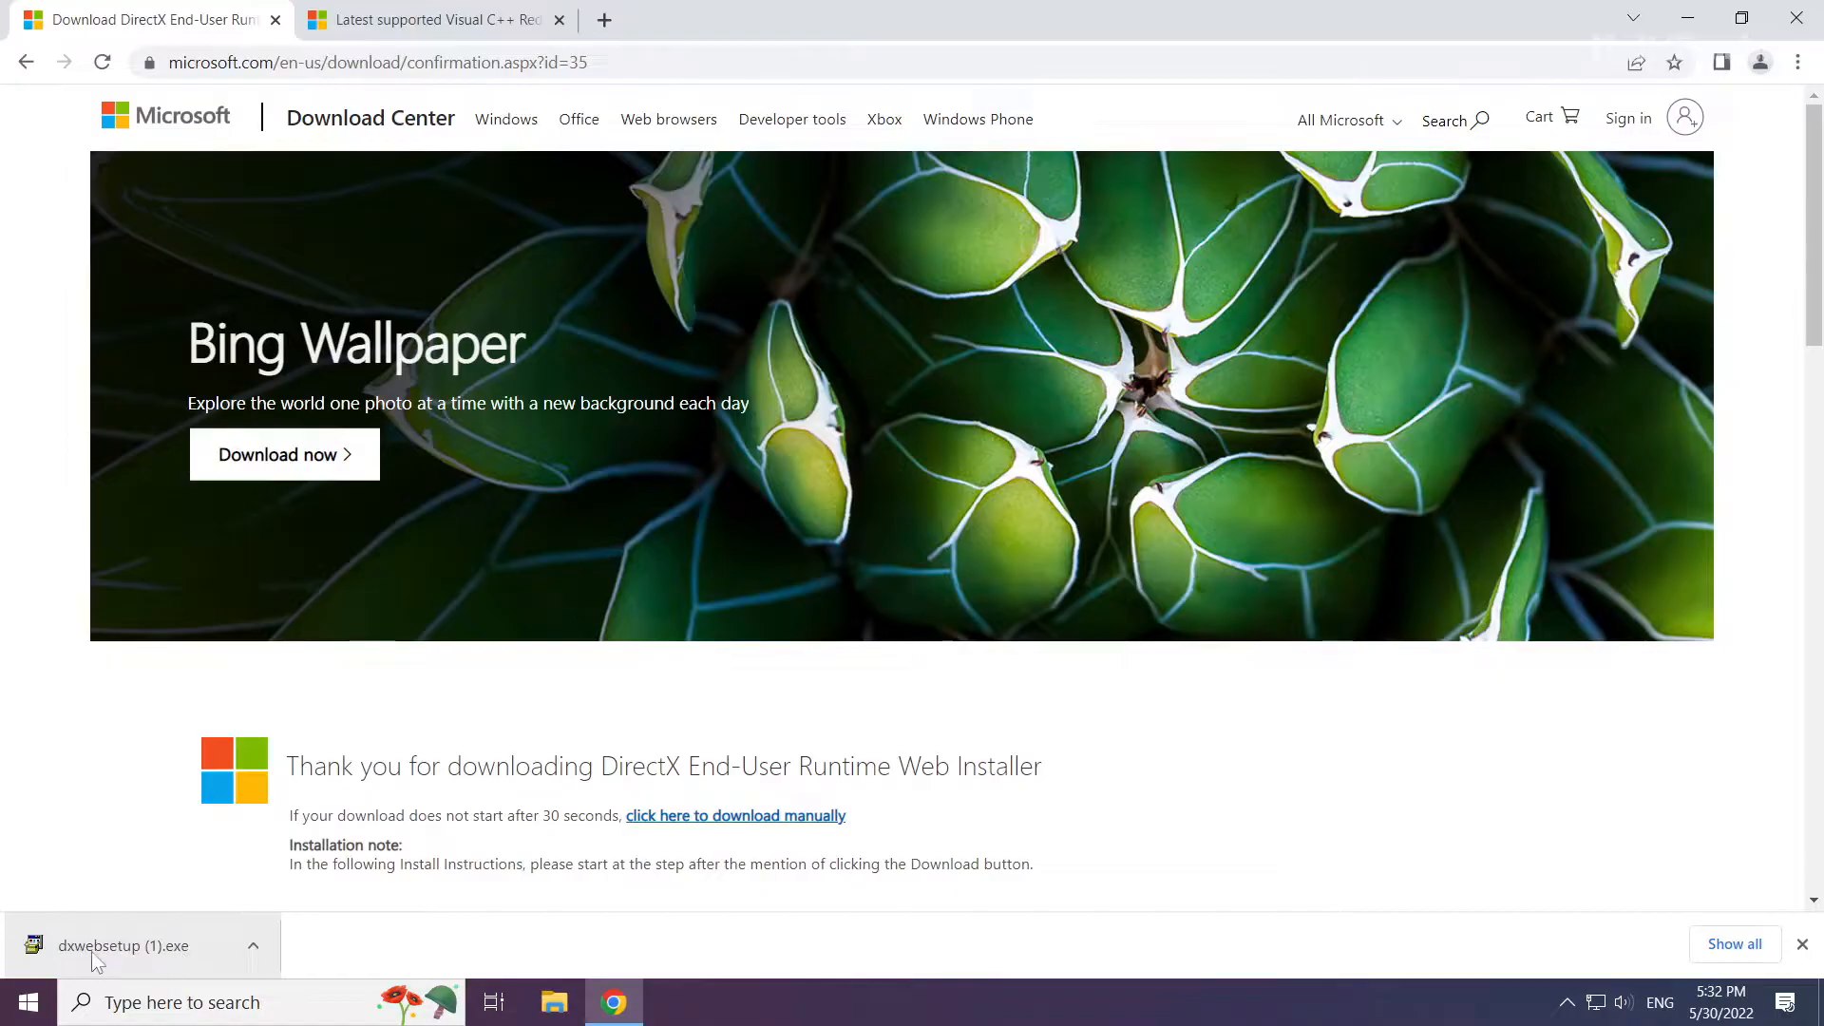
# Launch the downloaded dxwebsetup (1).exe installer from the download bar.
pyautogui.click(123, 946)
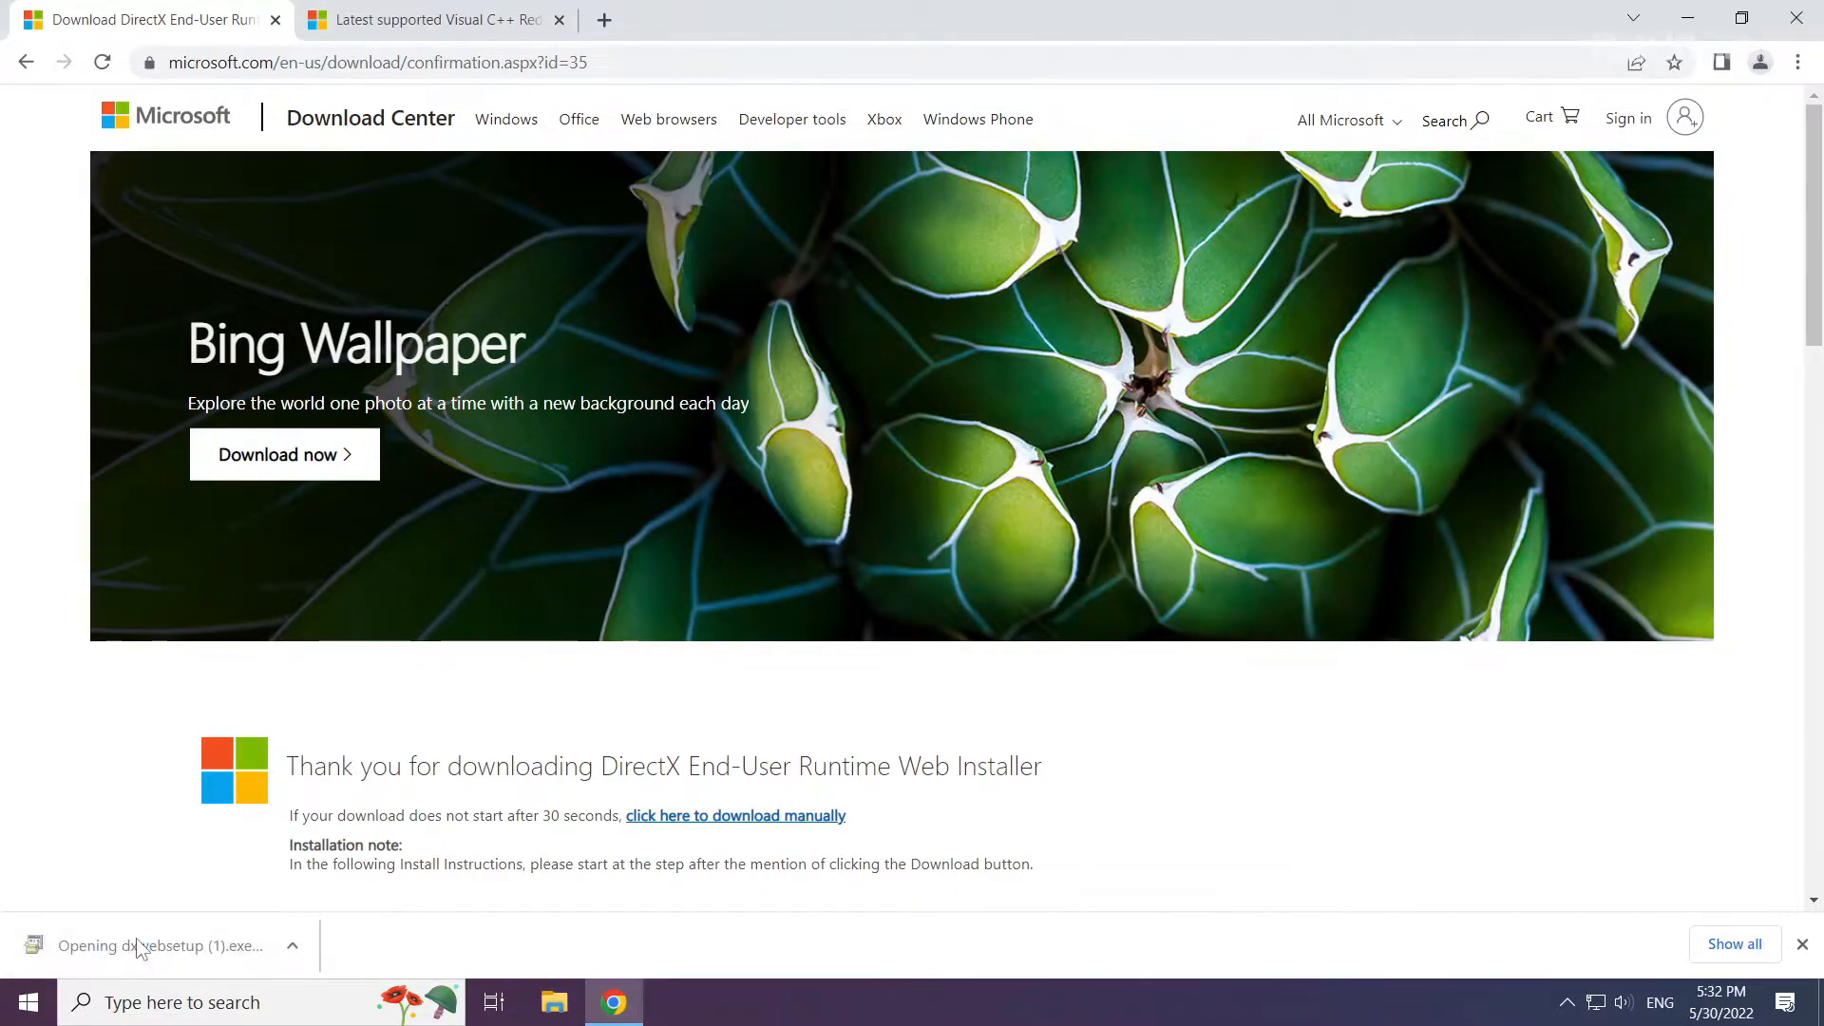
pyautogui.click(143, 946)
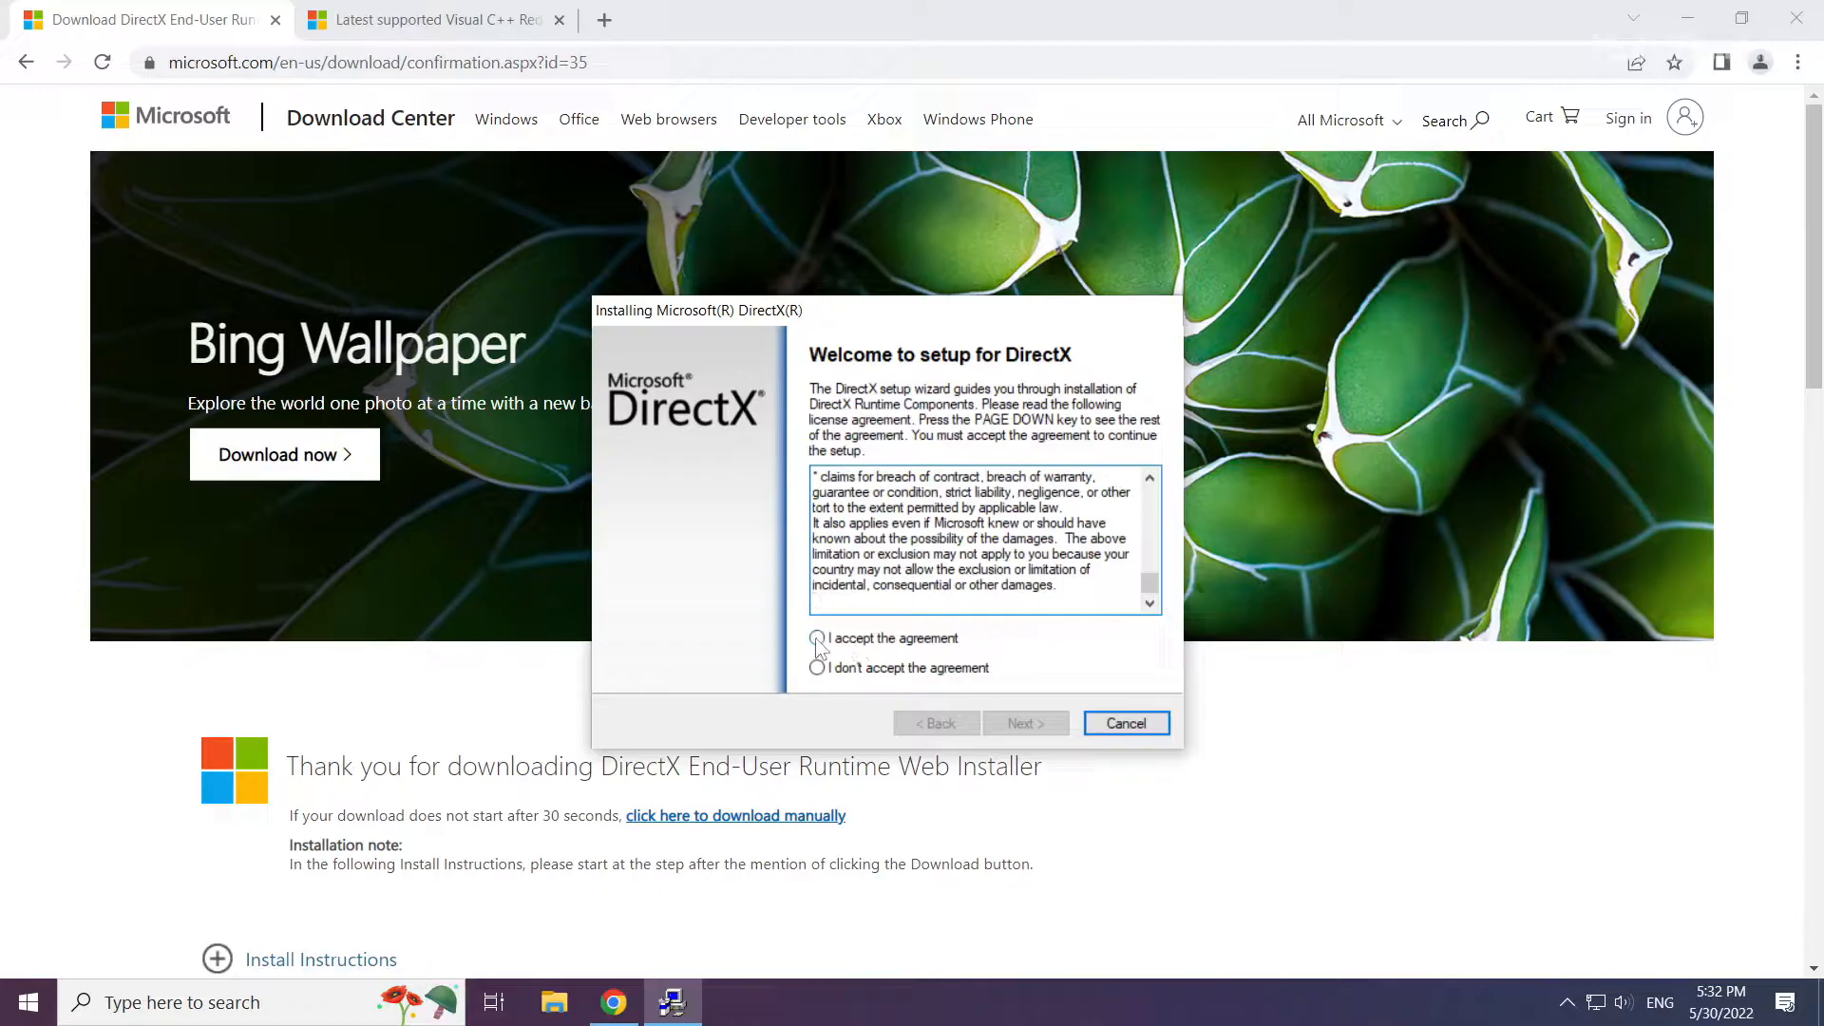
# Accept the DirectX license, decline the Bing Bar, and finish setup reporting DirectX already up to date.
pyautogui.click(816, 638)
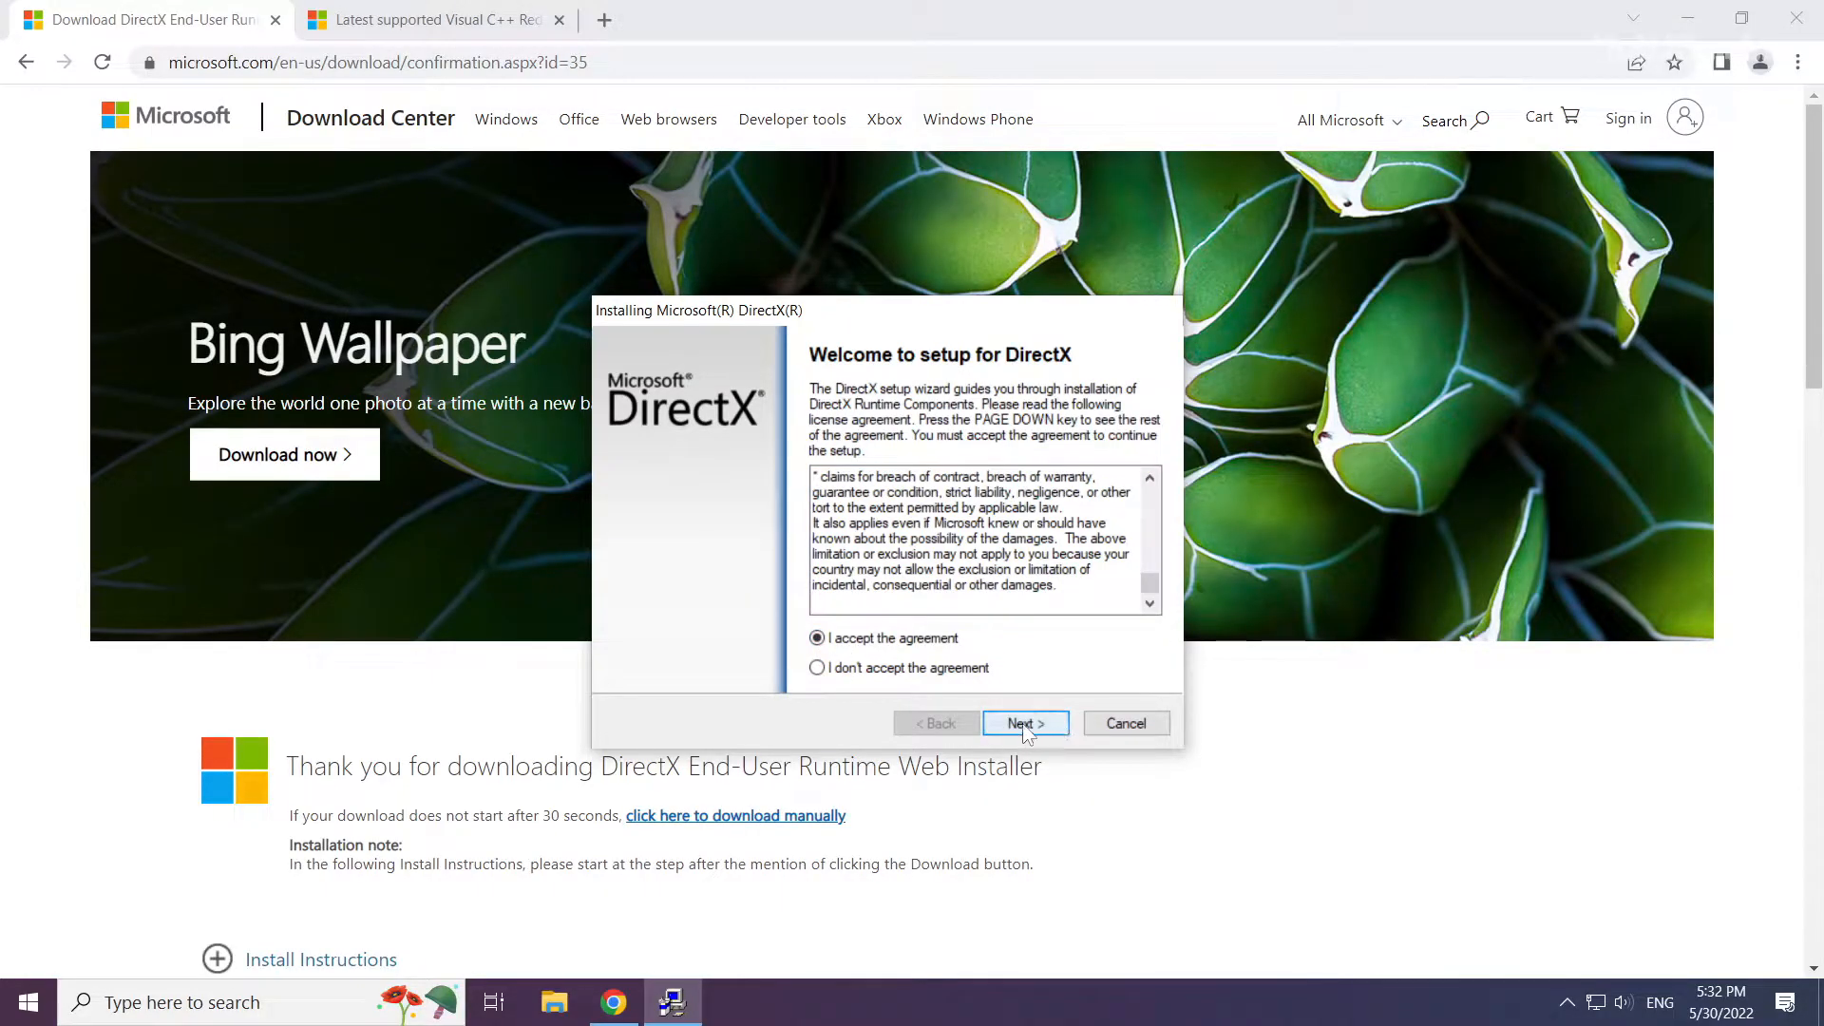
pyautogui.click(1024, 722)
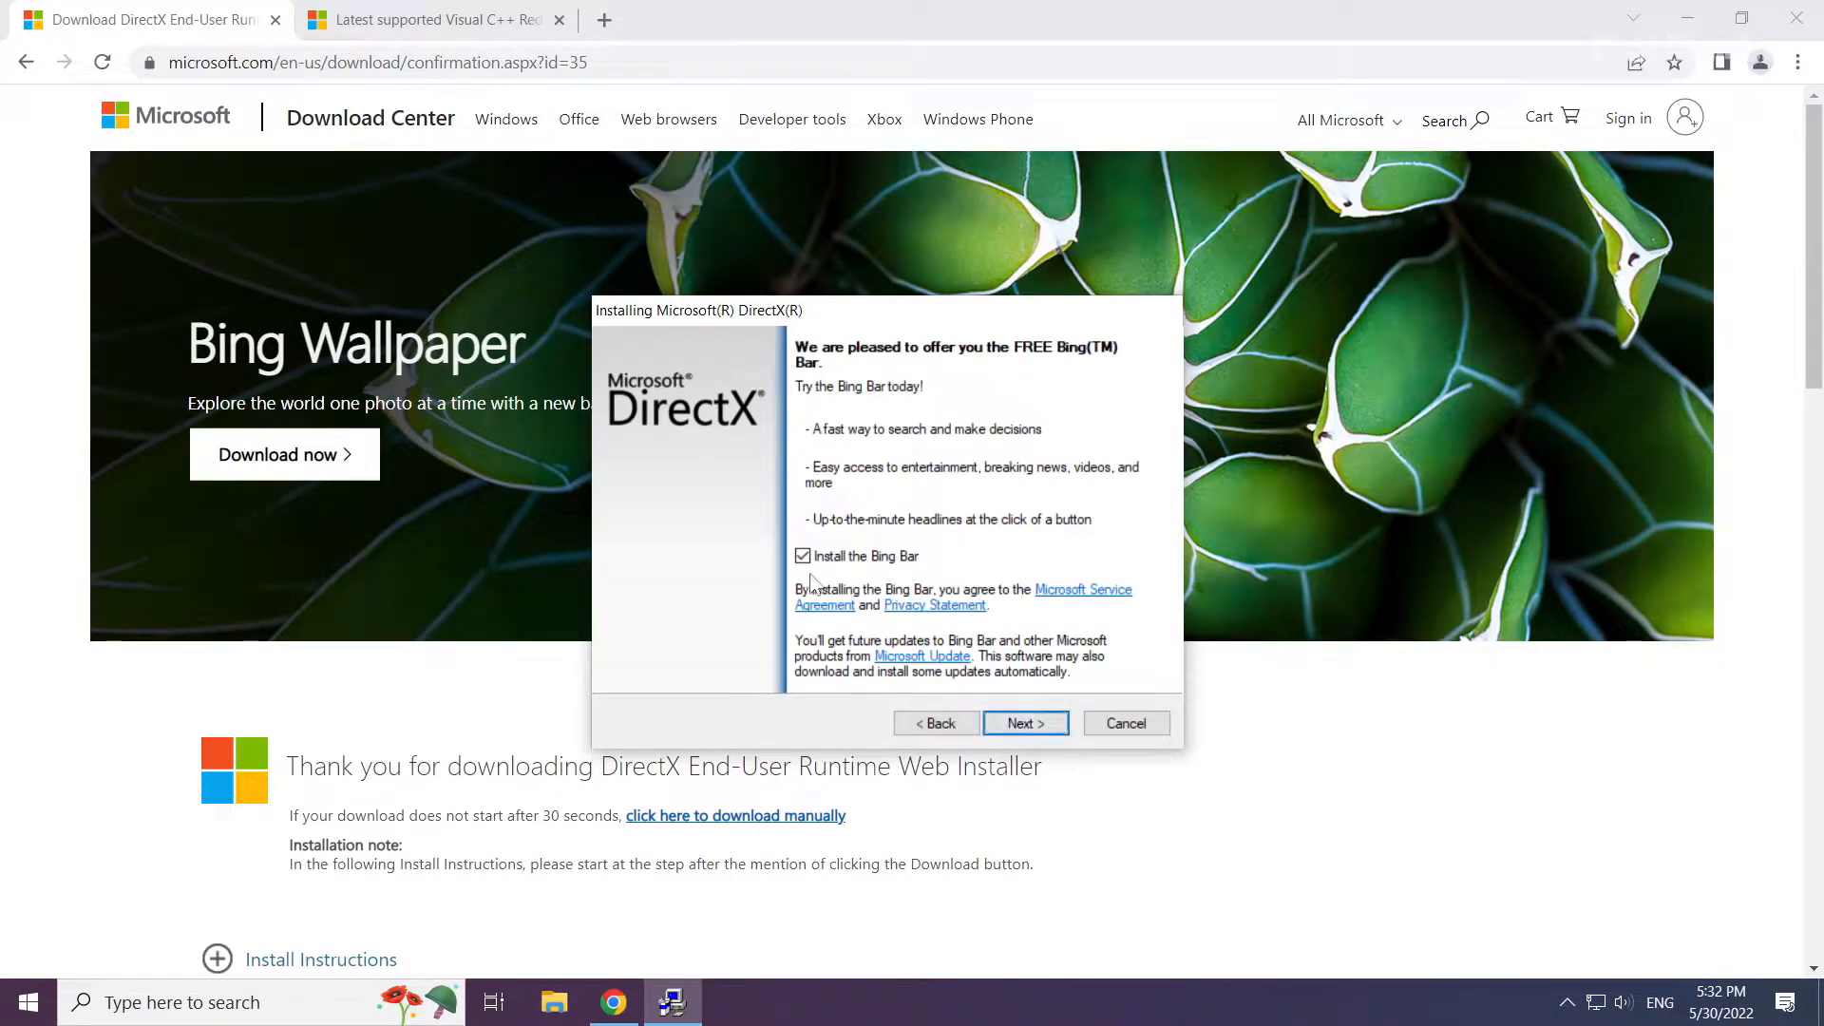
pyautogui.click(801, 555)
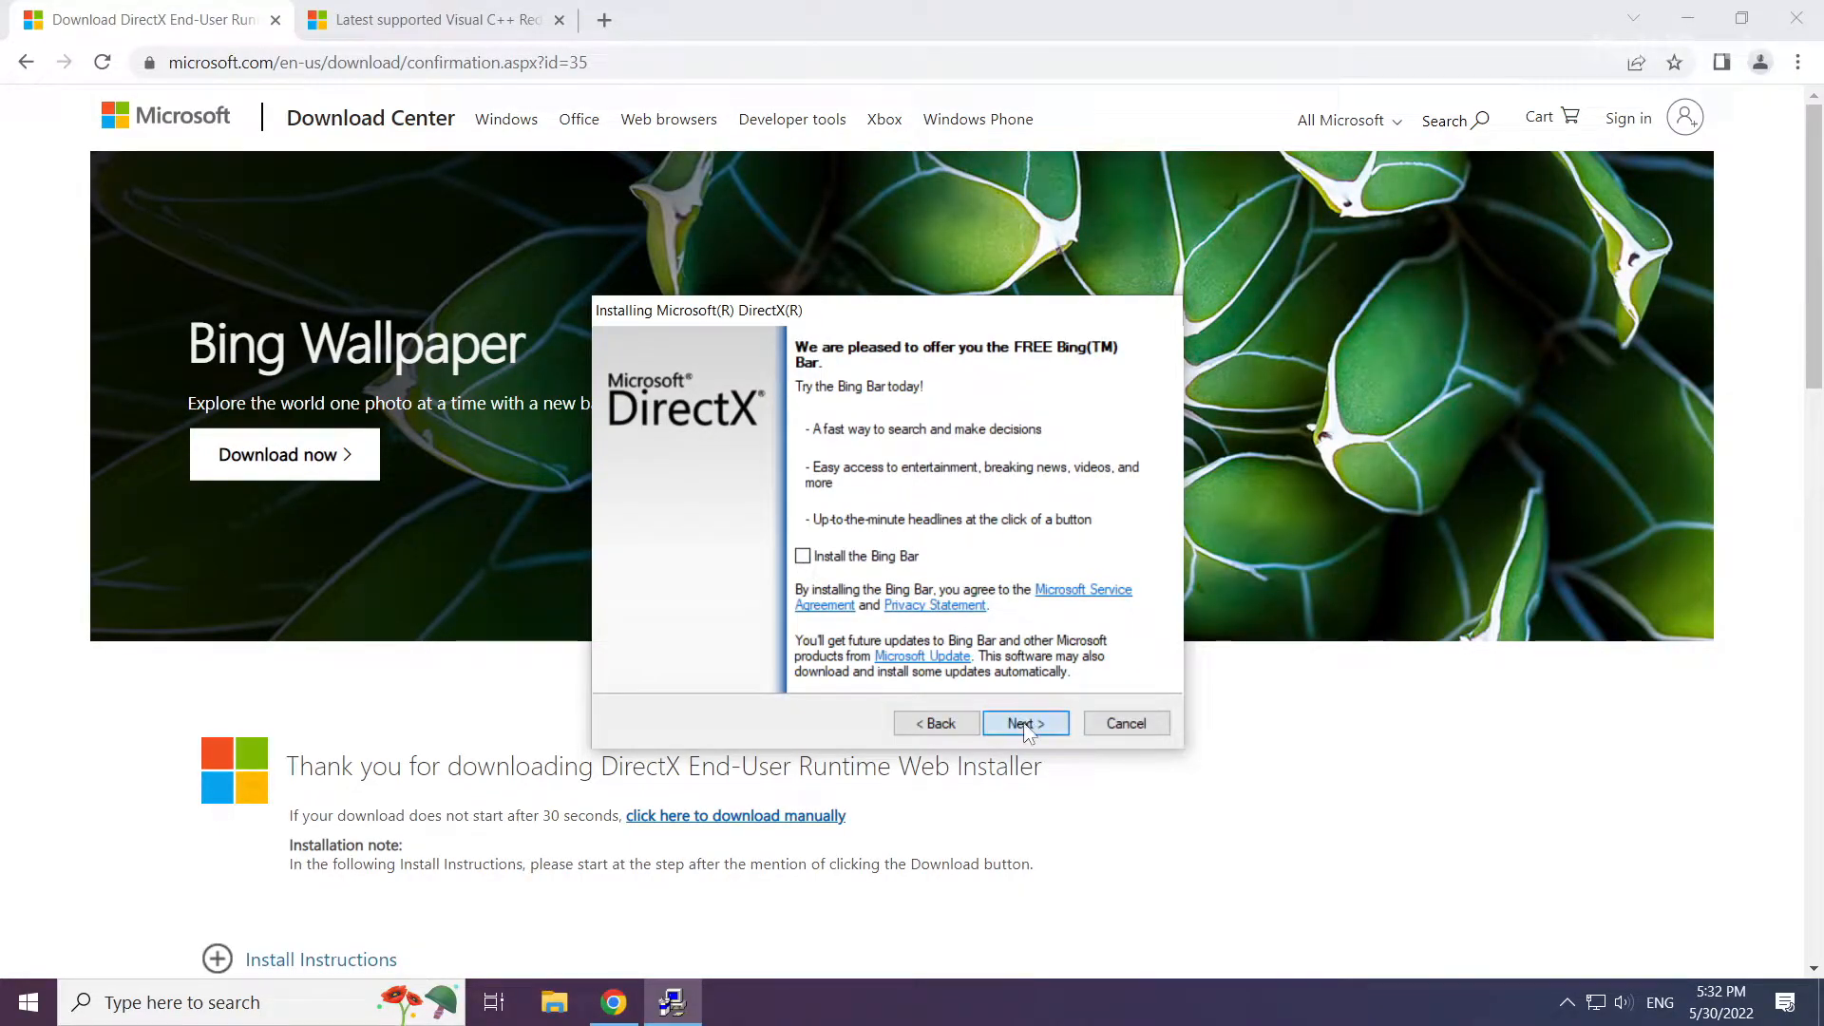
pyautogui.click(1024, 722)
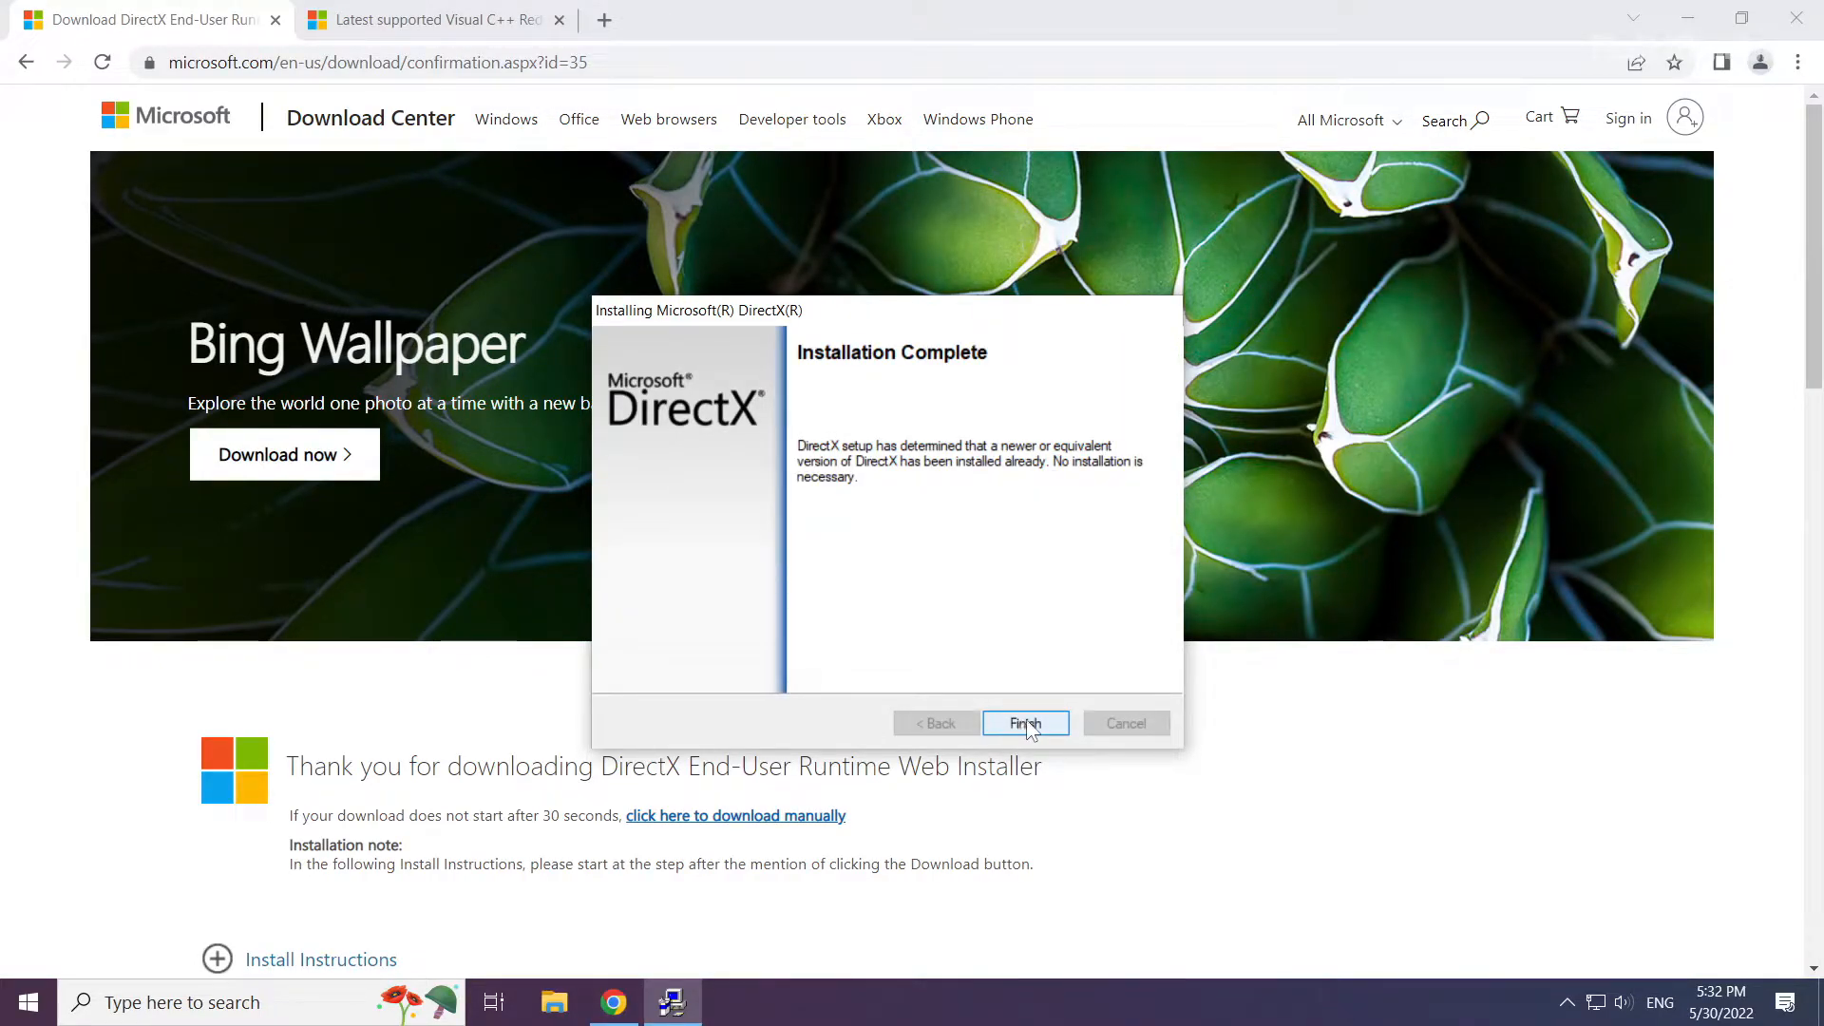
pyautogui.click(1024, 722)
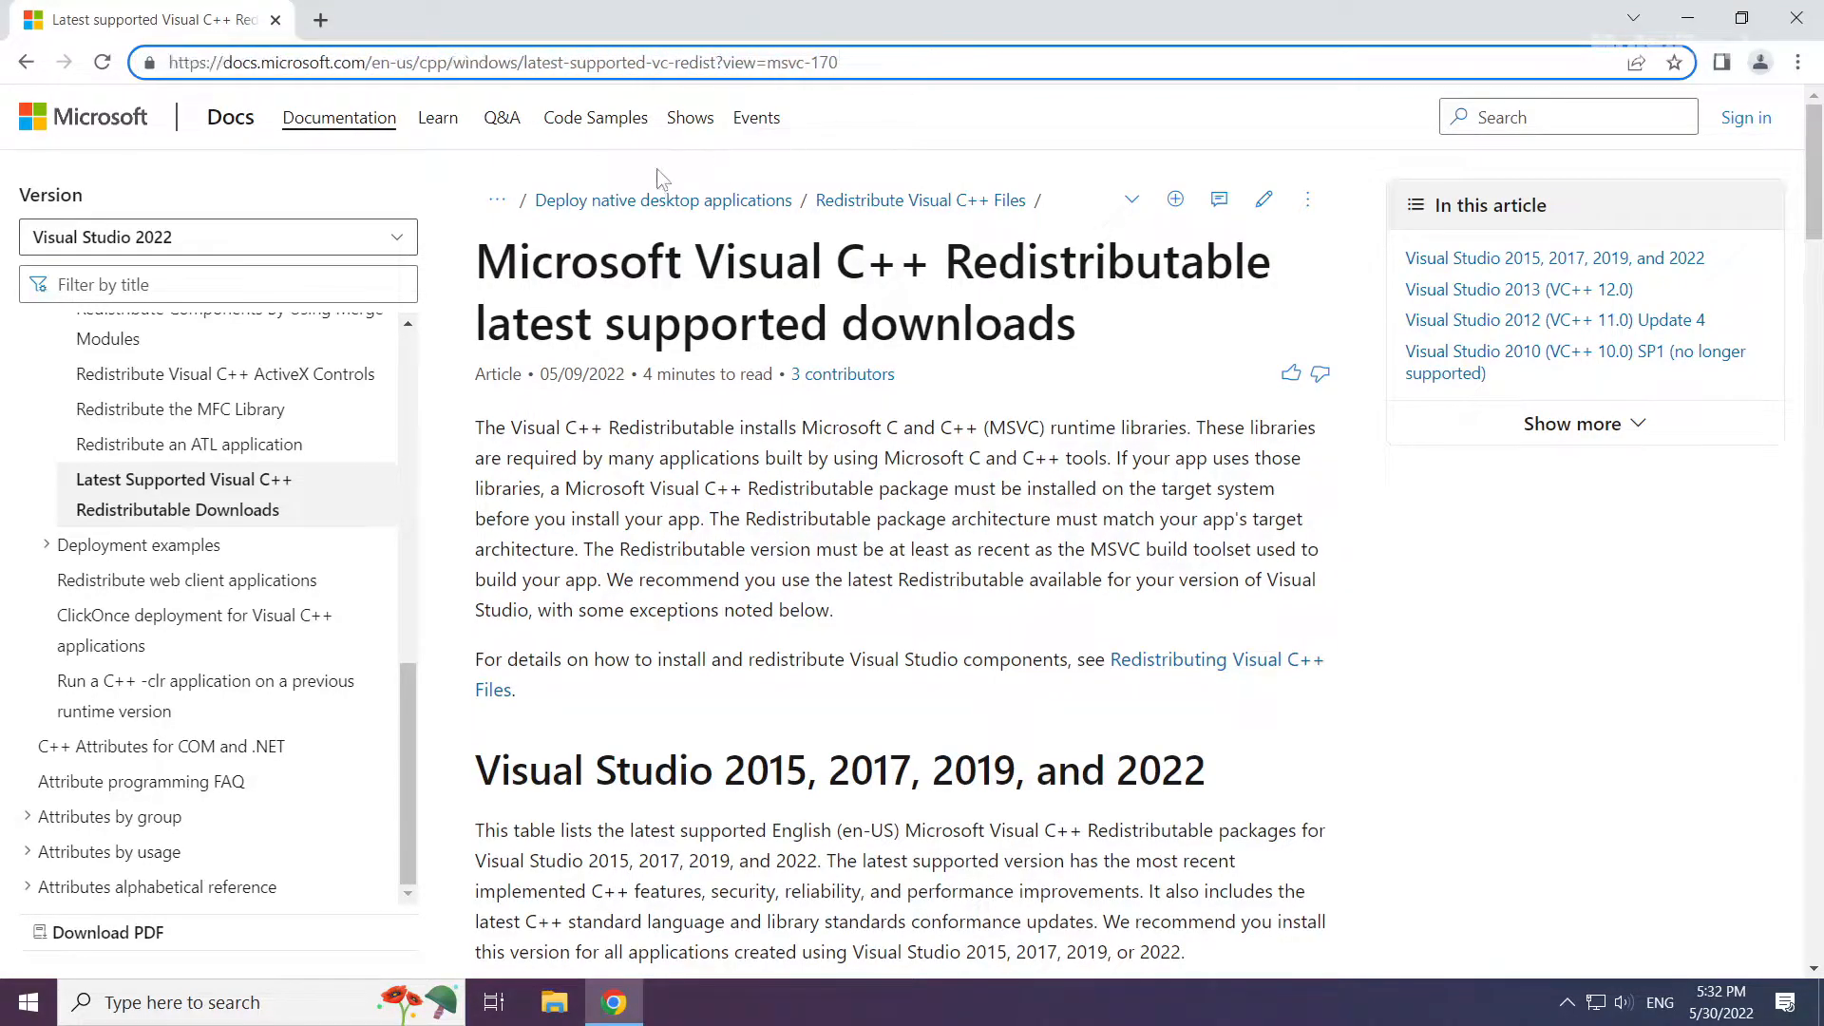
# From the Visual Studio 2015–2022 table, download the ARM64 and x86 vc_redist installers.
pyautogui.moveTo(475, 262); pyautogui.dragTo(1123, 263)
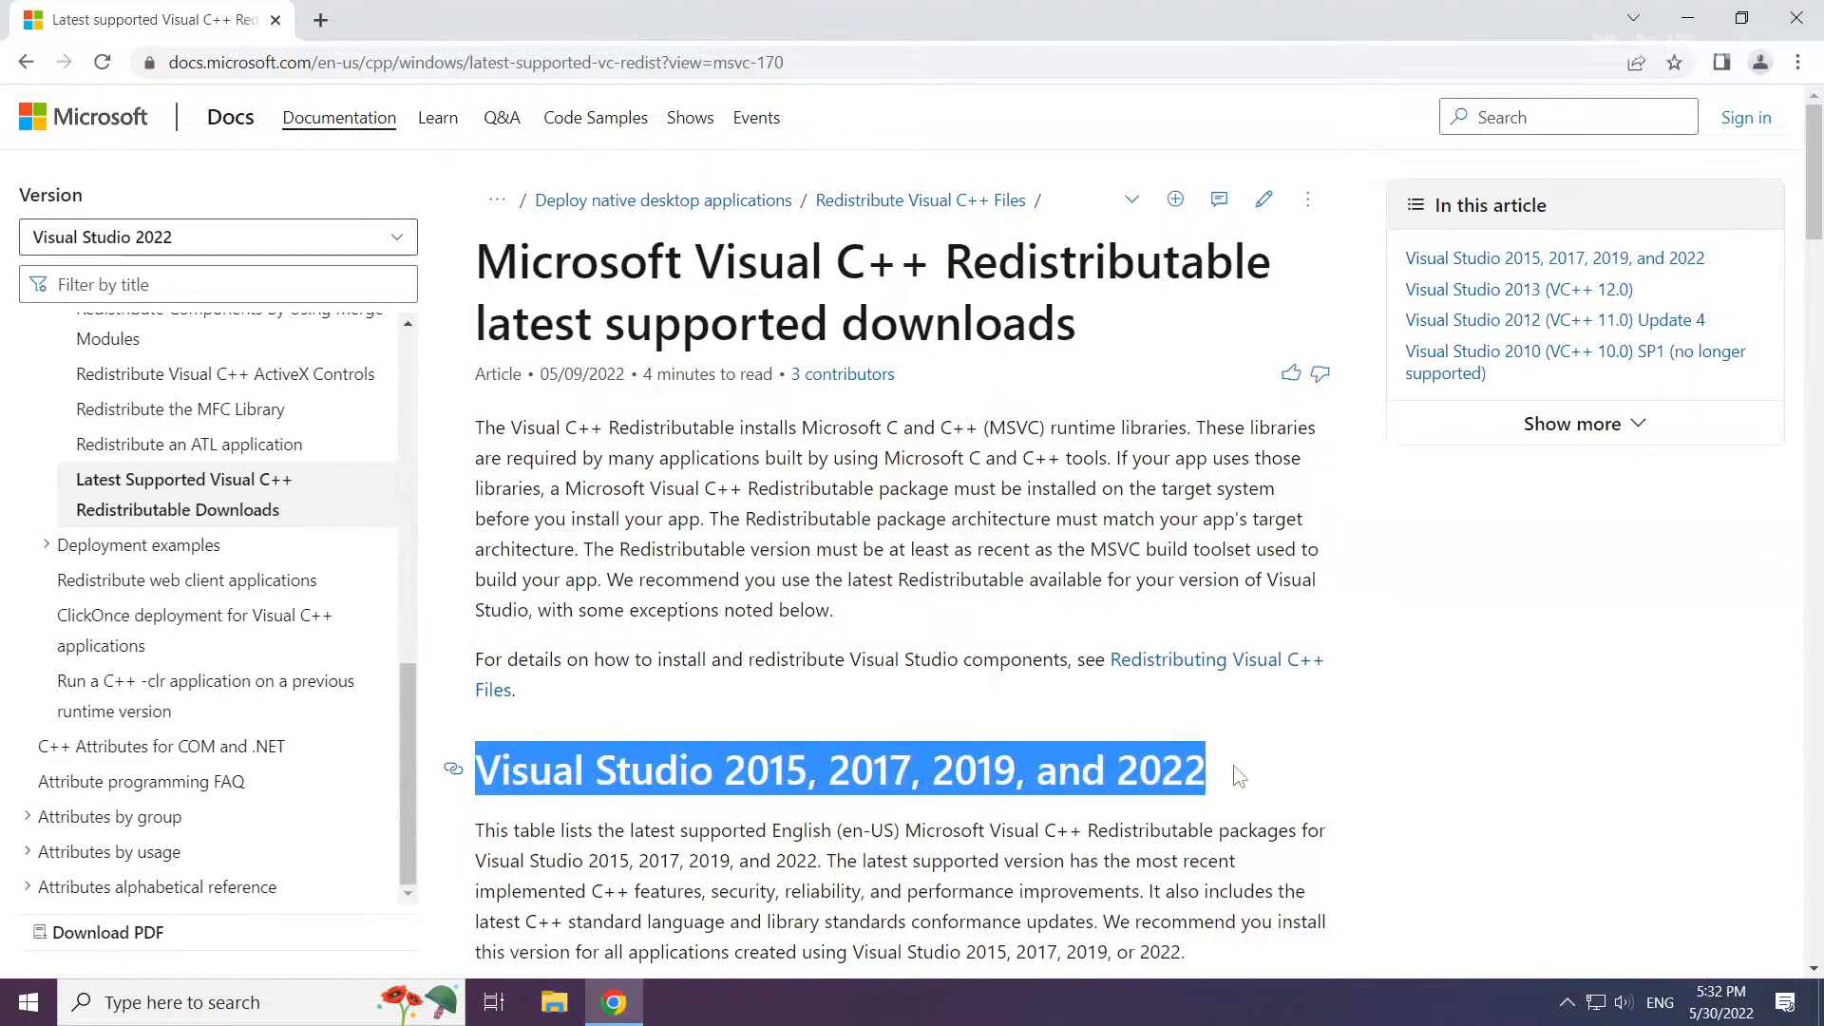
pyautogui.scroll(-3)
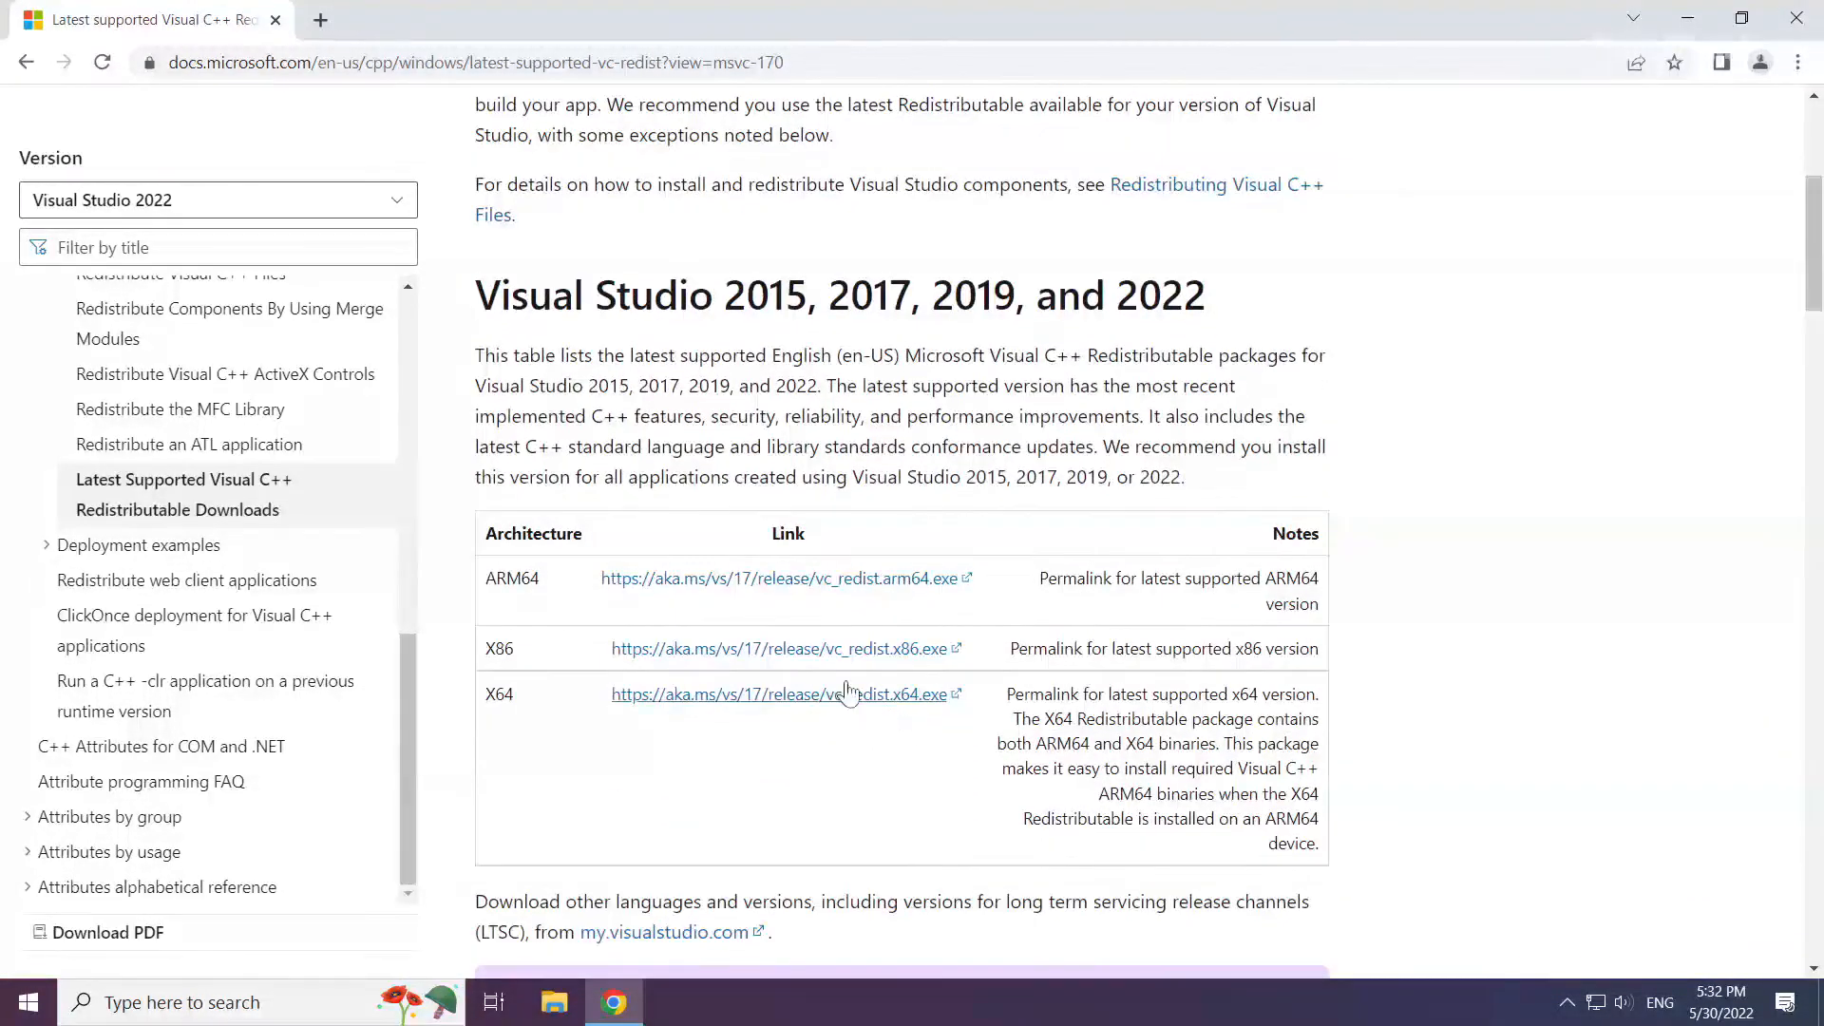
pyautogui.moveTo(485, 578); pyautogui.dragTo(1001, 703)
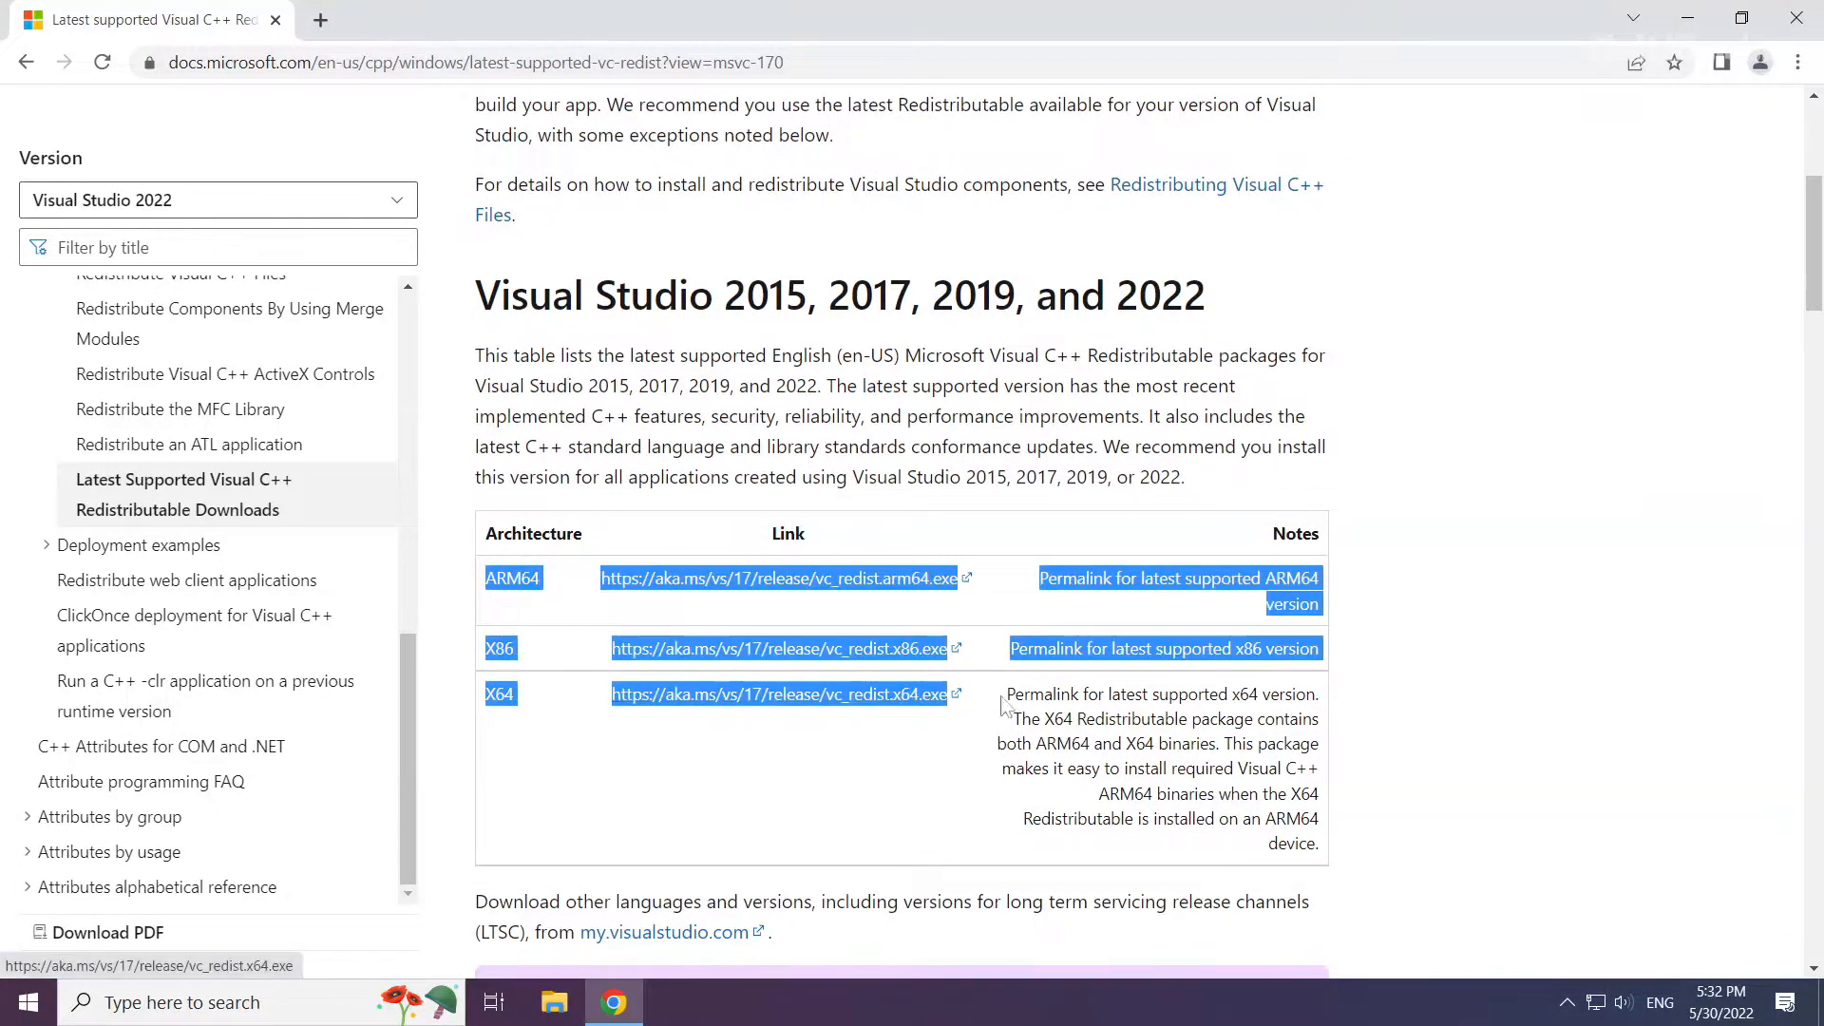
pyautogui.click(729, 578)
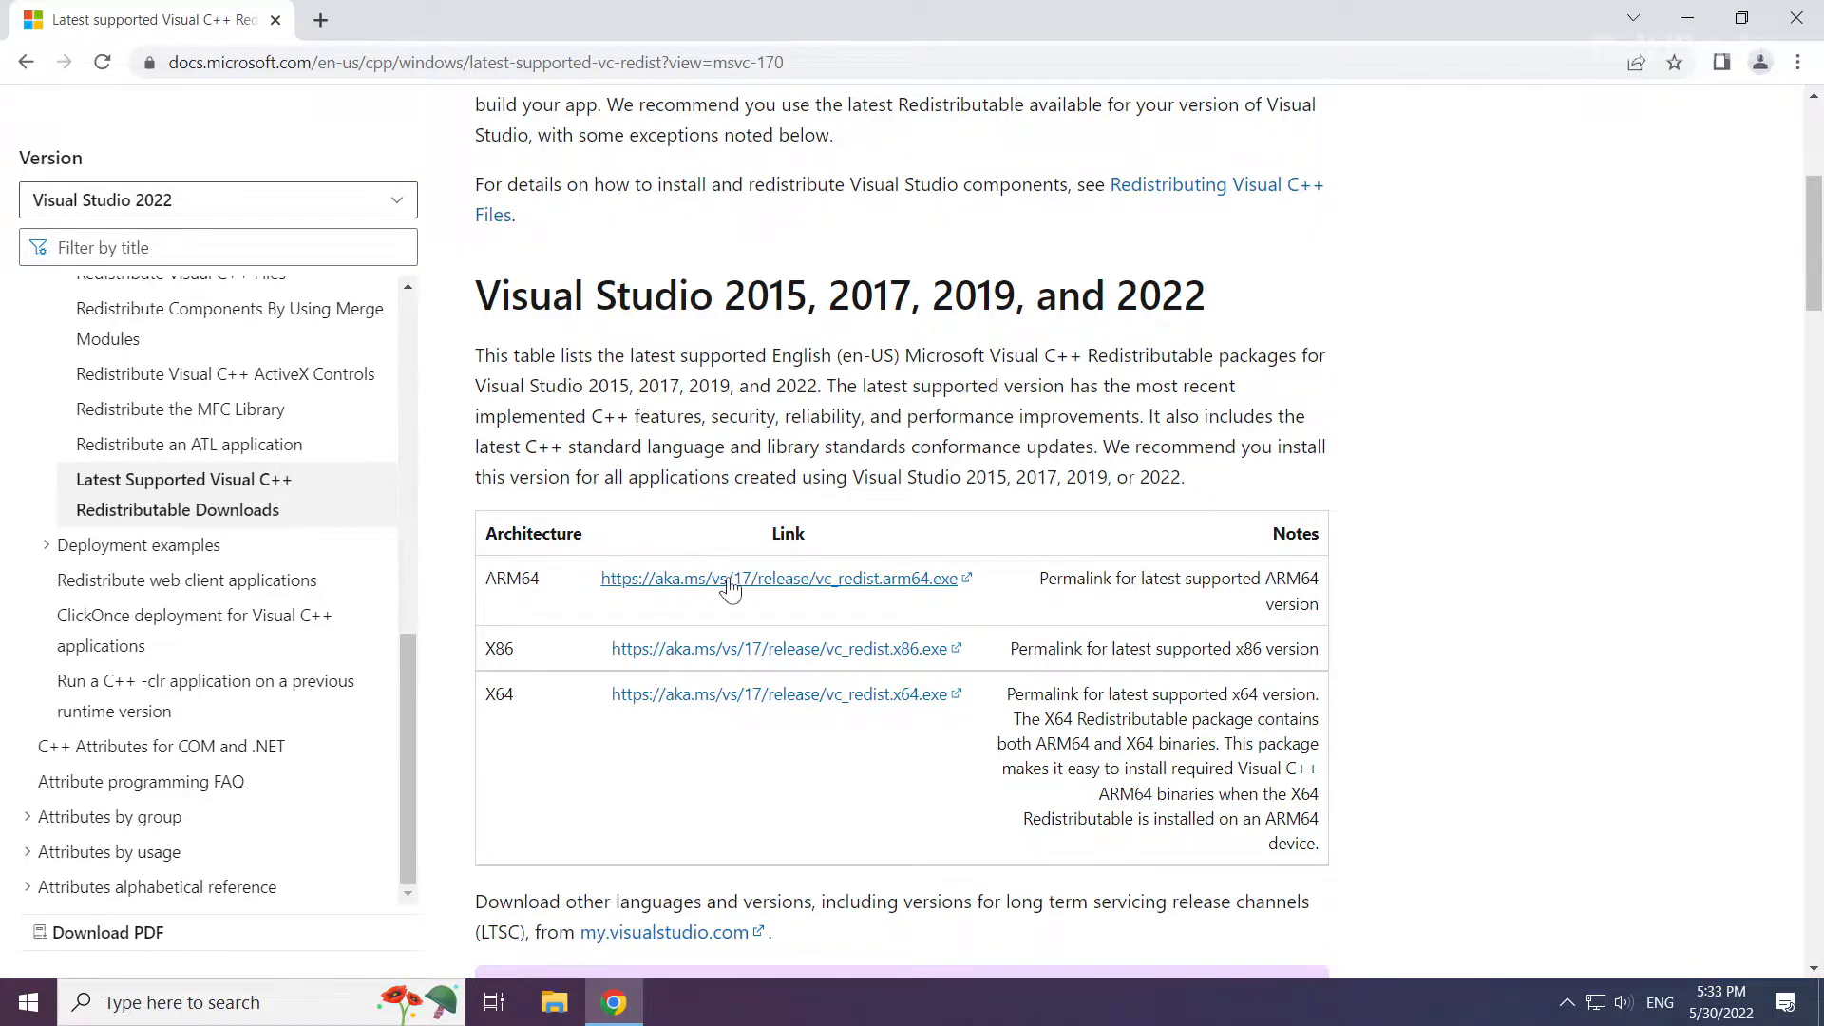
pyautogui.click(730, 578)
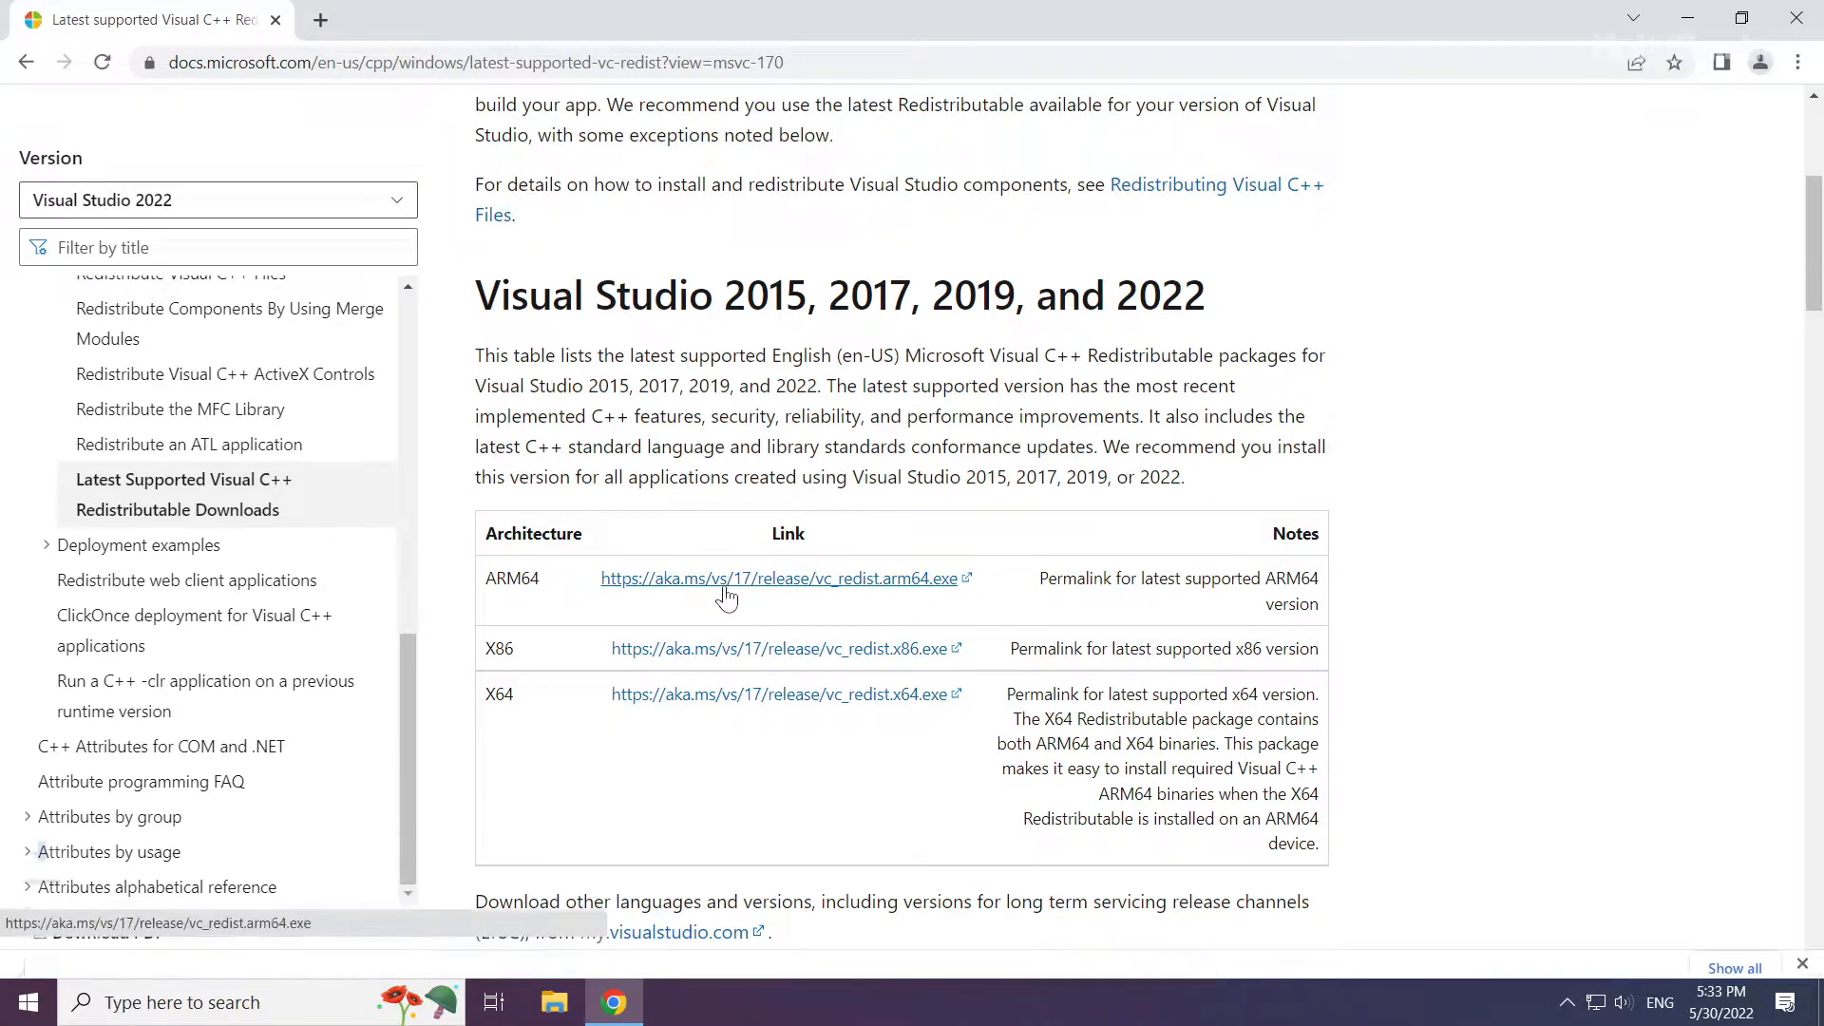
pyautogui.click(733, 650)
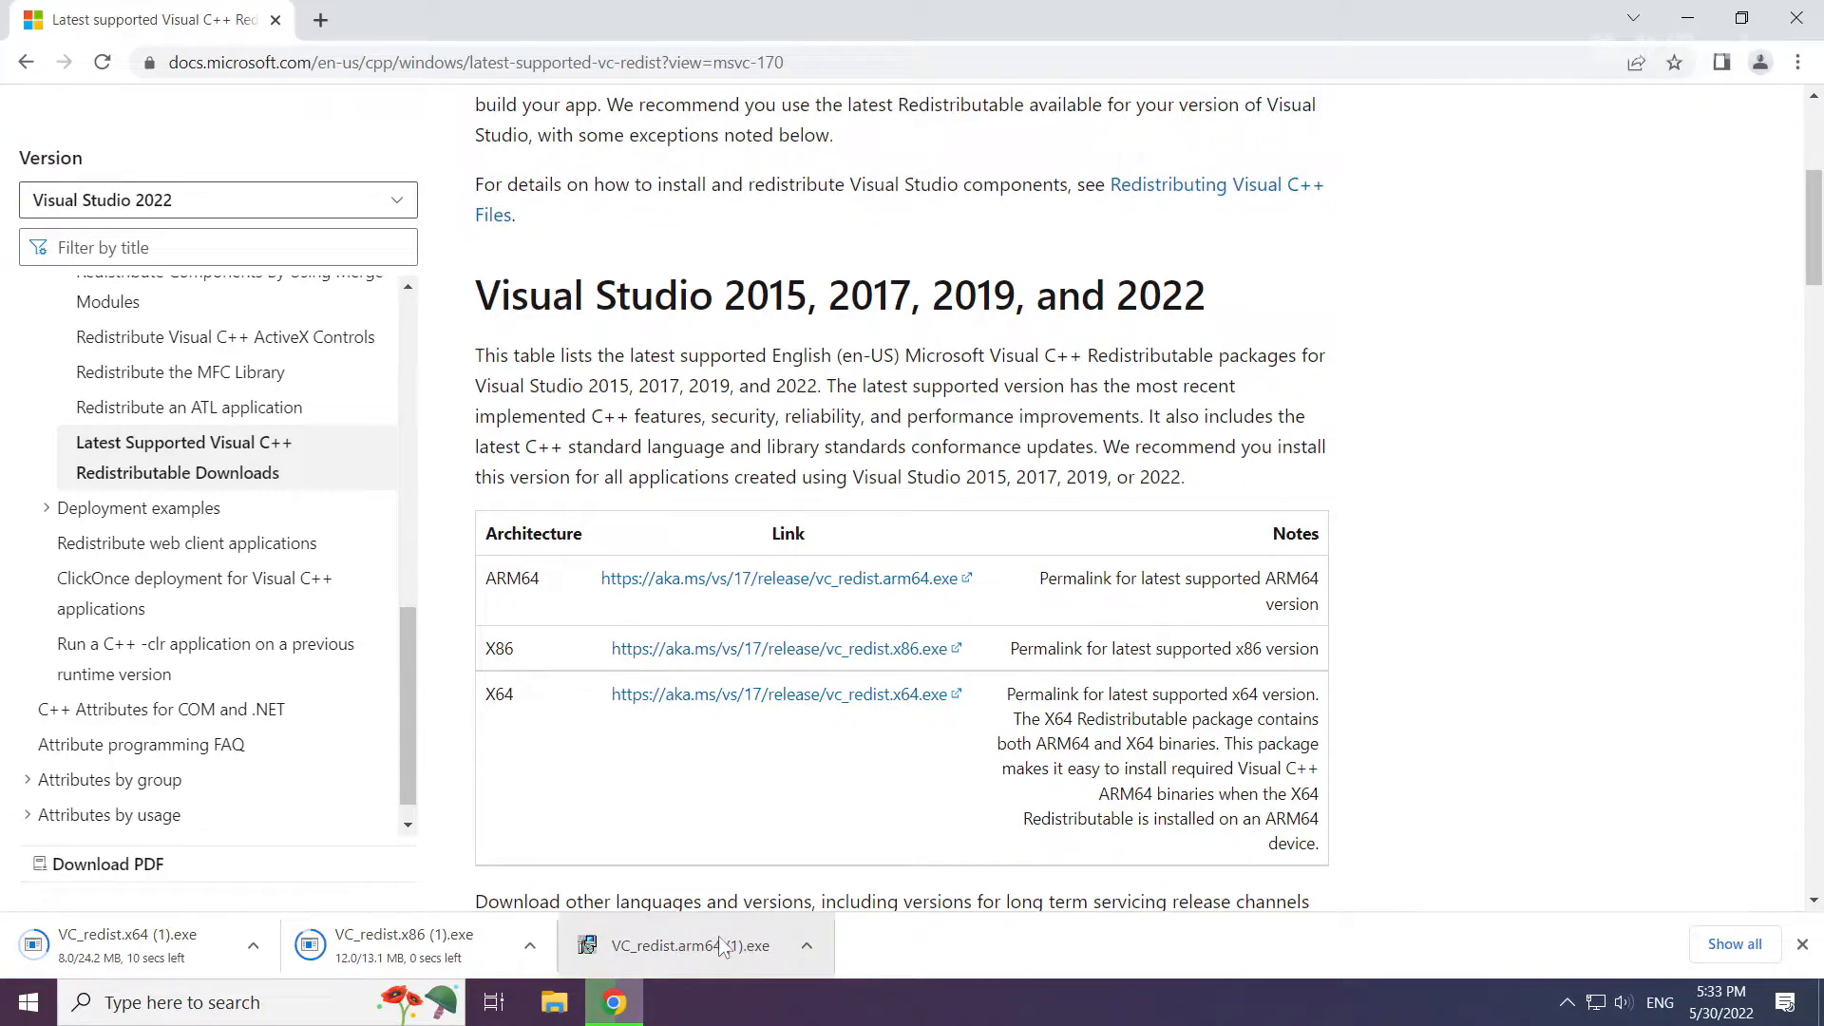
# Run the first downloaded redistributable installer, agree to the license terms and install.
pyautogui.click(697, 946)
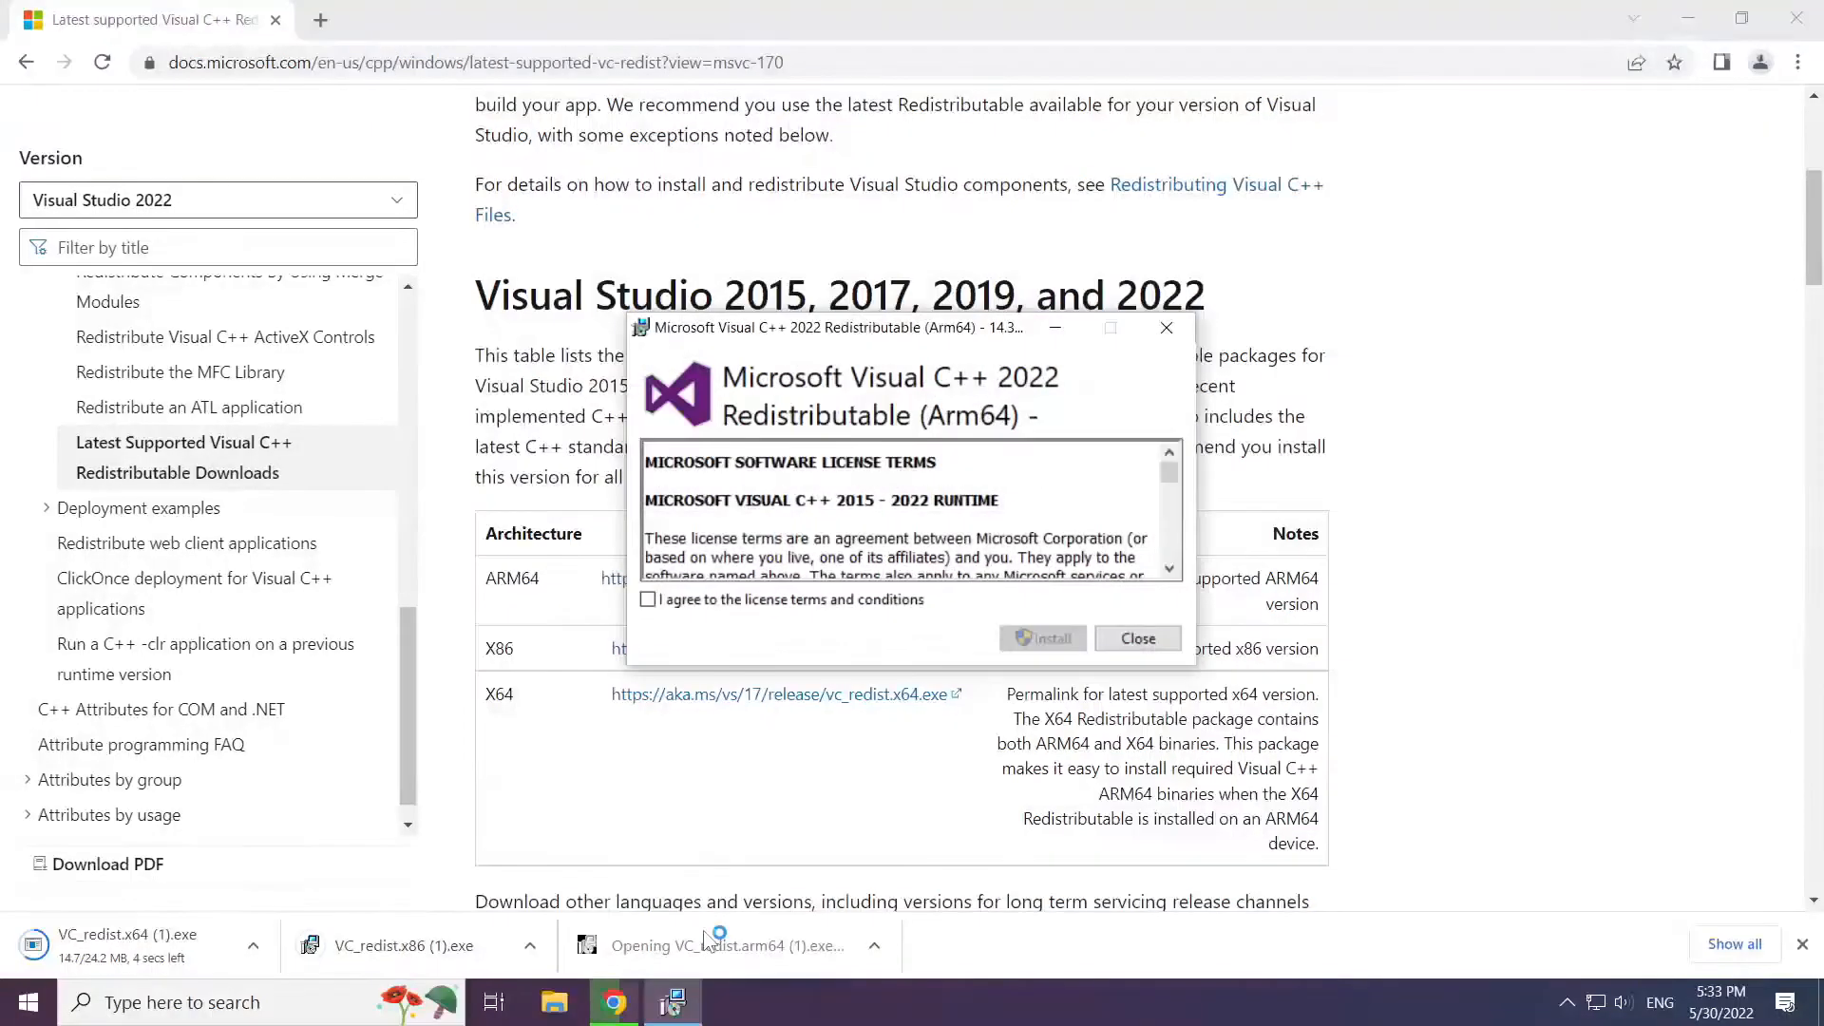
pyautogui.scroll(-3)
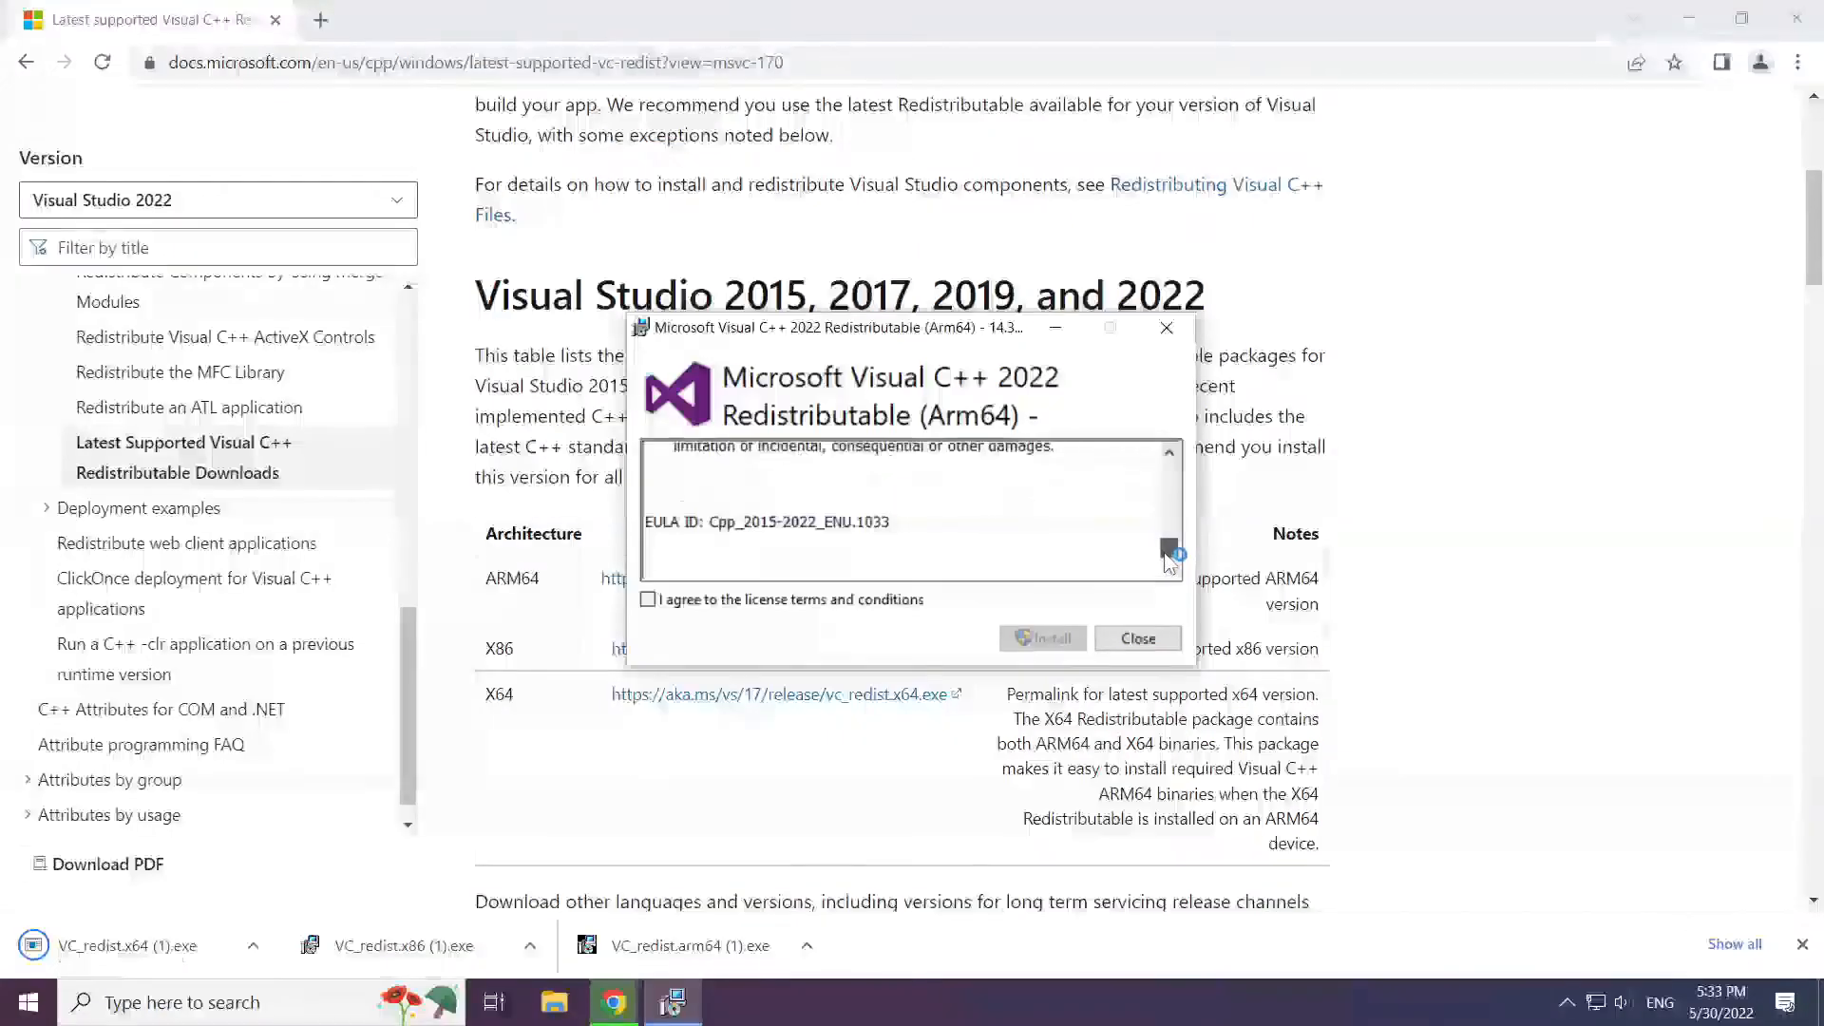
pyautogui.click(648, 598)
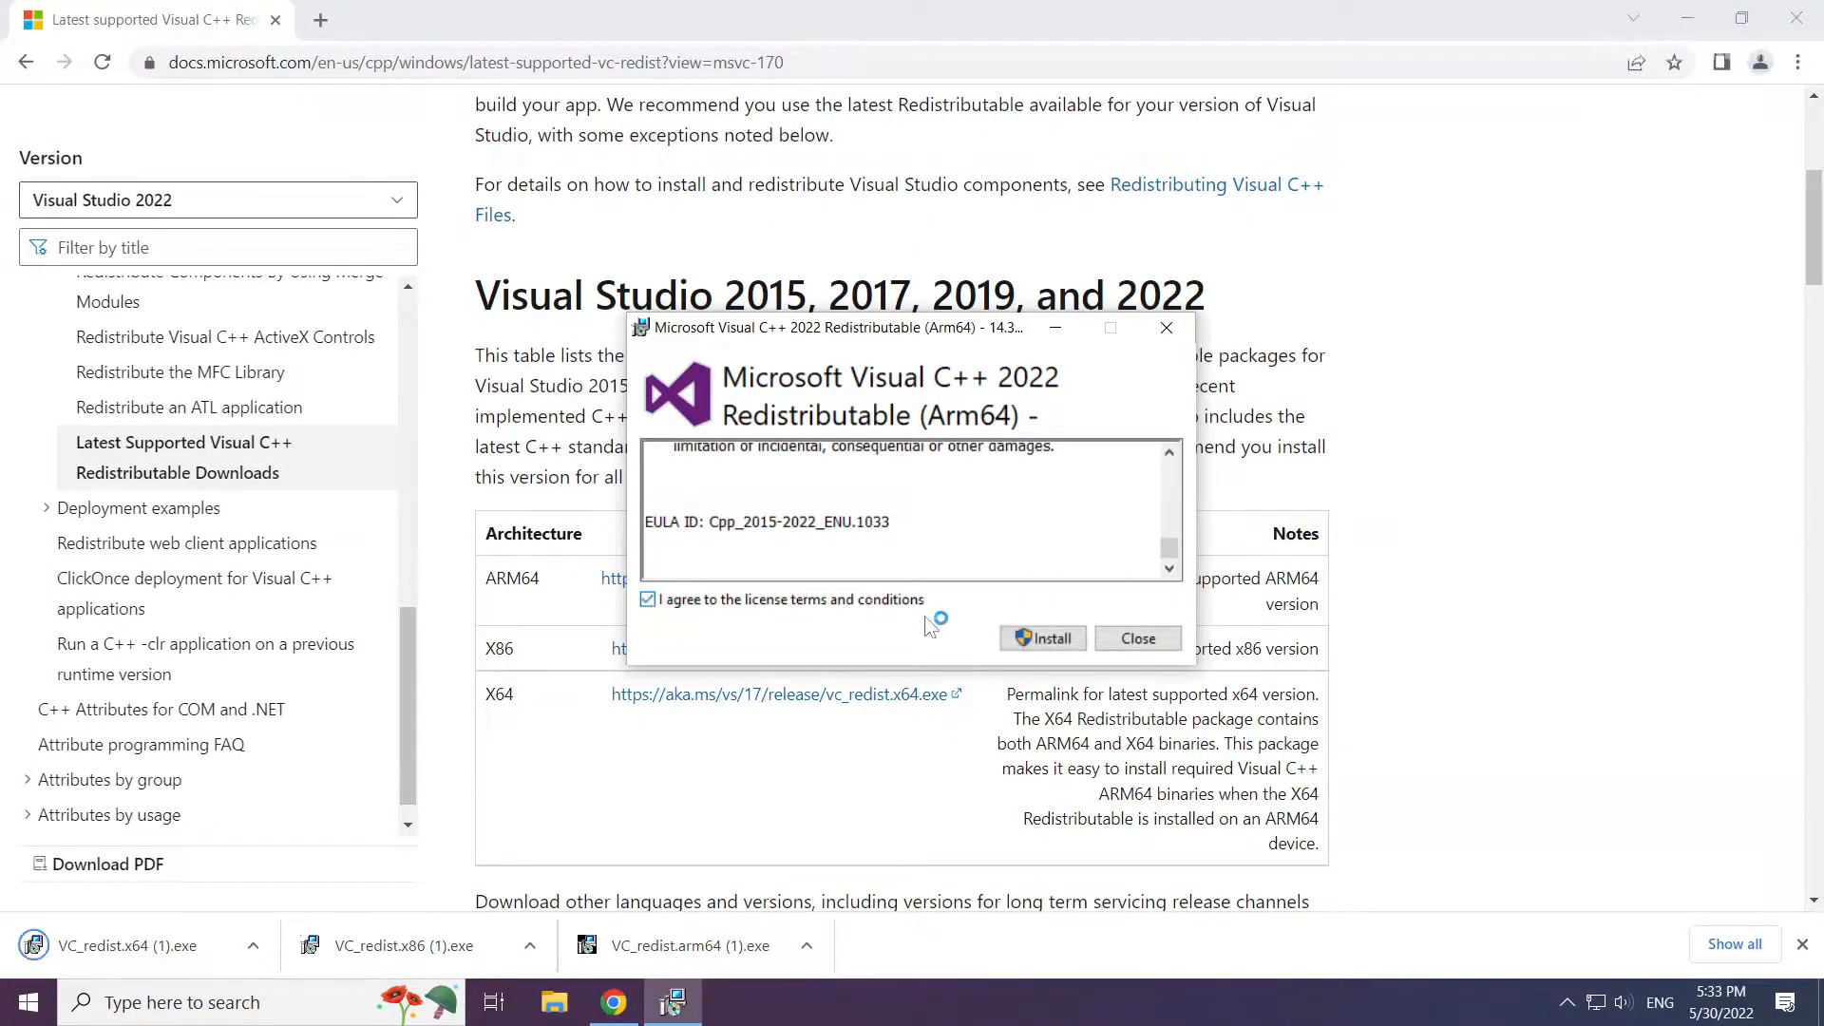
pyautogui.click(1041, 638)
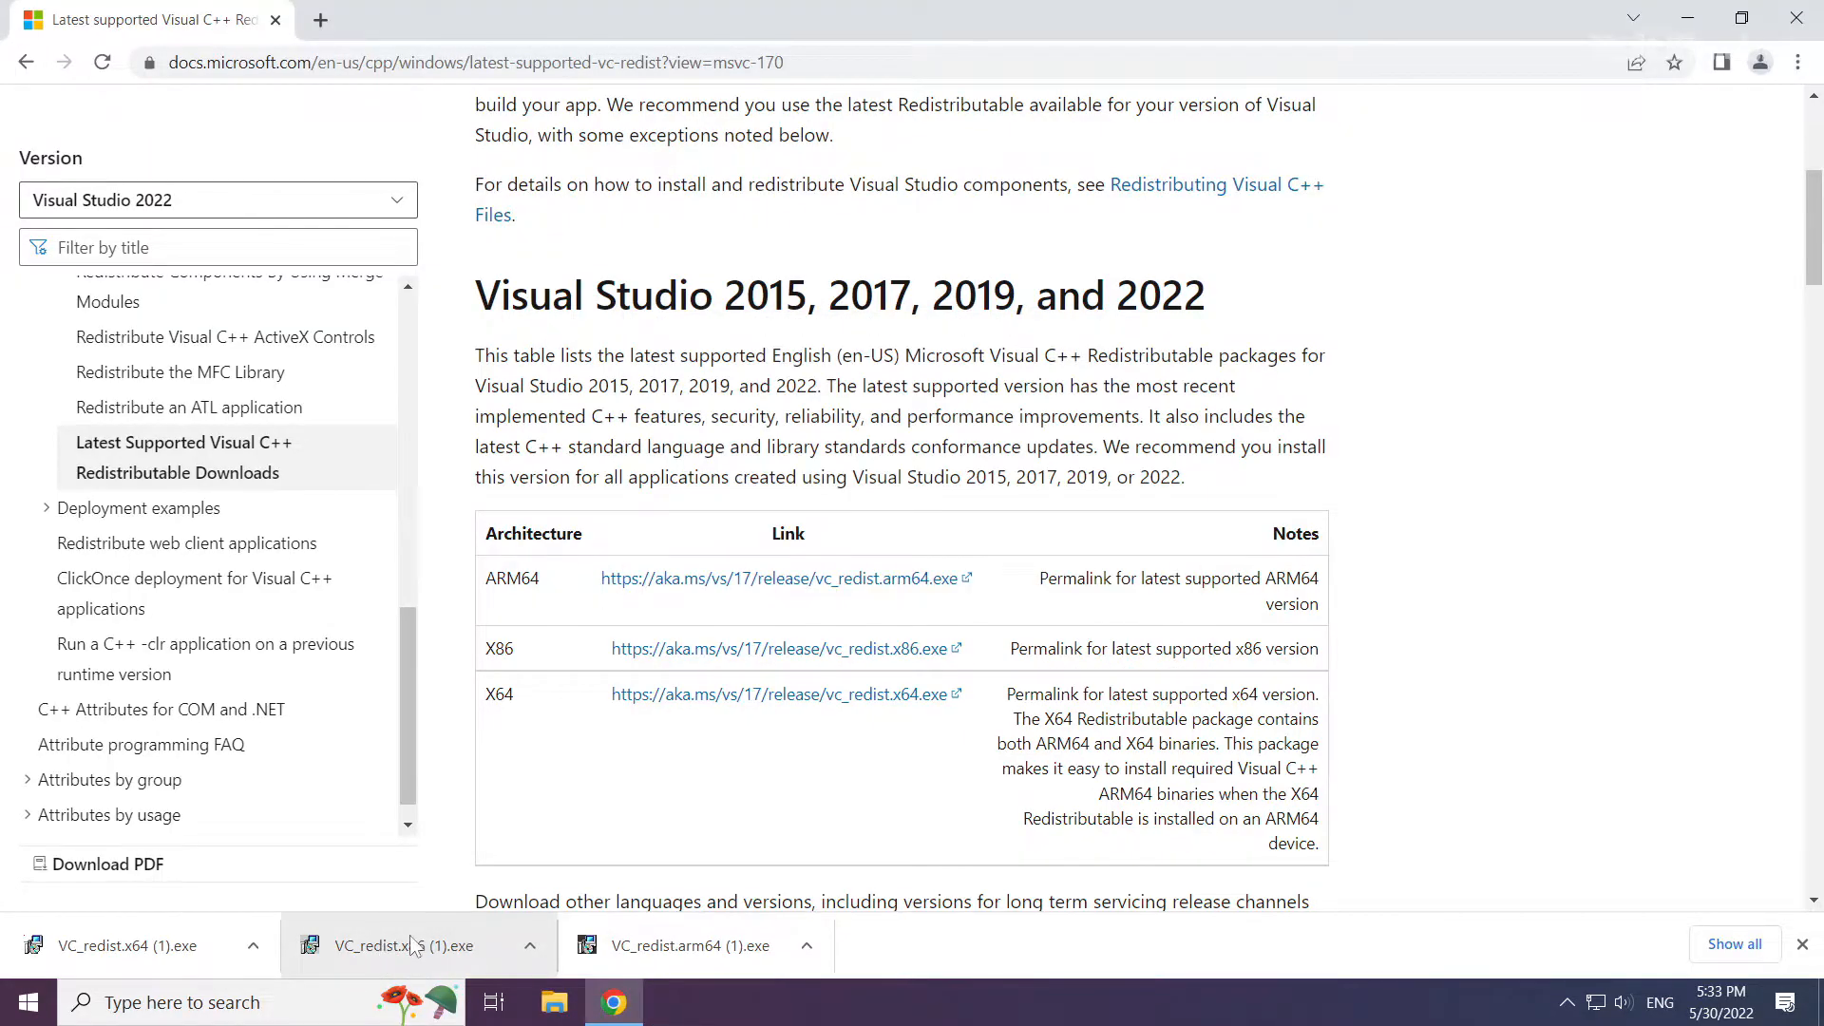
# Install the x86 Visual C++ 2015-2022 Redistributable and dismiss its Setup Successful message.
pyautogui.click(407, 946)
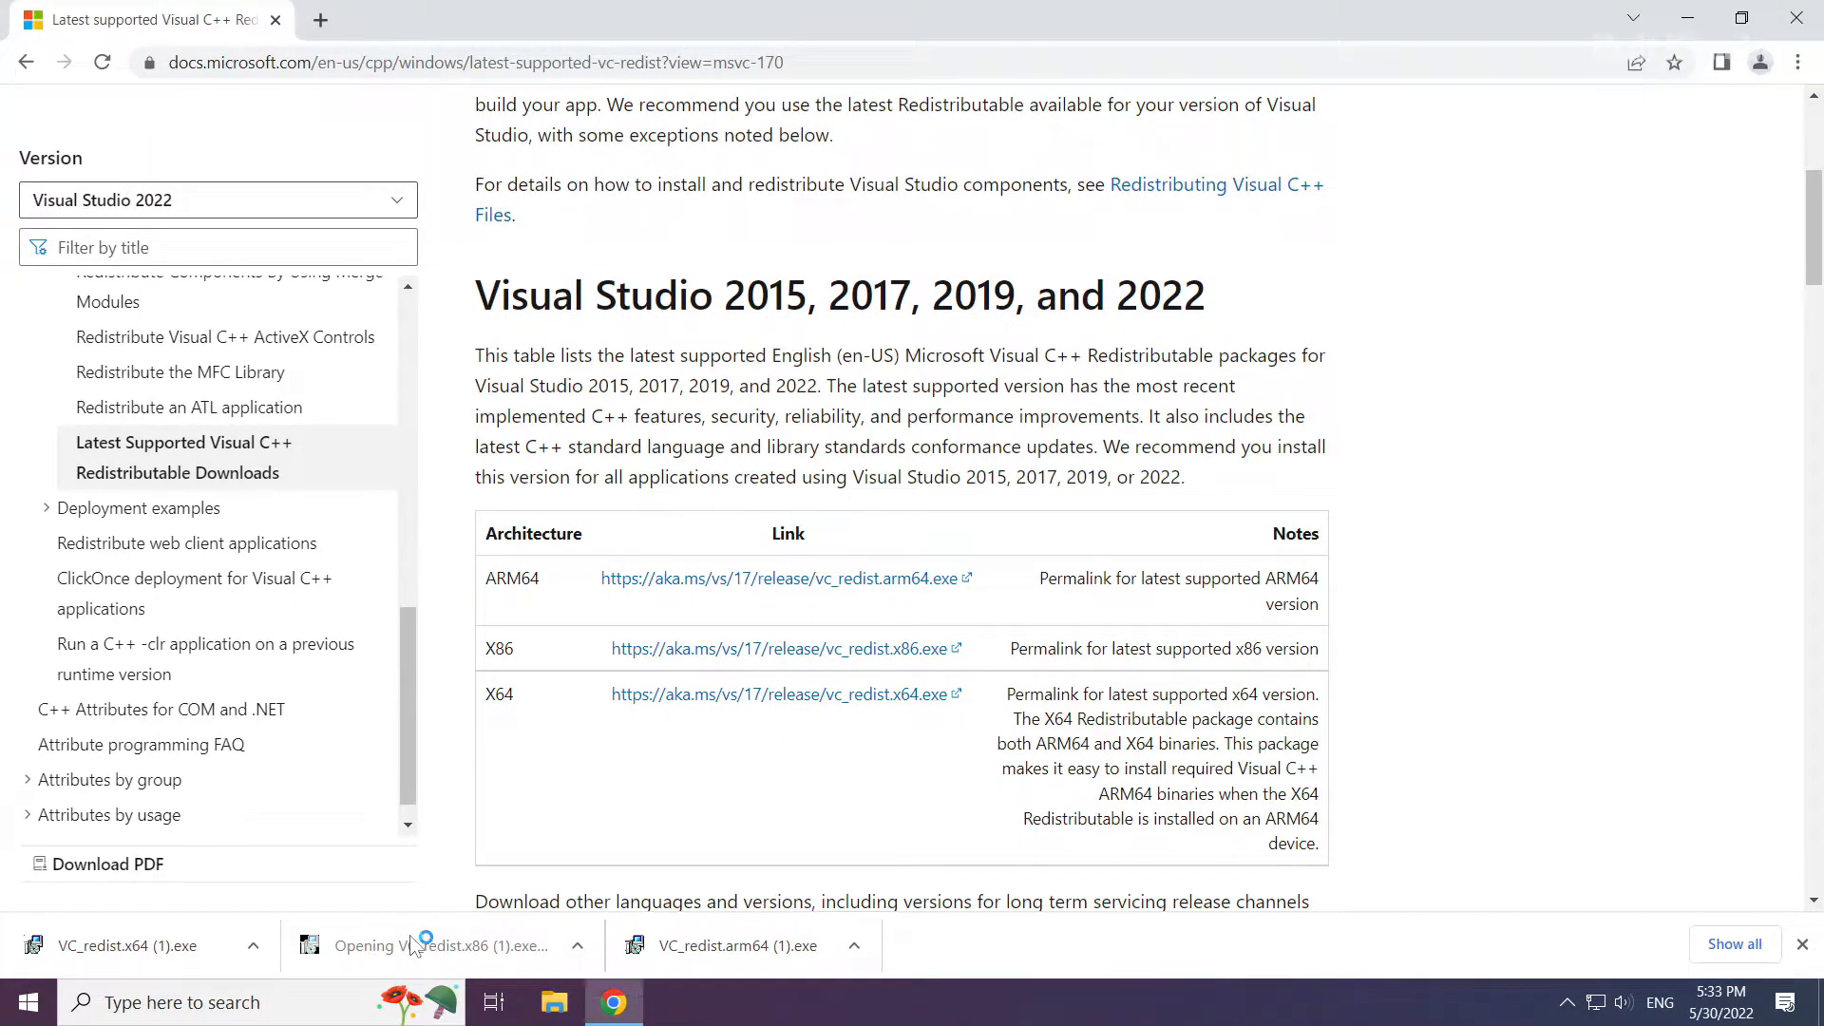
pyautogui.click(412, 946)
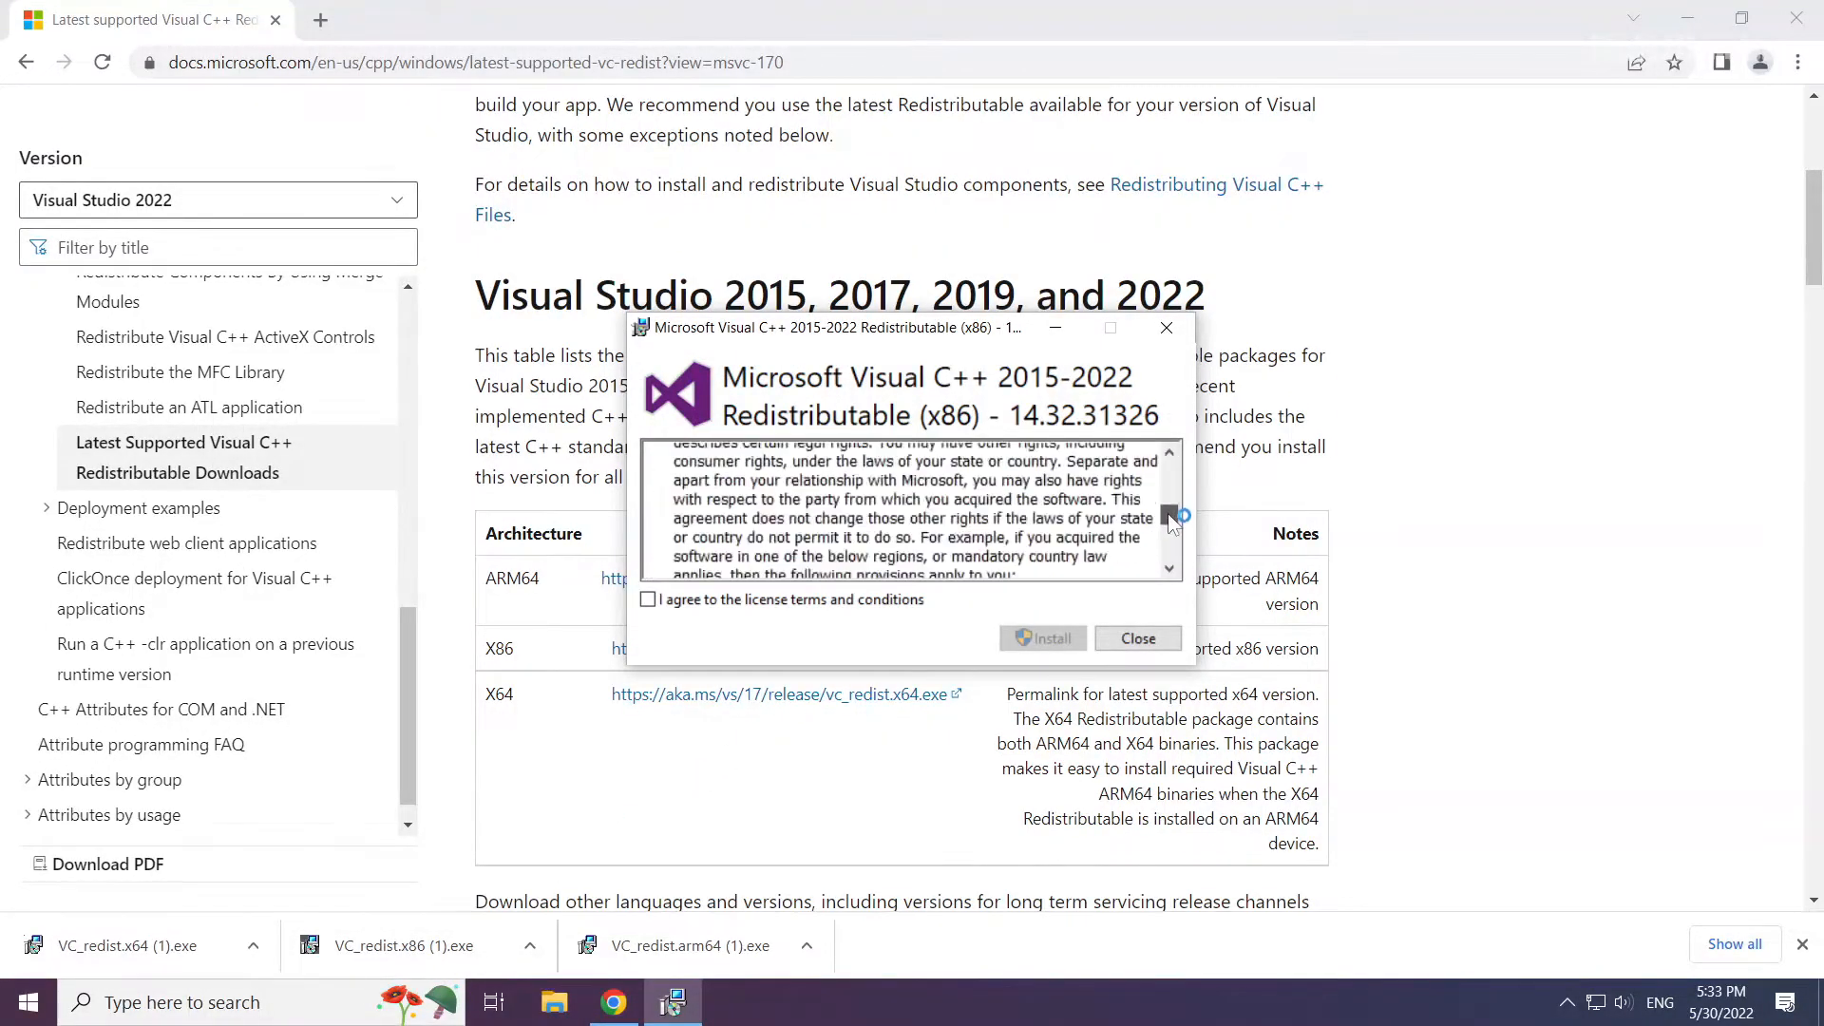
pyautogui.click(645, 598)
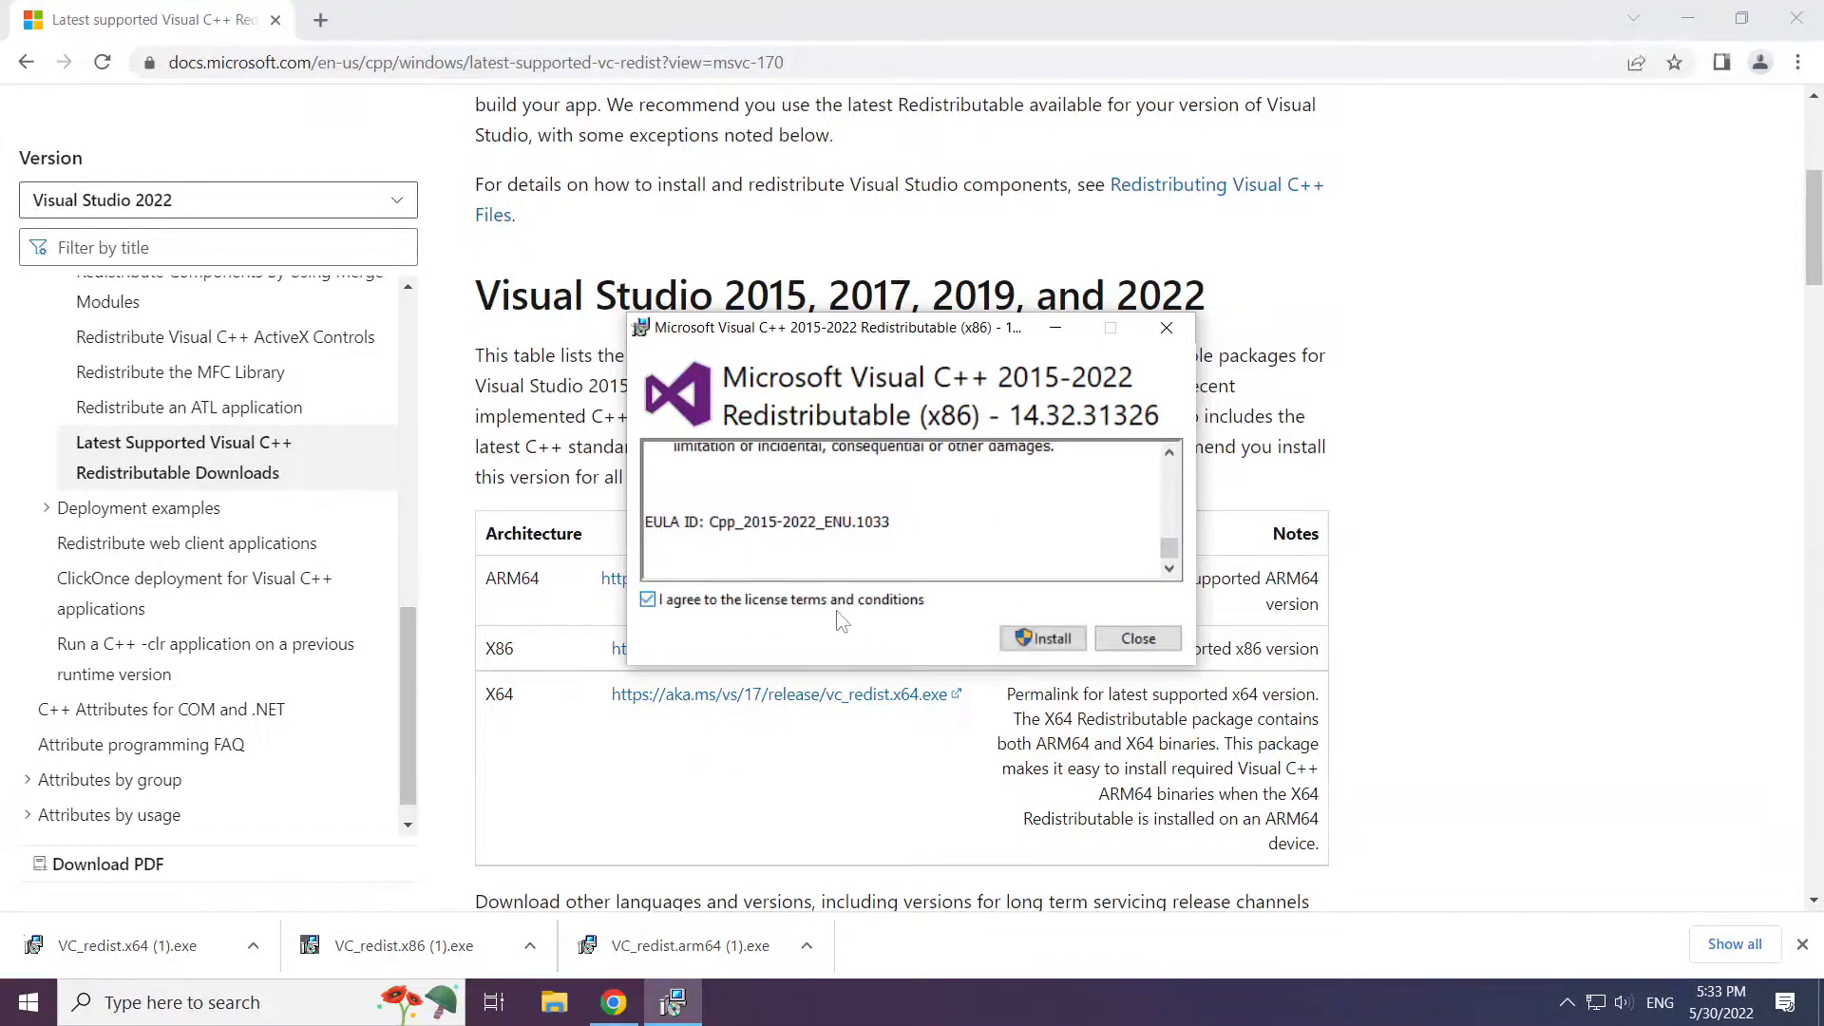
pyautogui.click(1043, 639)
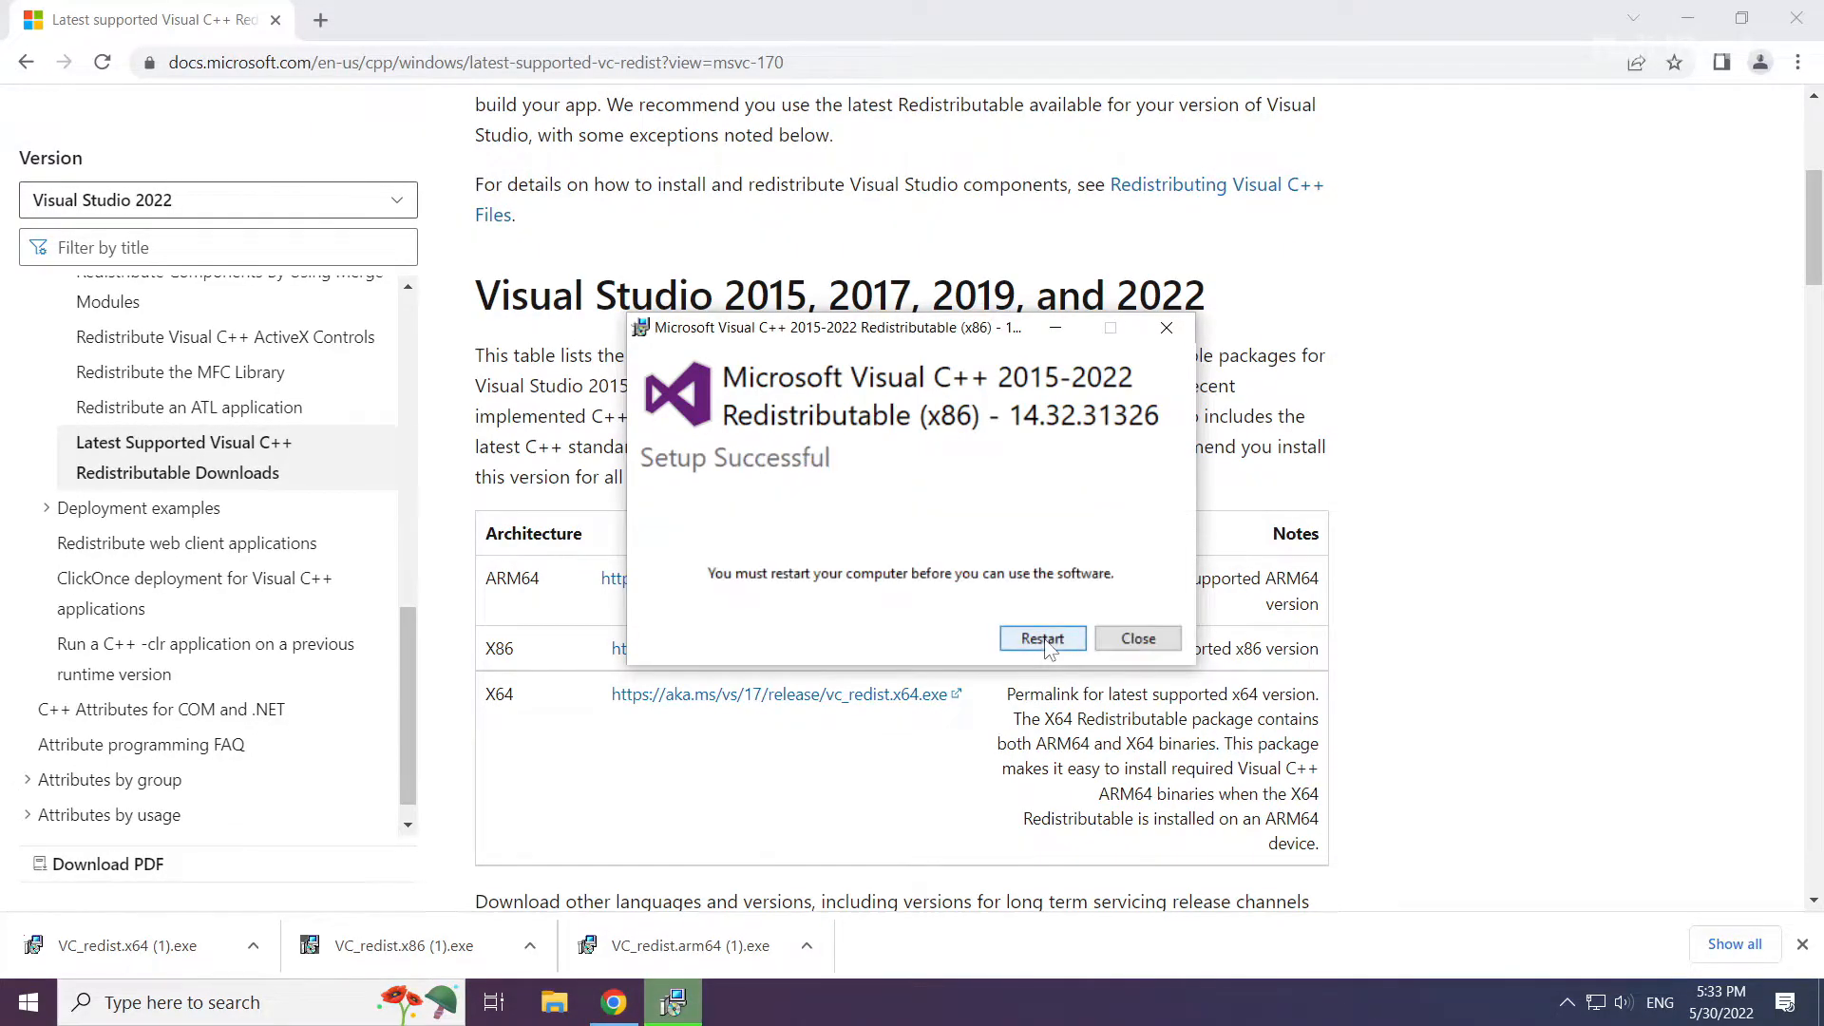
pyautogui.click(1136, 638)
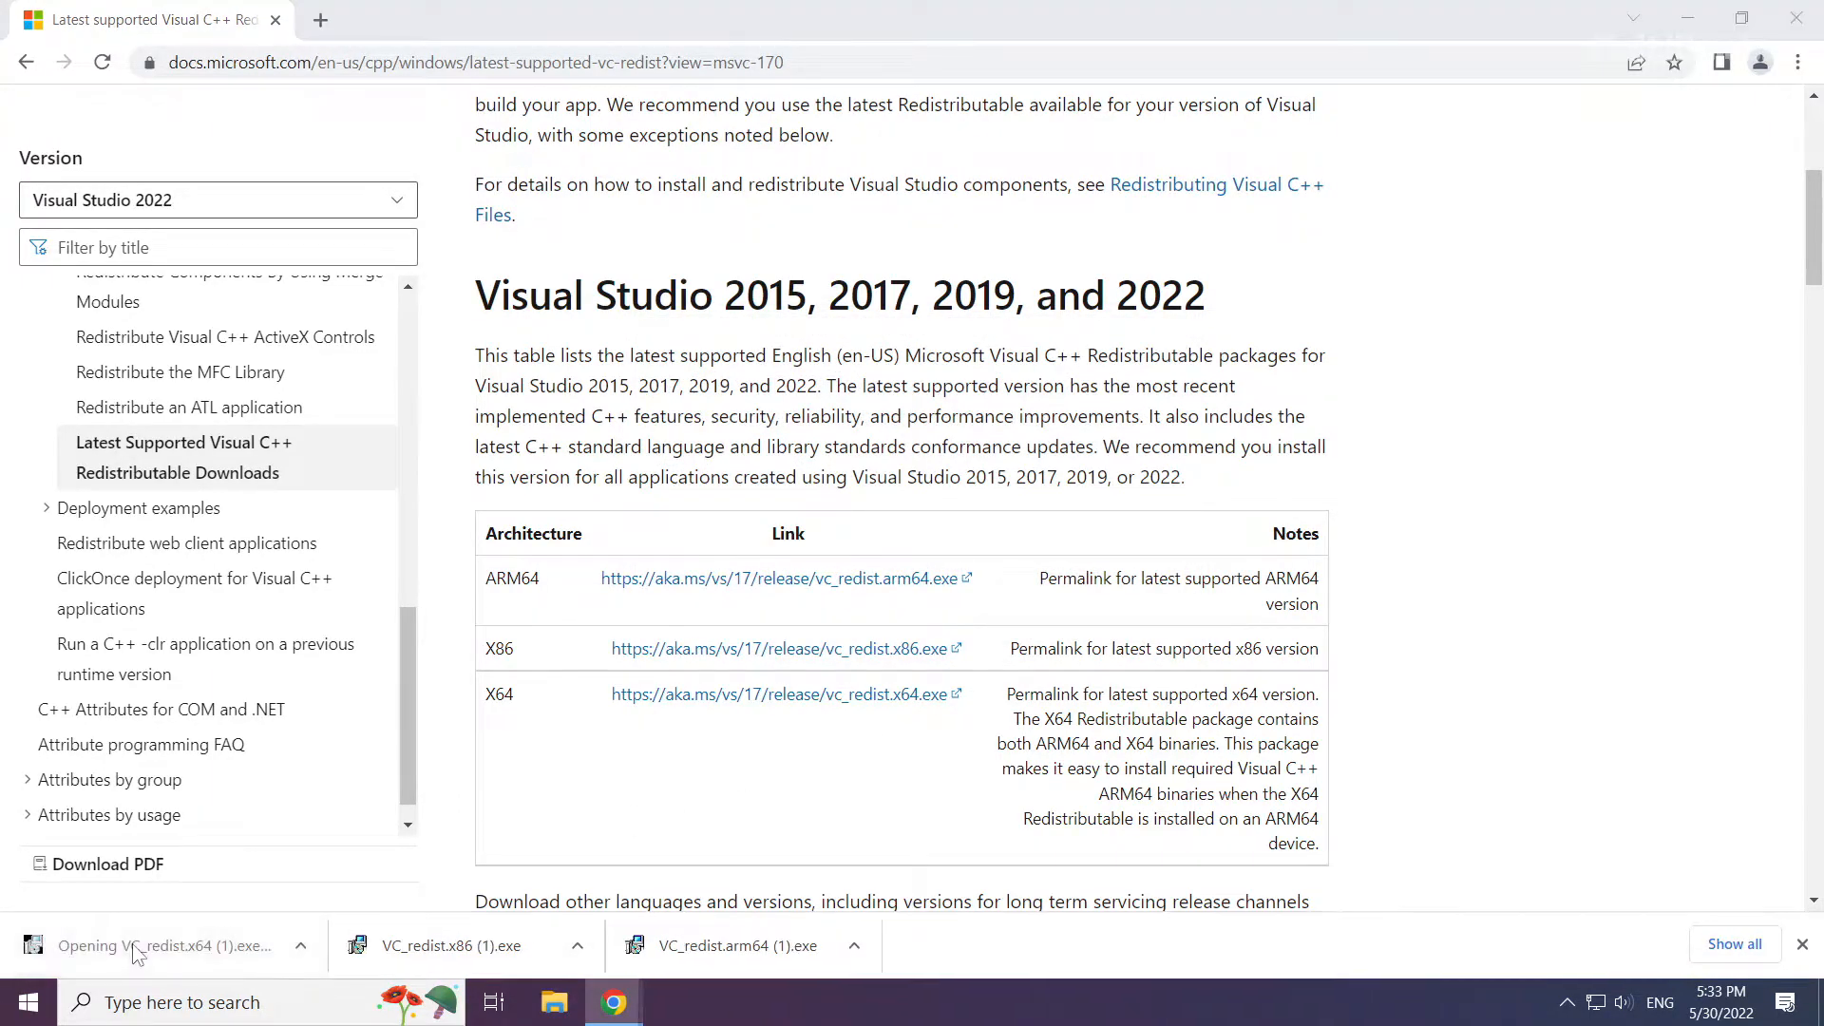
# Run VC_redist.x64.exe and install the x64 Visual C++ 2015-2022 Redistributable.
pyautogui.click(156, 946)
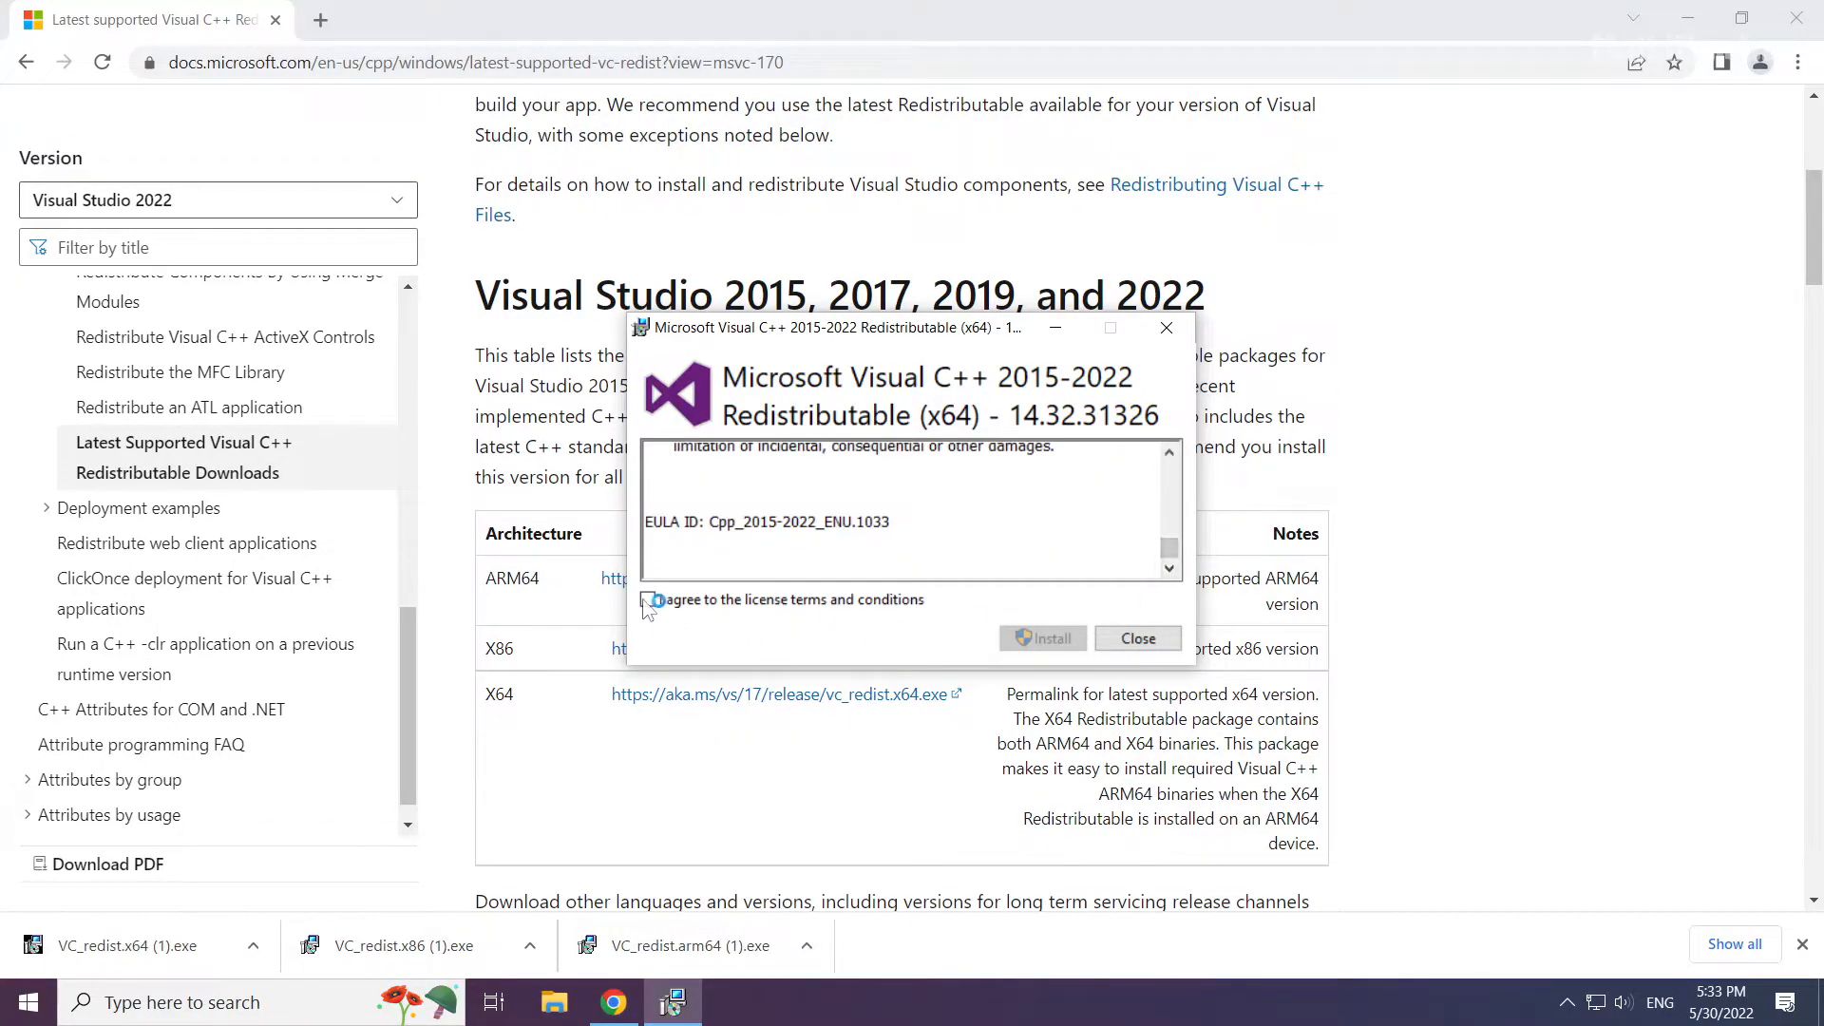
pyautogui.click(1043, 638)
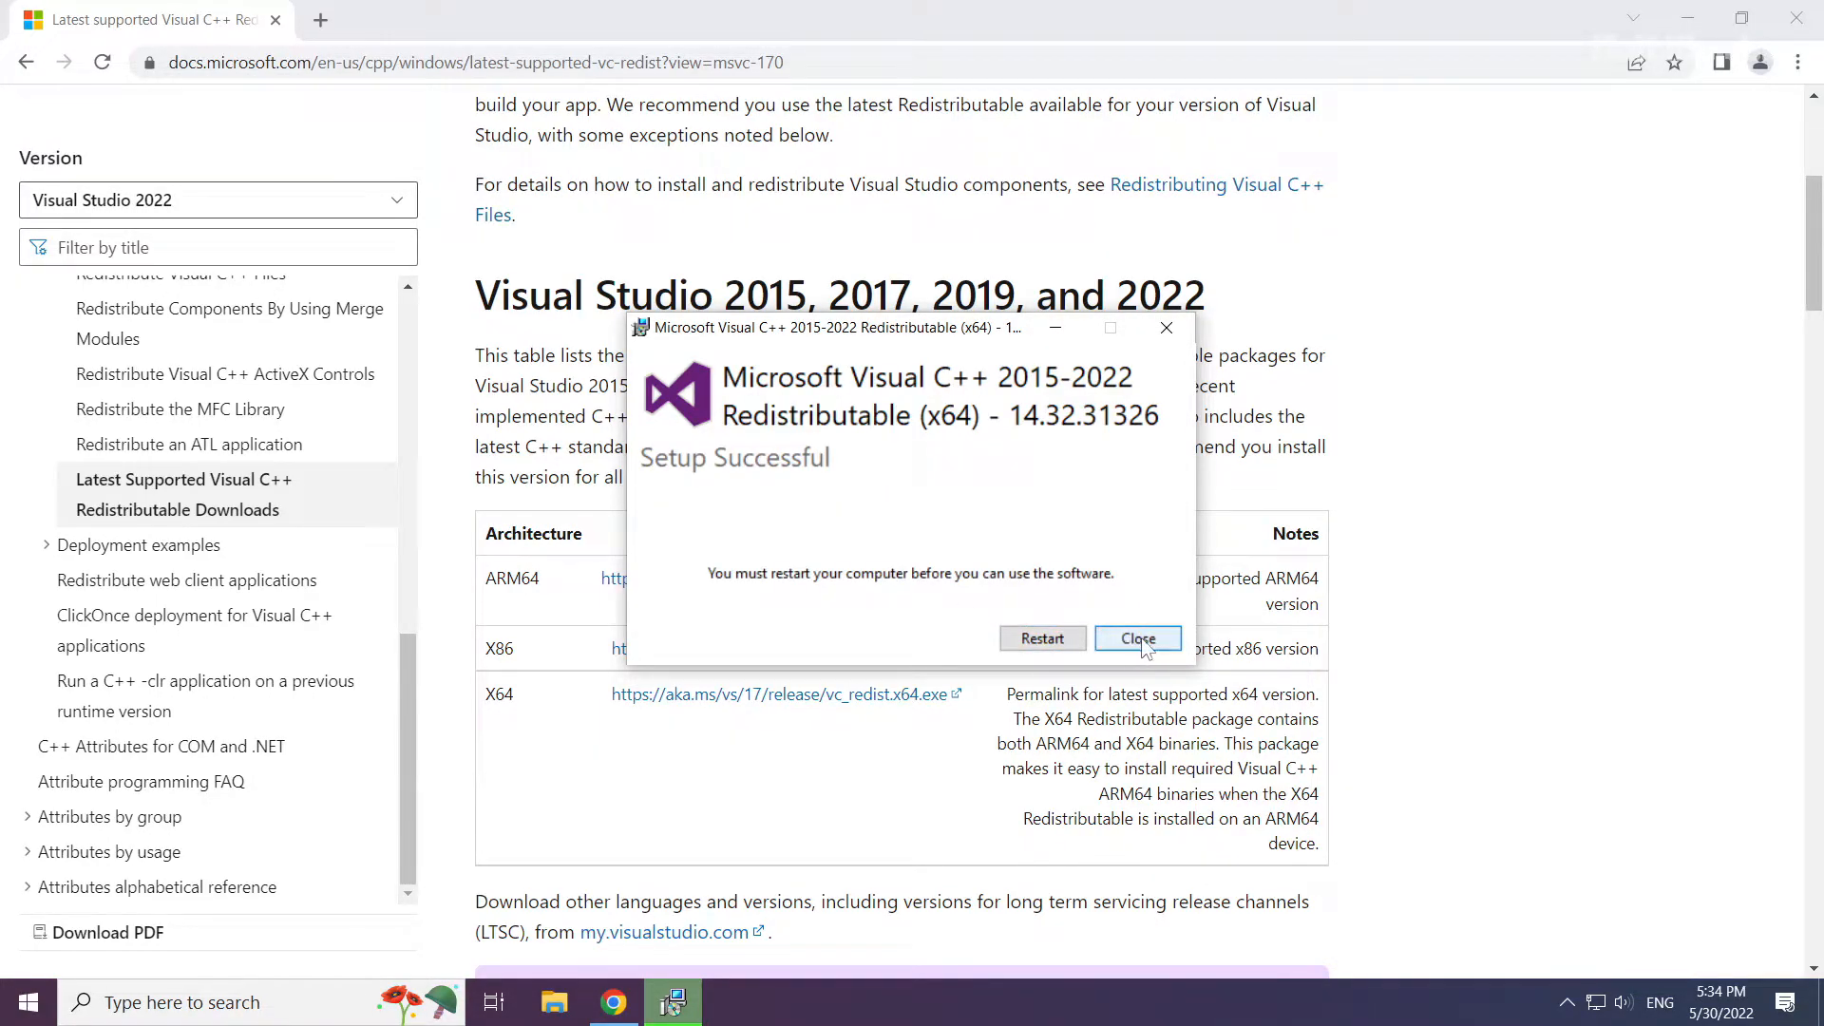
# Close the x64 Setup Successful dialog and shut Chrome, returning to the desktop.
pyautogui.click(1138, 639)
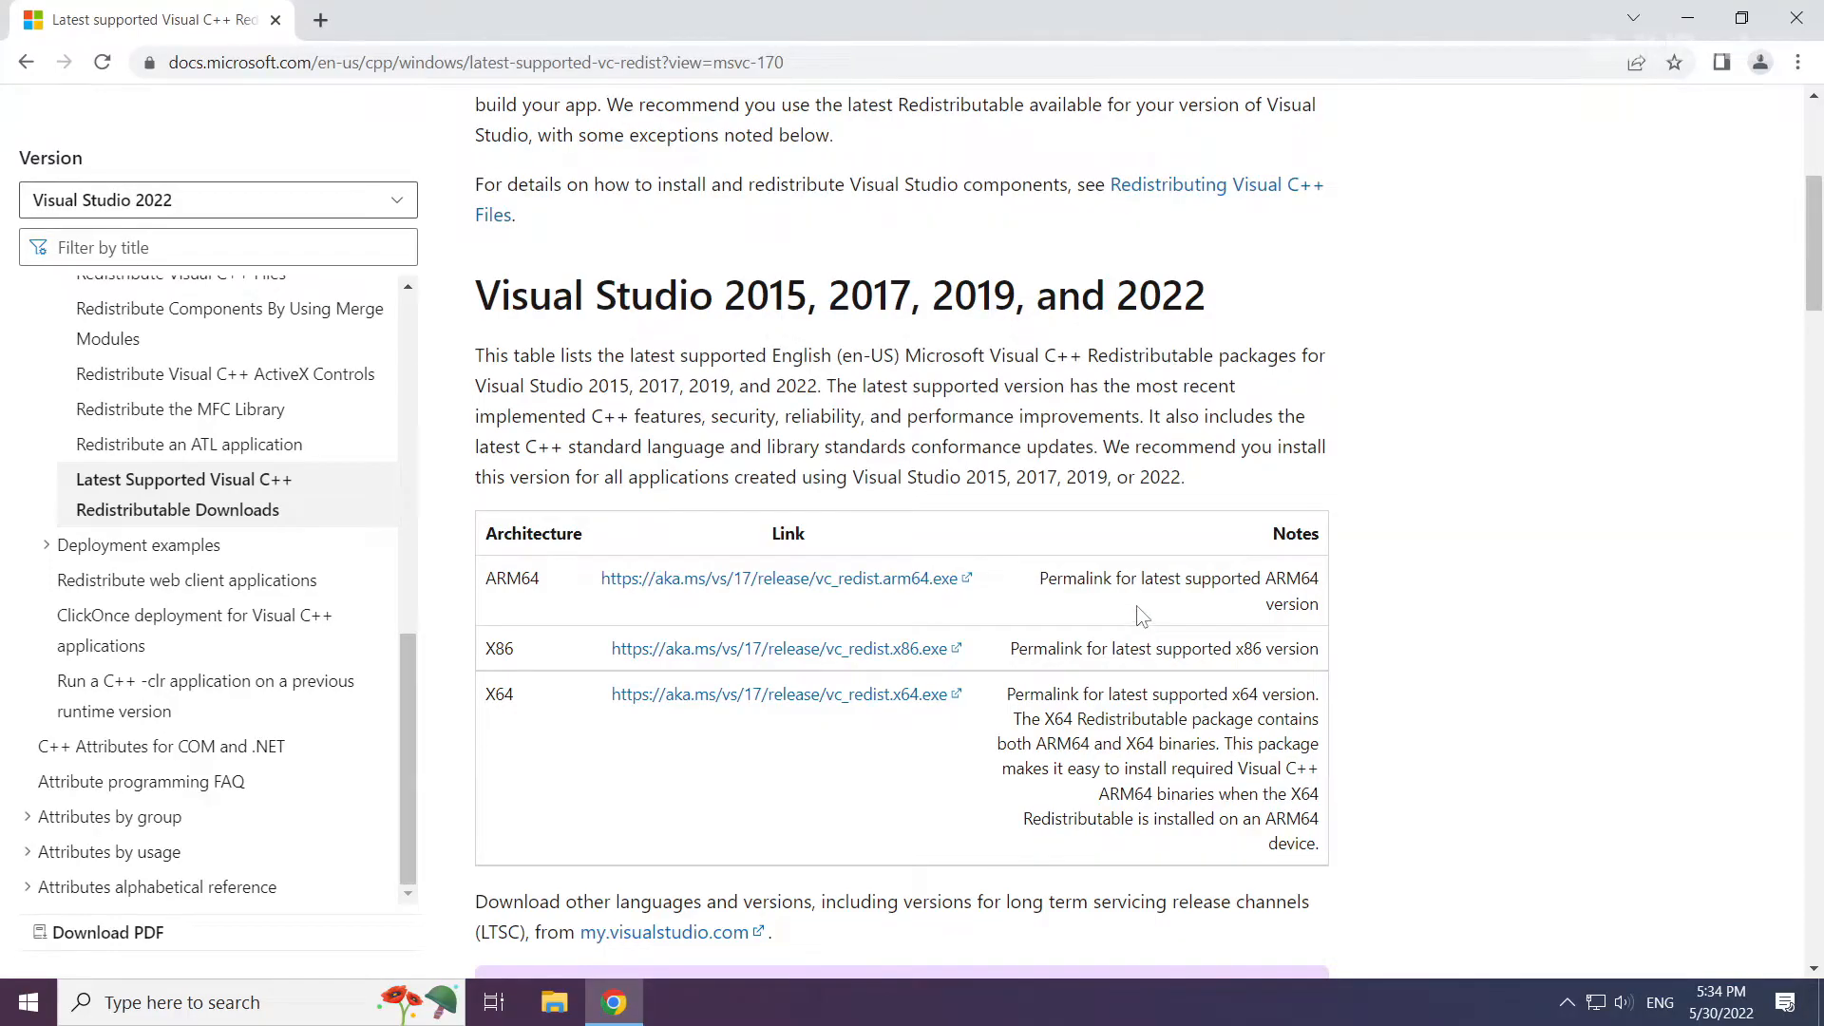
pyautogui.moveTo(1795, 17)
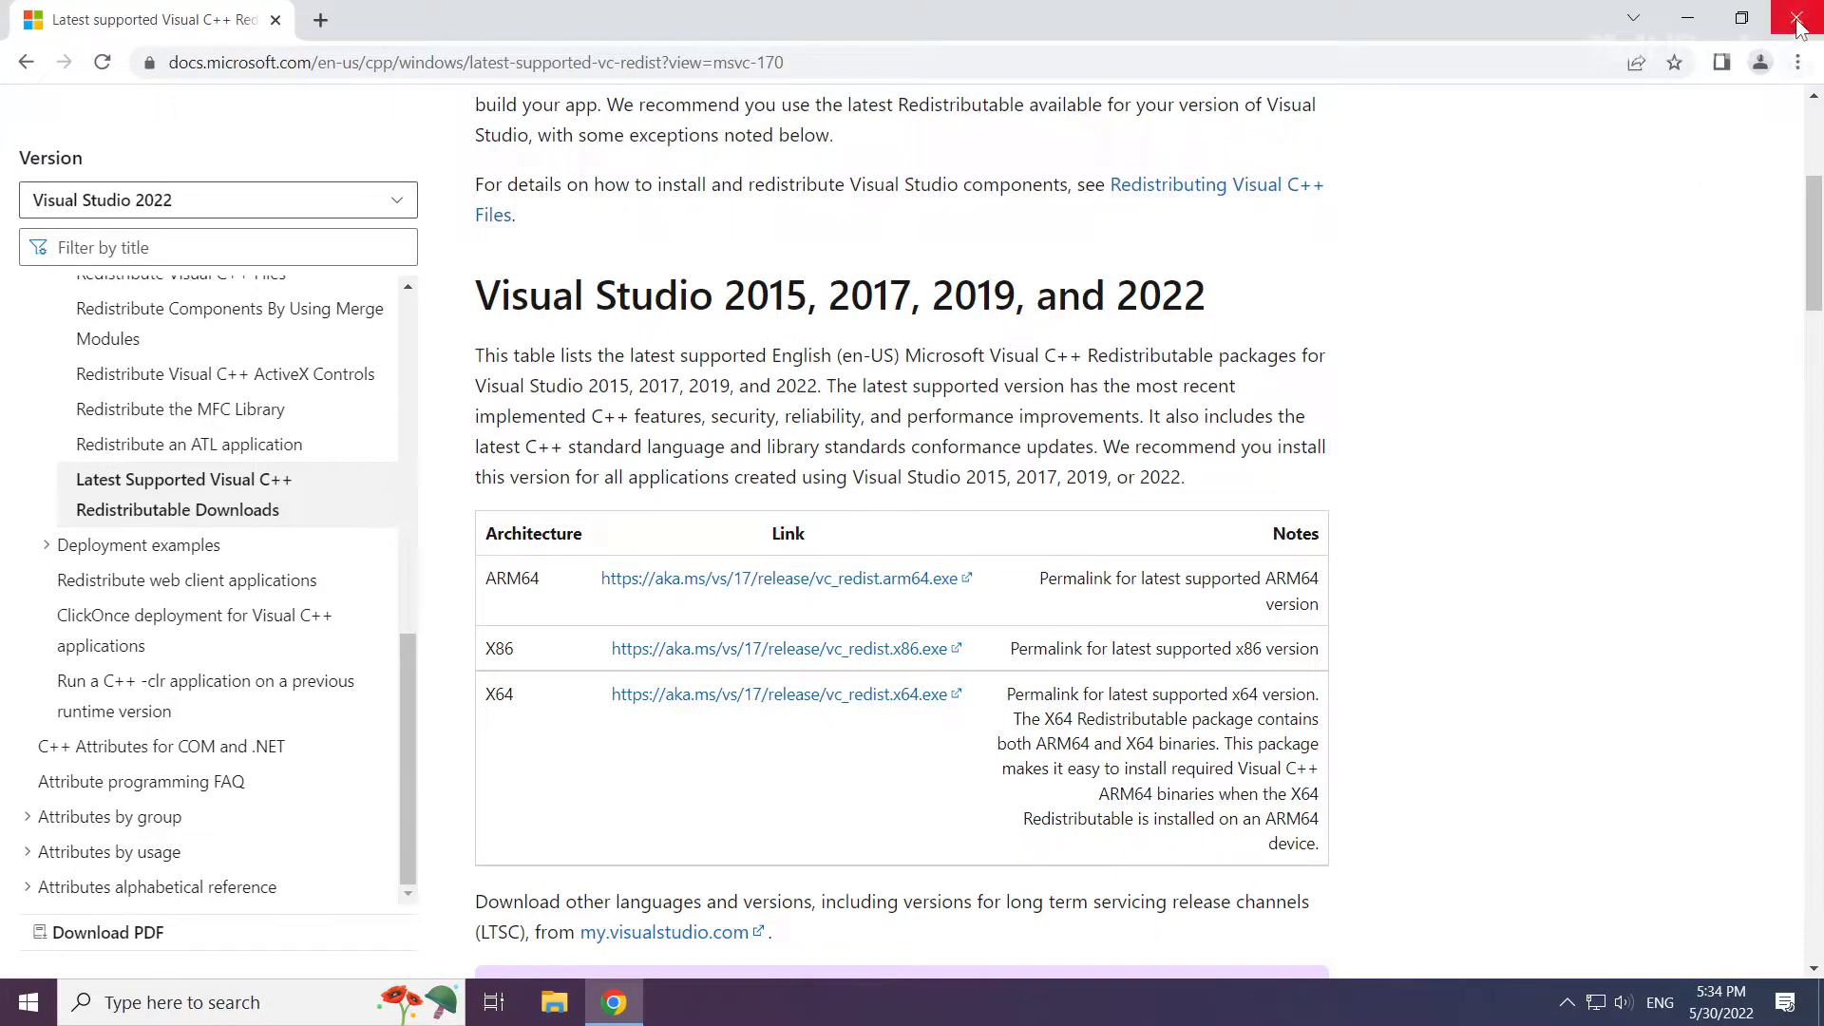
pyautogui.click(1797, 19)
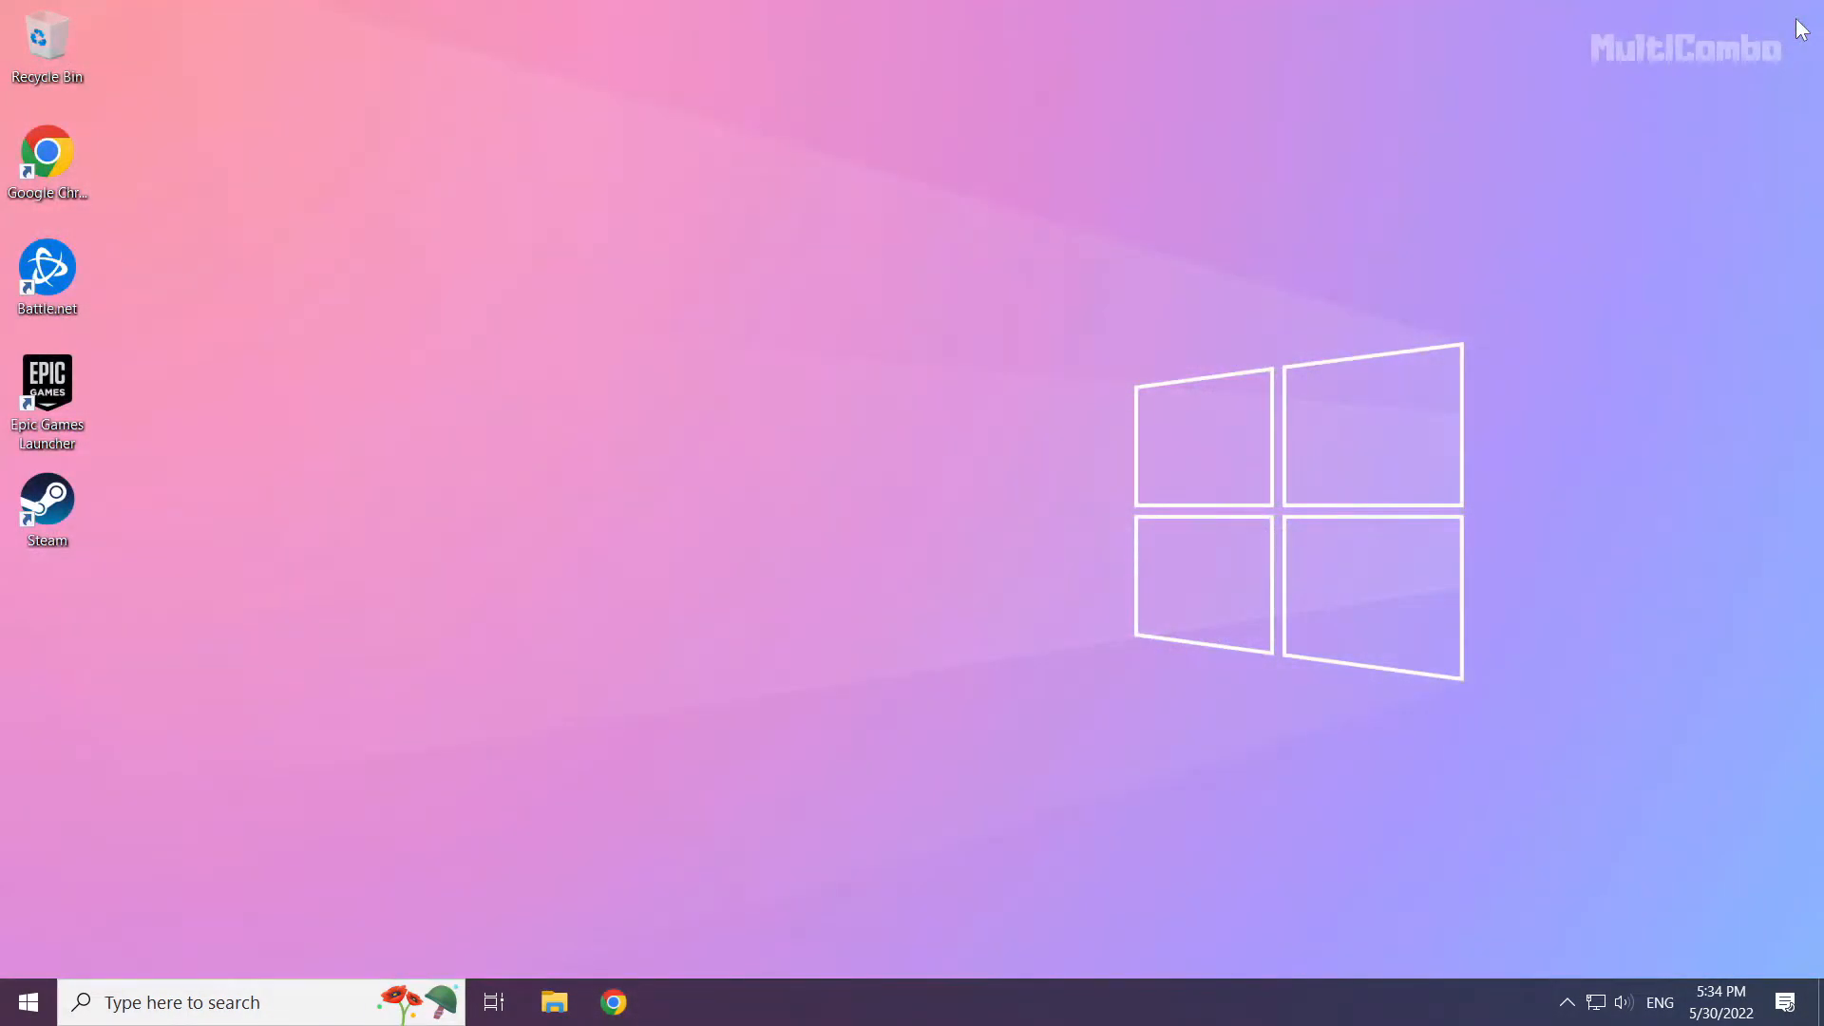
pyautogui.moveTo(296, 783)
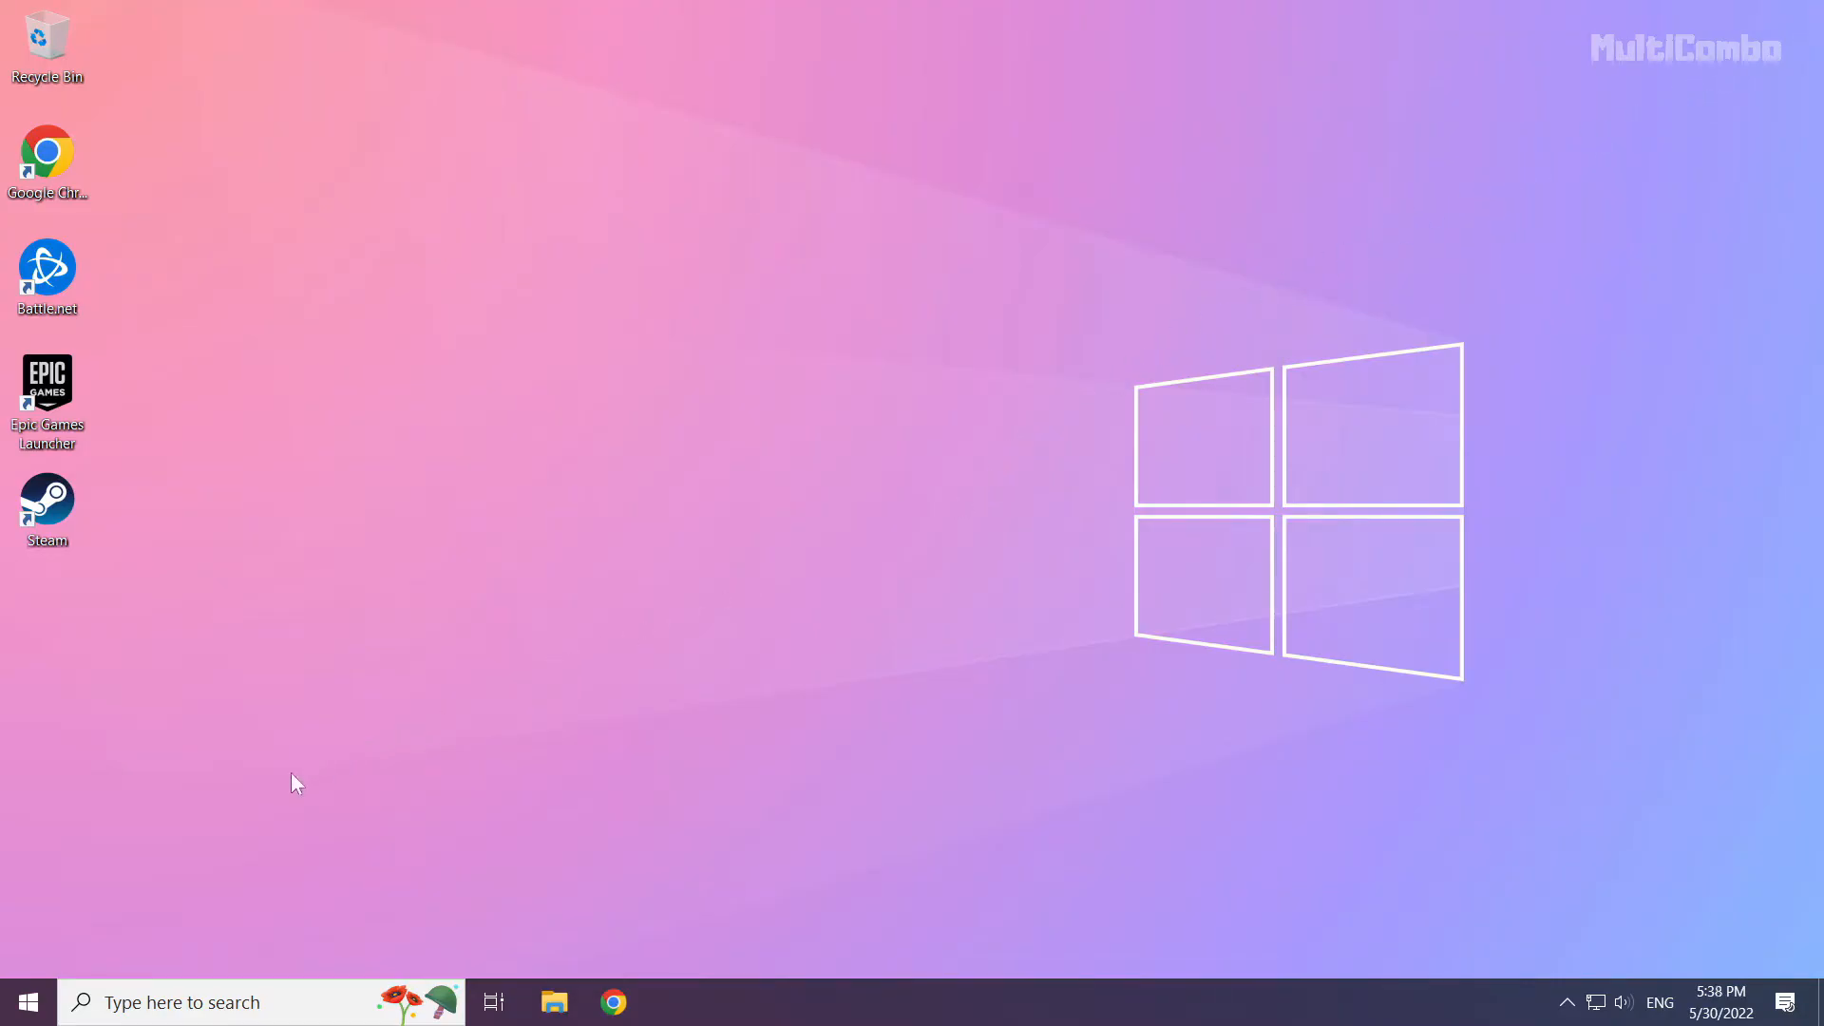
pyautogui.moveTo(29, 1015)
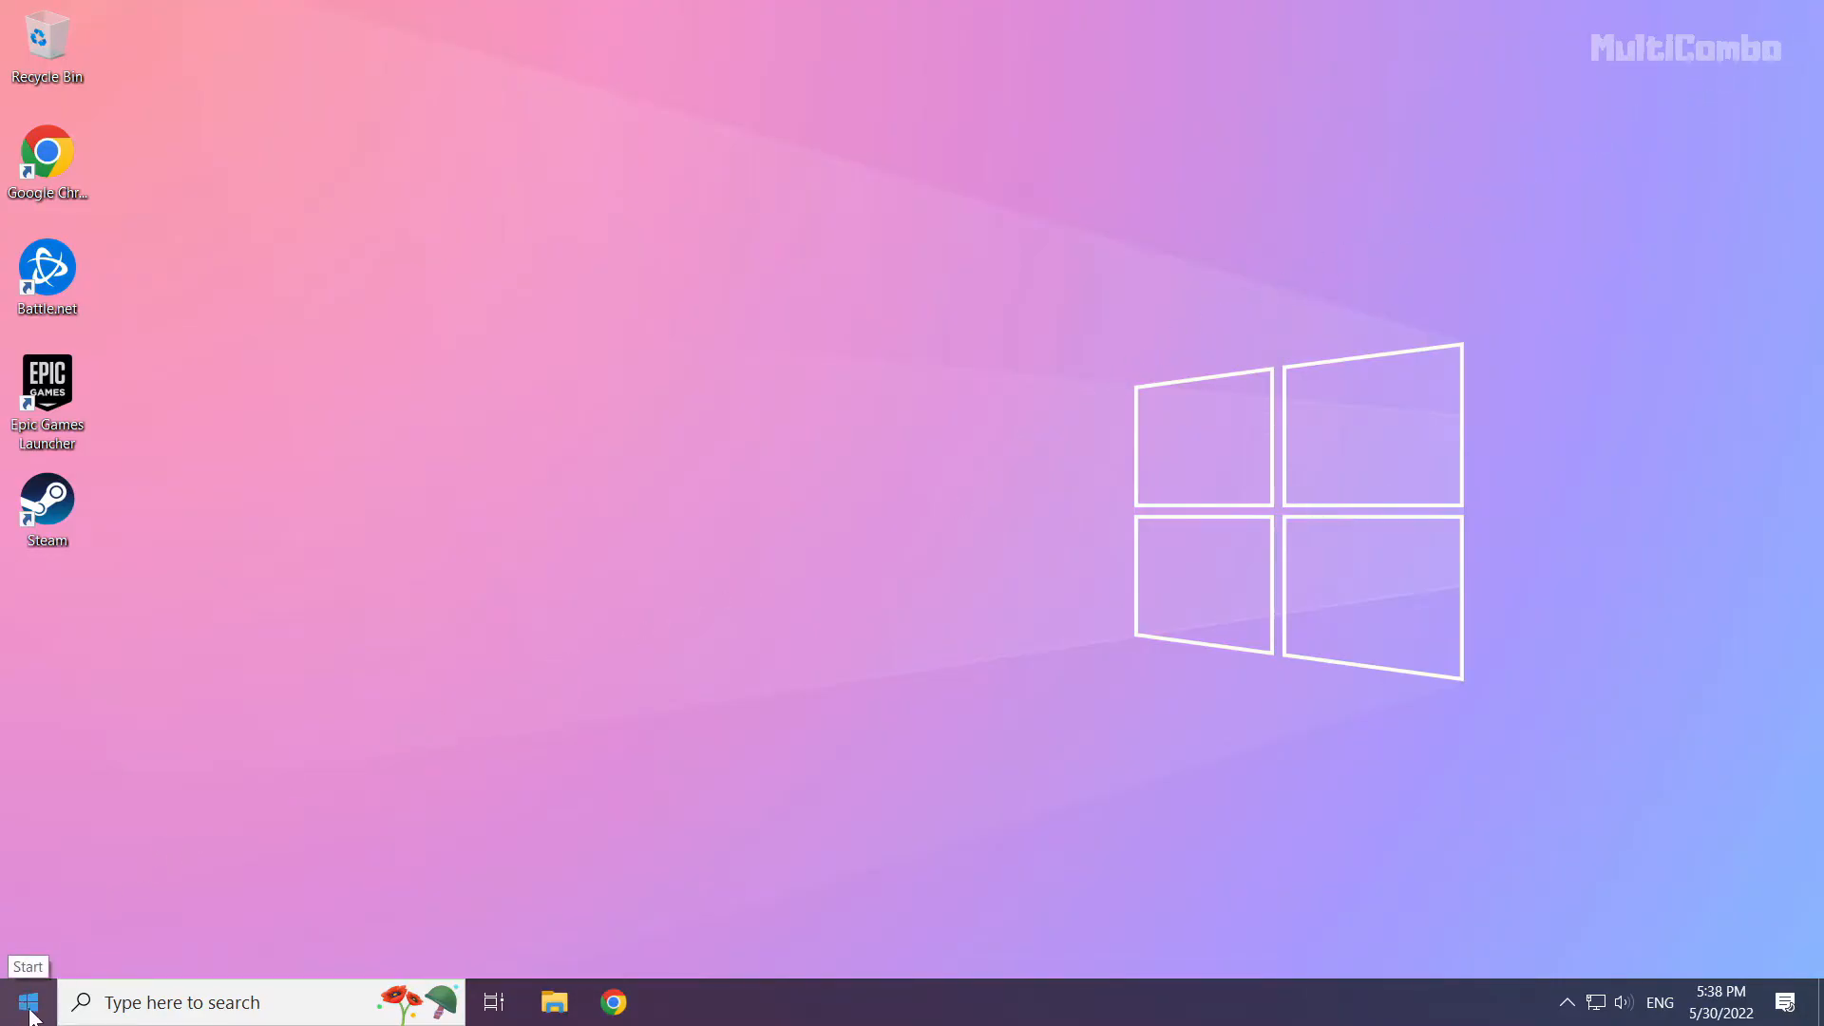
# Launch Task Manager from the Start button's right-click quick menu.
pyautogui.rightClick(22, 1002)
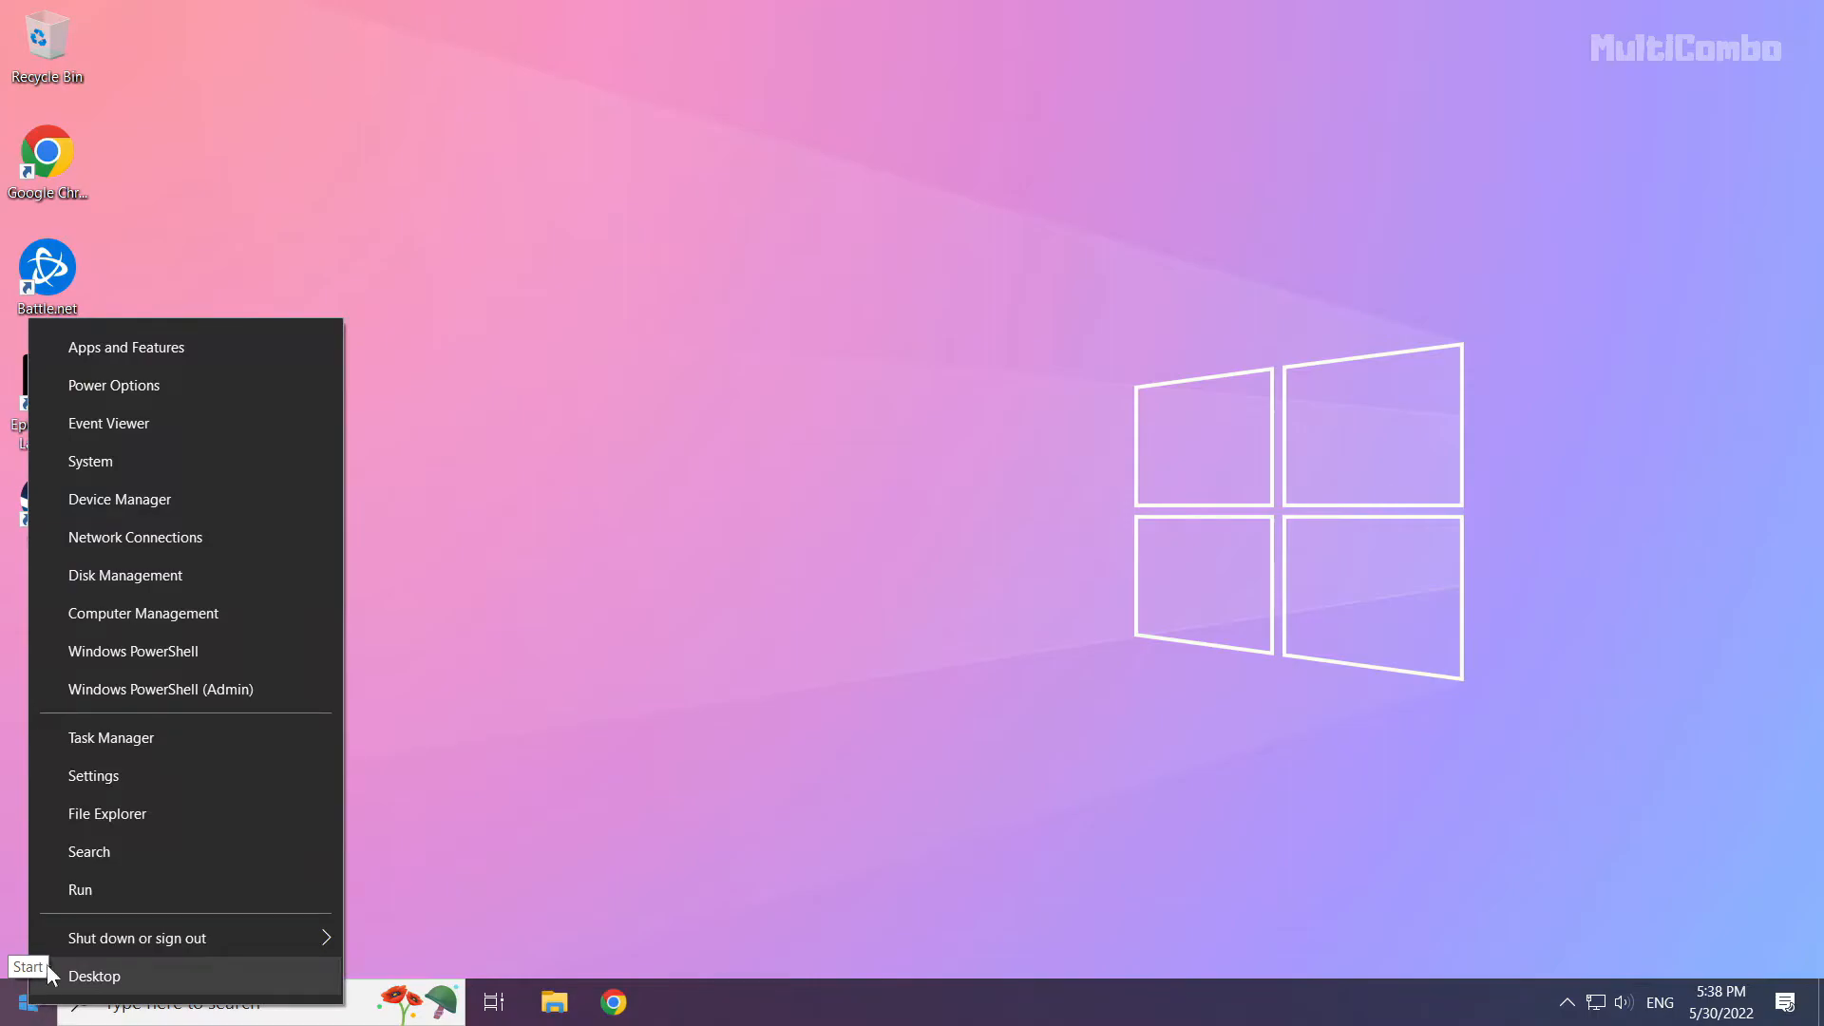
pyautogui.moveTo(276, 737)
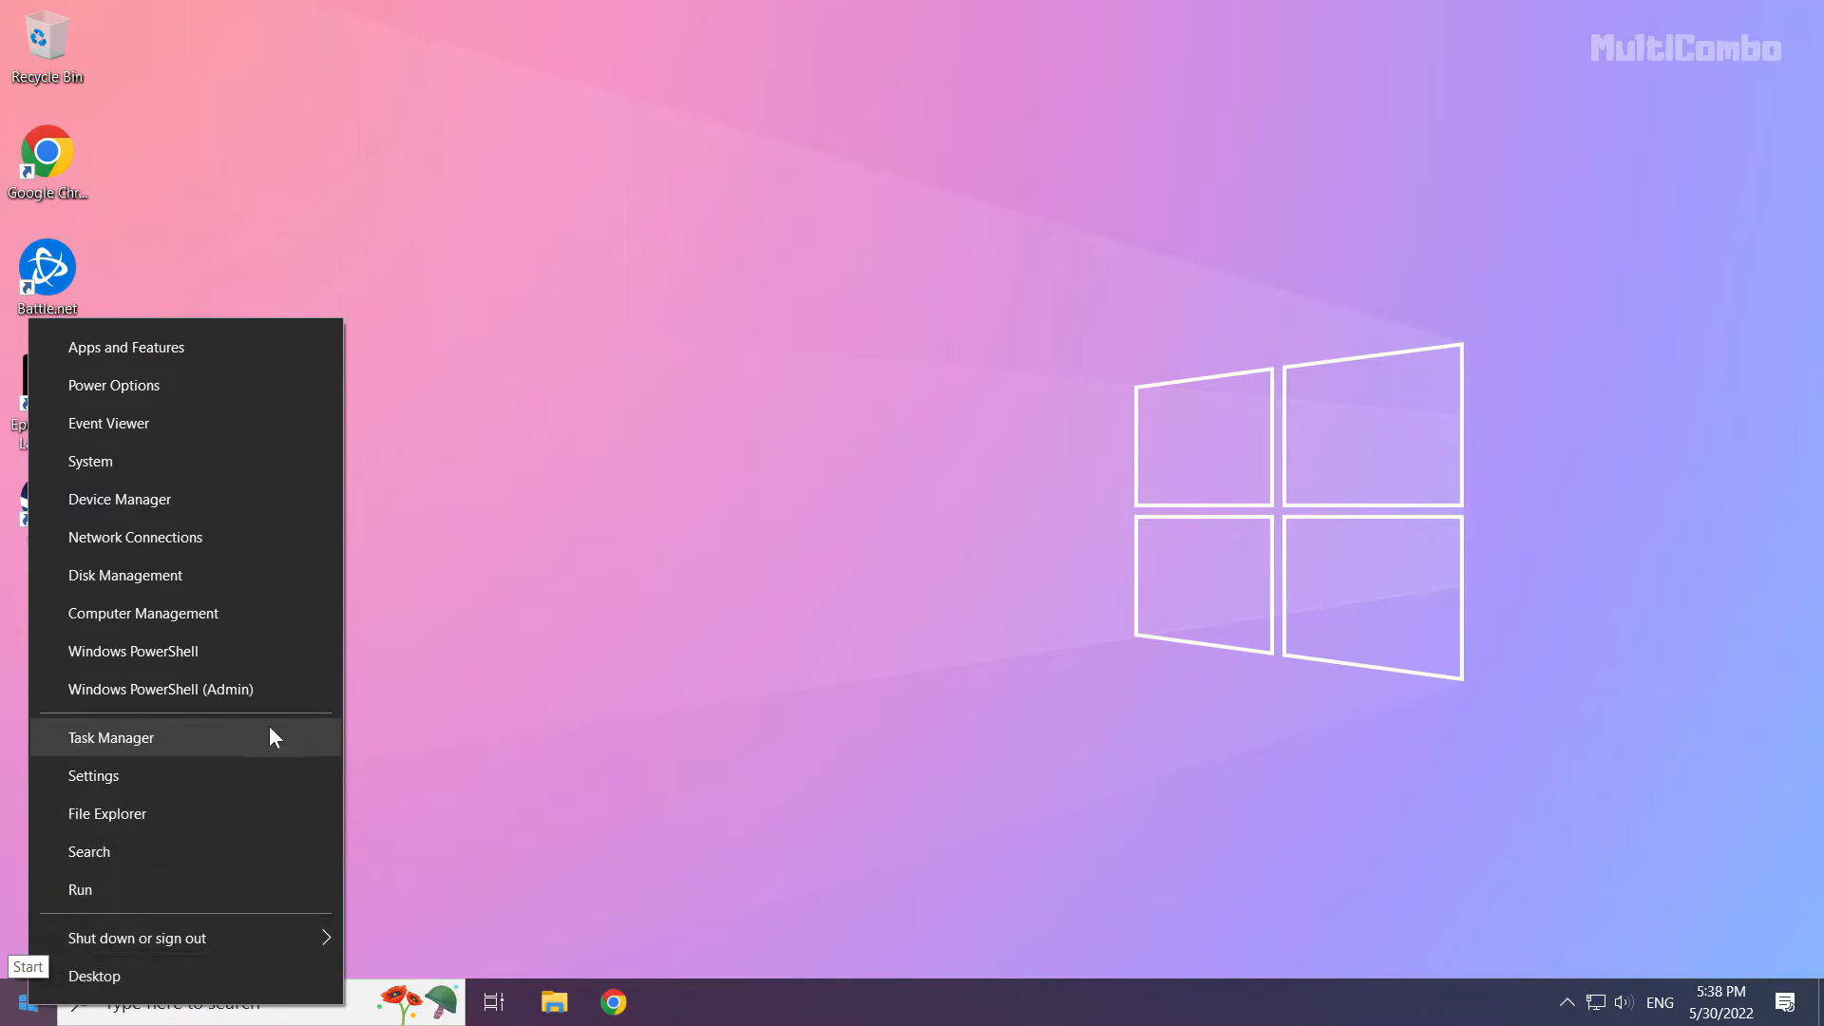
pyautogui.moveTo(117, 749)
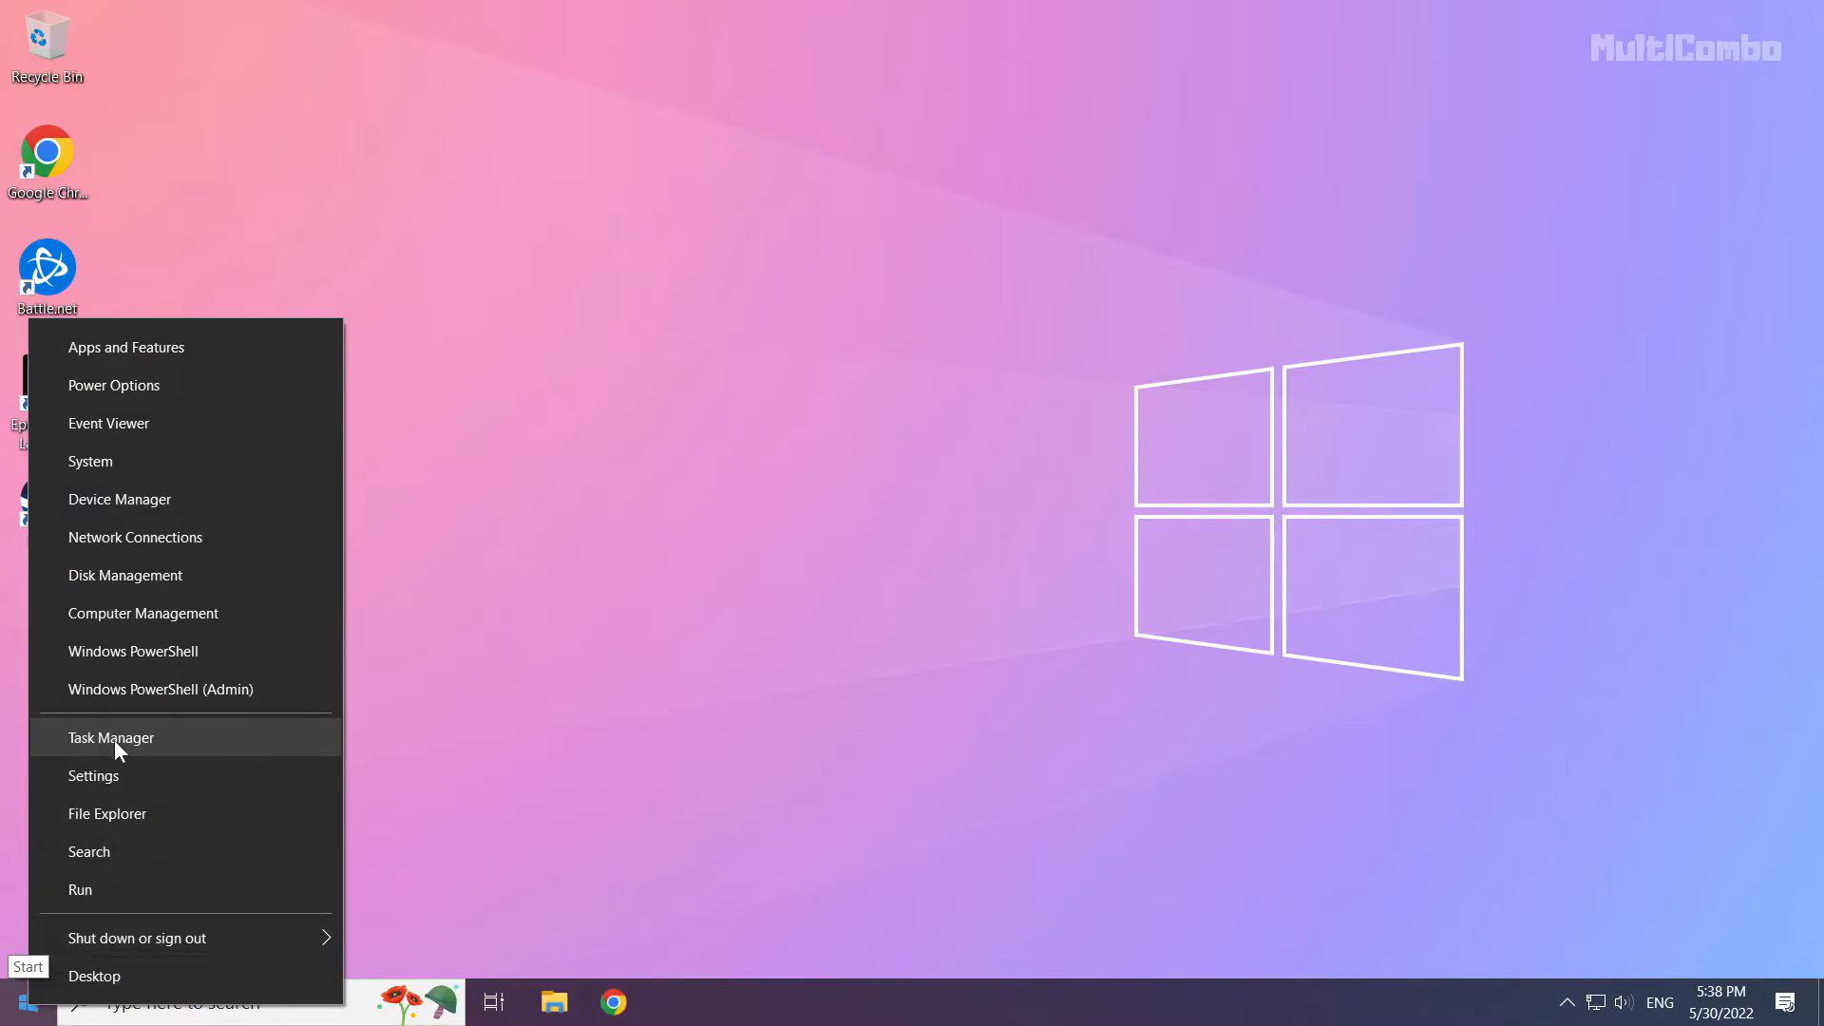
pyautogui.click(110, 737)
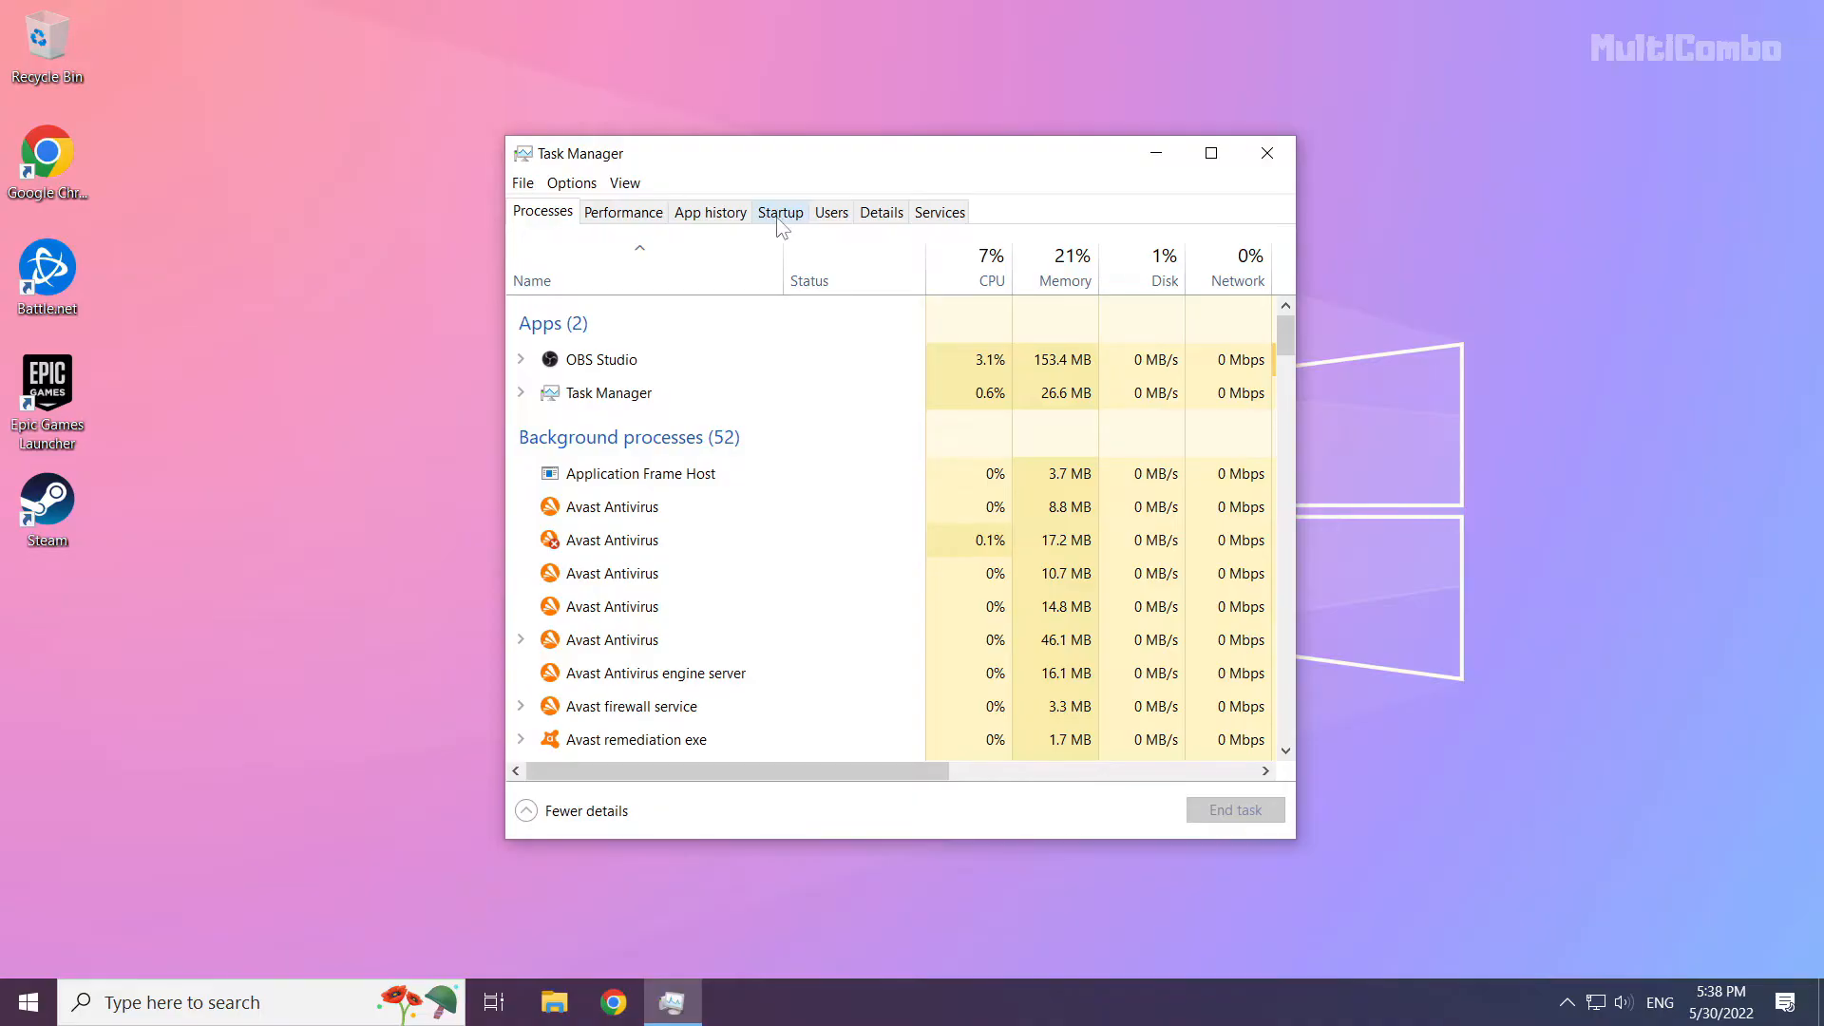
# In the Startup list, disable Microsoft Edge and Java Update Scheduler.
pyautogui.click(779, 212)
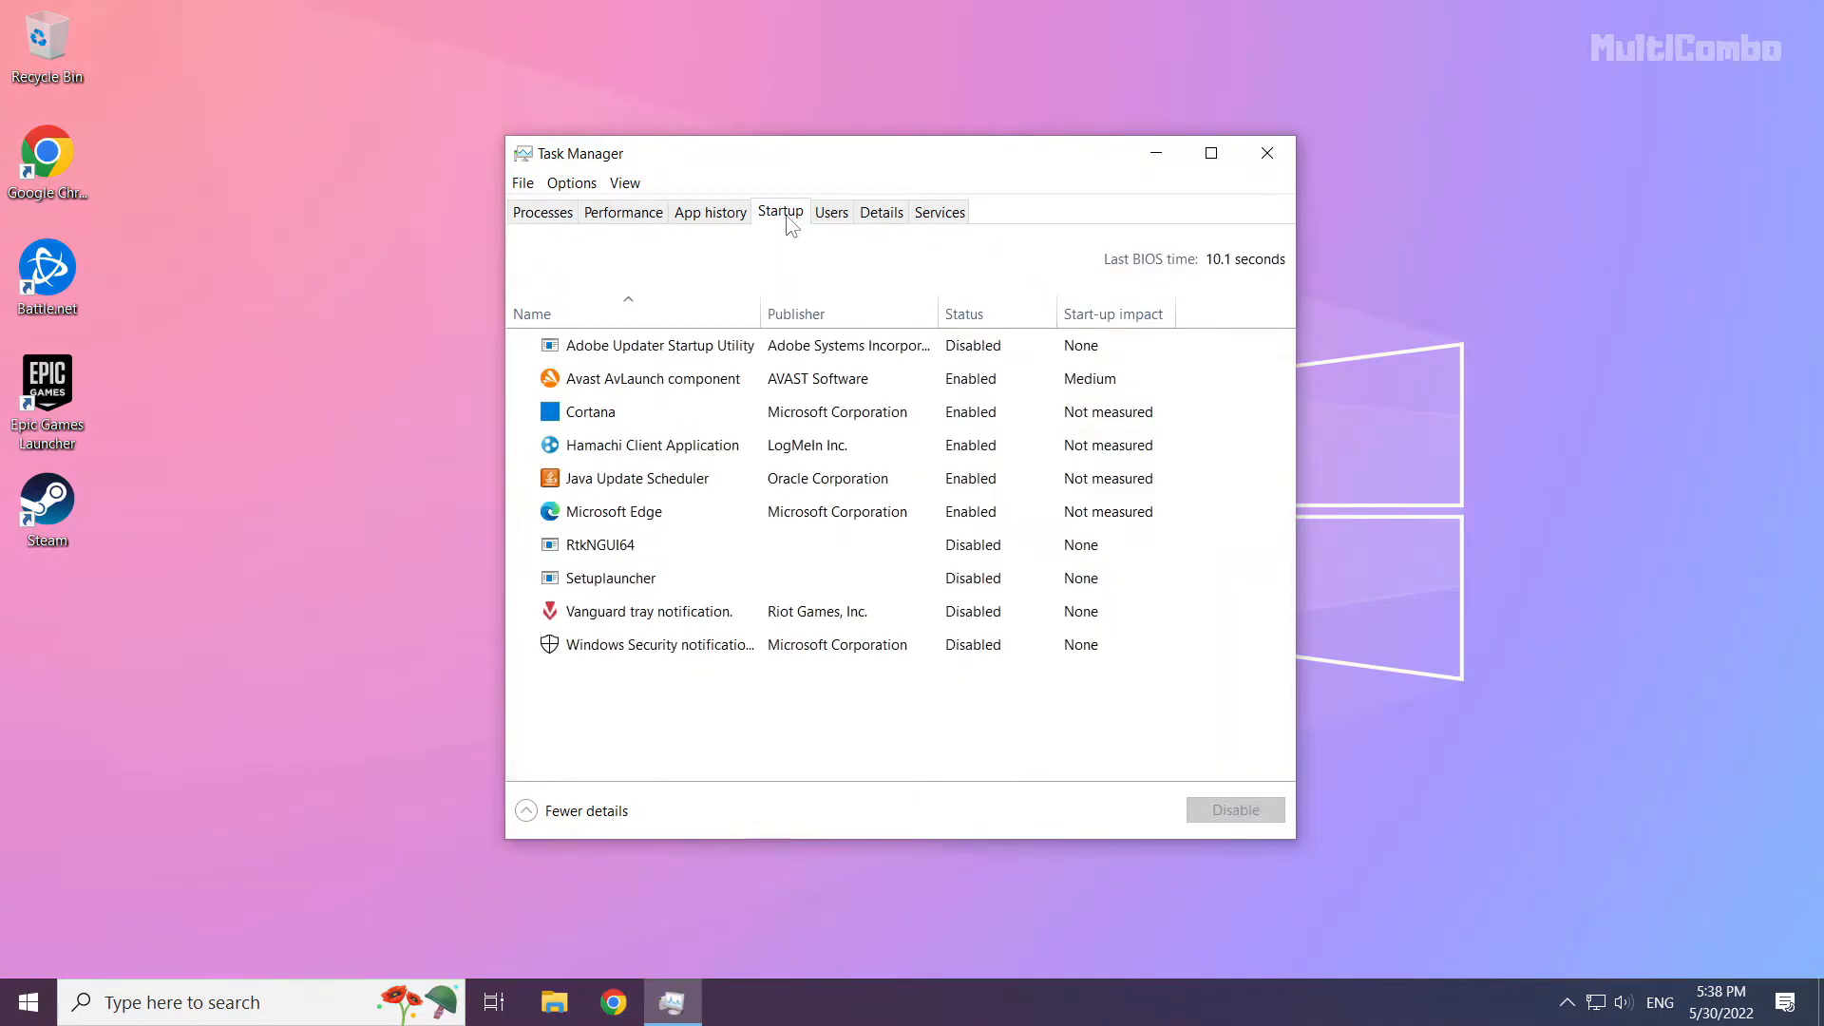
pyautogui.moveTo(798, 278)
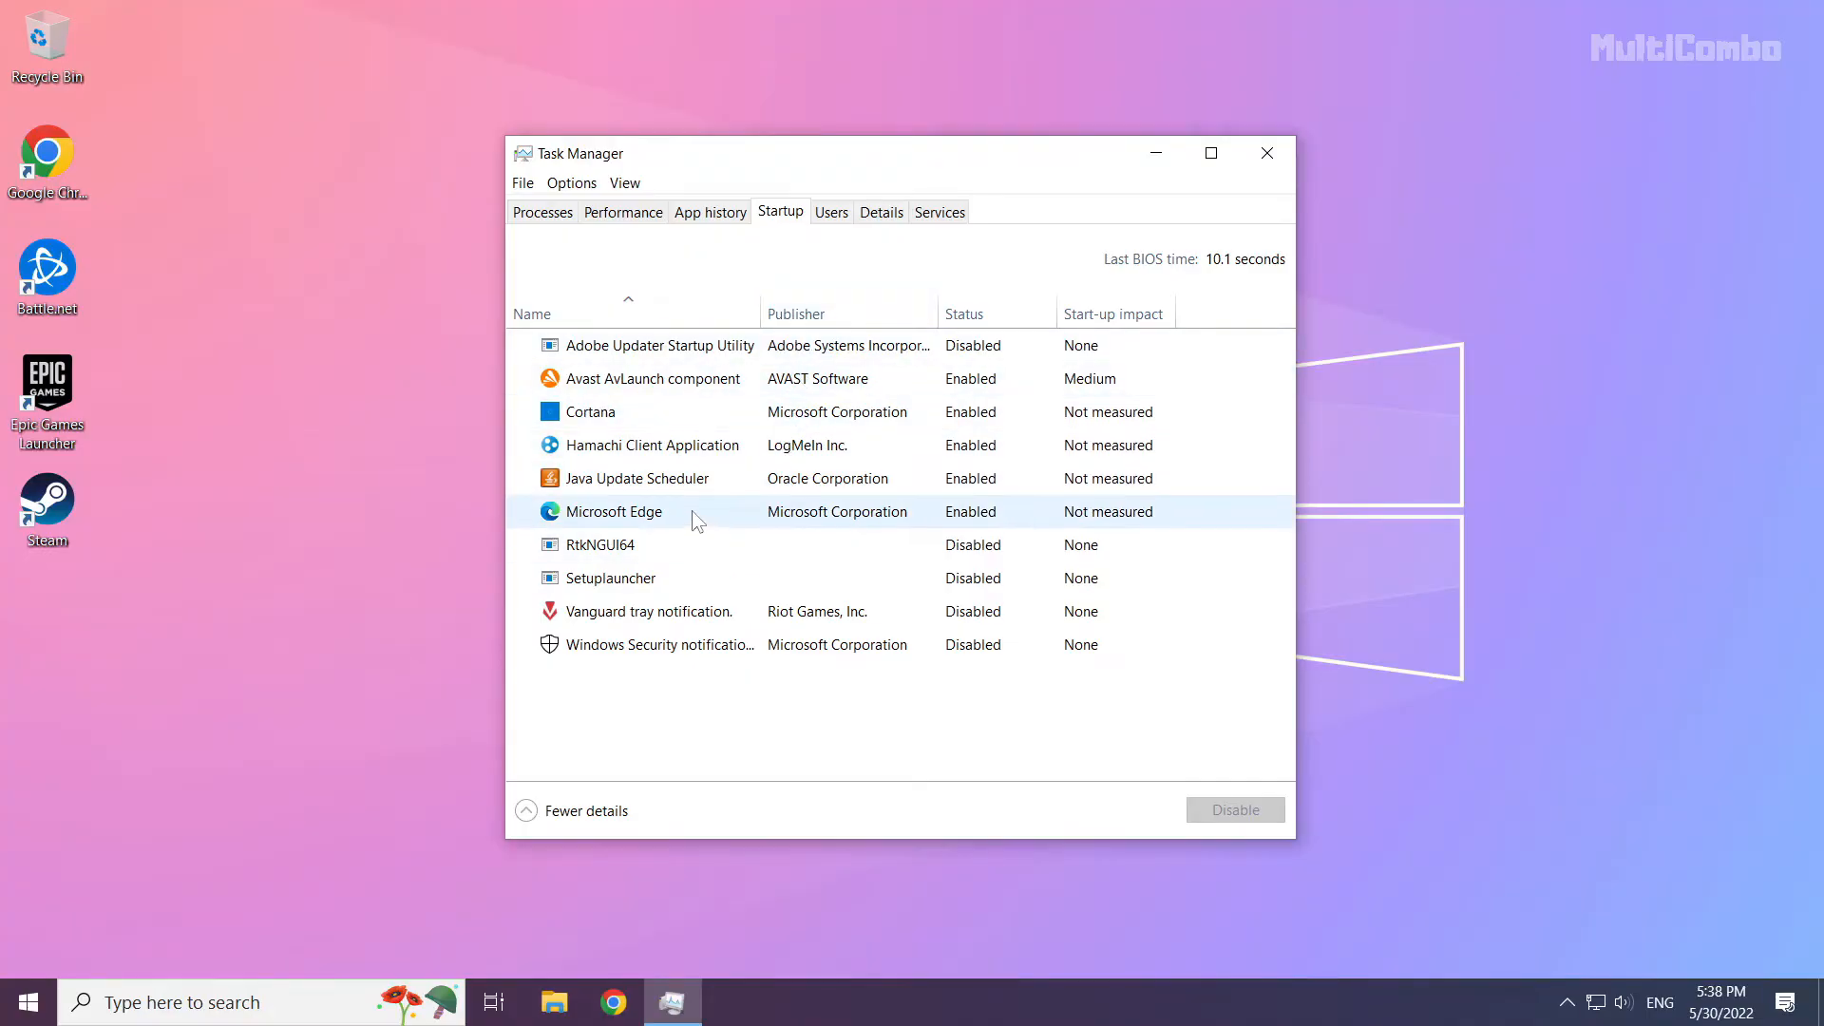
pyautogui.click(614, 511)
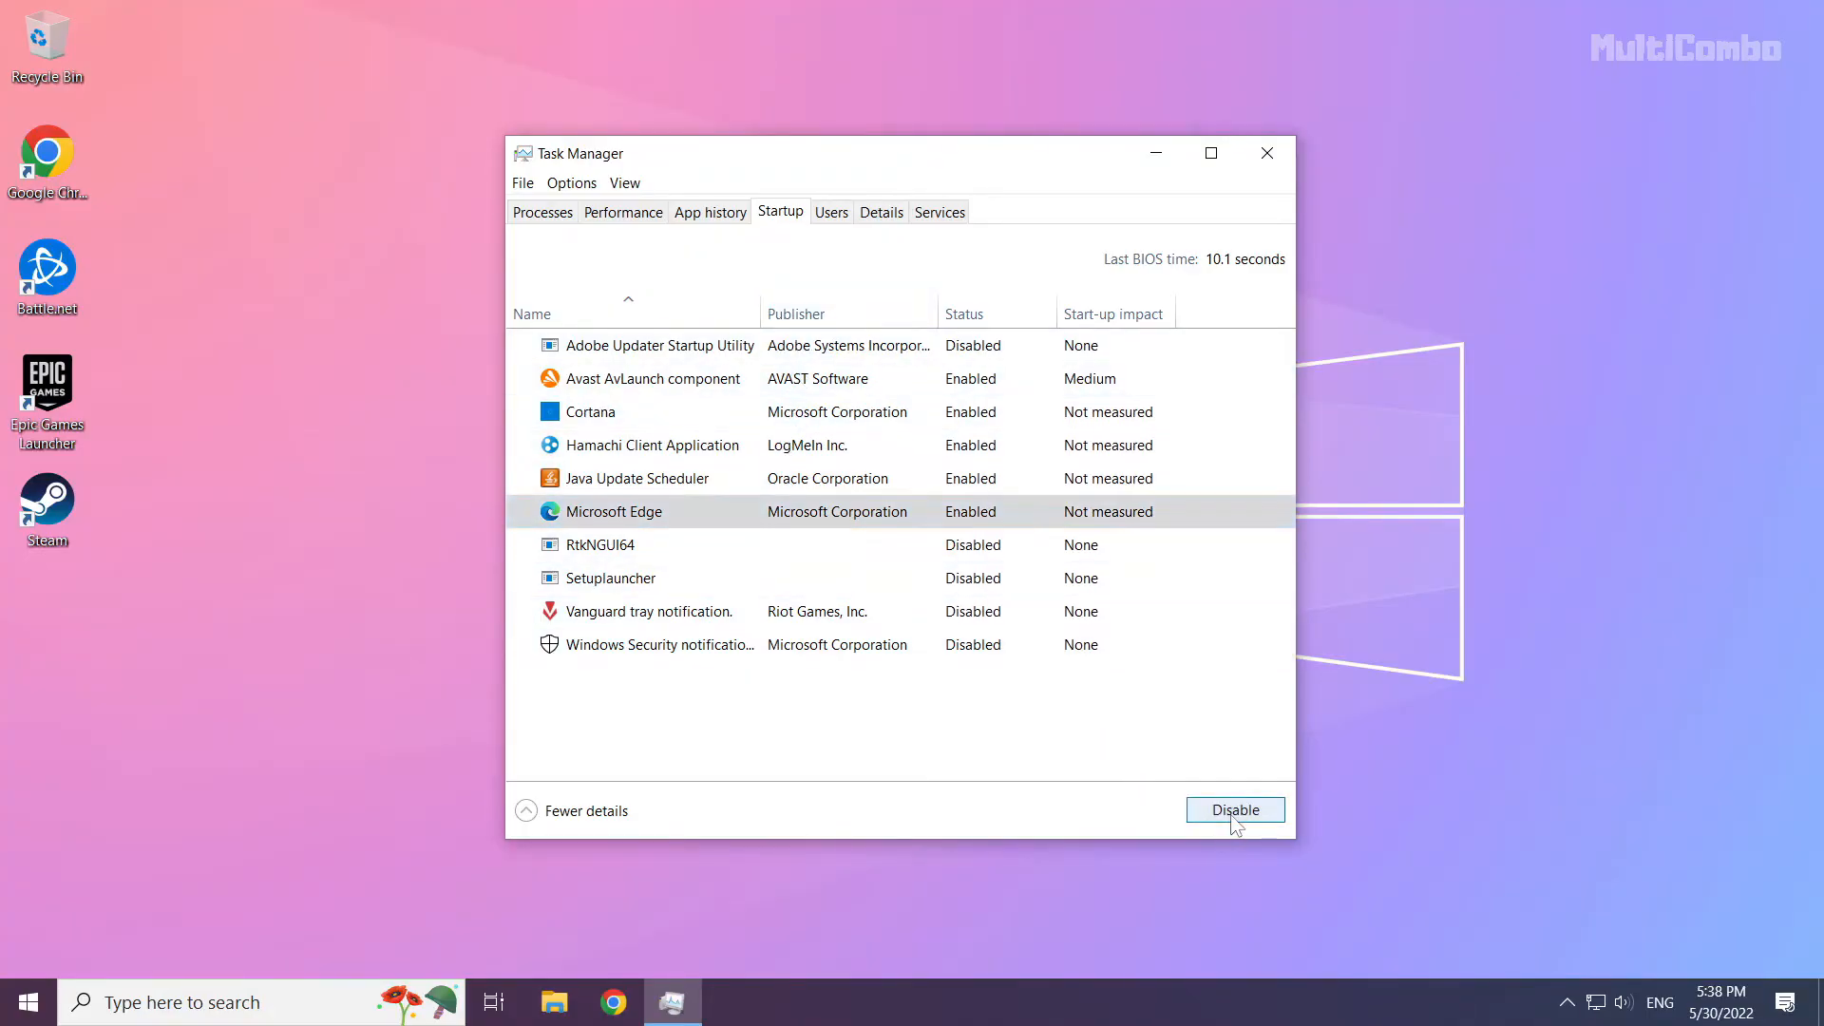
pyautogui.click(1234, 809)
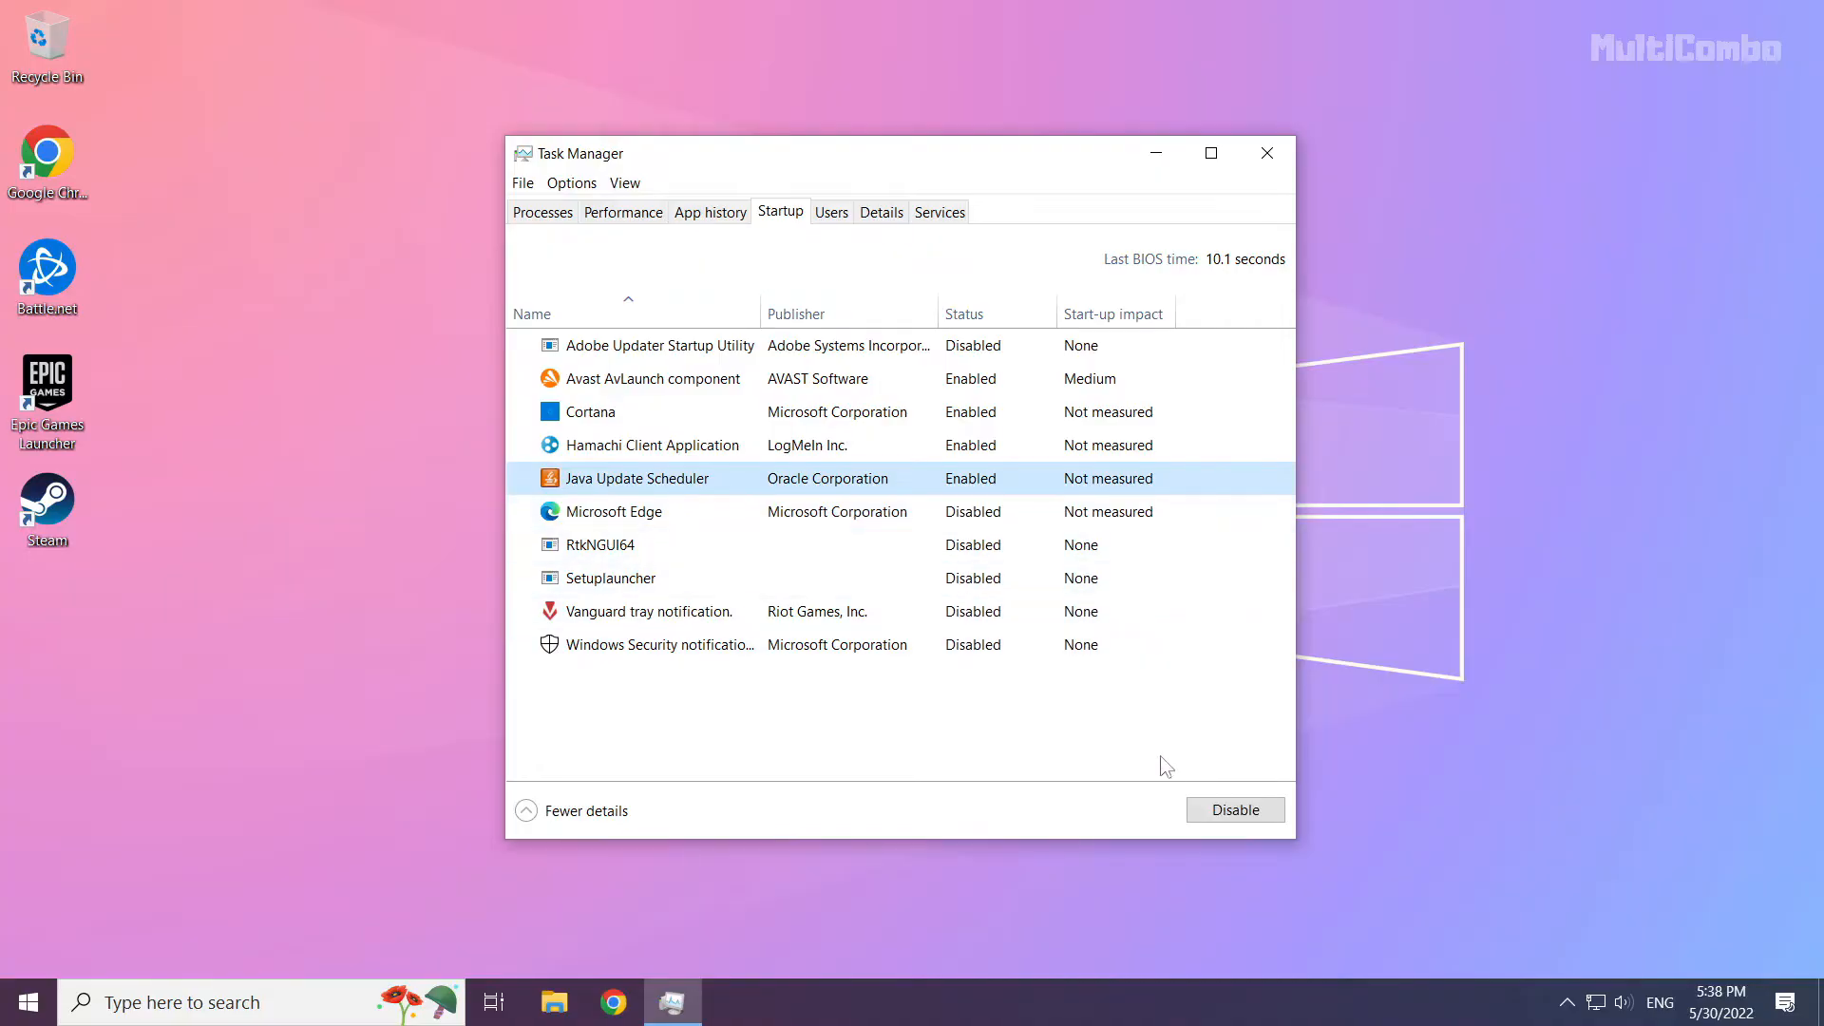
pyautogui.click(1235, 809)
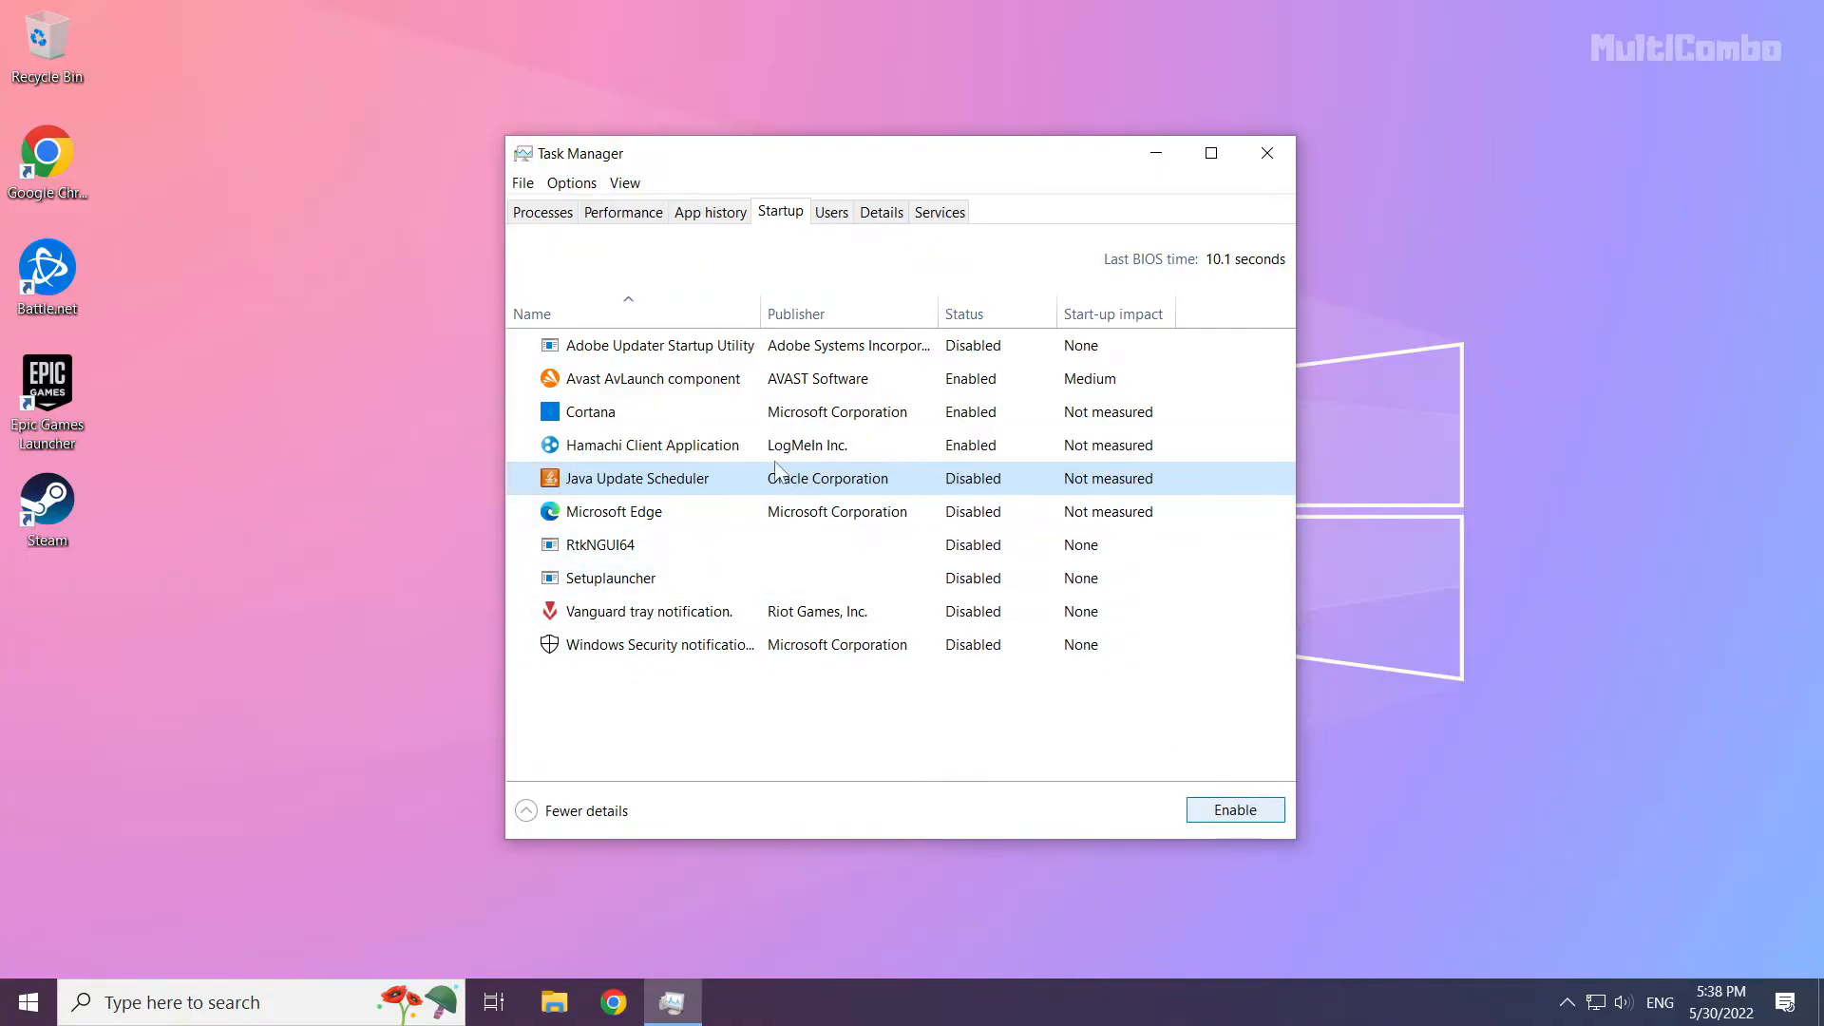
# Disable Hamachi Client Application and Cortana at startup, then close Task Manager.
pyautogui.click(652, 445)
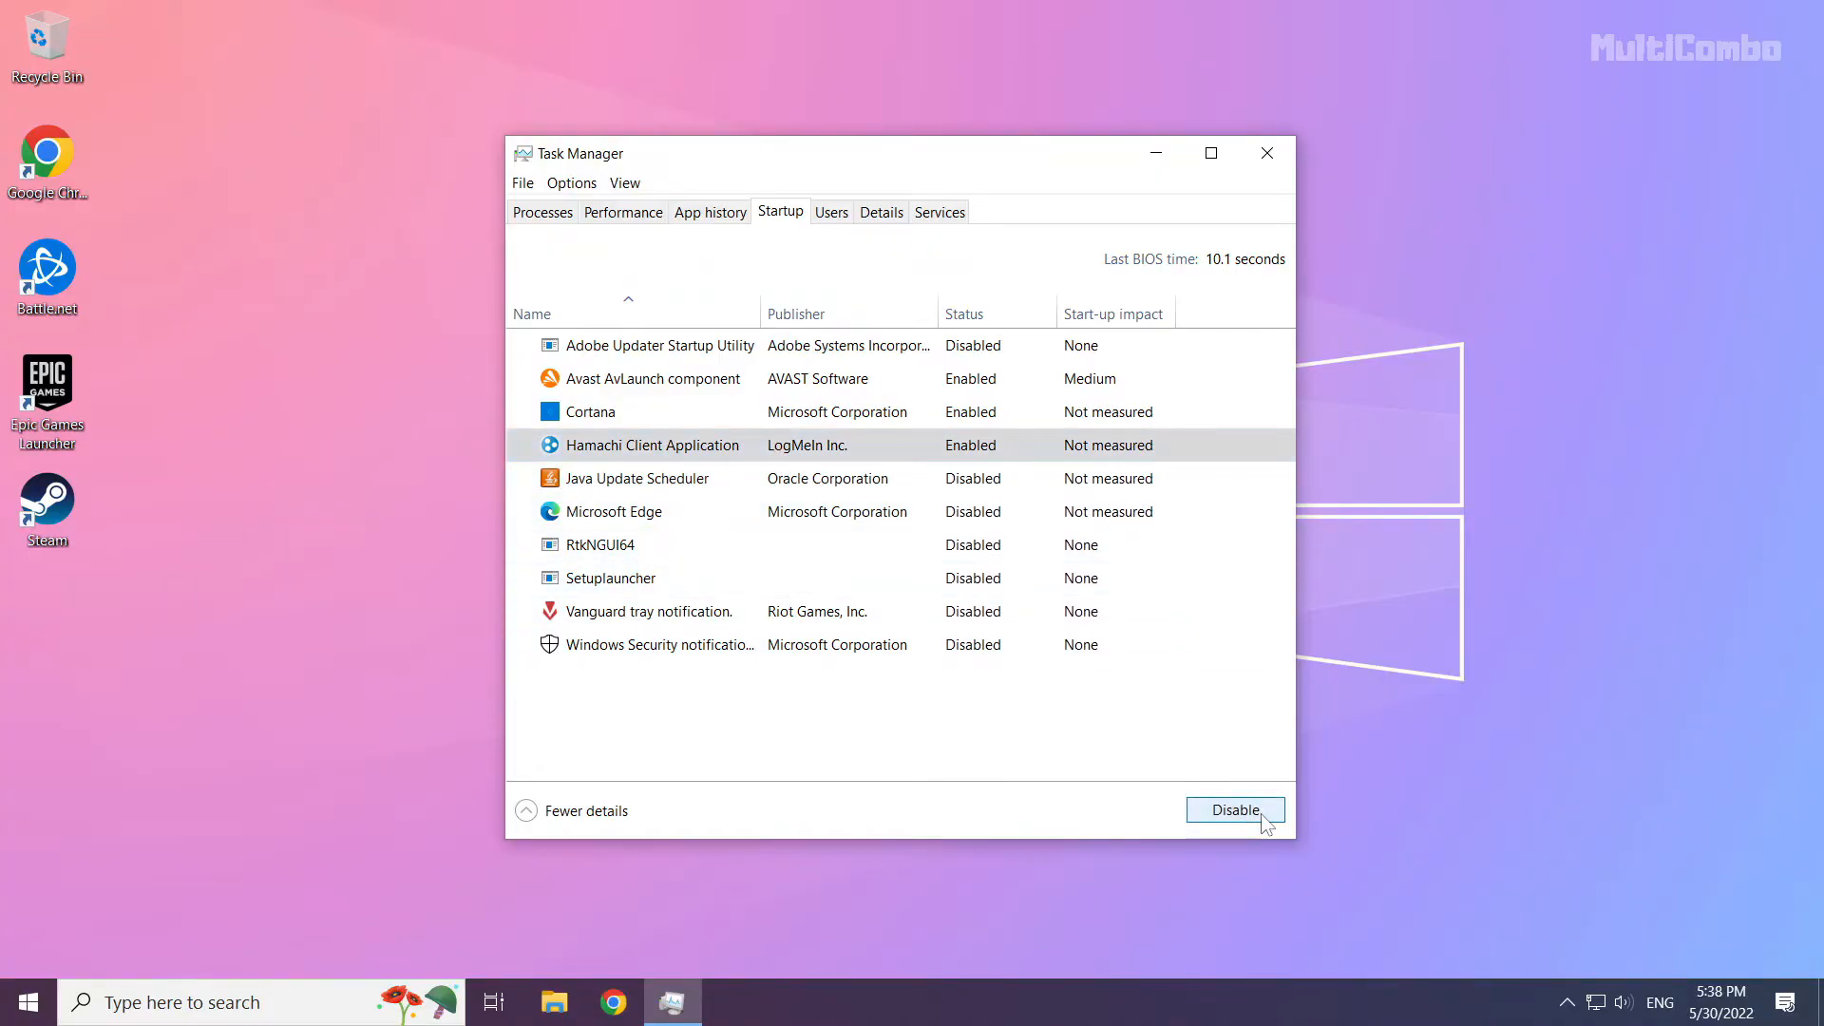
pyautogui.click(1234, 809)
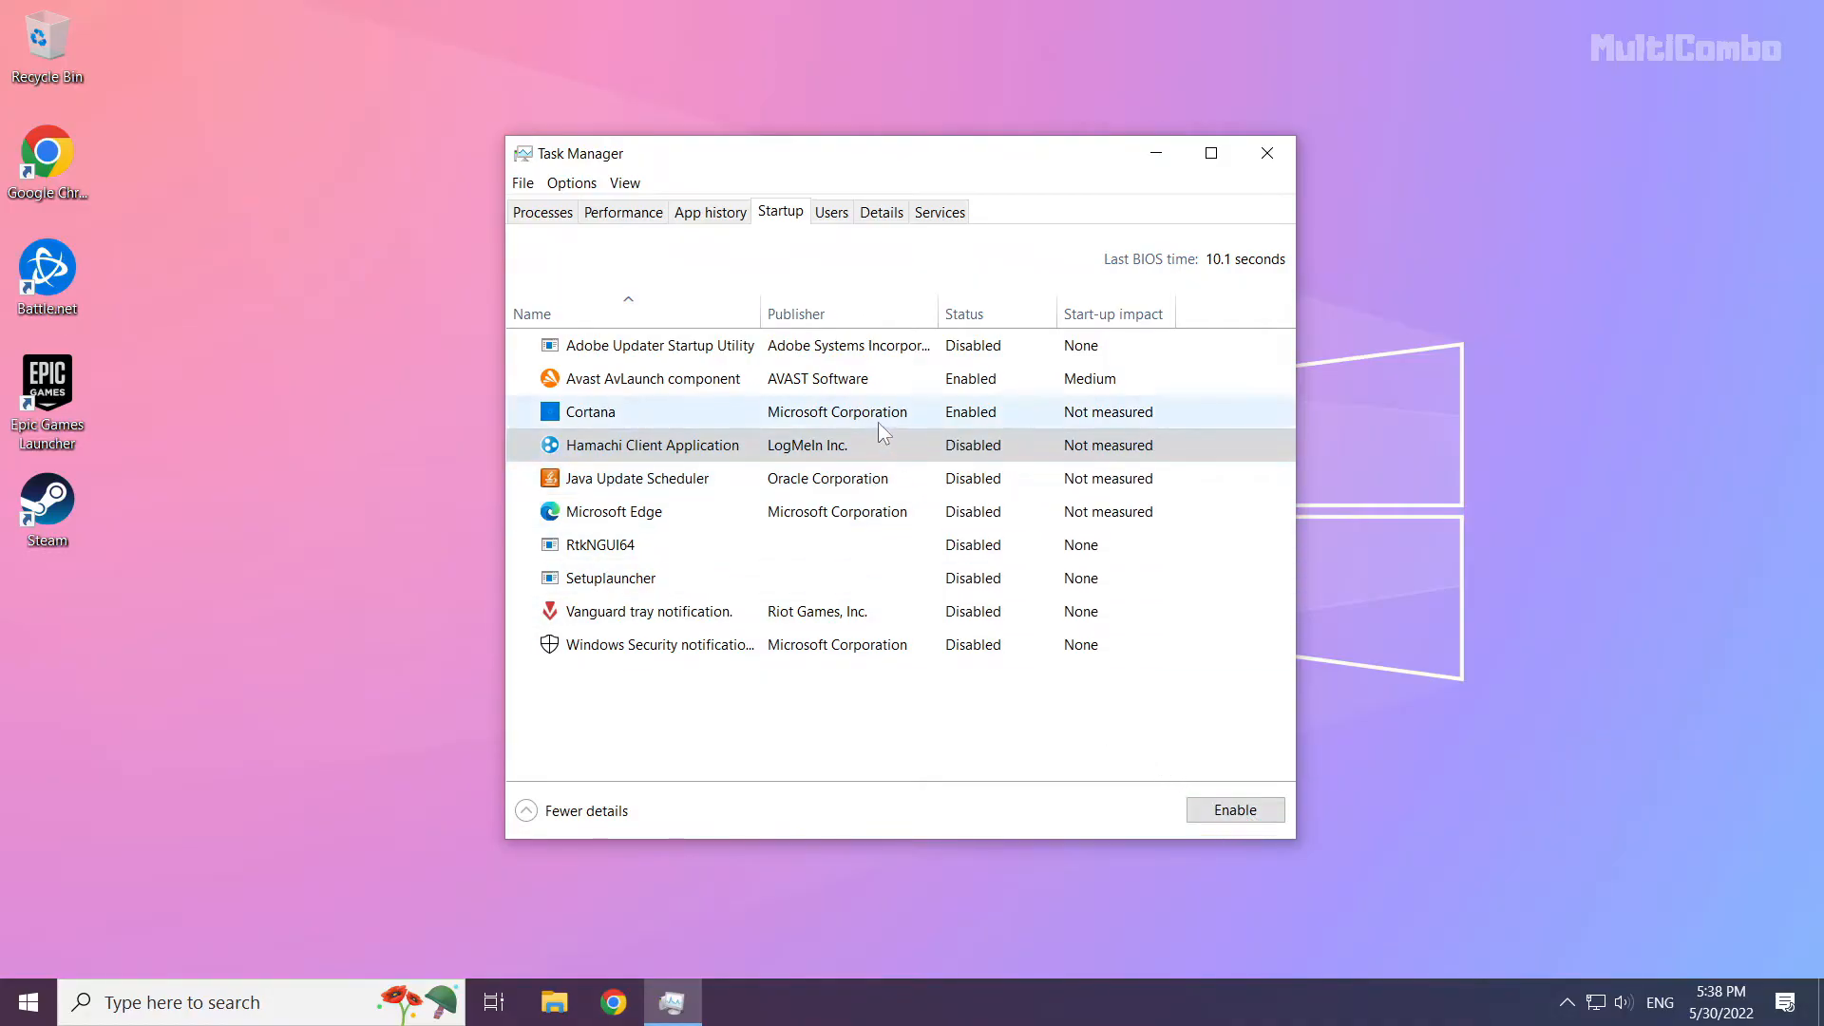
pyautogui.click(591, 410)
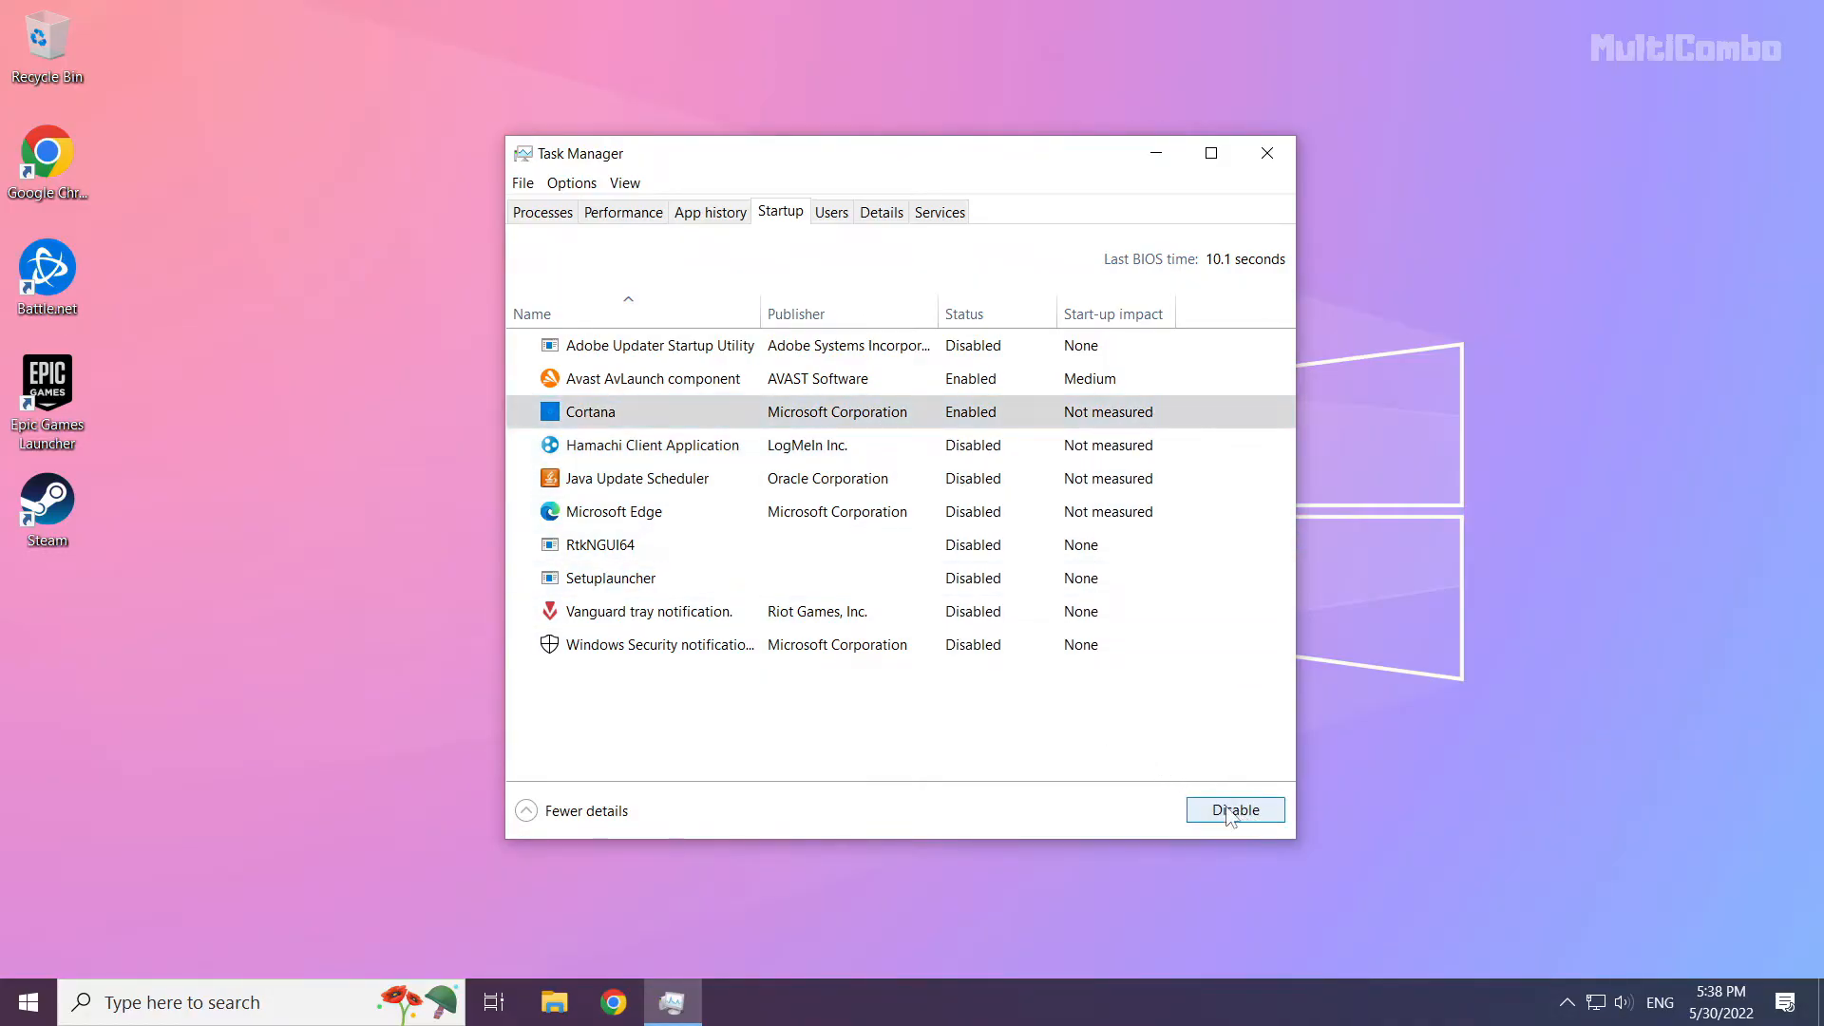
pyautogui.click(1235, 810)
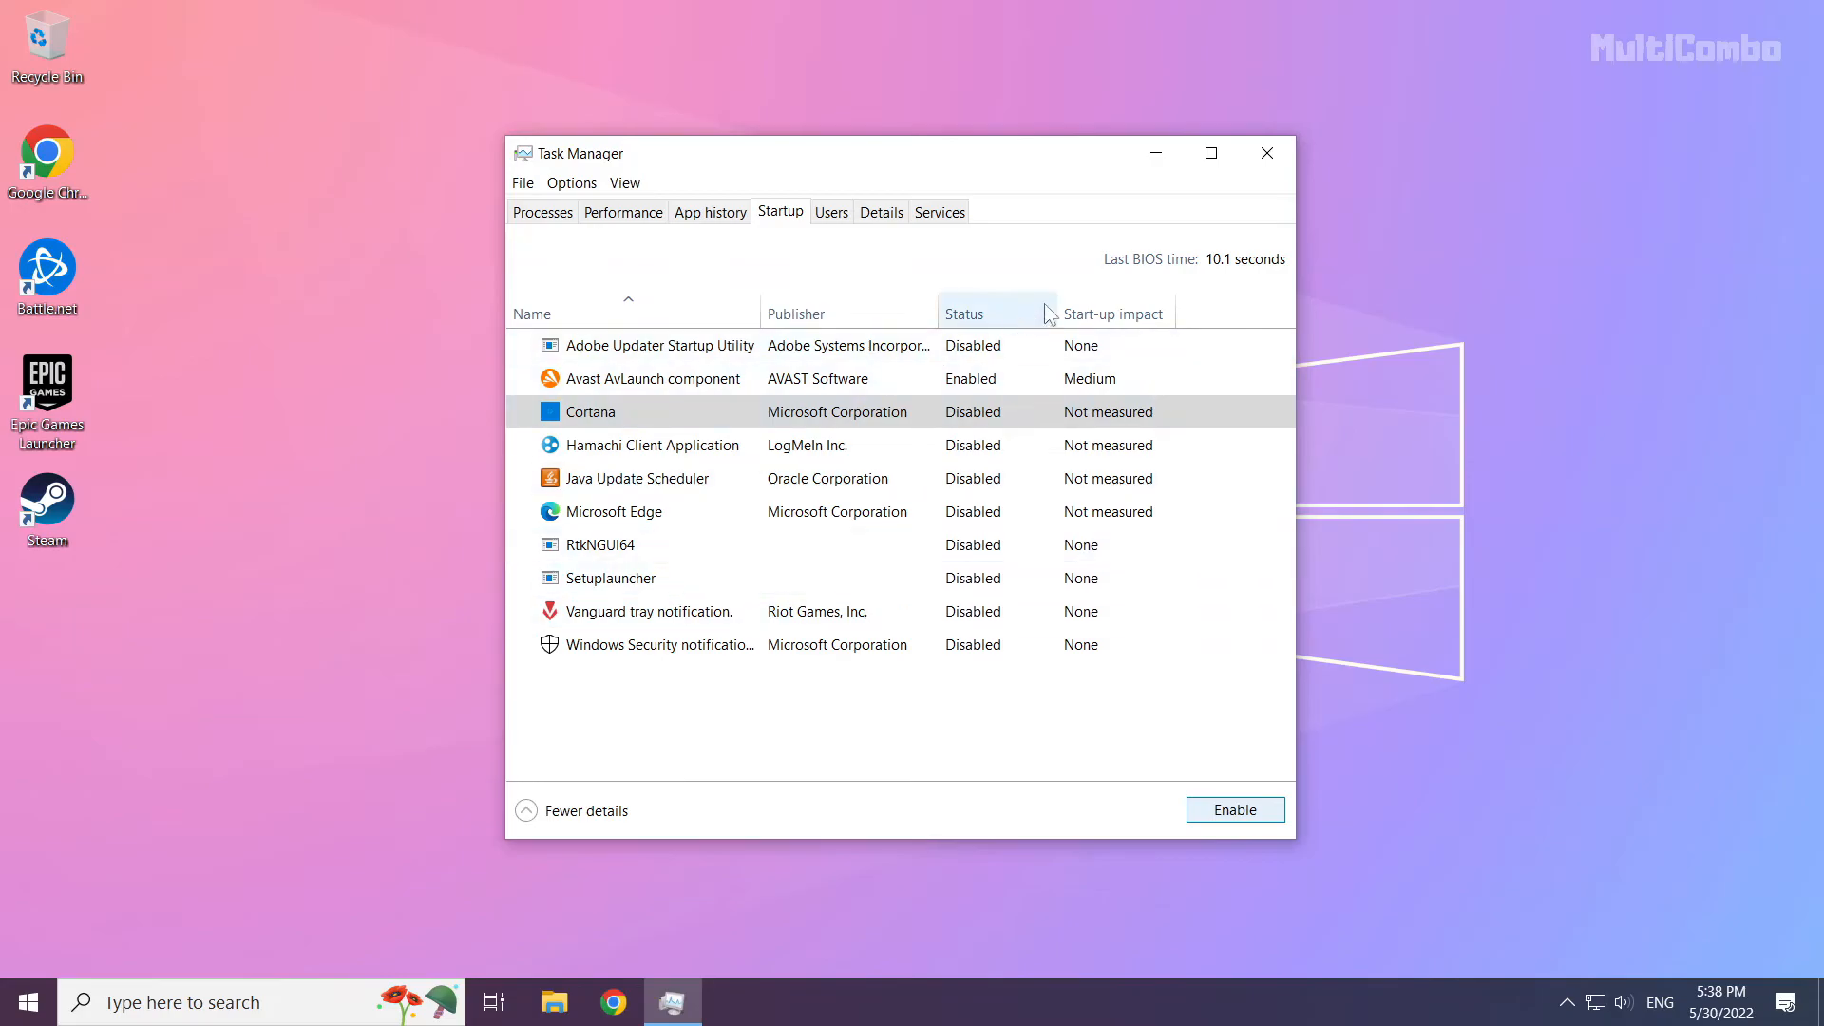
pyautogui.moveTo(1277, 169)
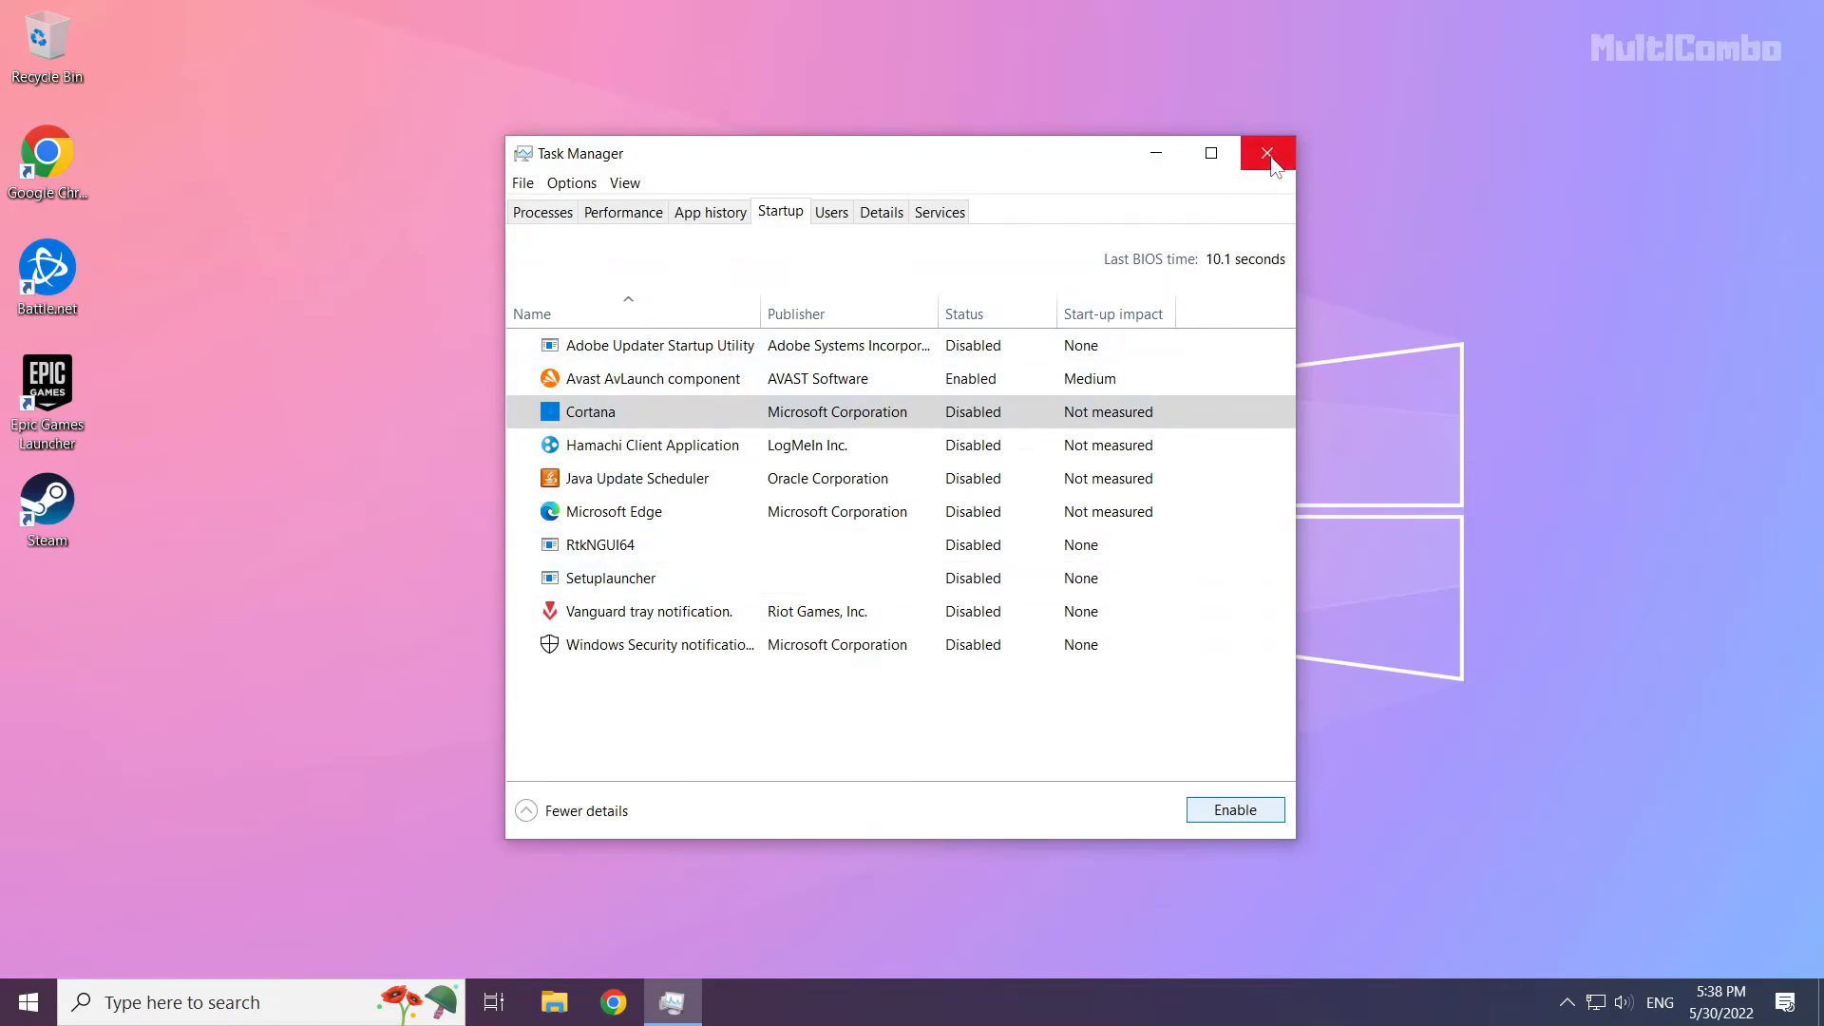
pyautogui.click(1268, 152)
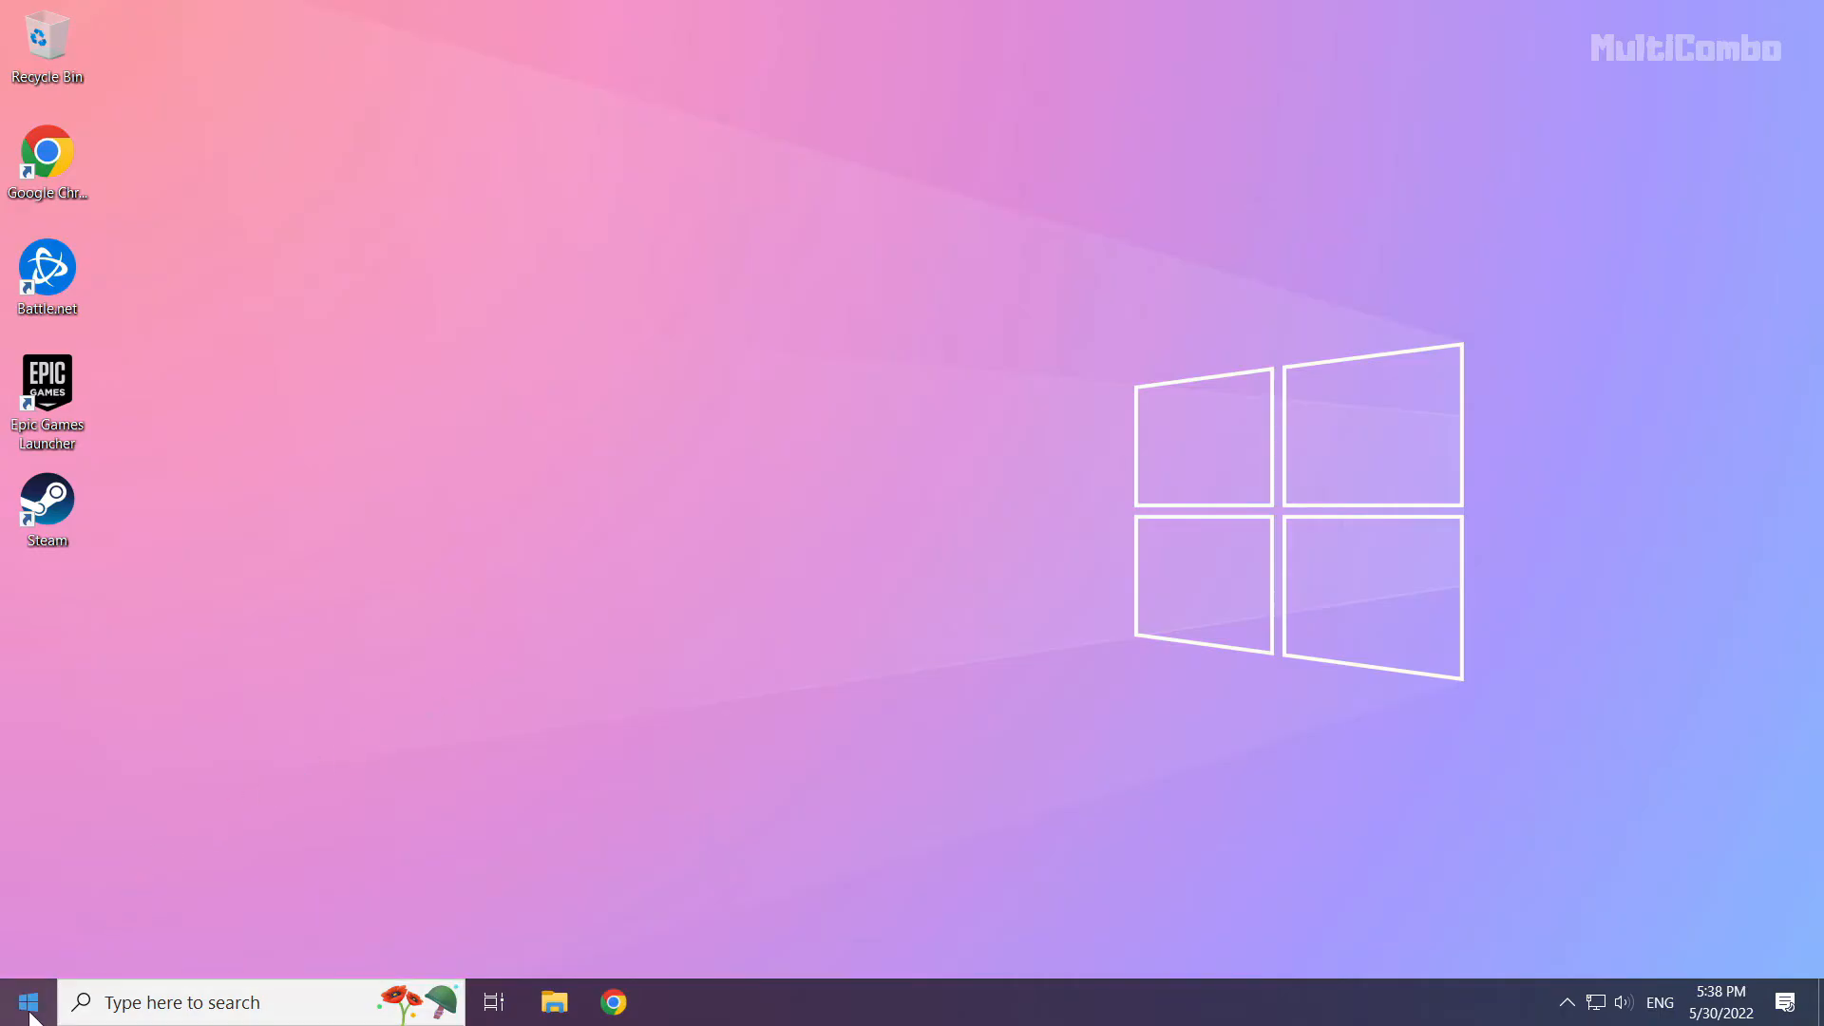
# Show the Start menu's power options with Sleep, Shut down and Restart.
pyautogui.click(31, 999)
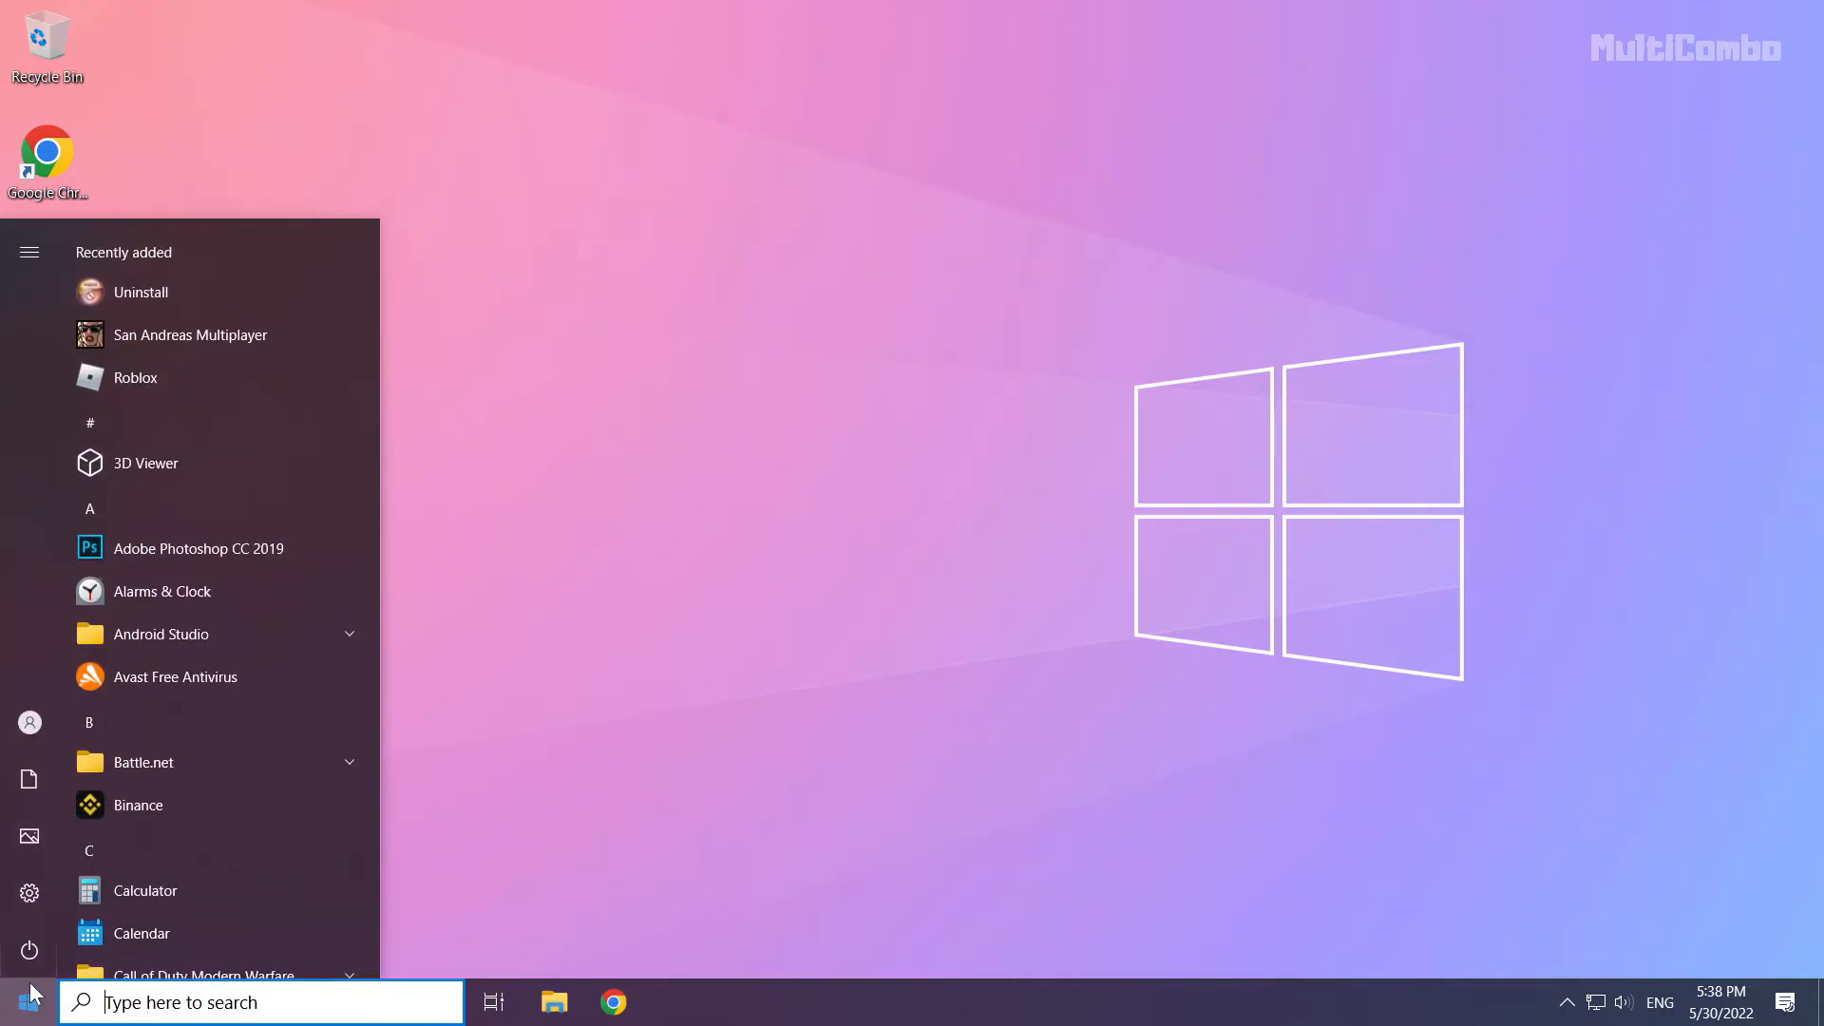
pyautogui.click(30, 946)
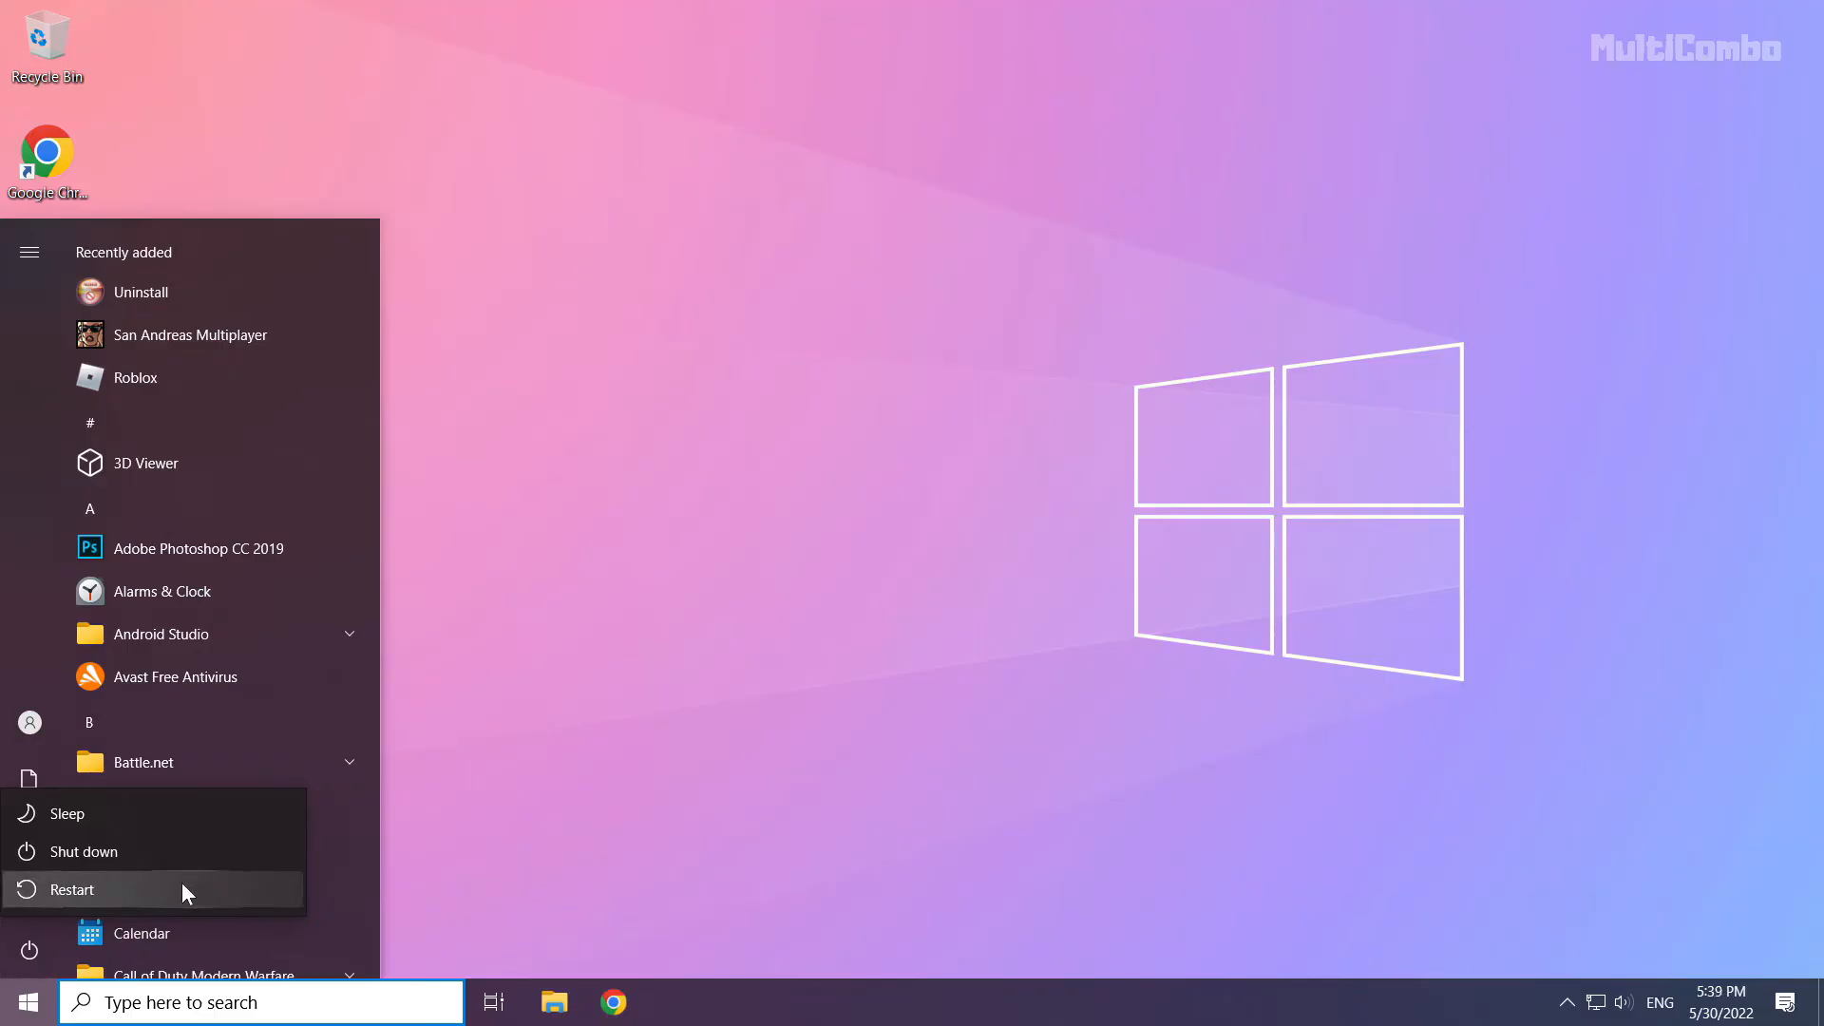
pyautogui.moveTo(171, 890)
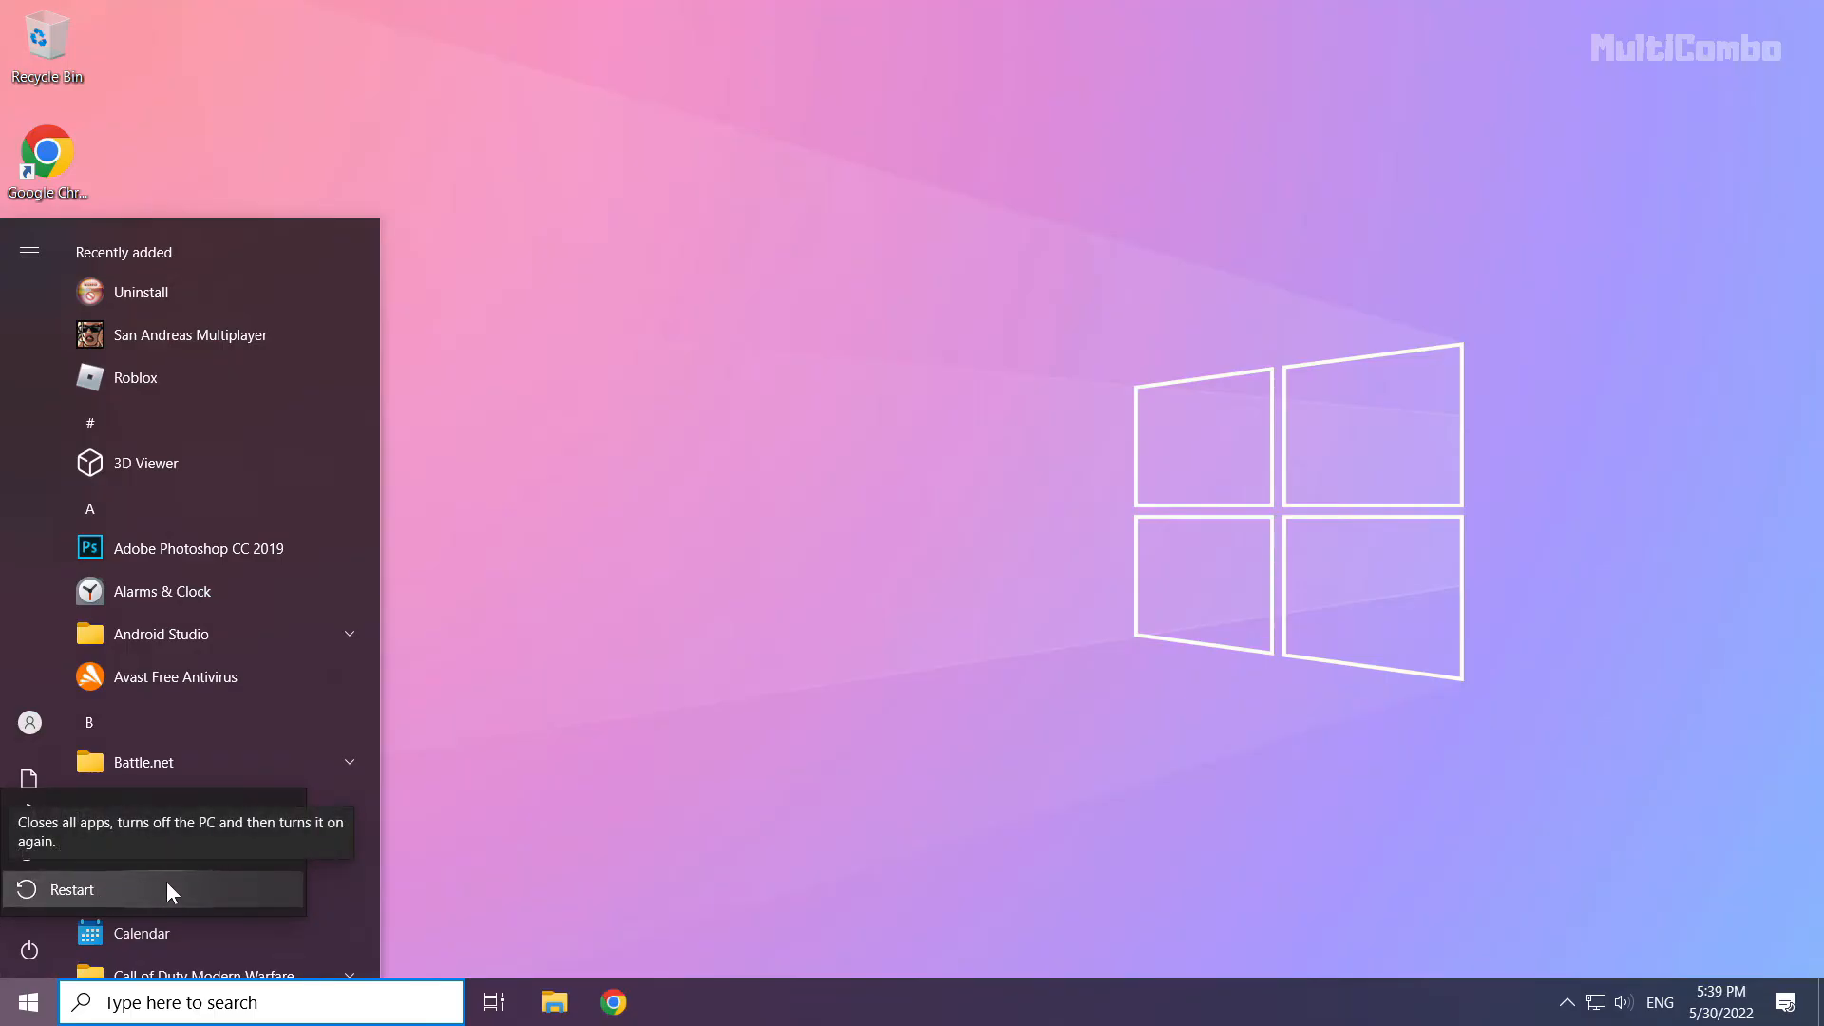